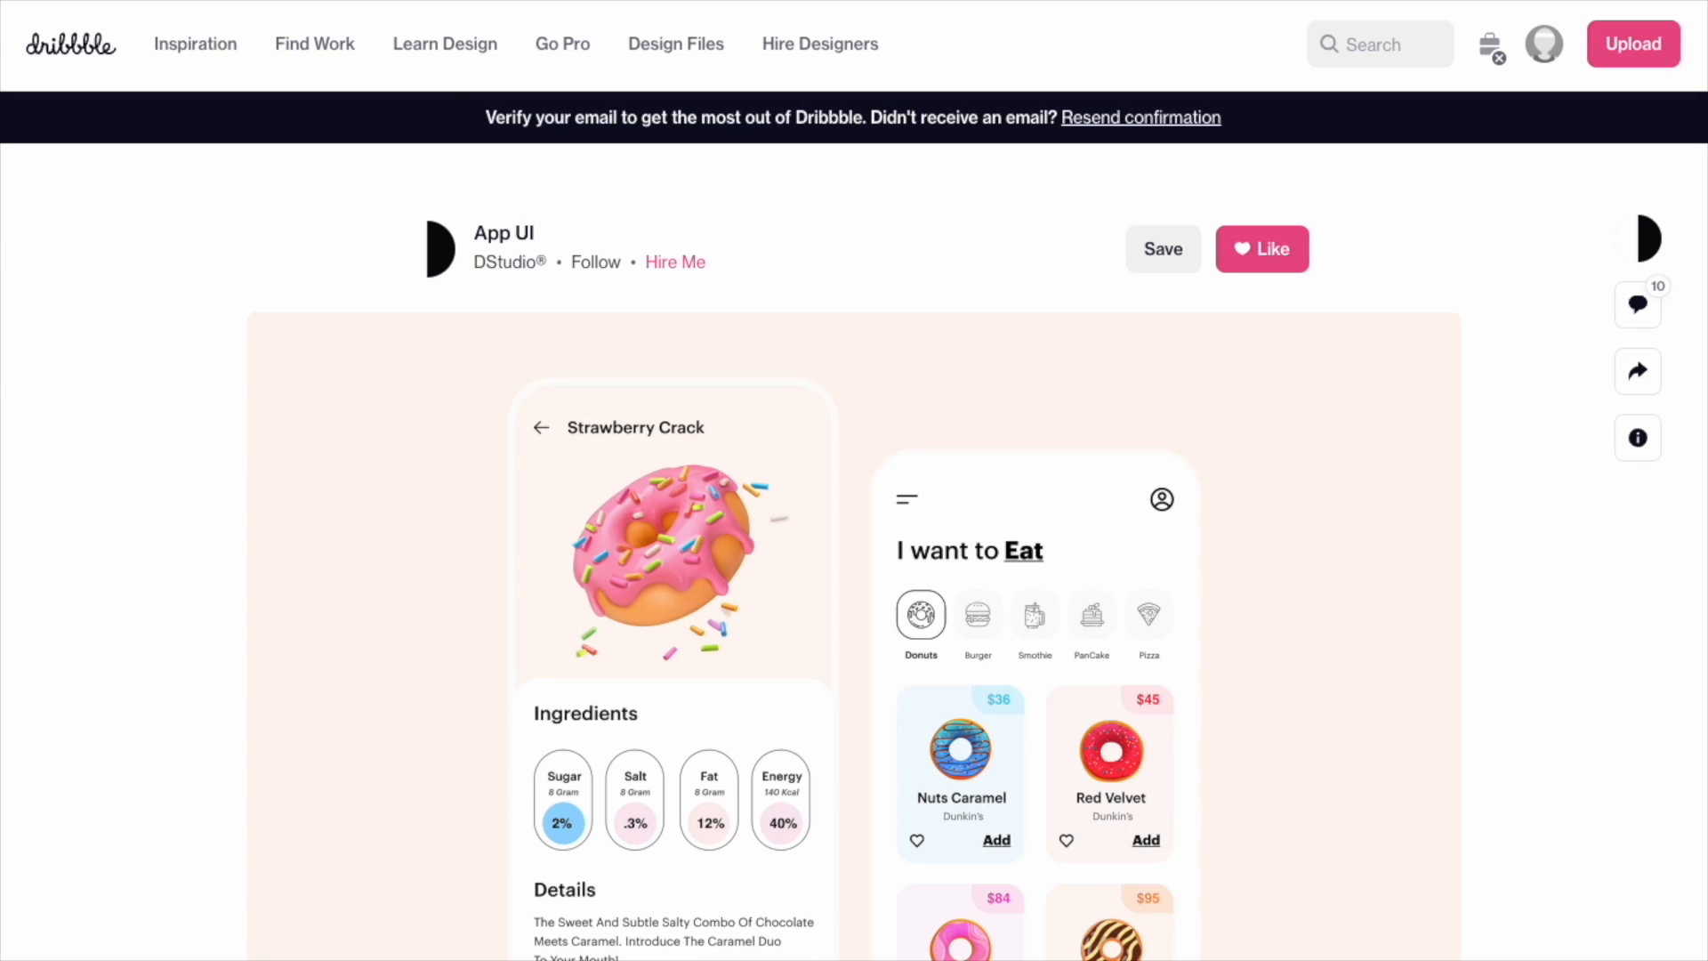
Step: Go to the Flaticon free icons site from the Google results for 'flaticons'
scroll(down, 3)
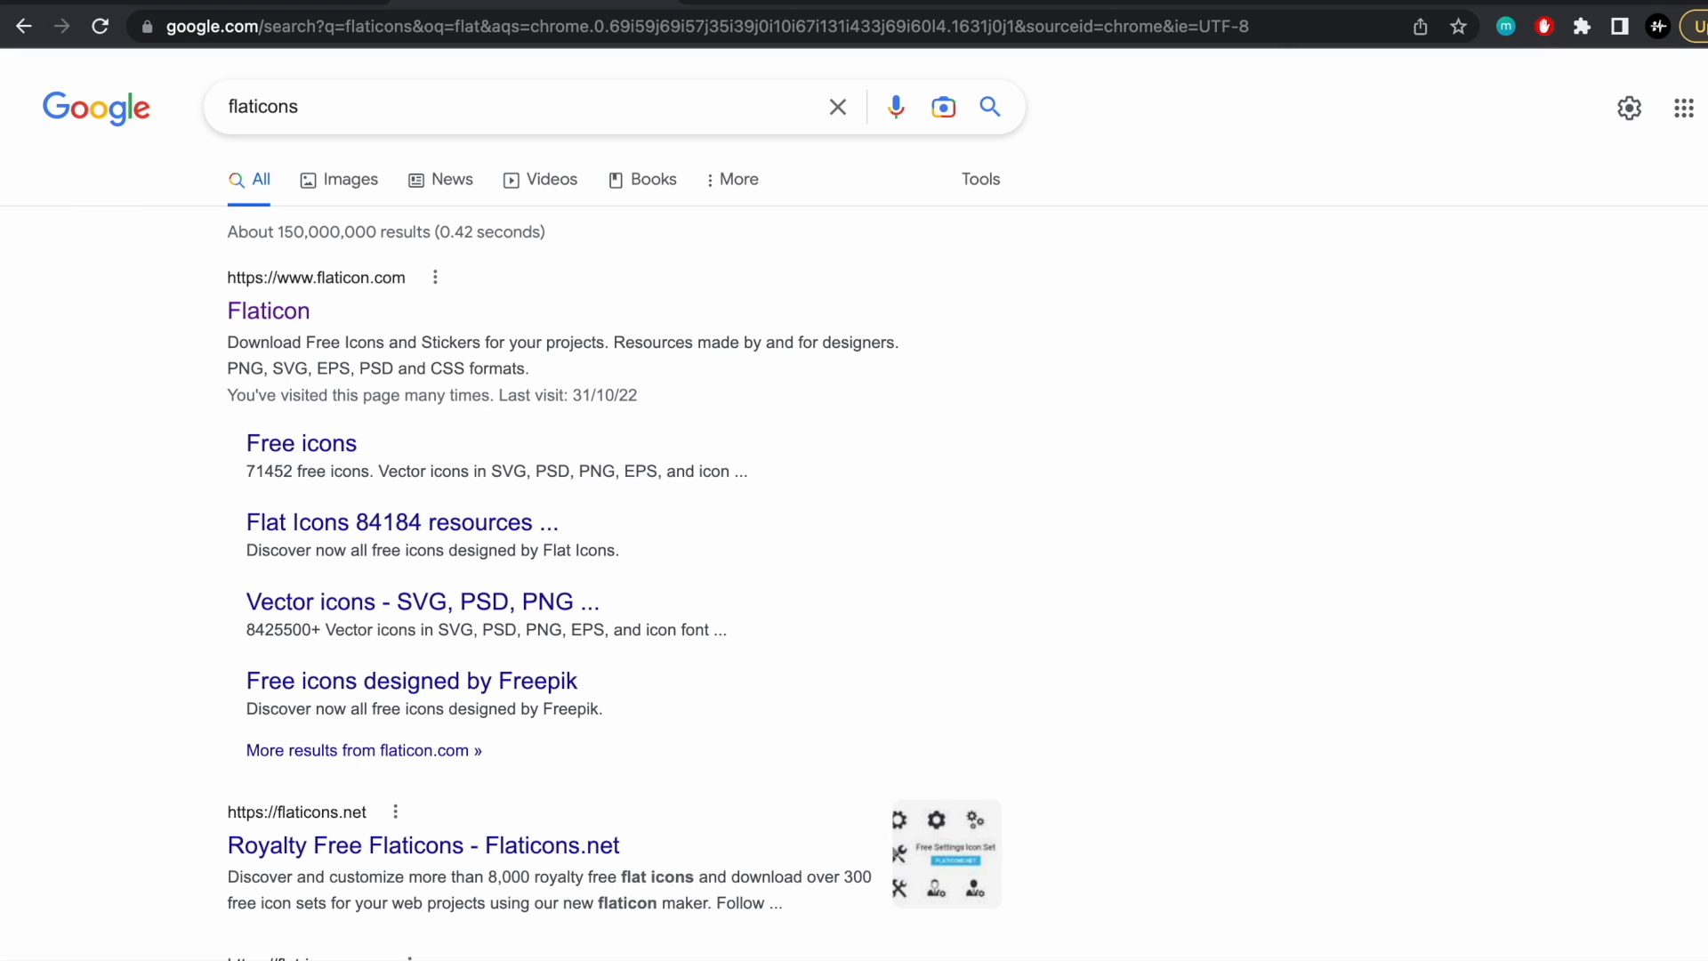
click(269, 309)
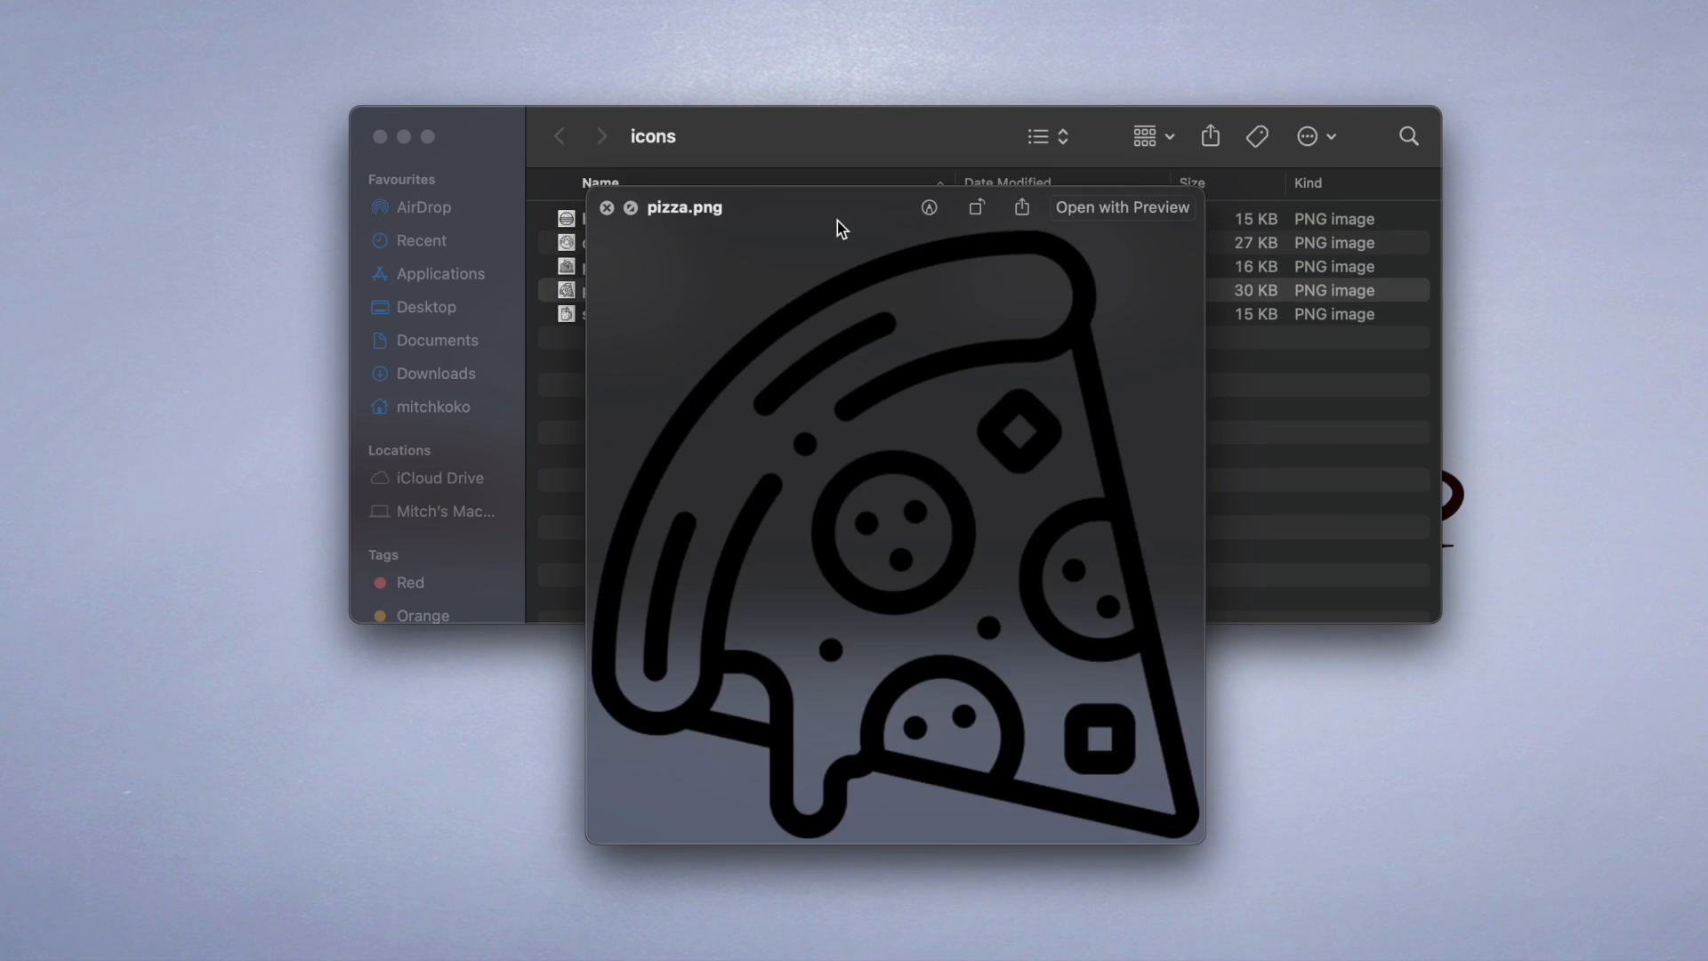
Step: Preview the downloaded PNG icons, including pizza.png, in the icons folder
click(607, 207)
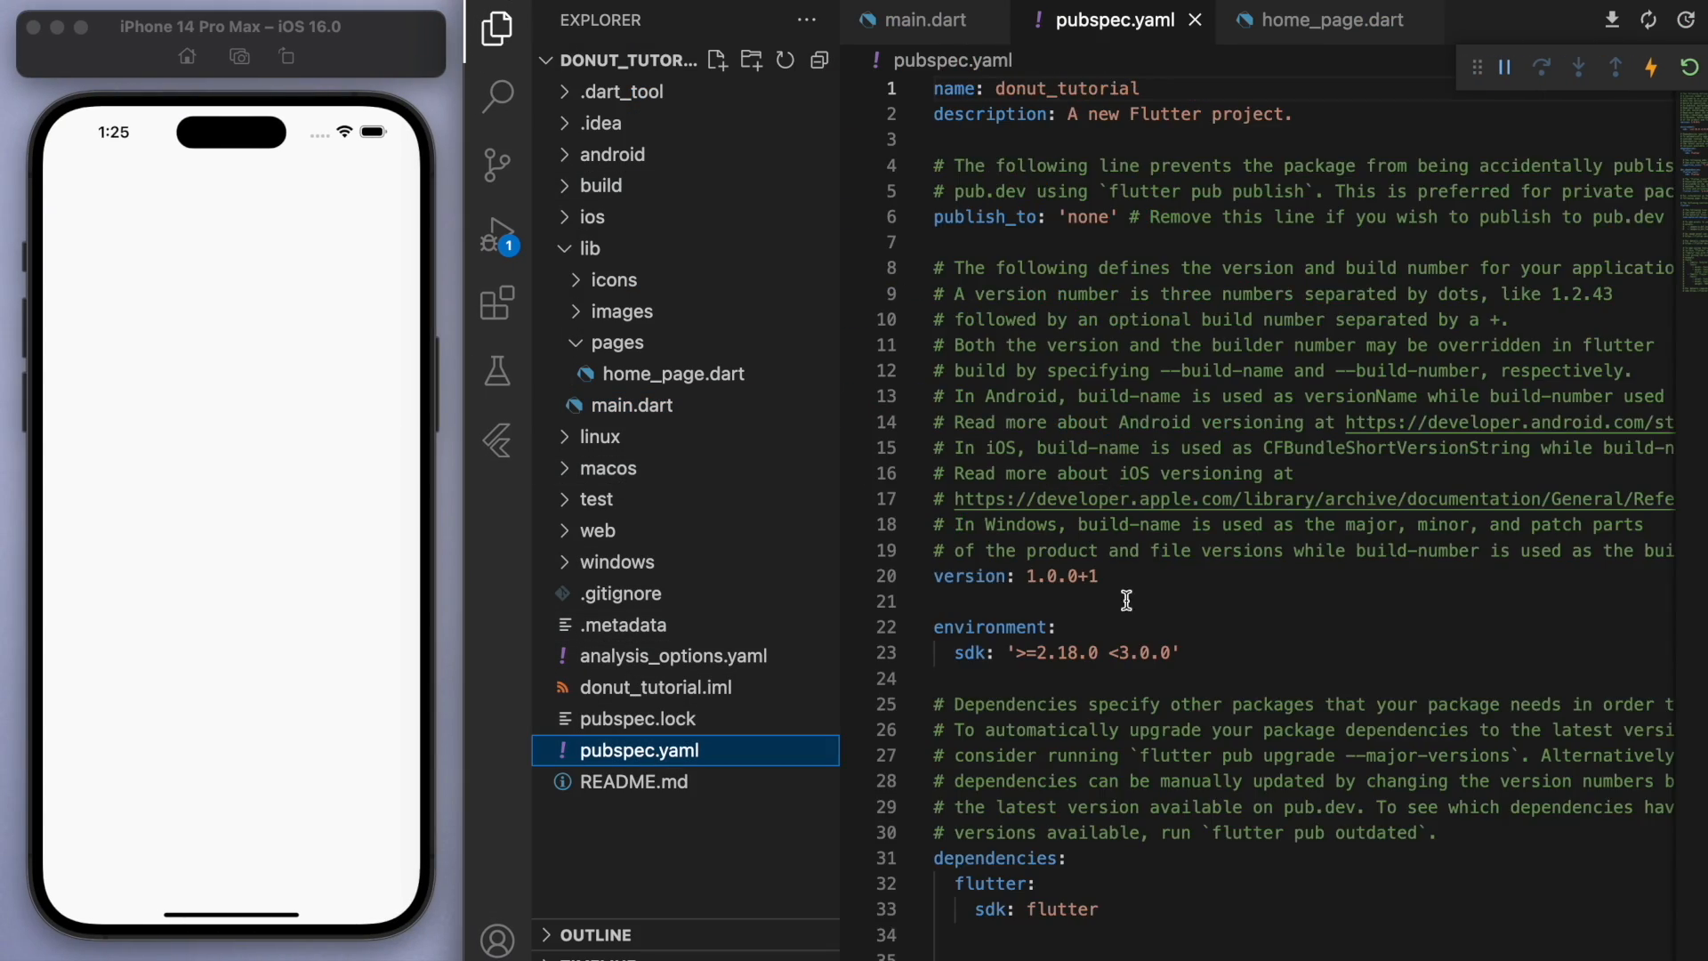
Step: Declare lib/images/ and lib/icons/ as asset folders in pubspec.yaml
scroll(down, 3)
text(- lib)
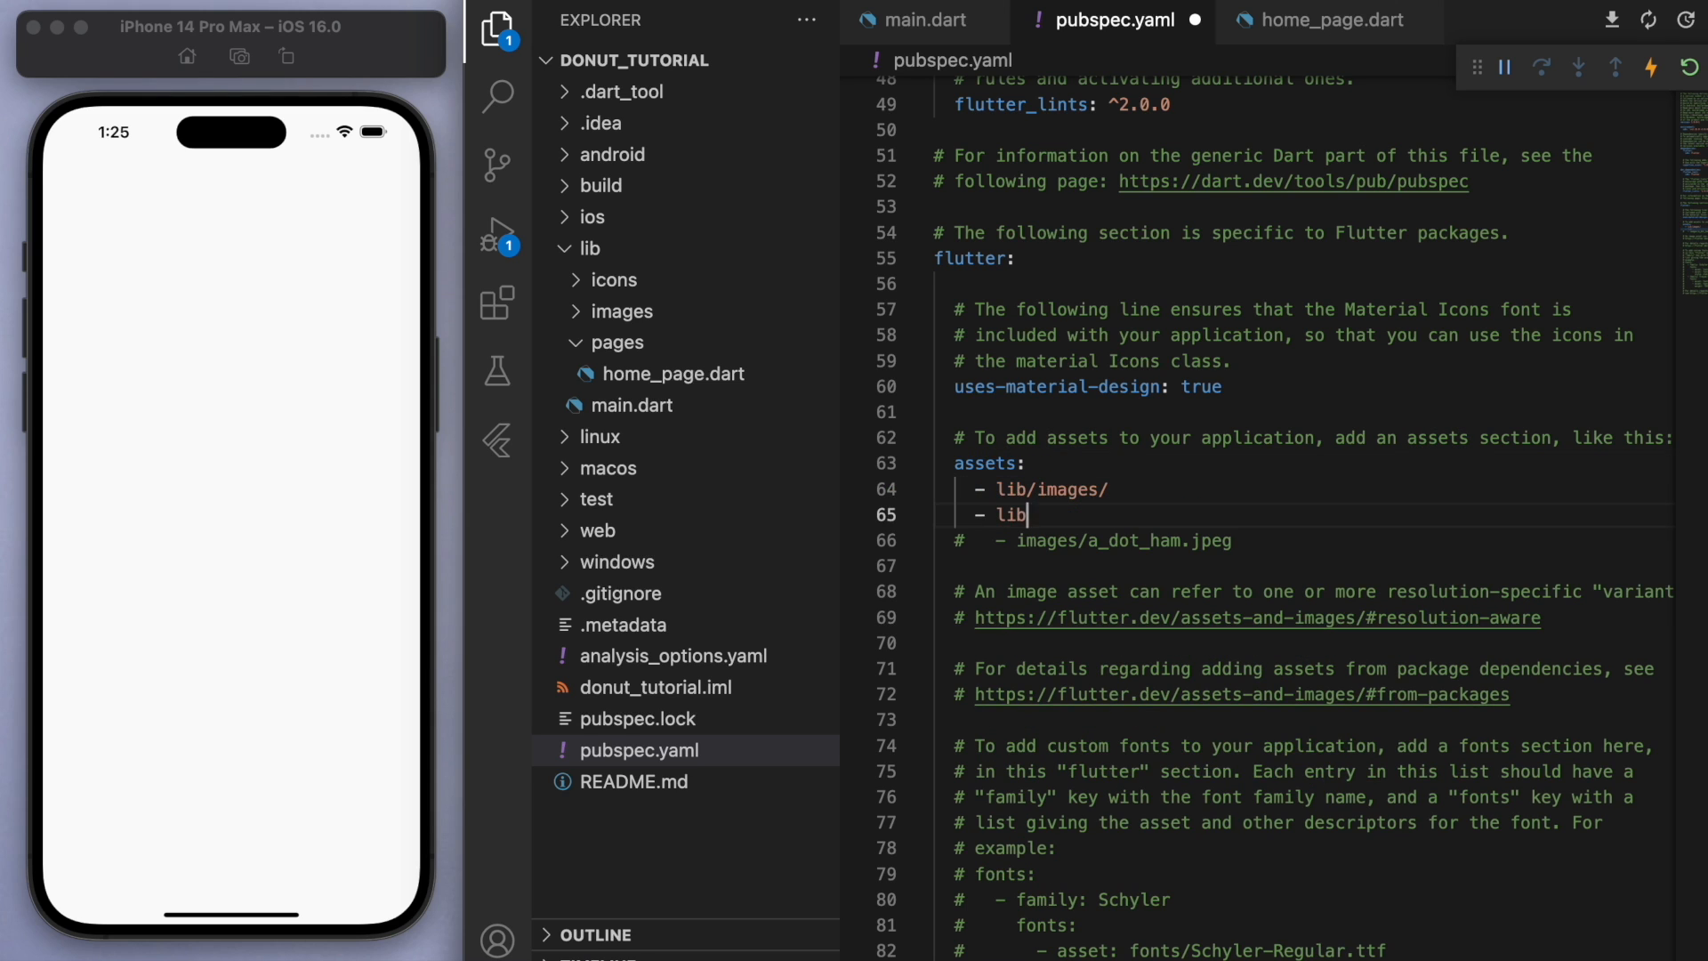
text(/icons/)
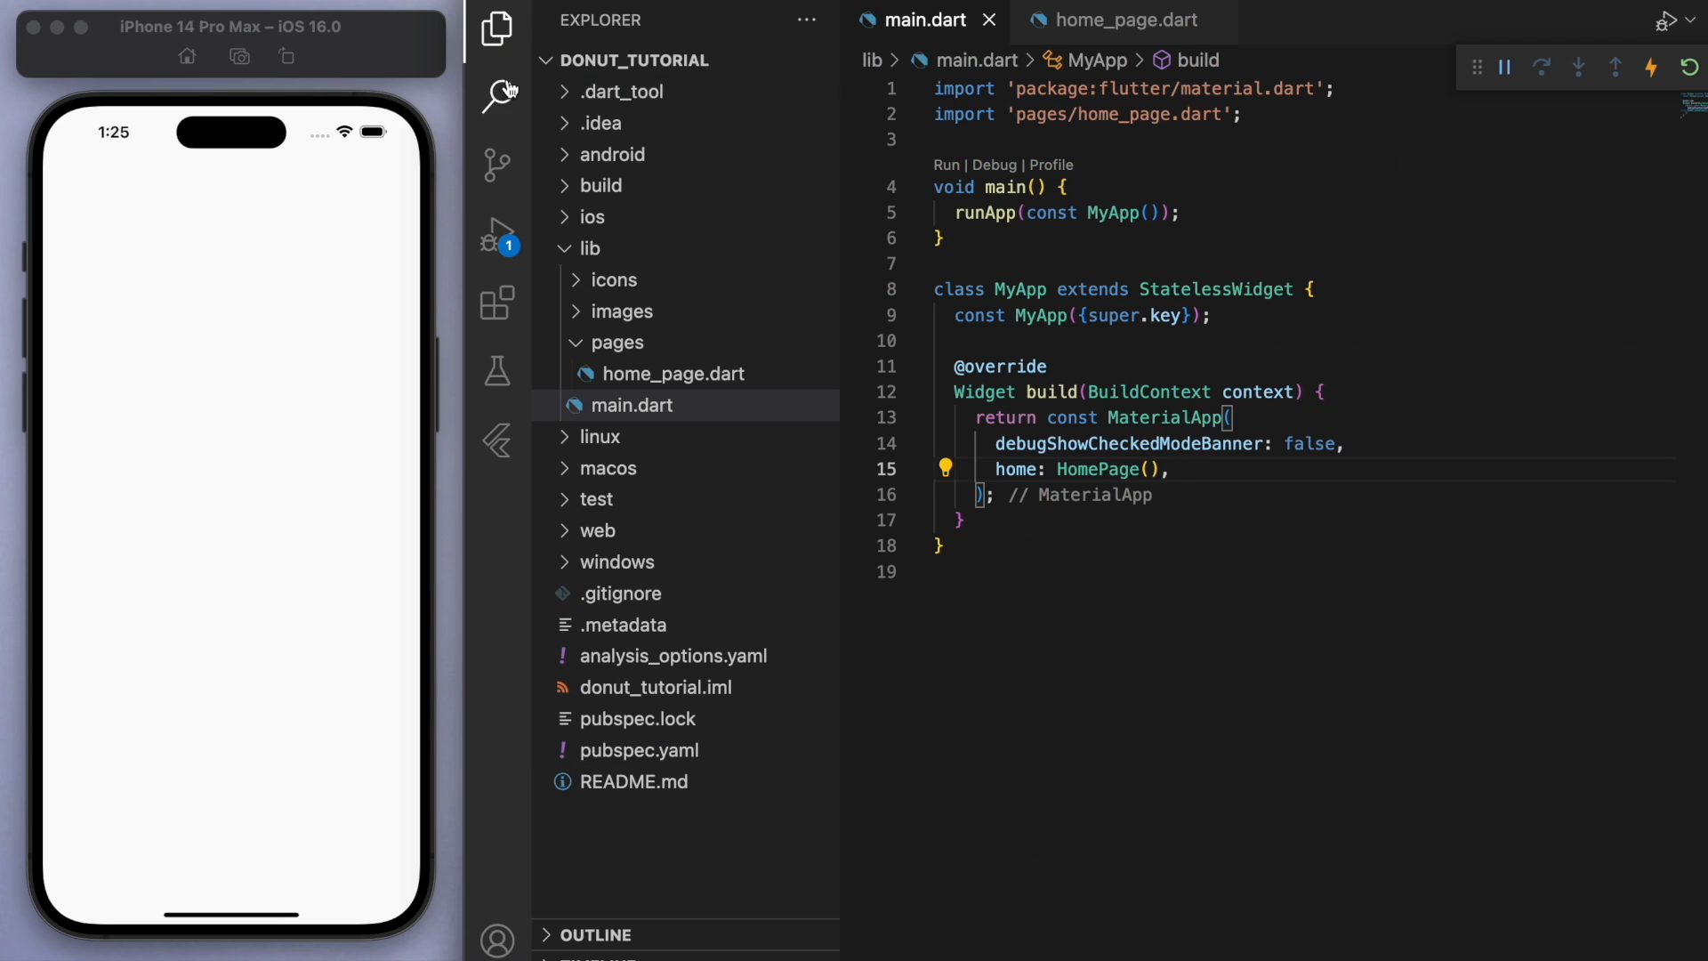
Step: Jump from main.dart to the HomePage definition in home_page.dart and tidy the Explorer tree
click(628, 404)
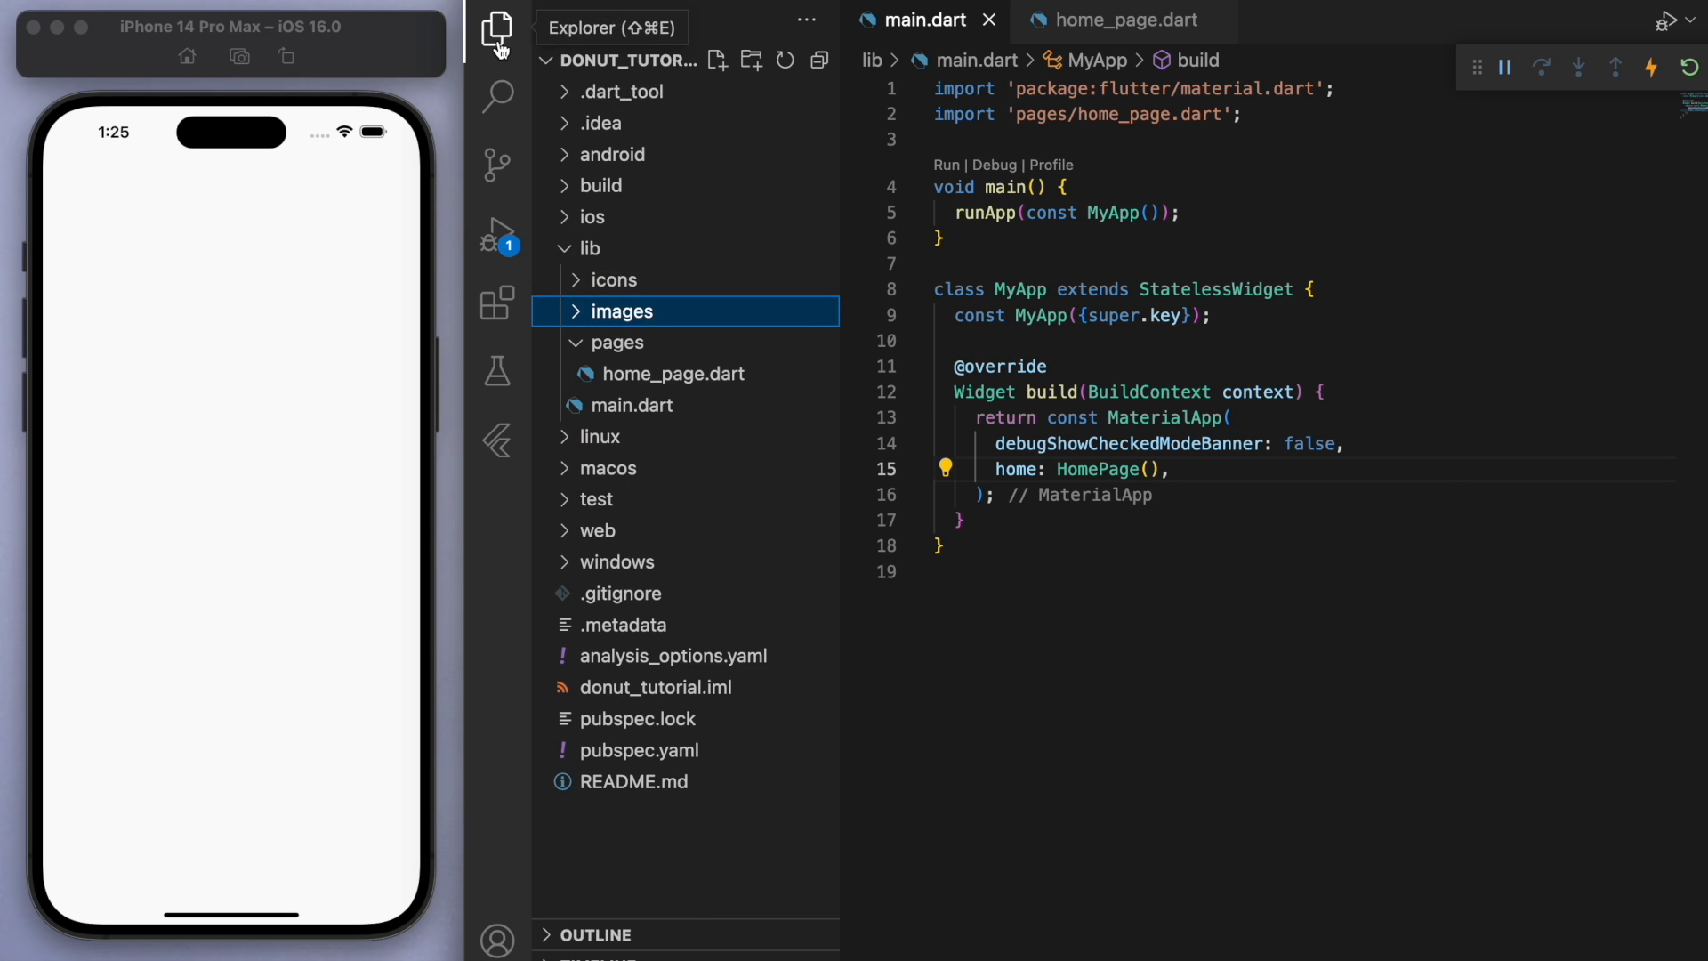
click(496, 26)
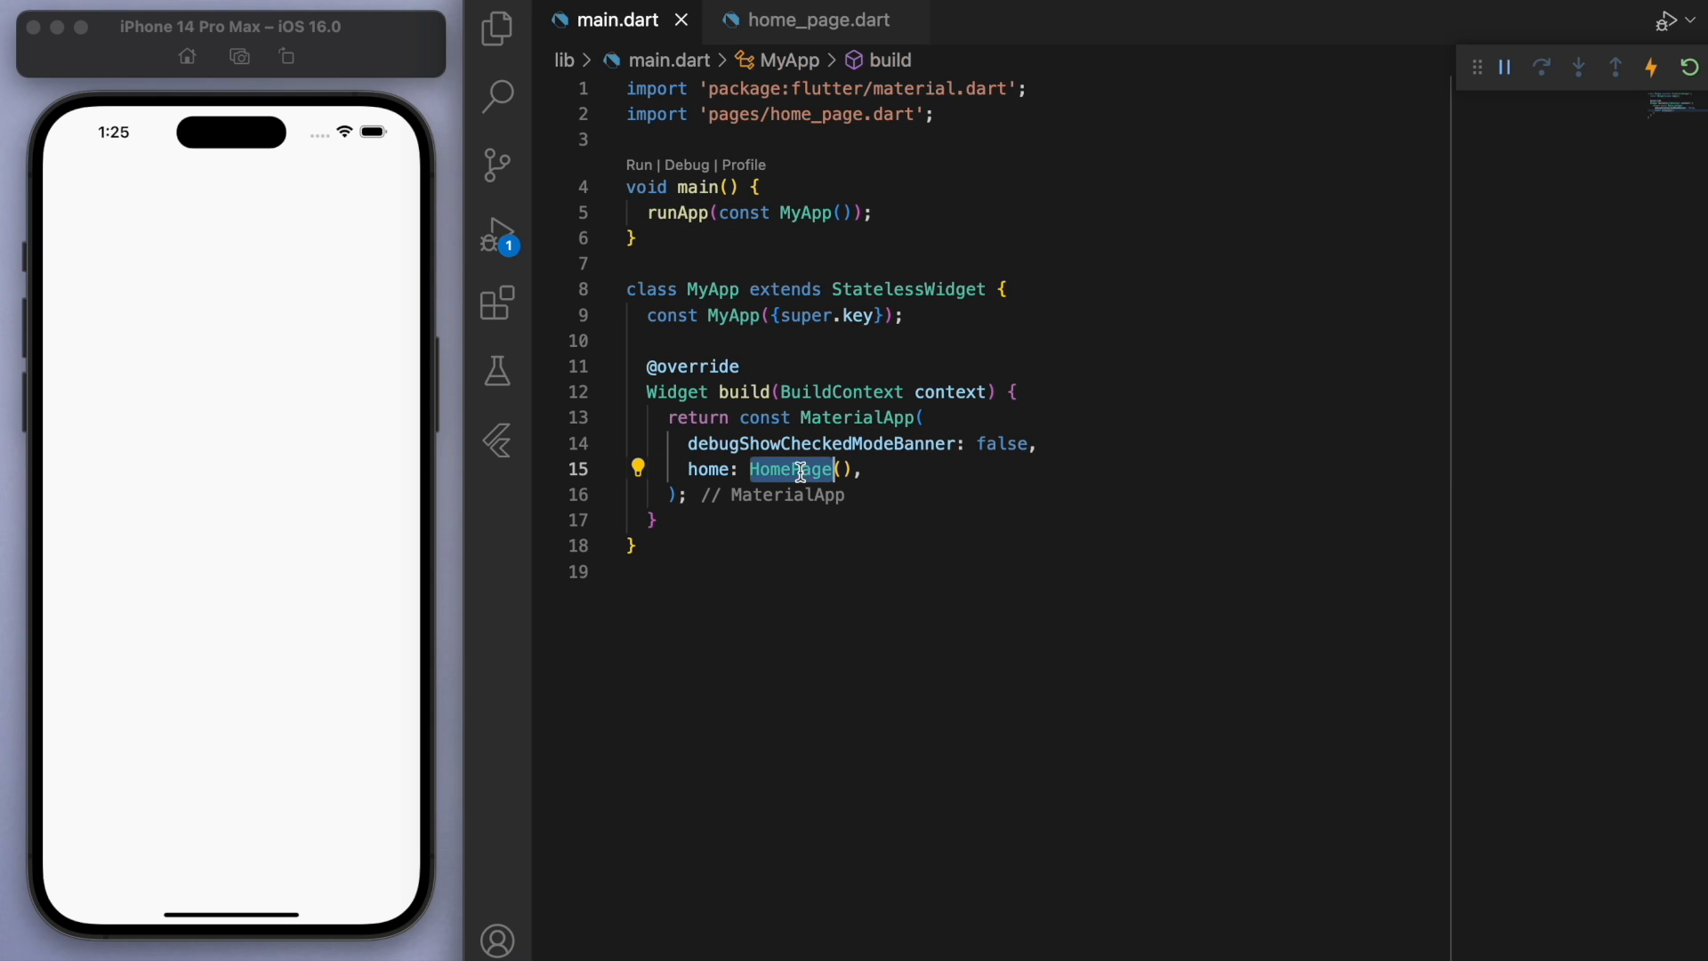
click(812, 19)
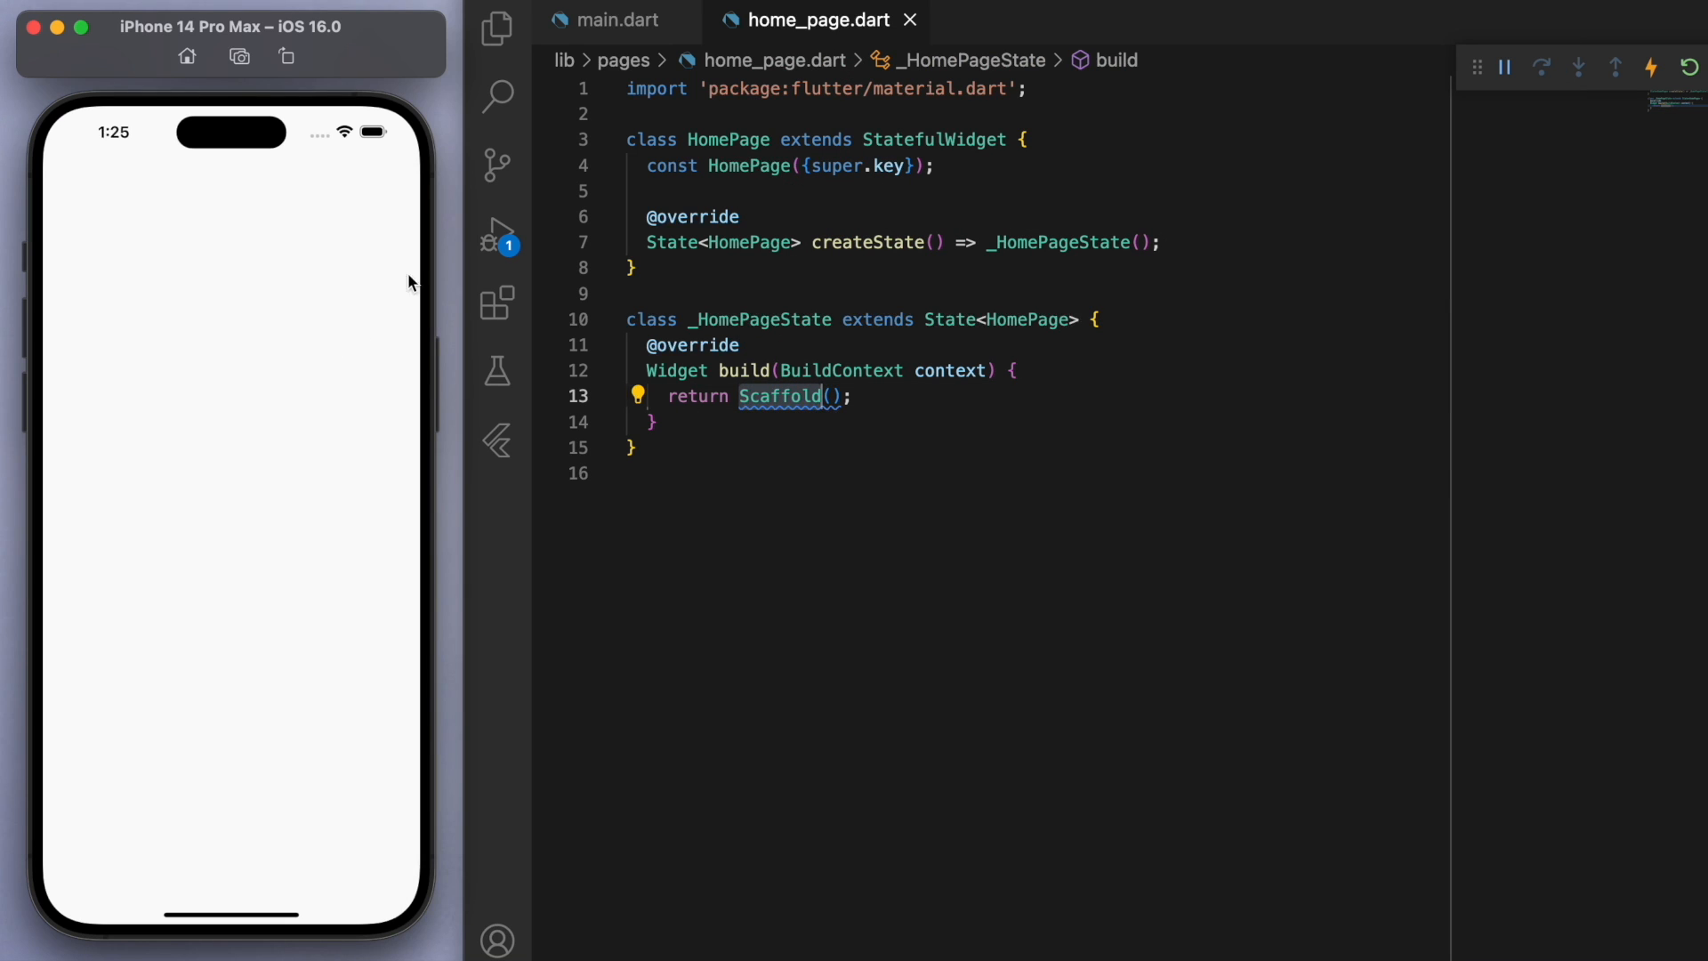
click(497, 30)
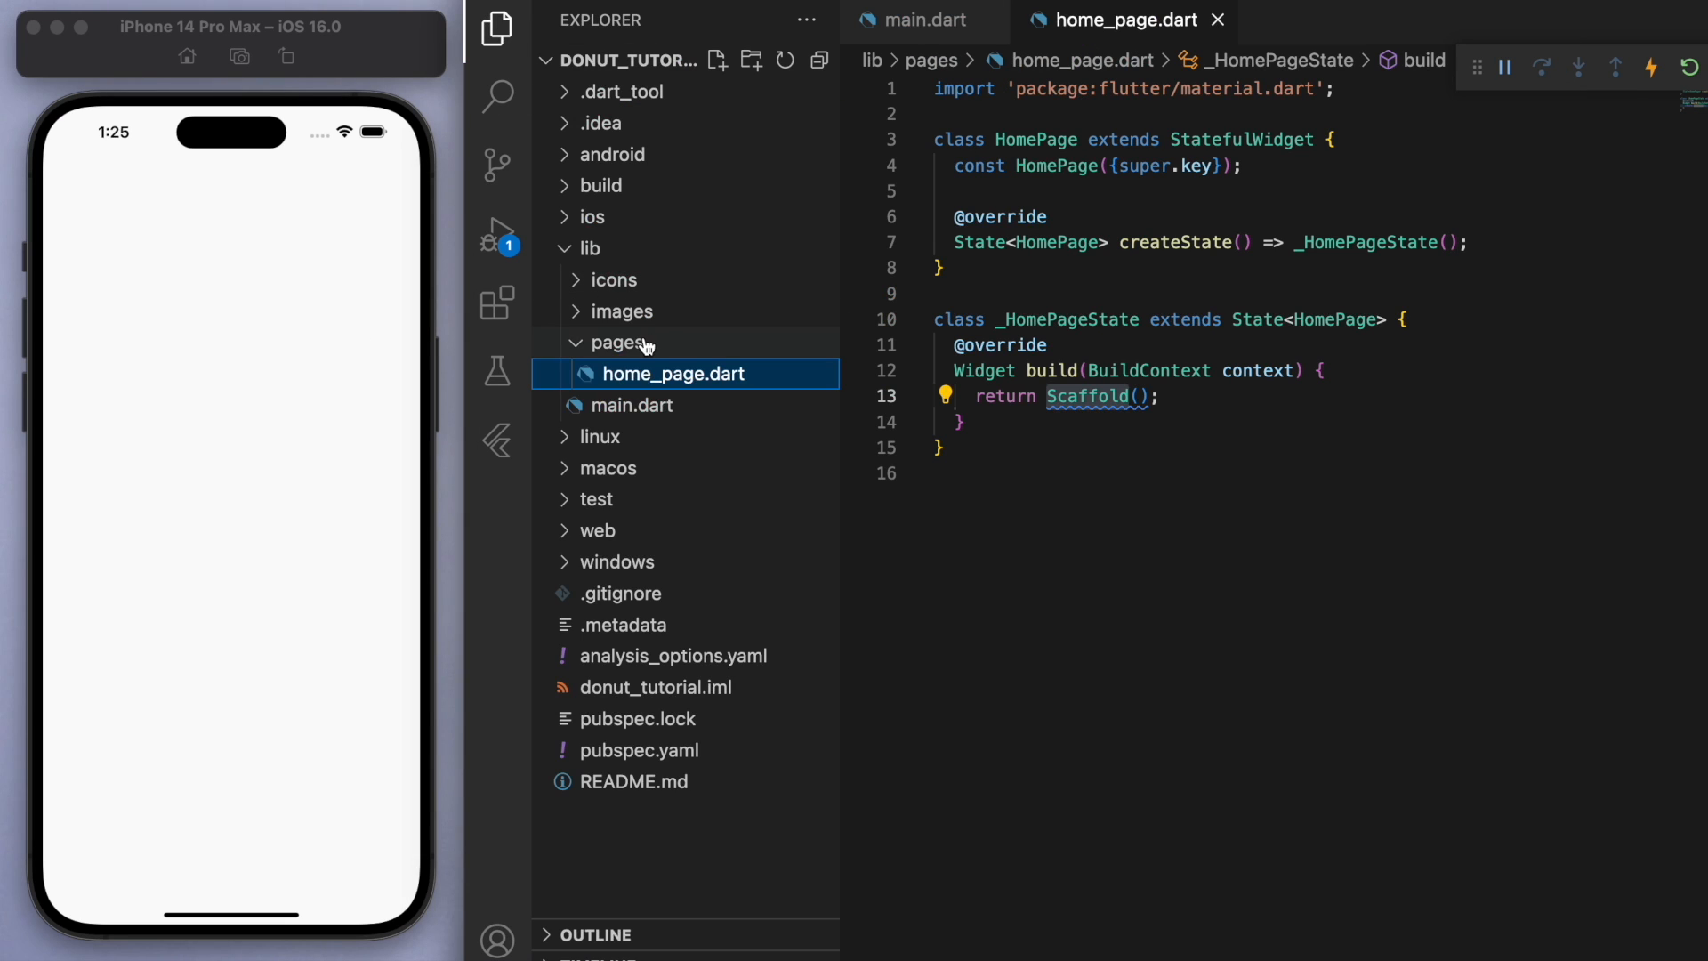
click(620, 341)
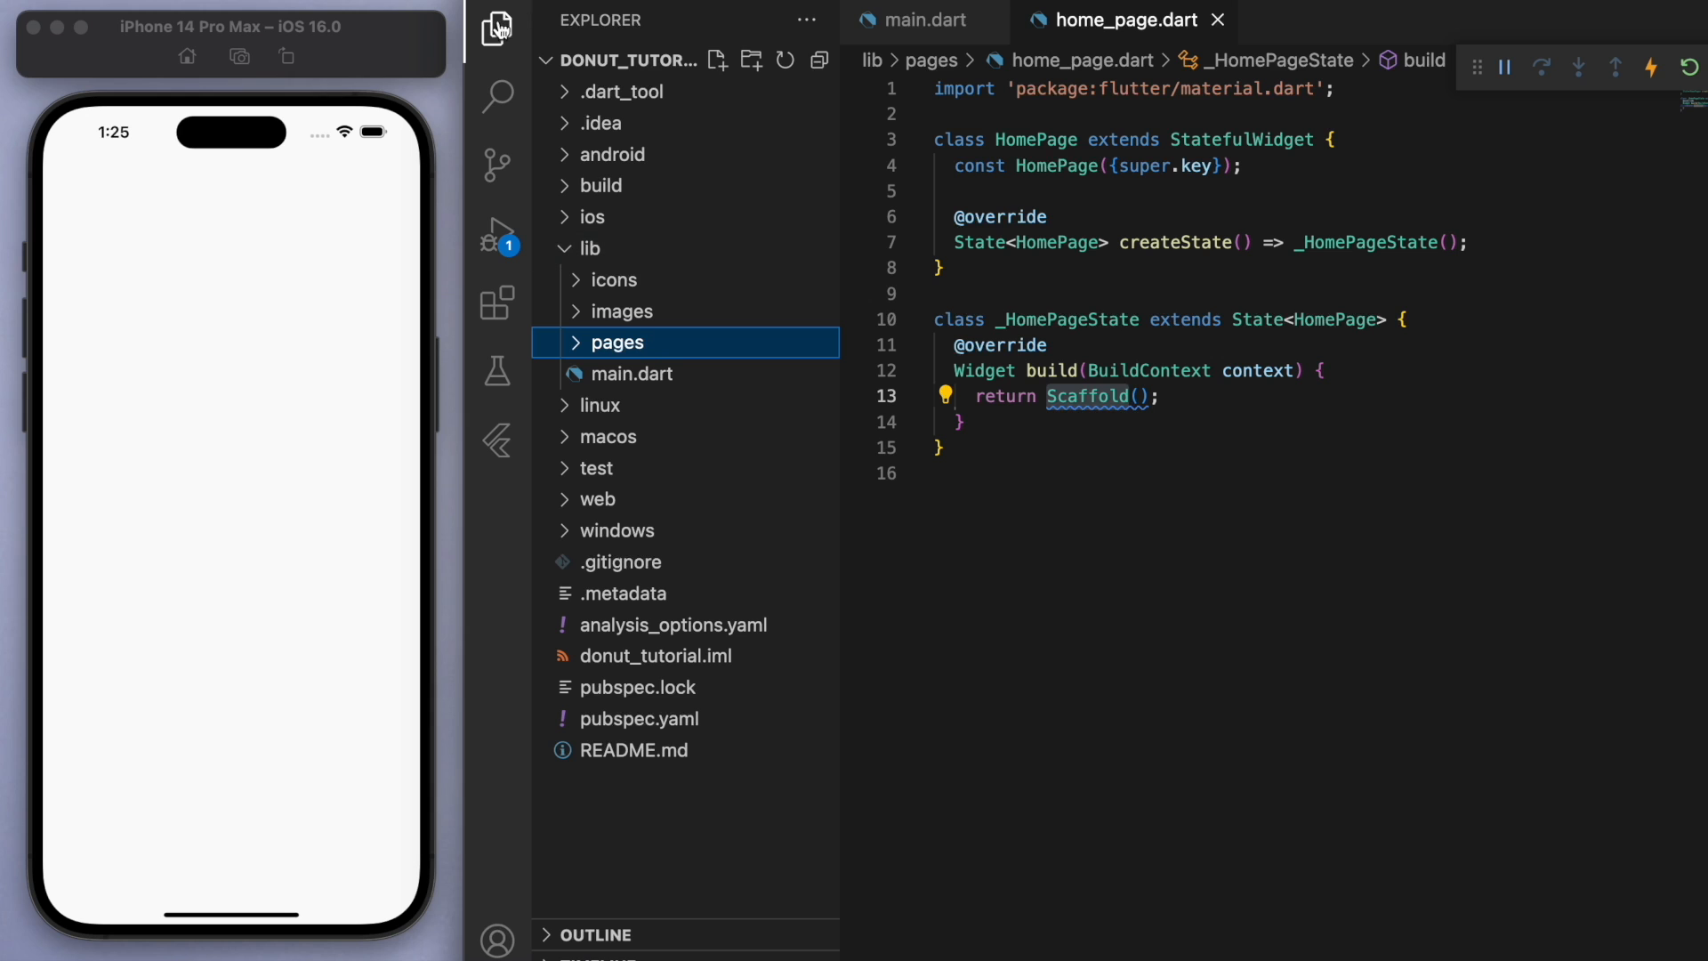
Step: Add a transparent, elevation-0 AppBar with a grey menu leading icon and an actions icon
text(appBar: AppBar()
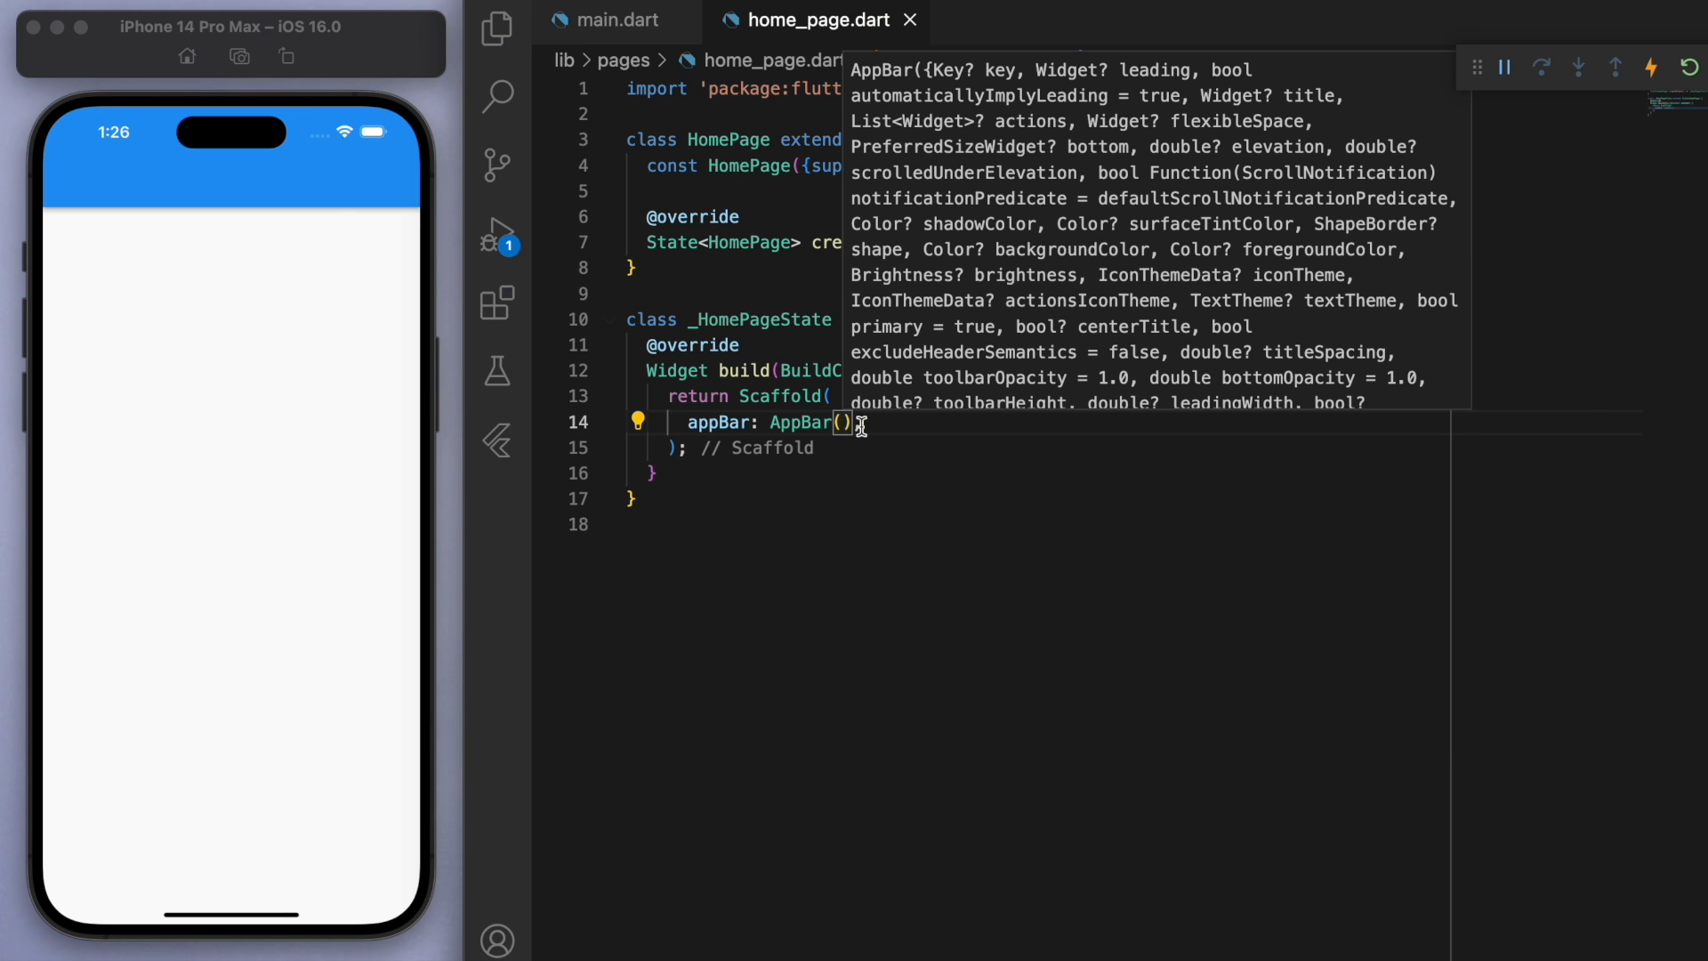
text(backgroundColor: Colors.transparent,)
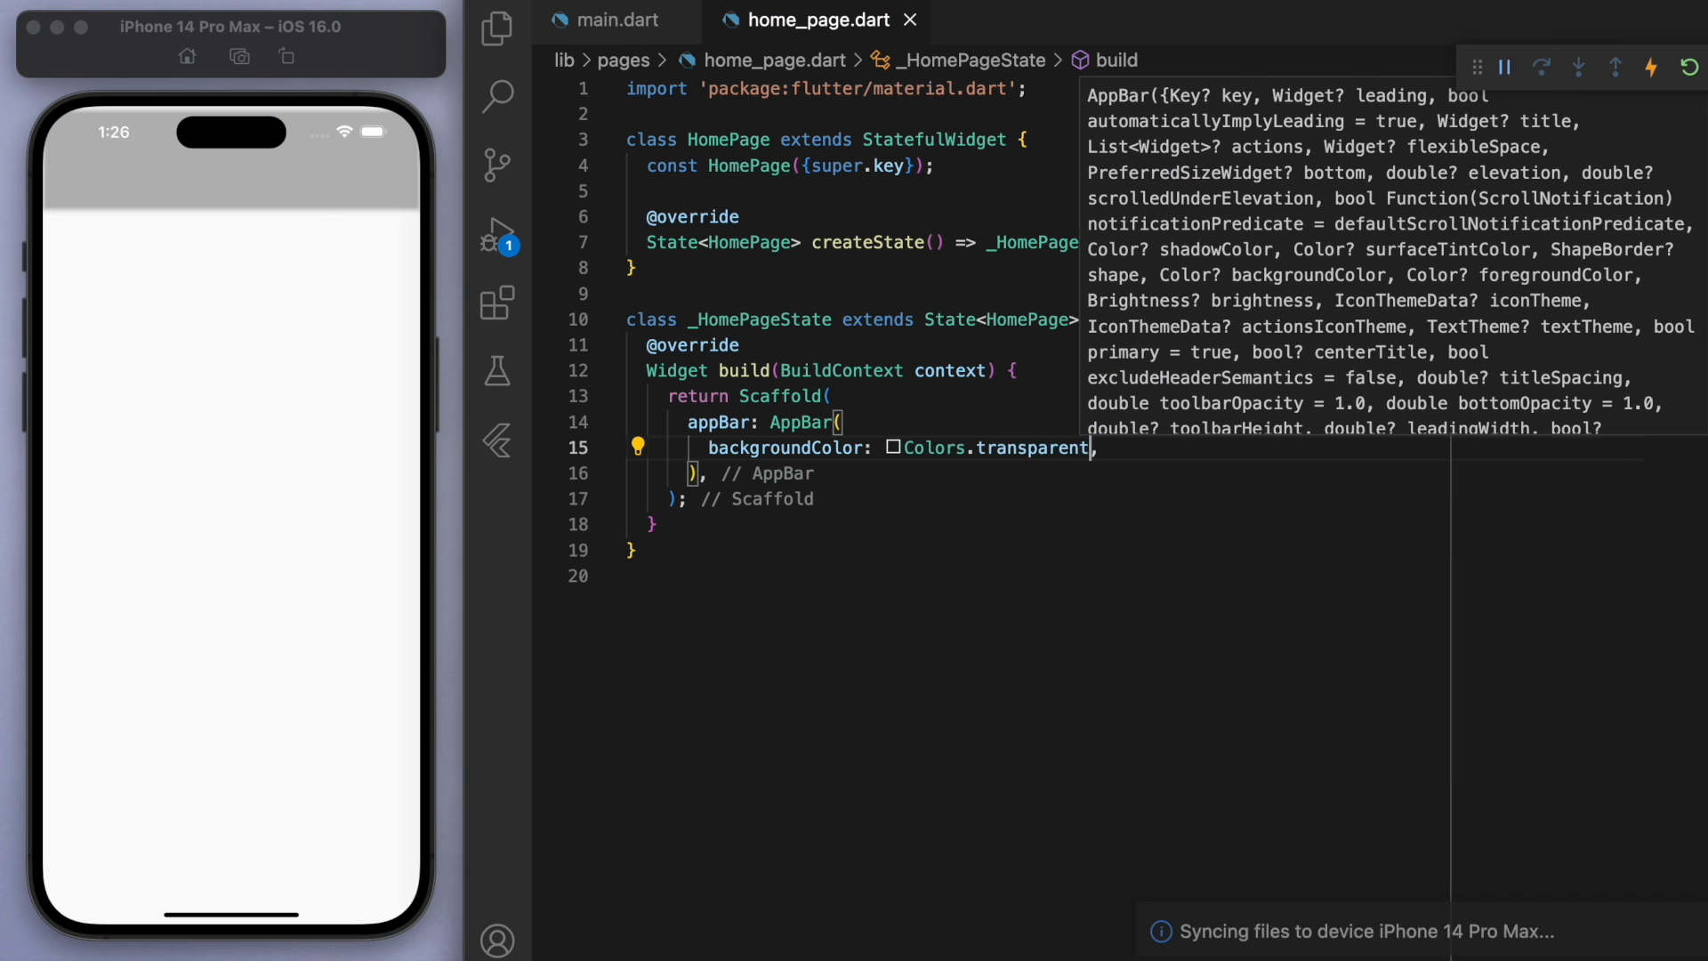
mouse_move(322, 226)
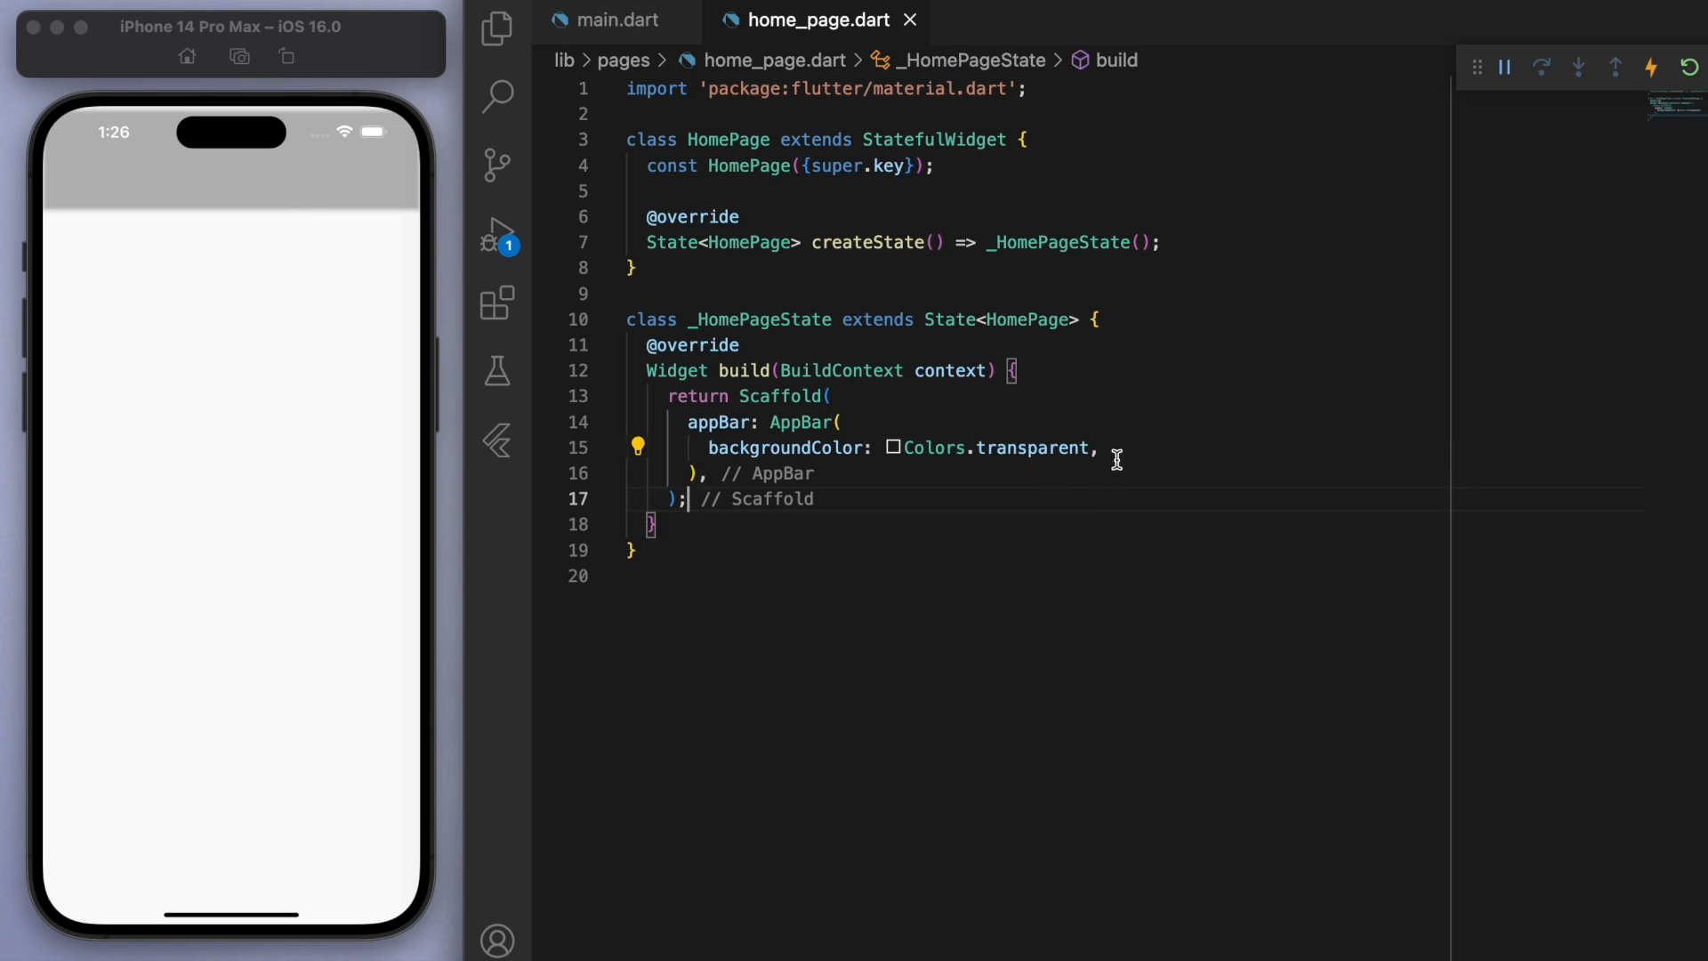
text(elevation: 0,)
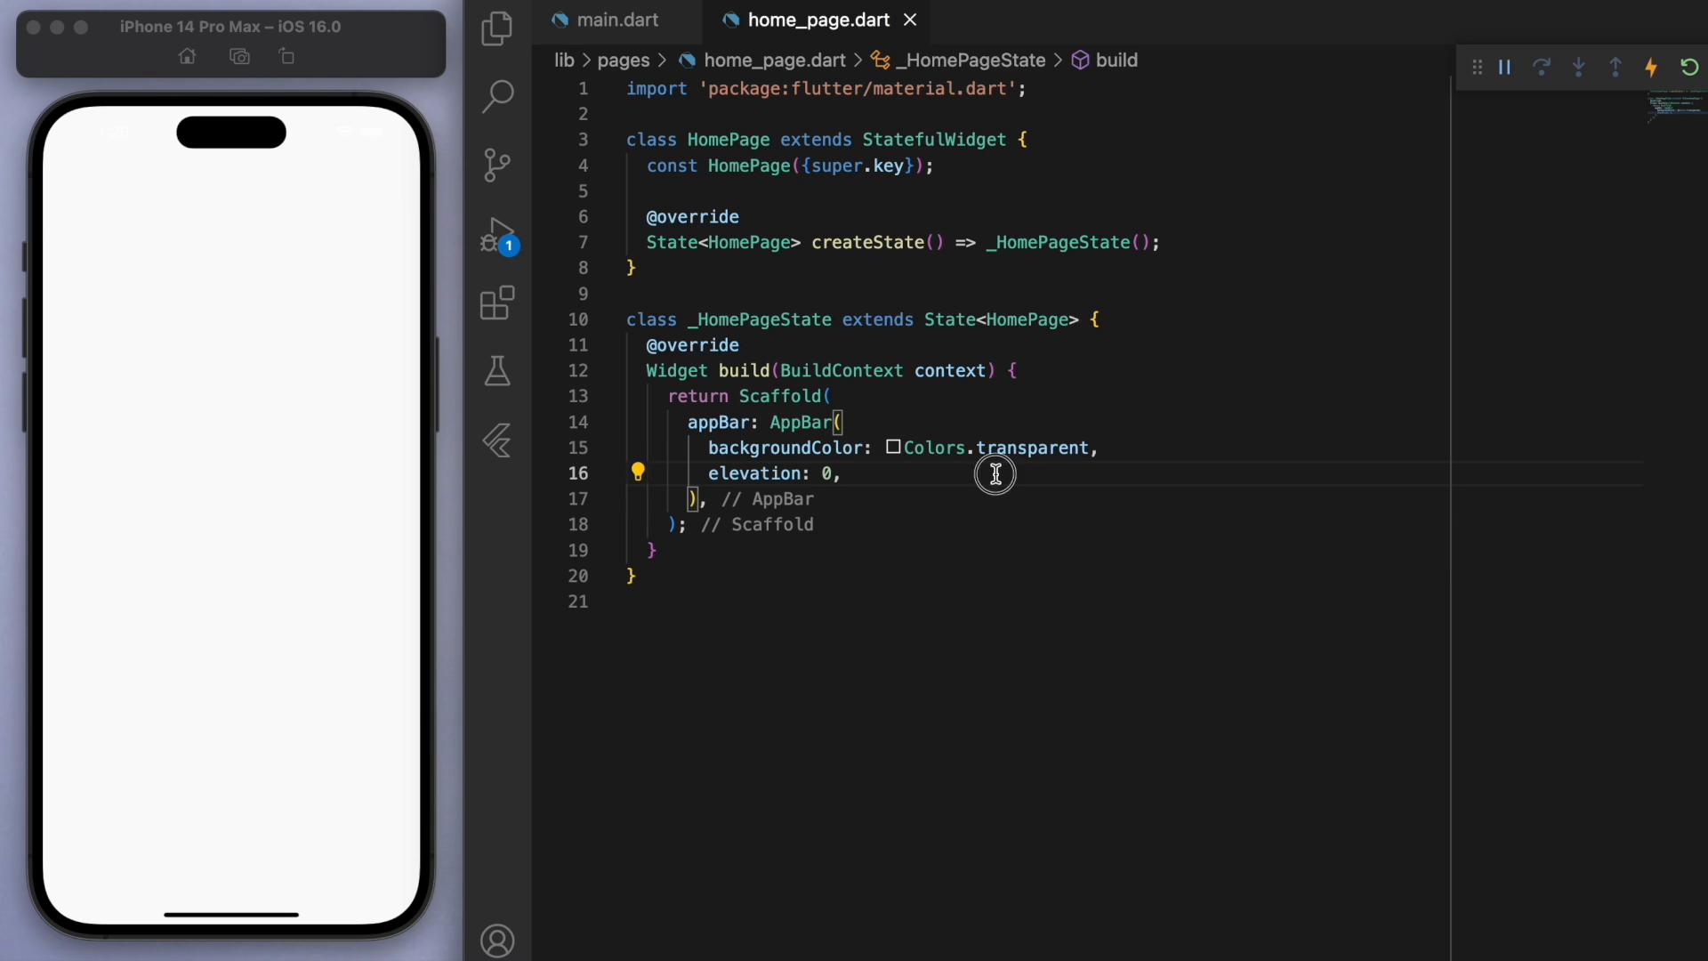
key(enter)
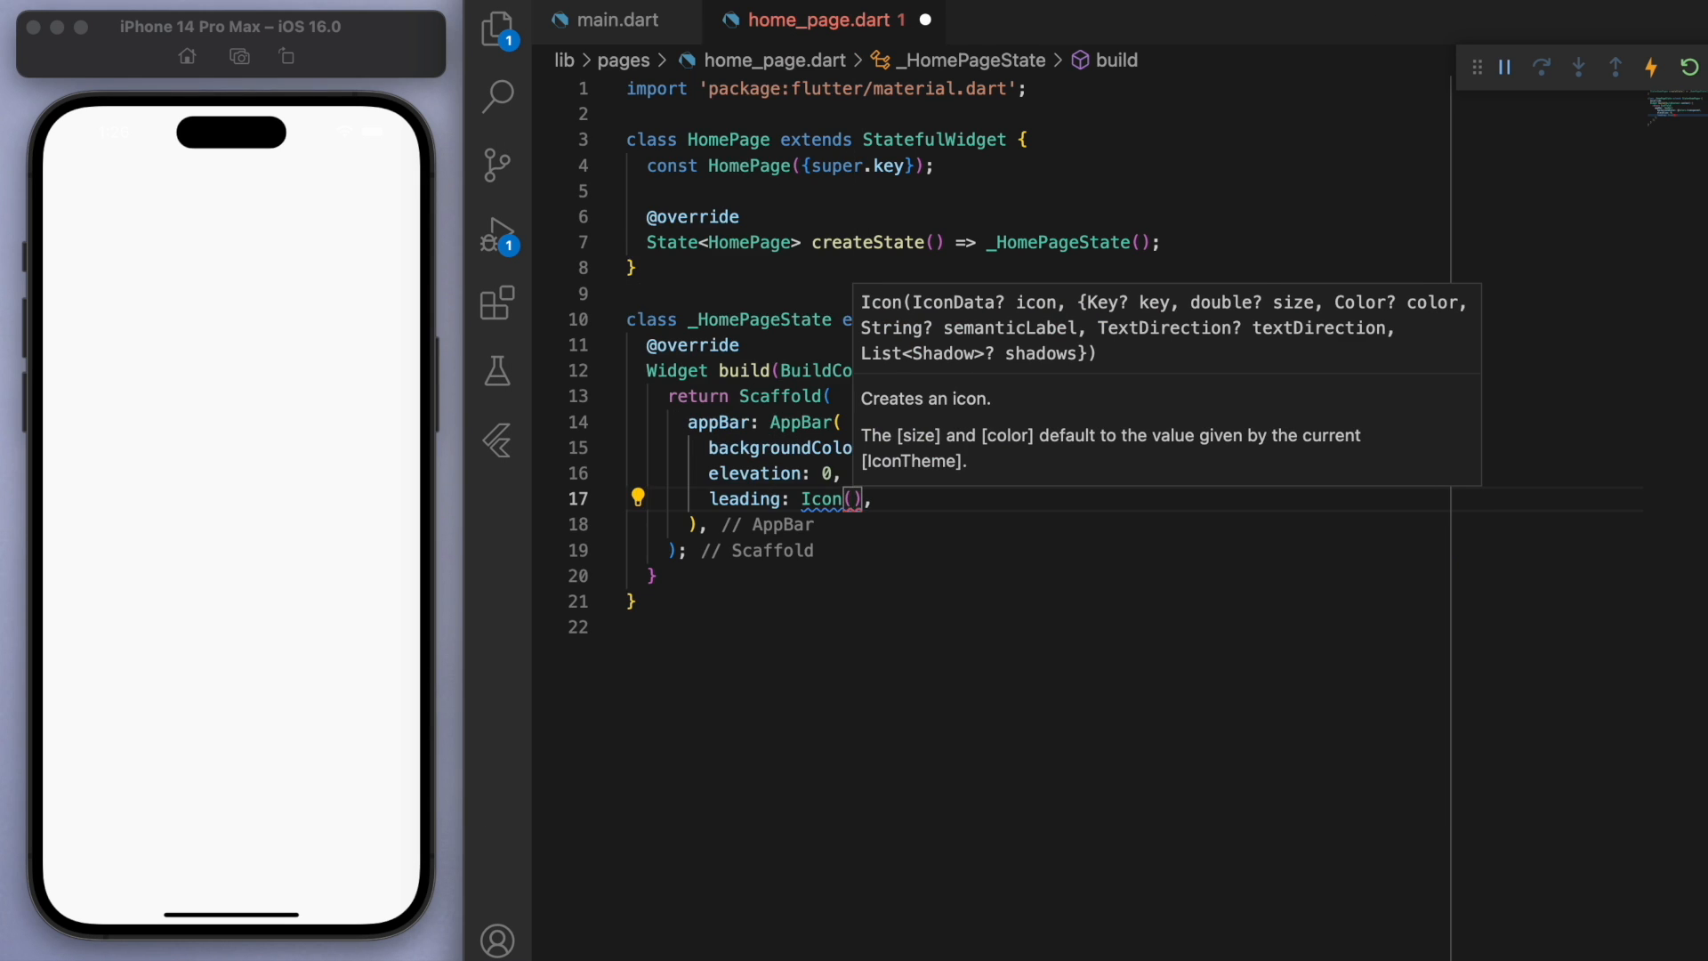
text(Icons.menu,)
text(color: Colors.grey[8],)
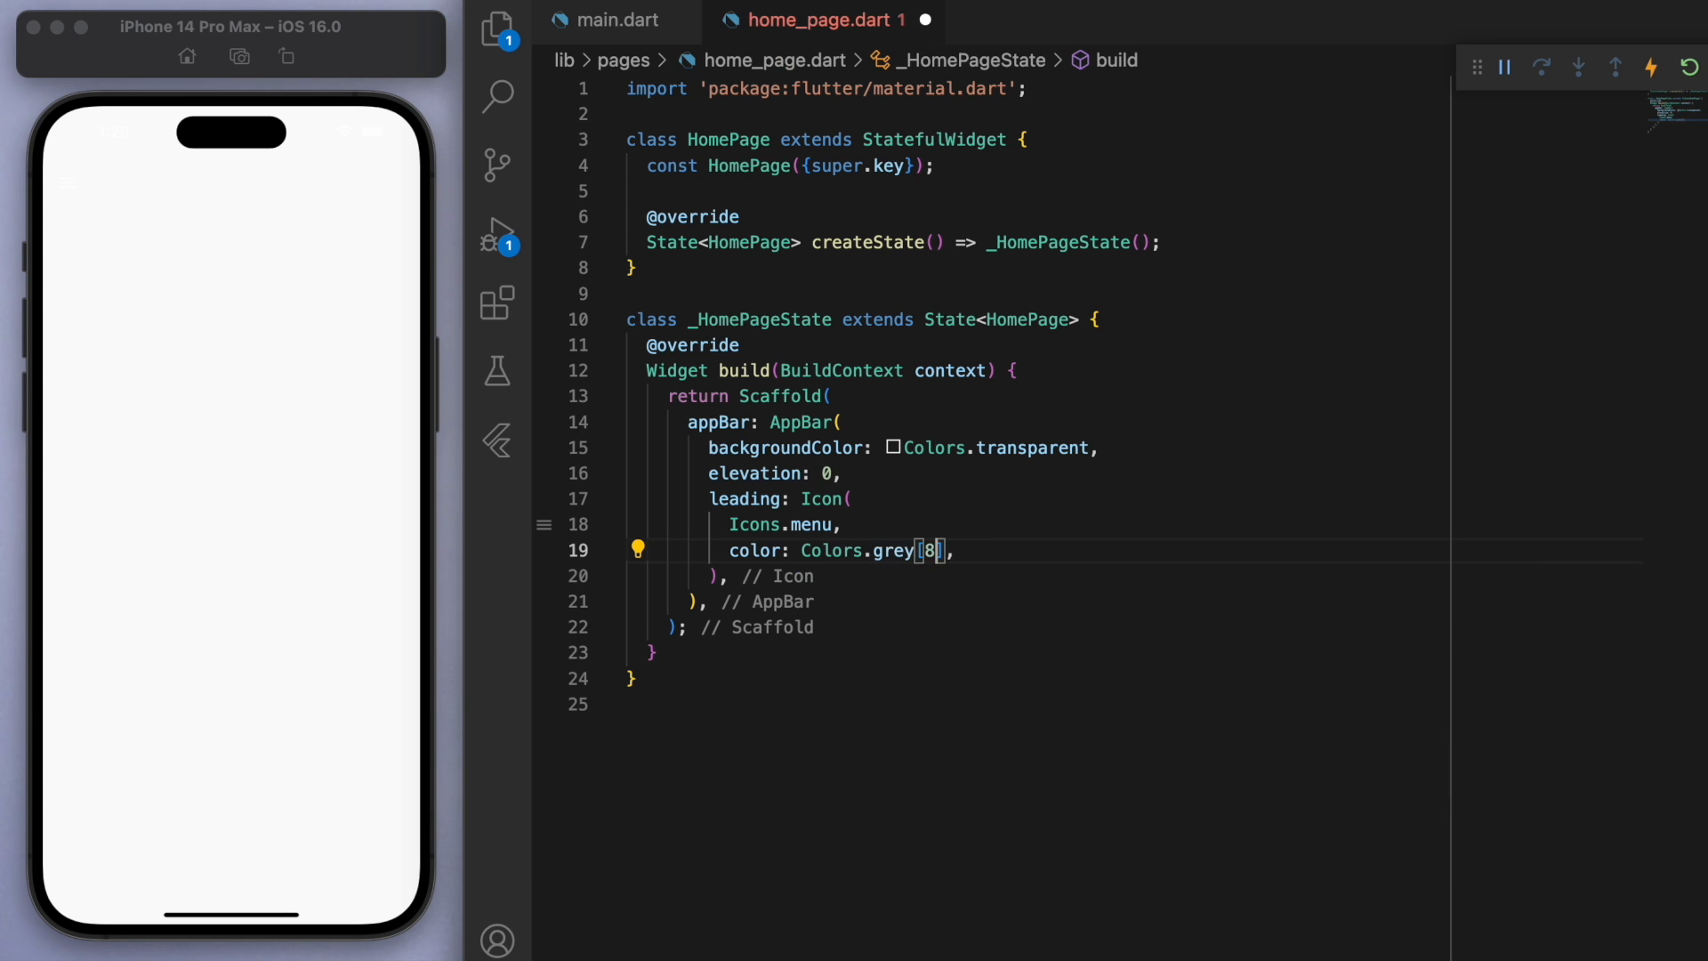
text(actions: [)
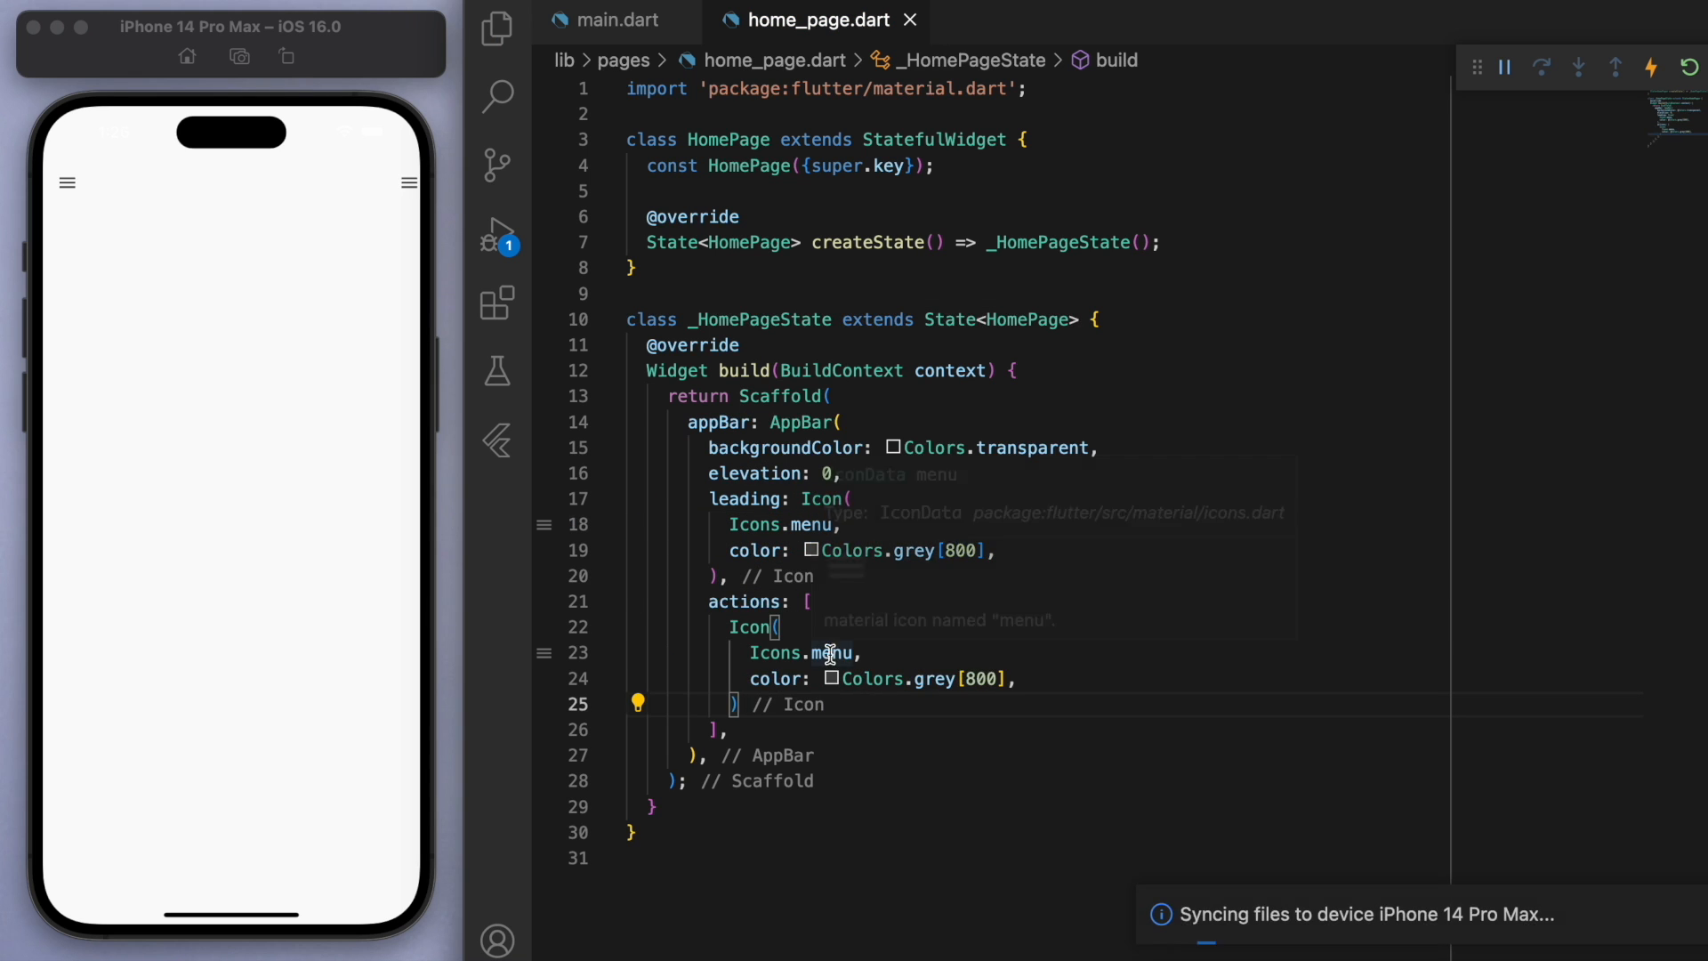
double_click(833, 654)
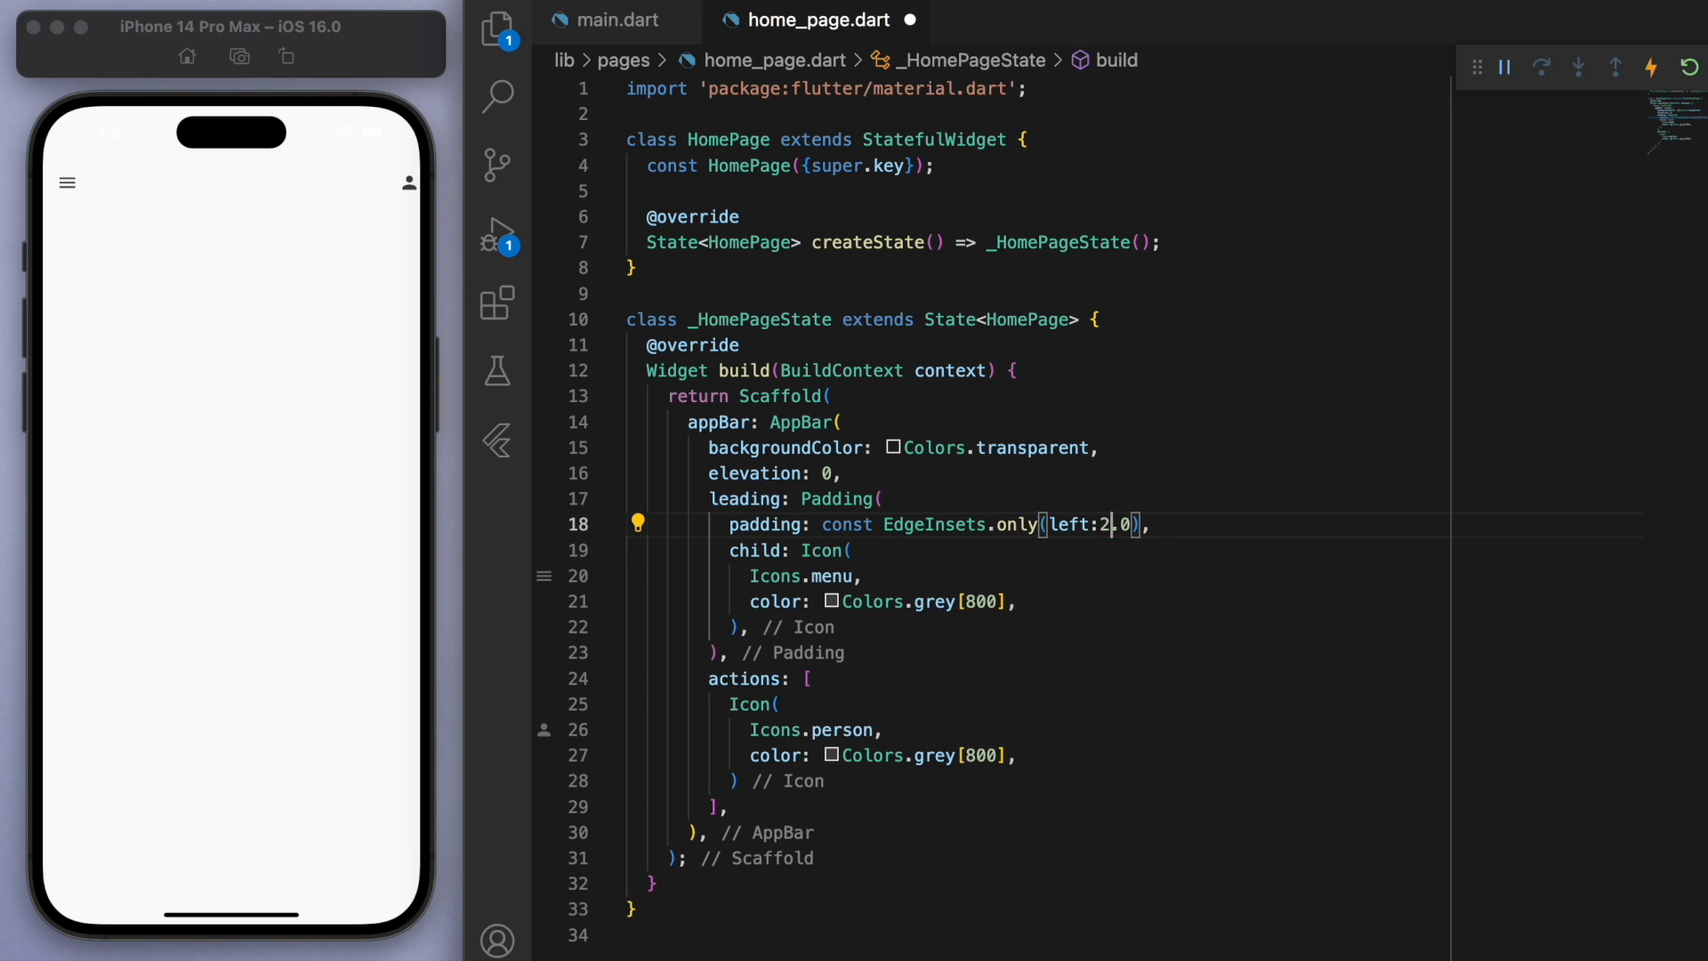
Step: Make both app bar icons size-36 IconButtons with 'open drawer' and 'account button tapped' handler comments
click(637, 523)
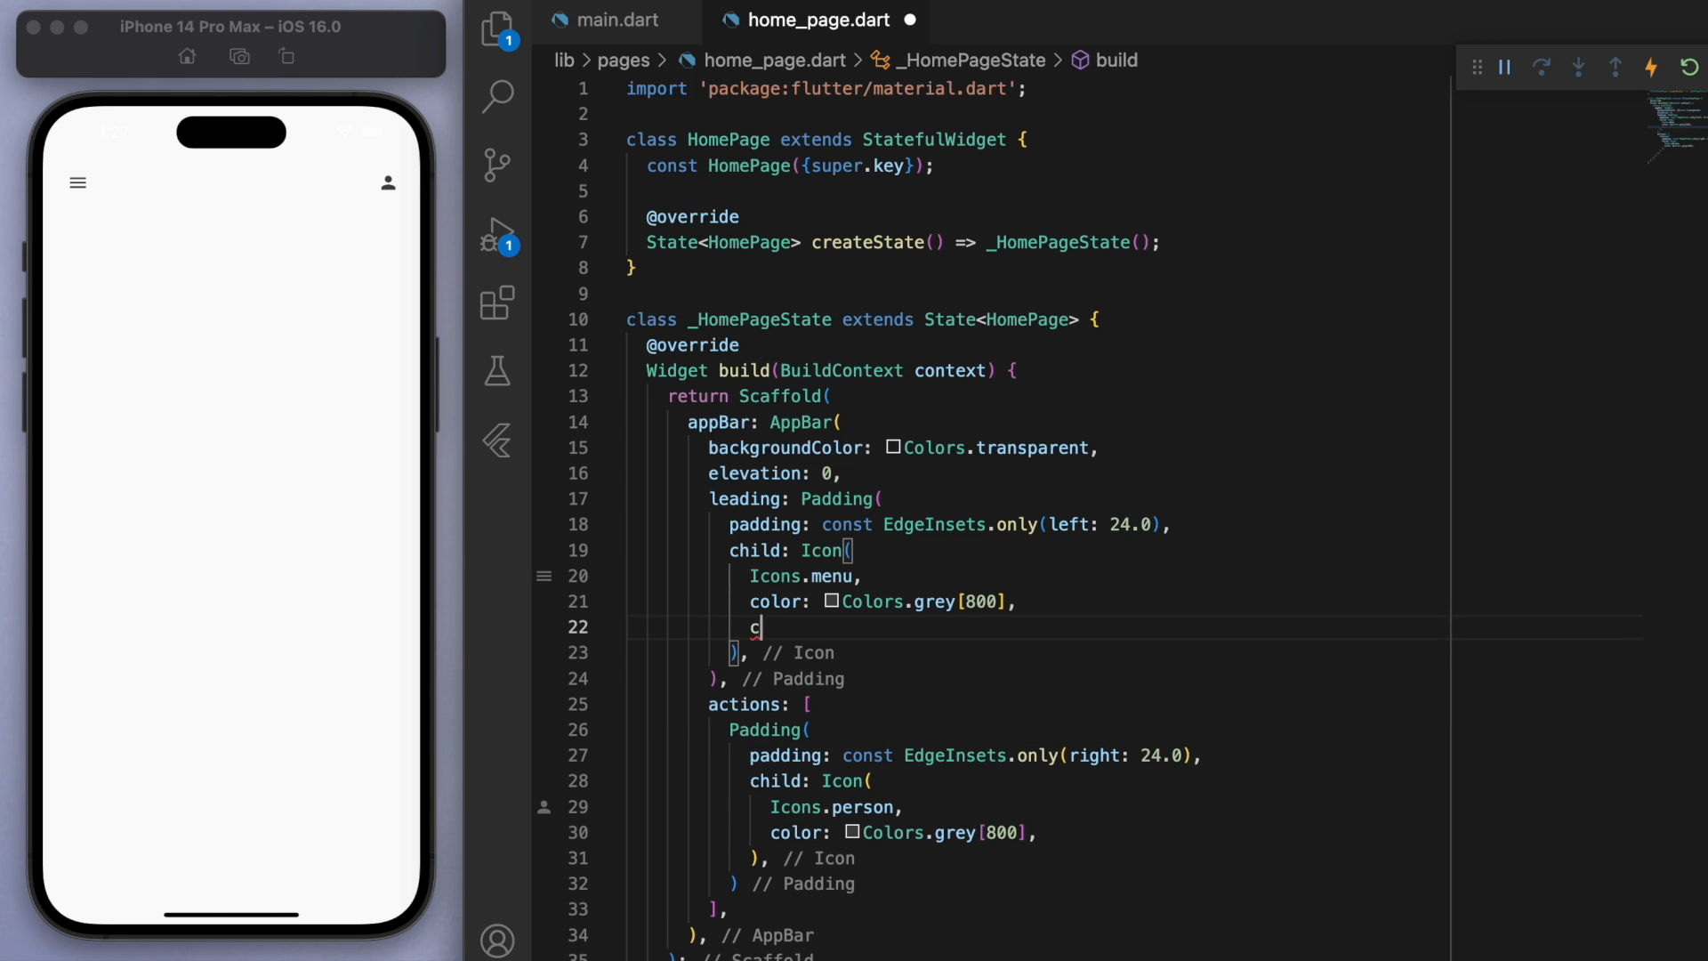
text(ize: 36,)
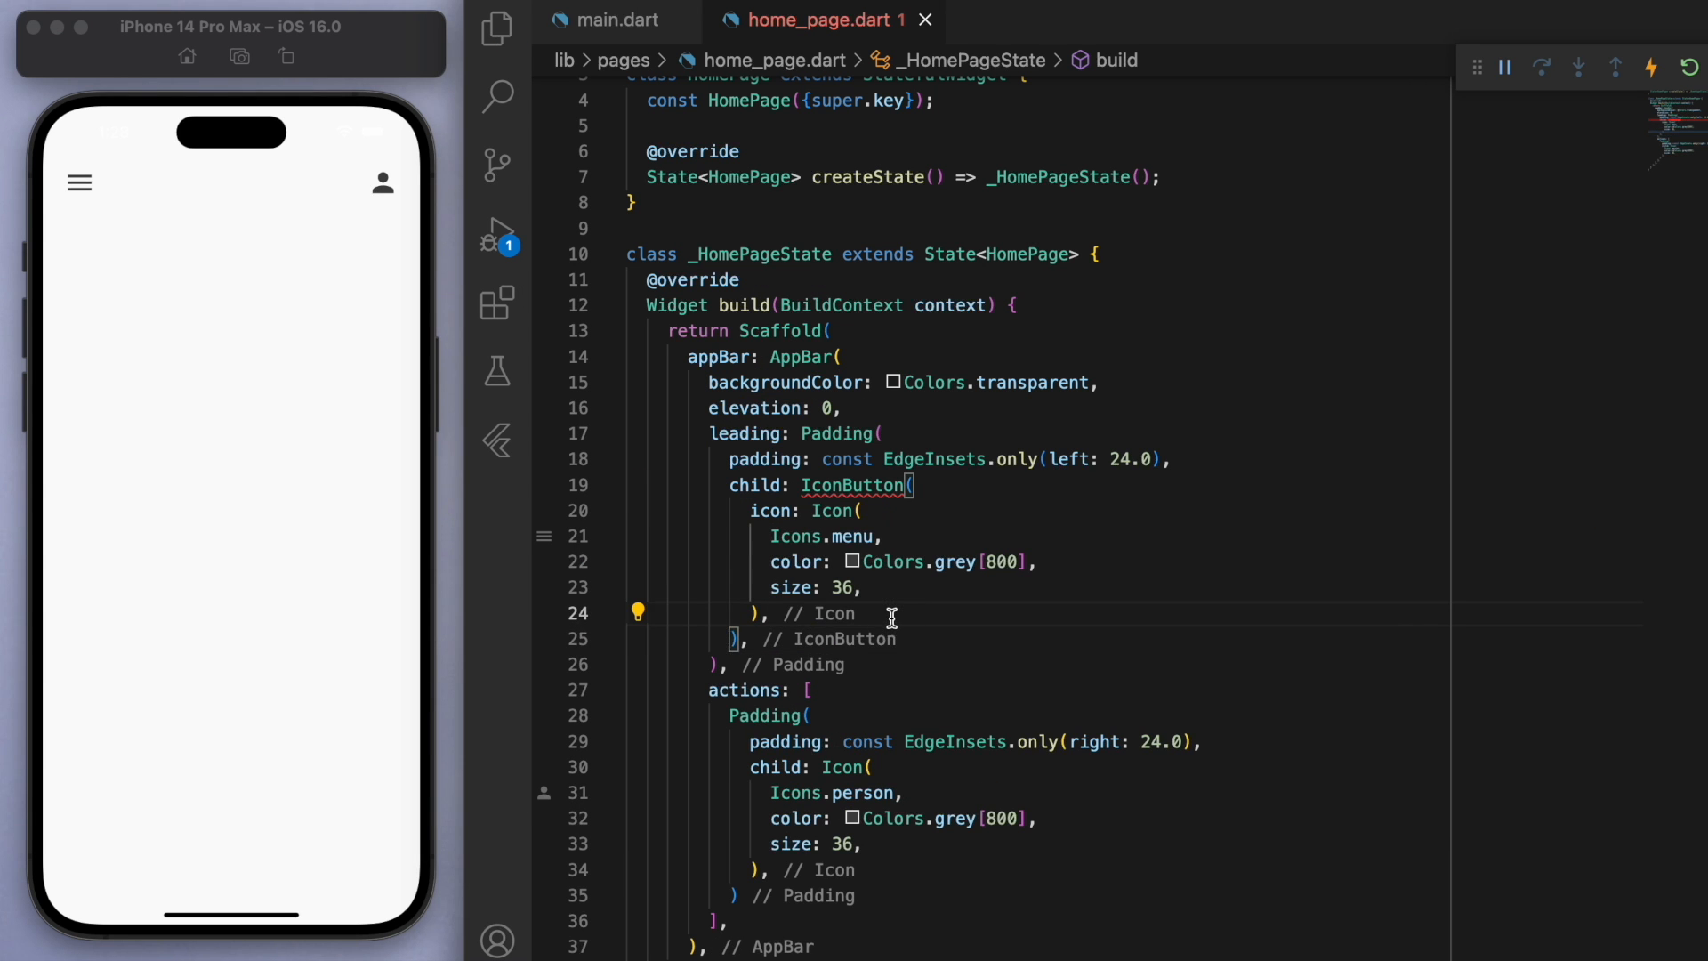
text(onPressed: (){)
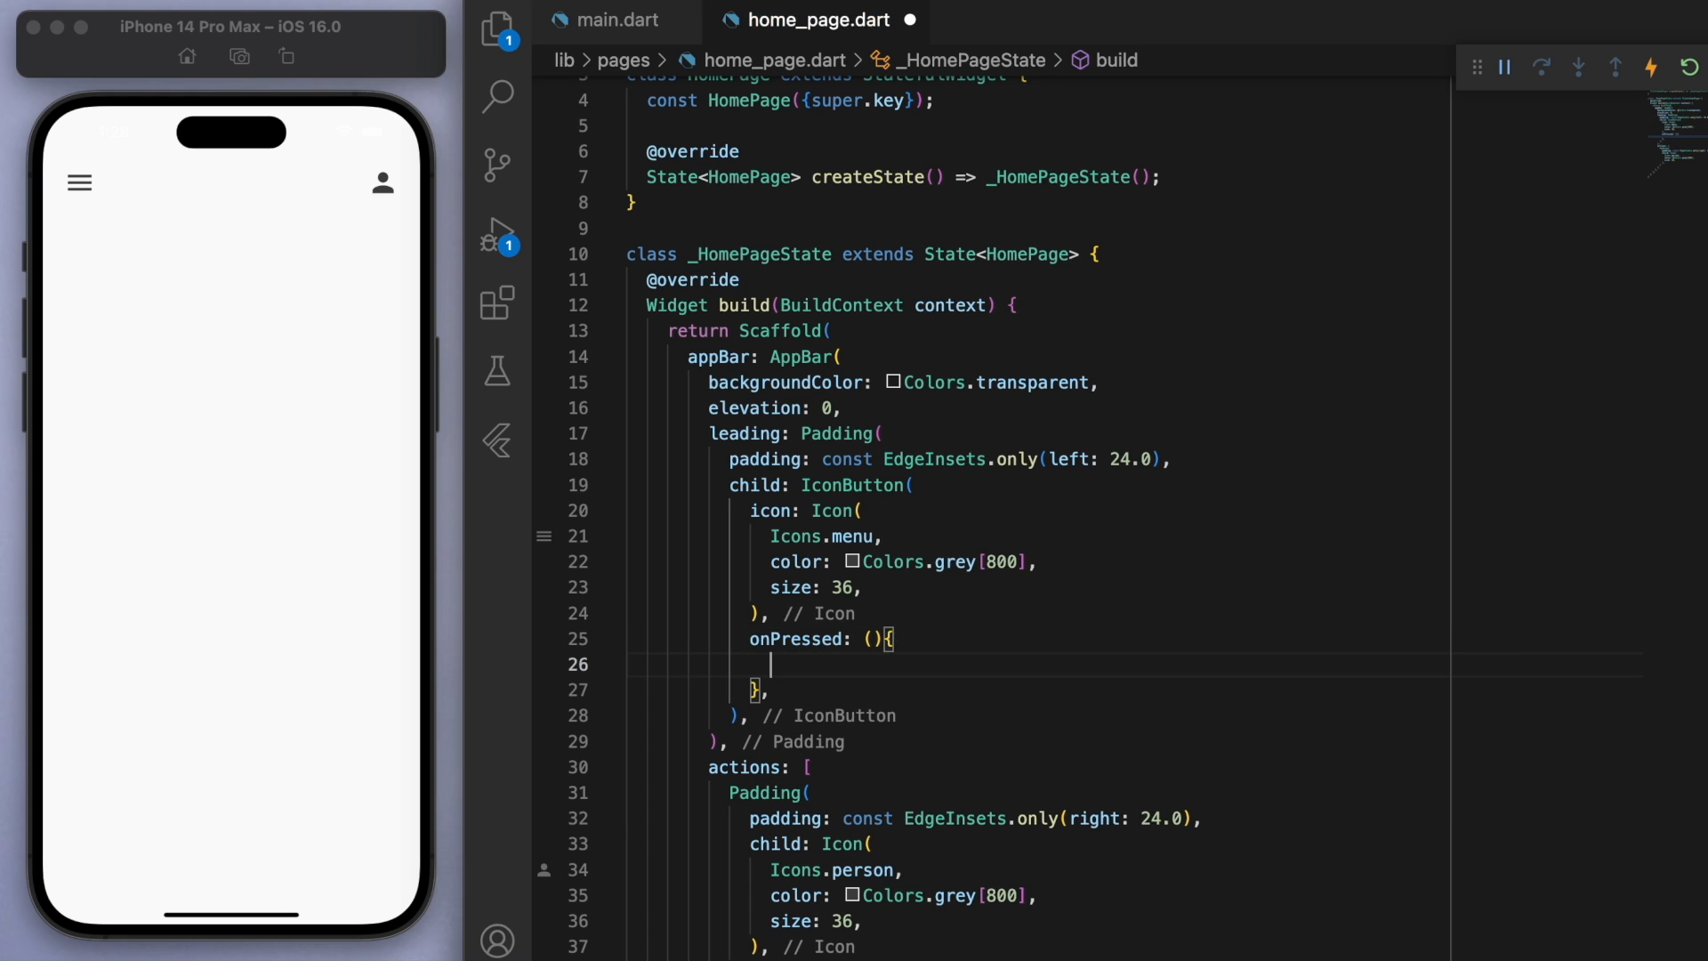
text(// on d)
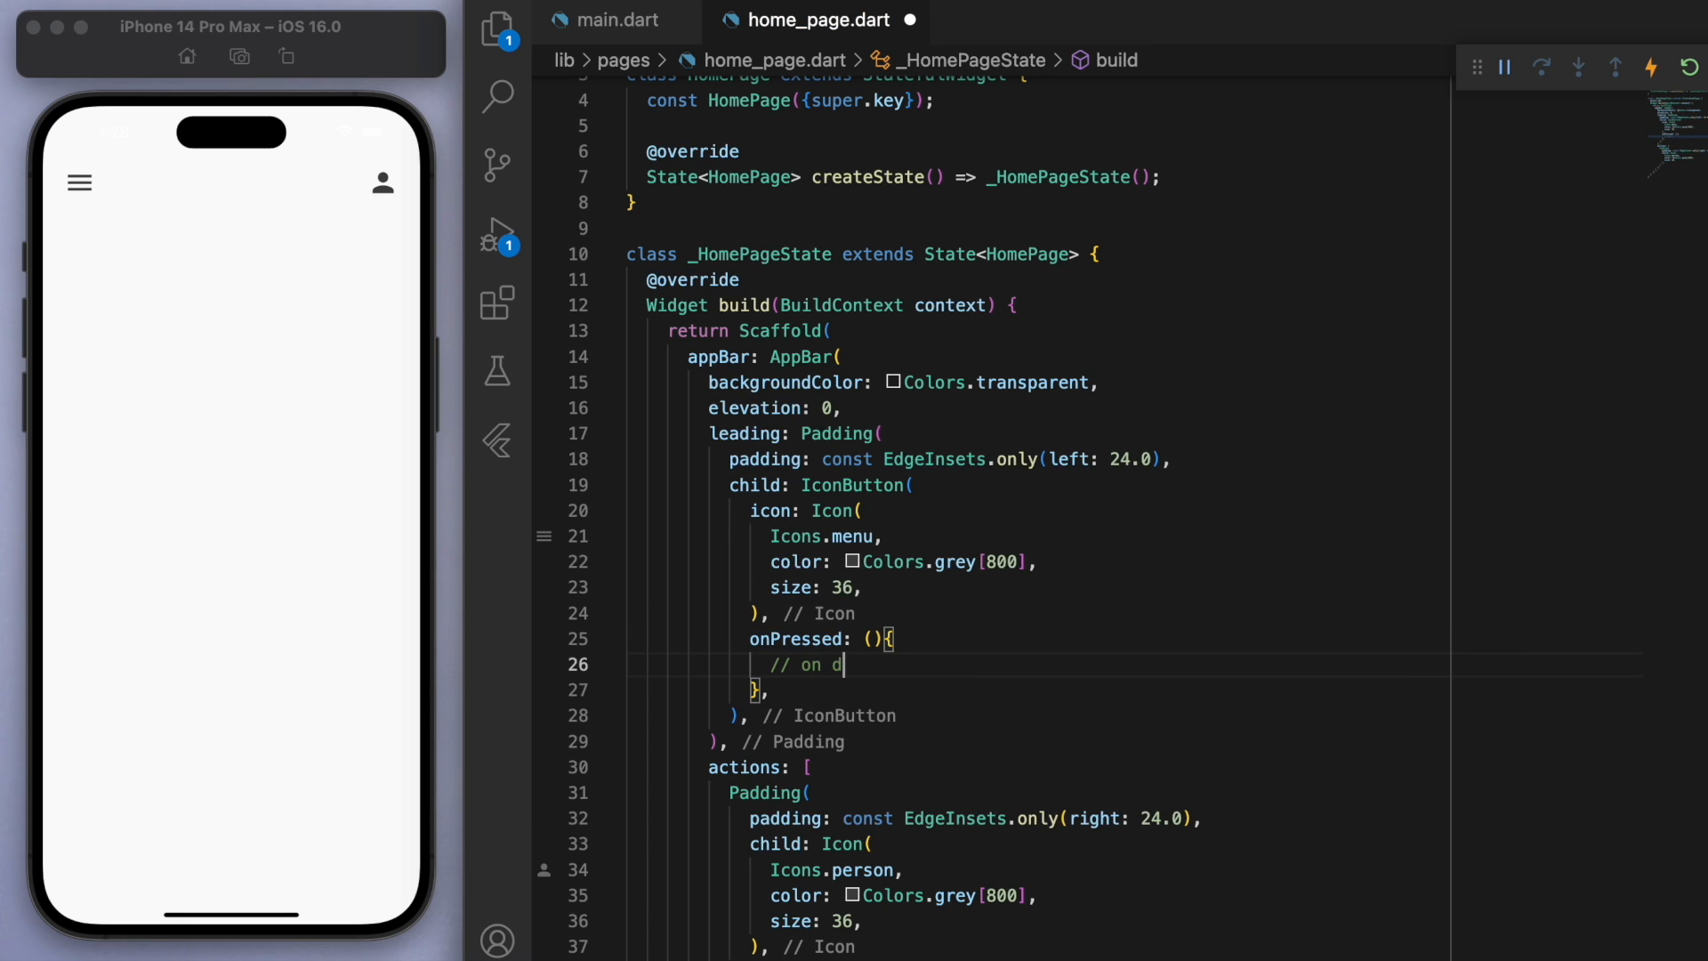
text(open drawer)
text(//)
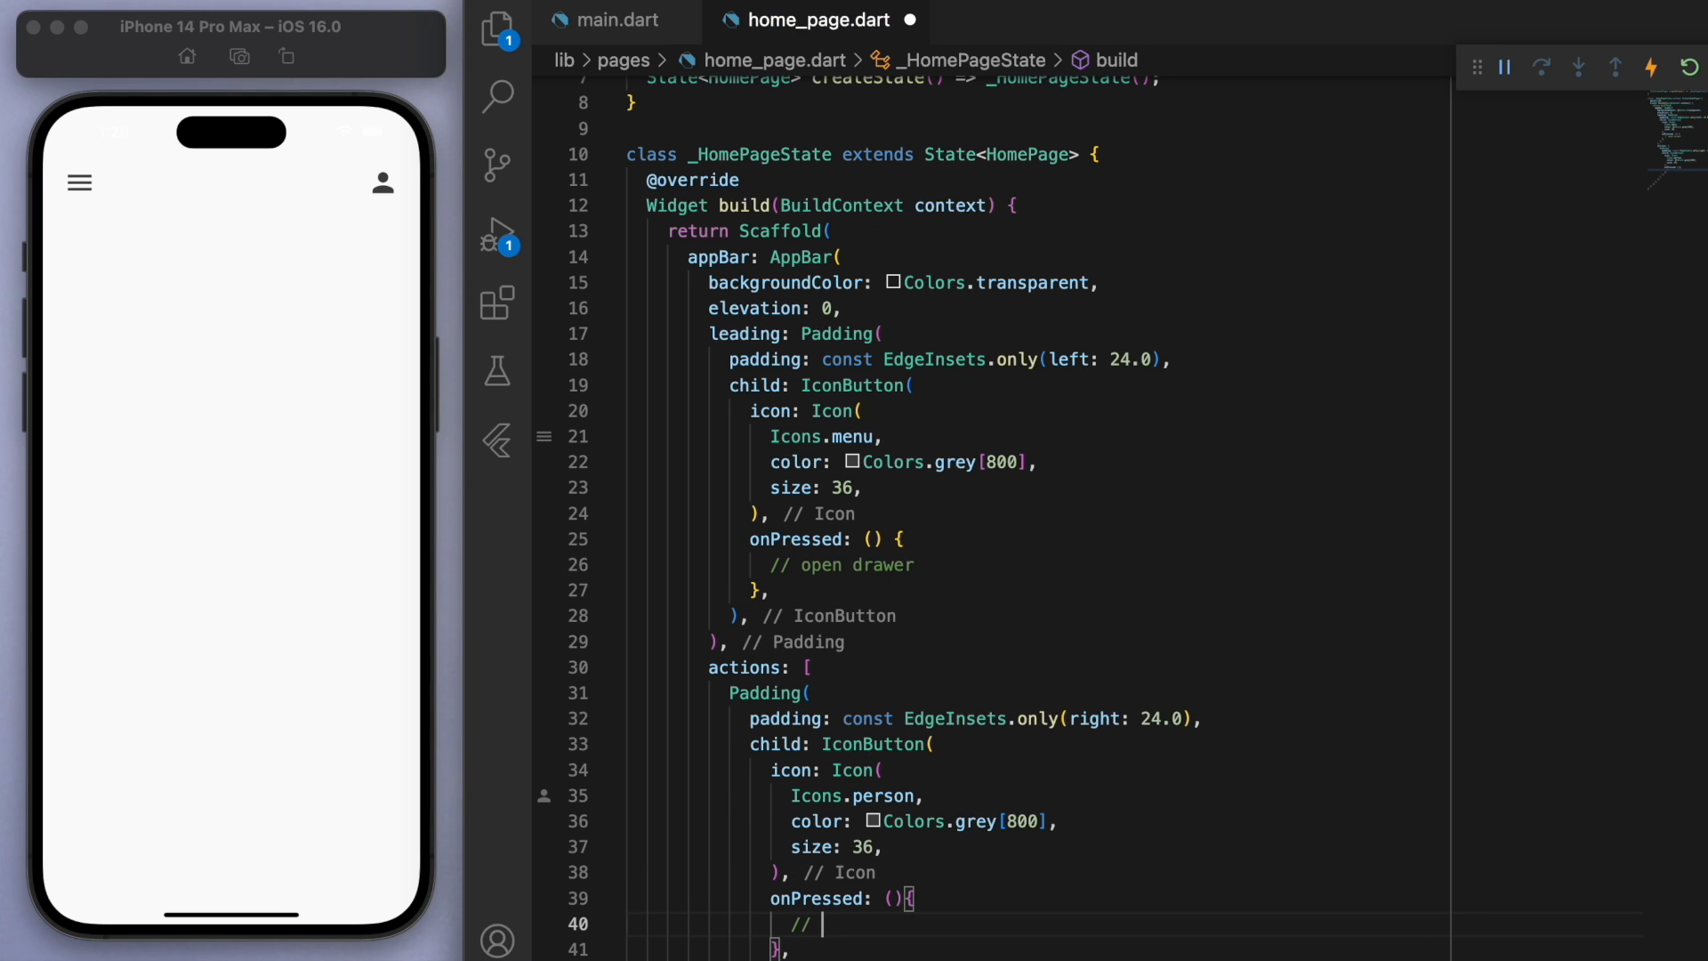
text(account button tapped)
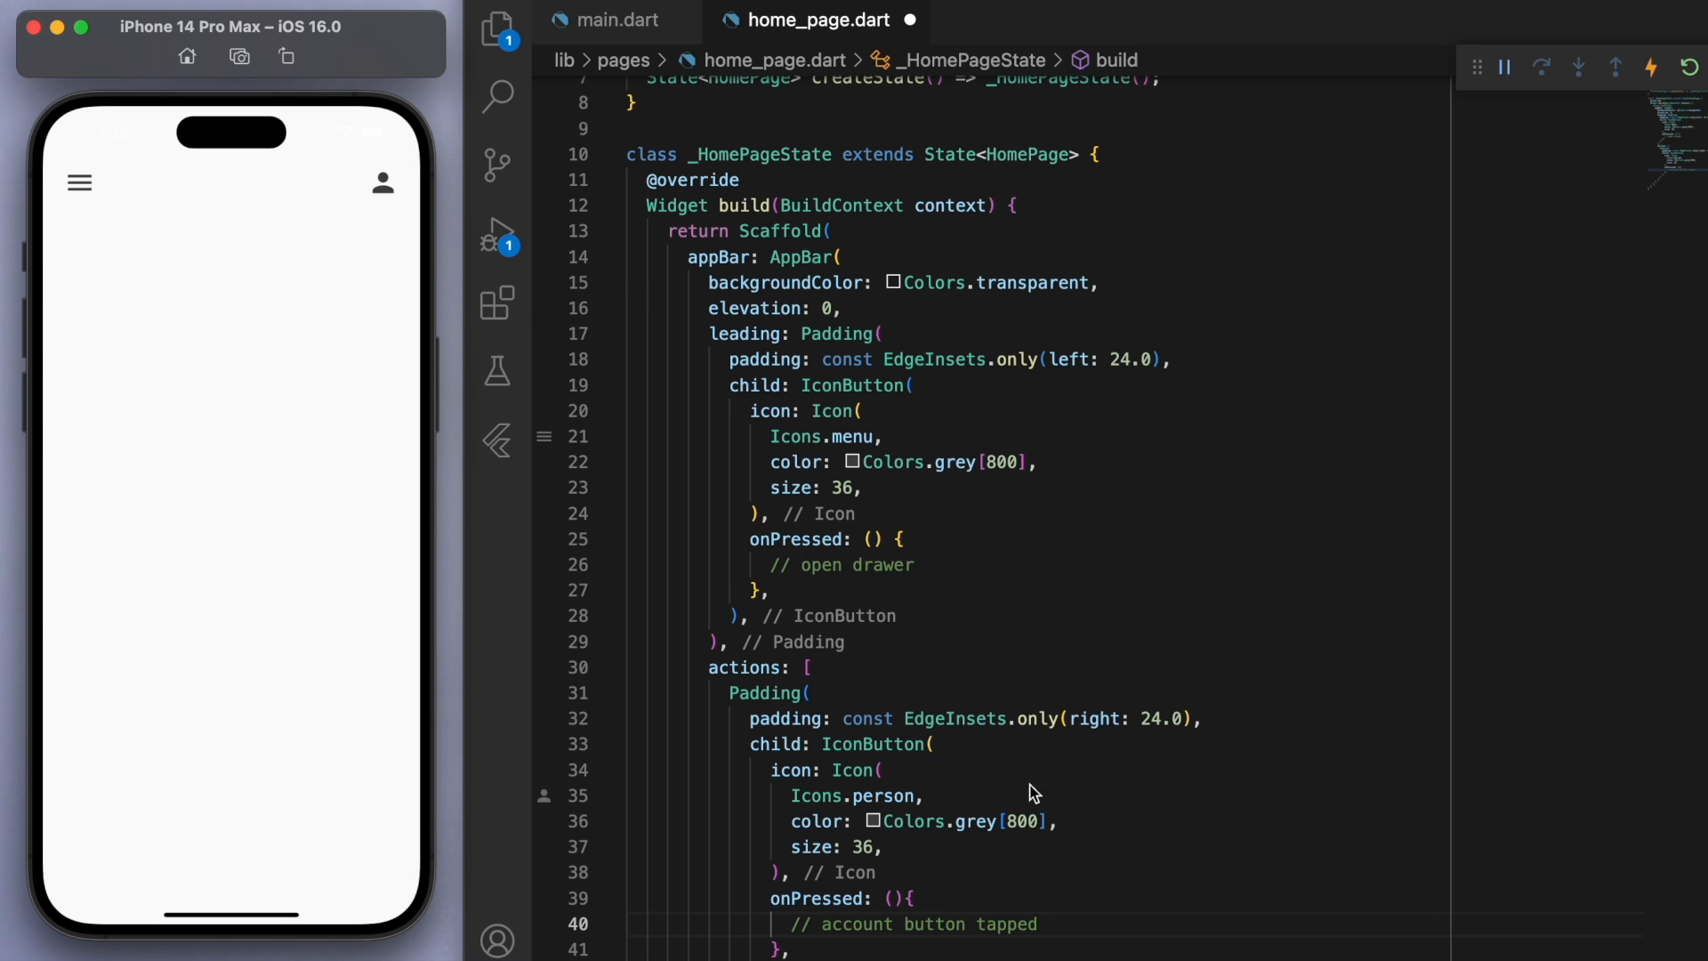
Step: Add a body Column with placeholder comments for i want to eat, tab bar and tab bar view
click(611, 142)
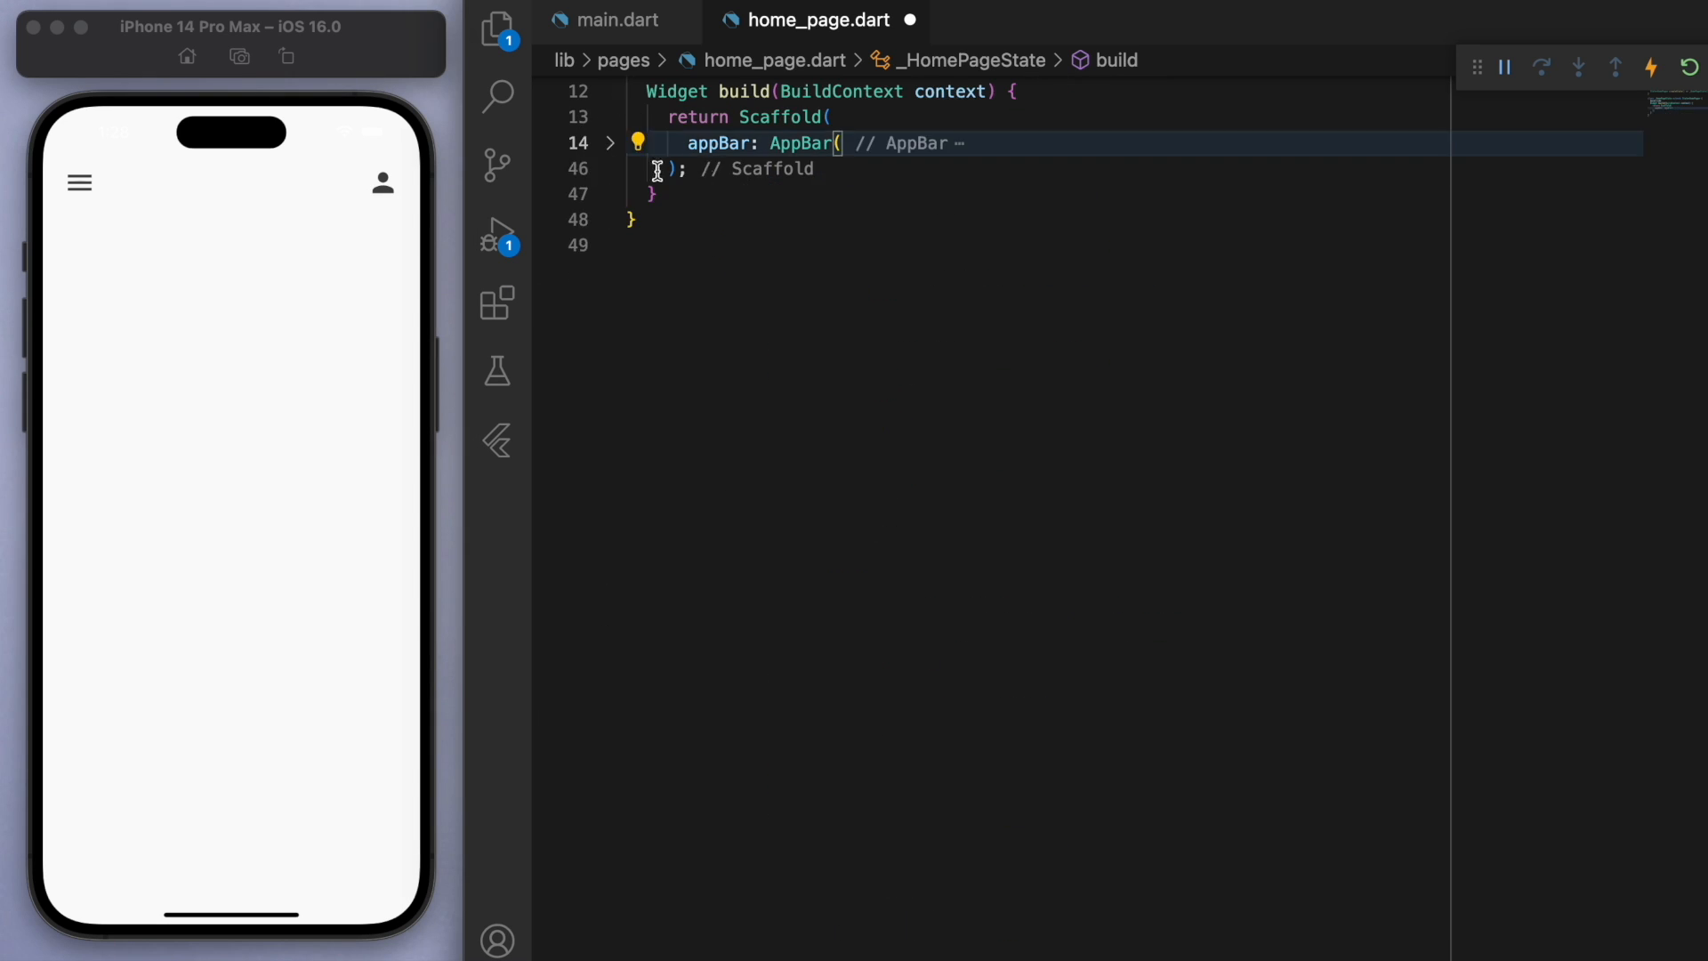
key(enter)
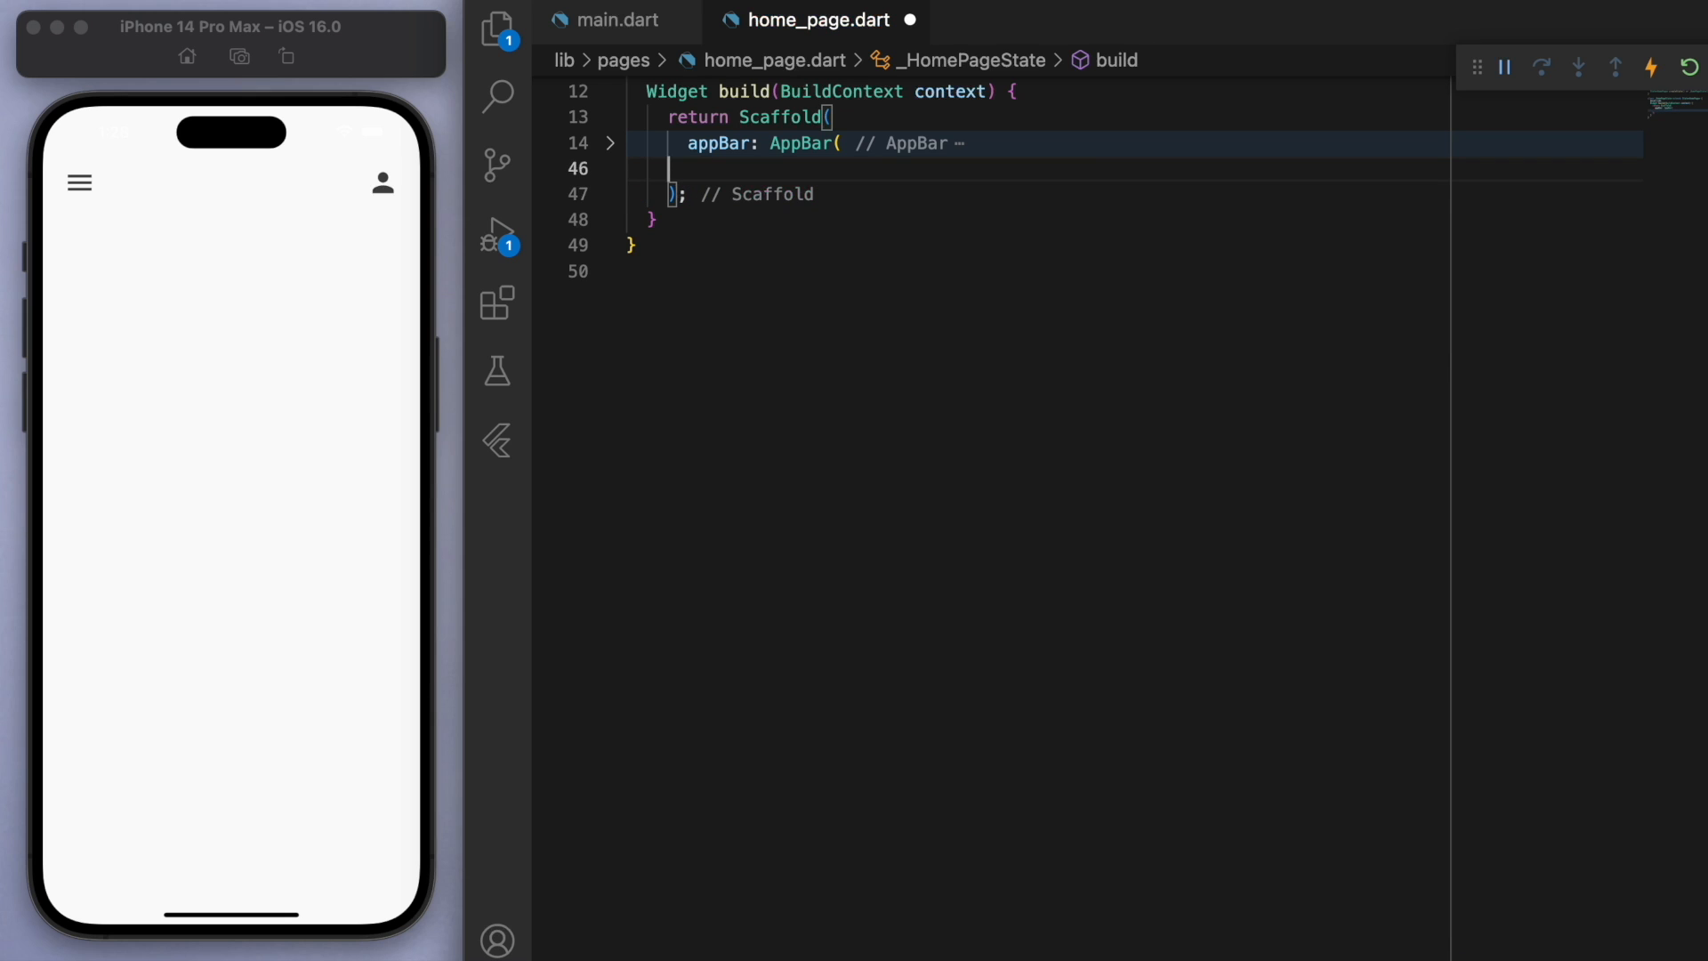
mouse_move(1046, 429)
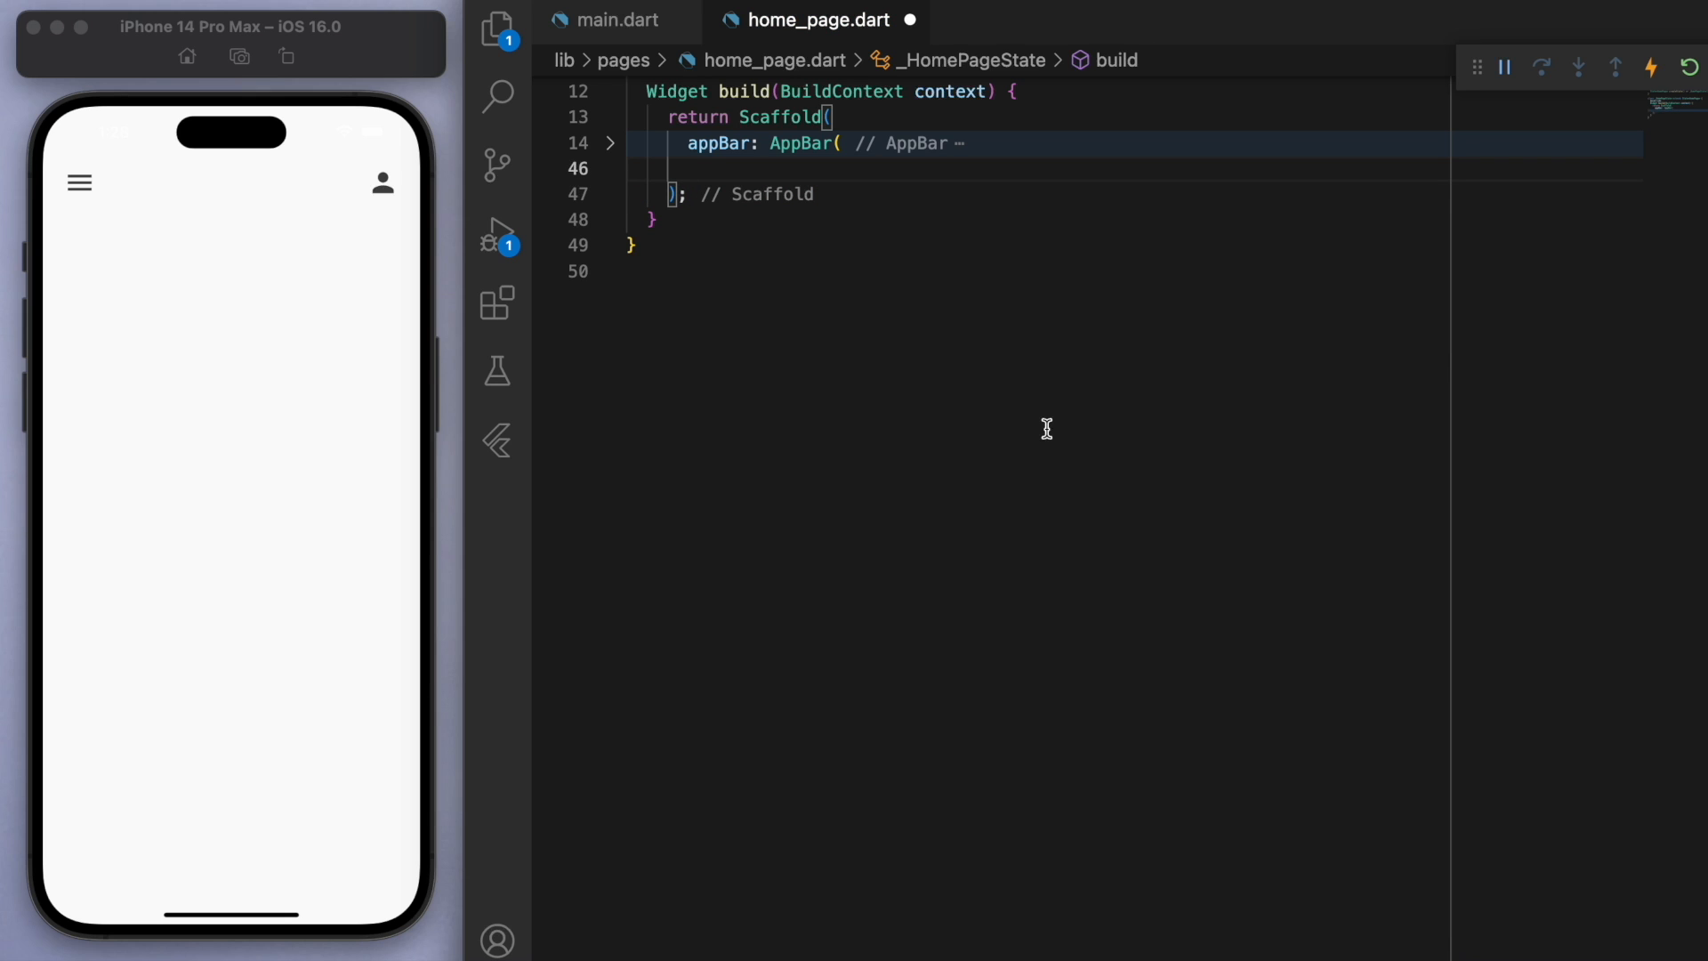
text(body: Column(children: [)
text(// tab bar)
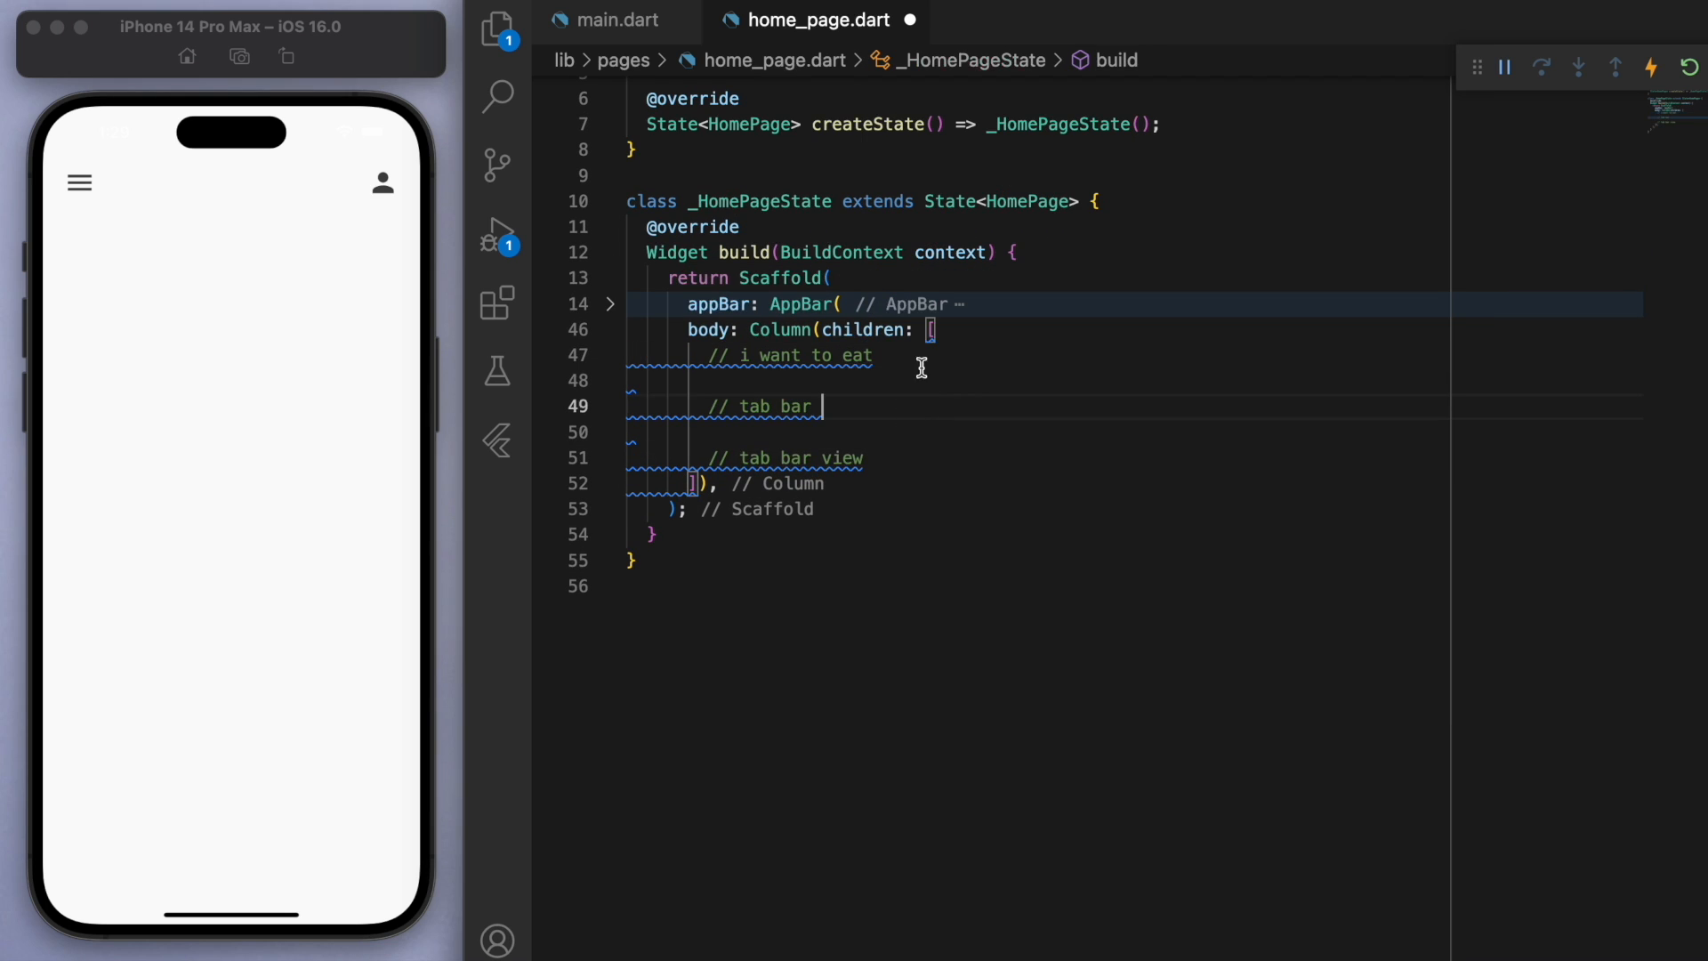
Step: Add the 'I want to eat' text with symmetric horizontal/vertical 18 padding and a 24-high SizedBox below
text(Text('I want to eat'))
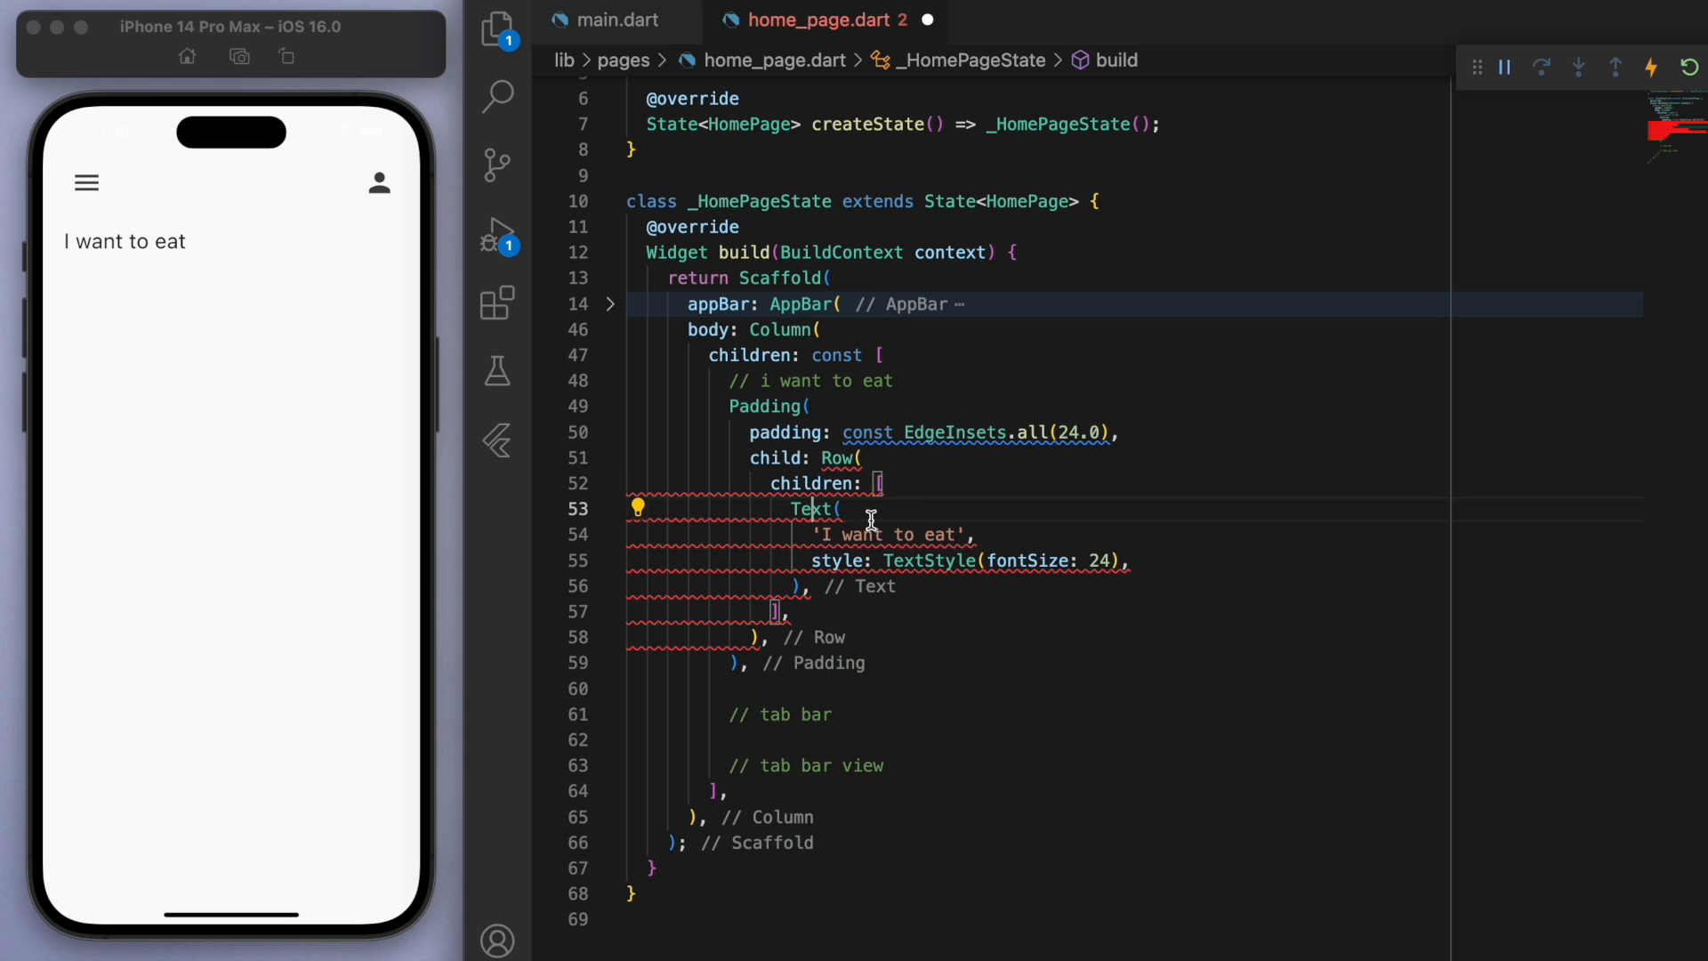
mouse_move(816, 507)
text(' EAT',)
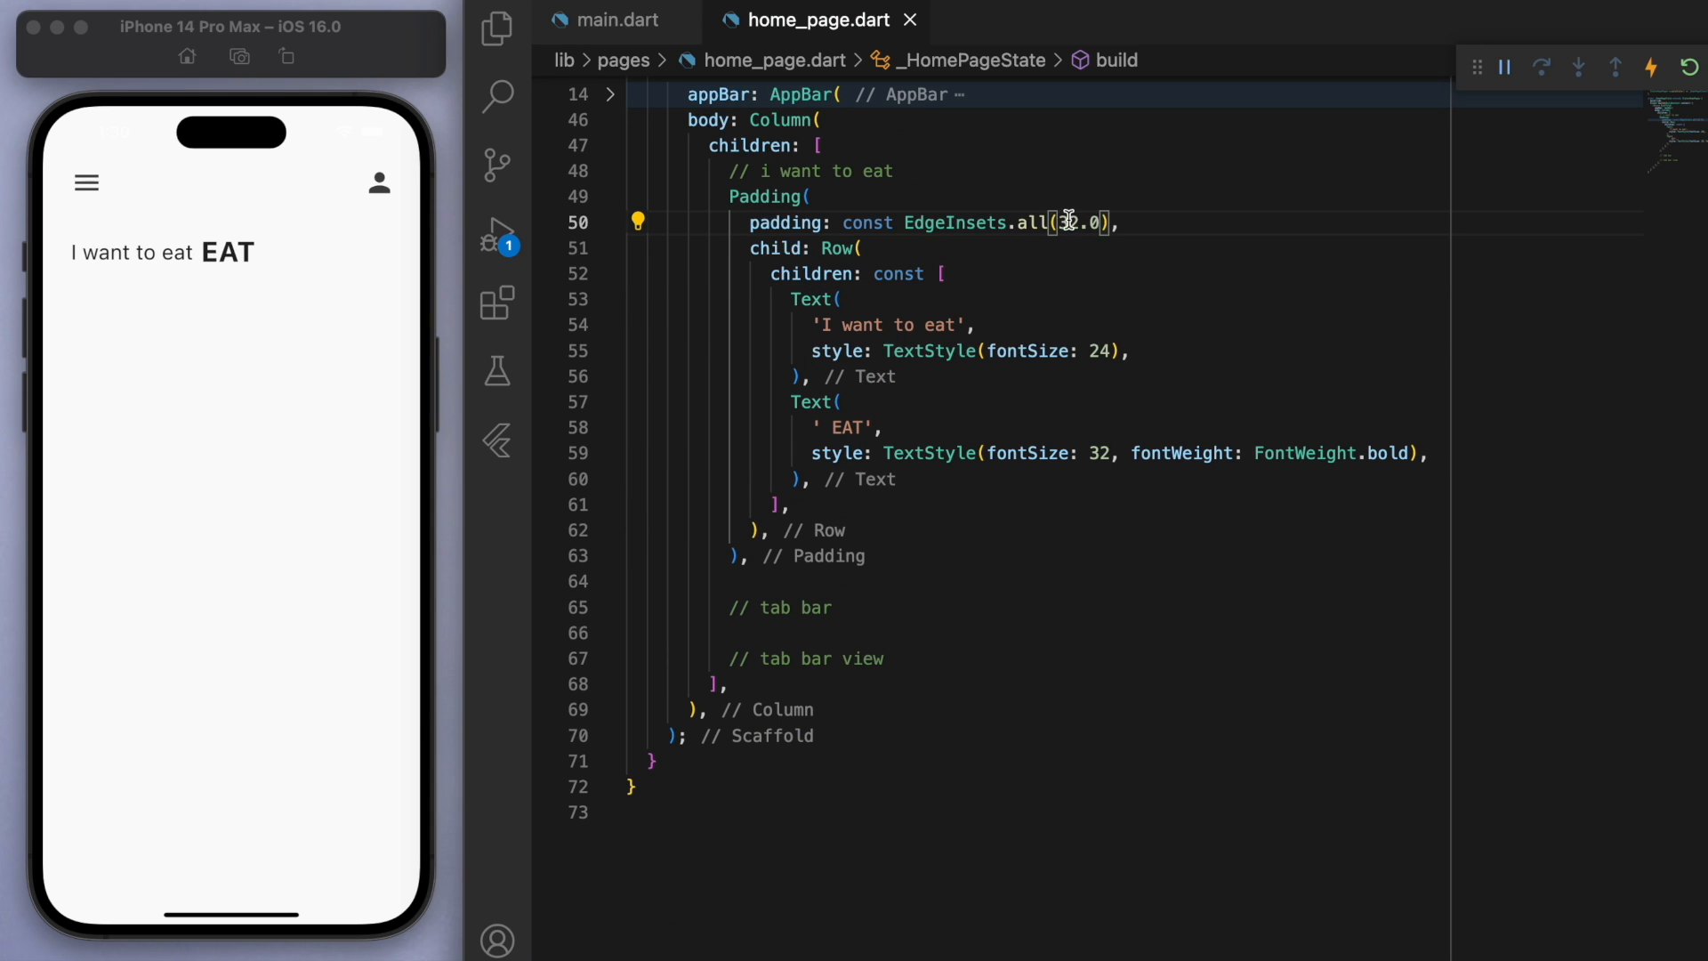
text(symmetric(horizontal: 36)
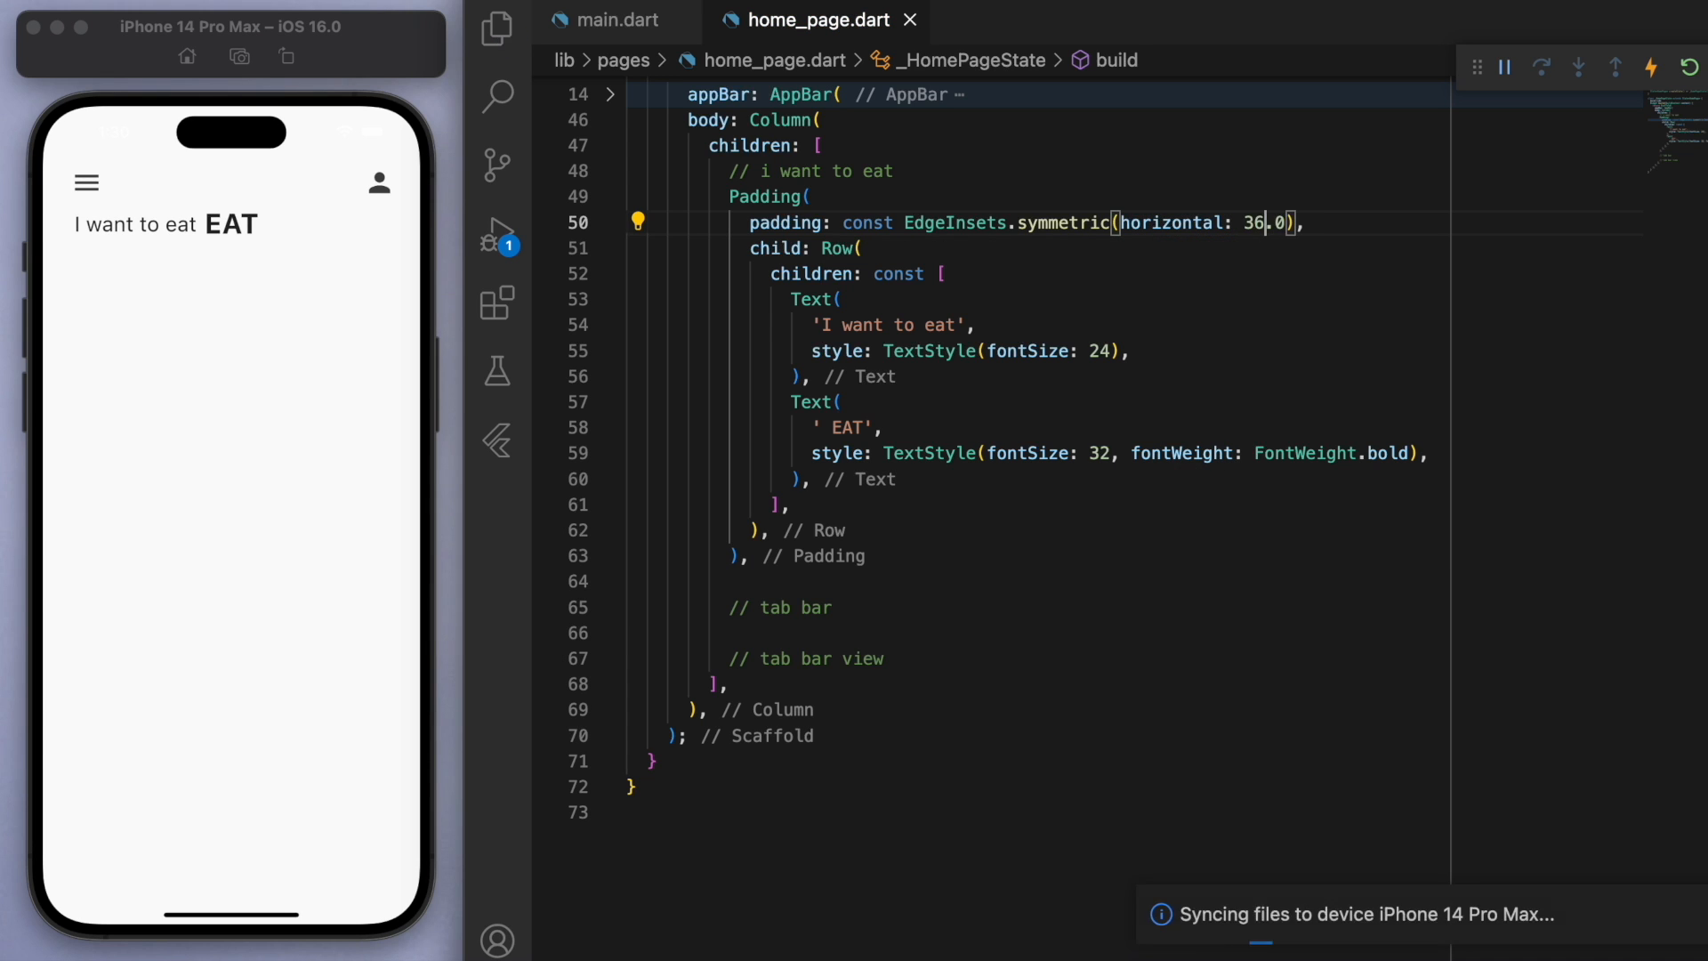
text(, vertical: 18)
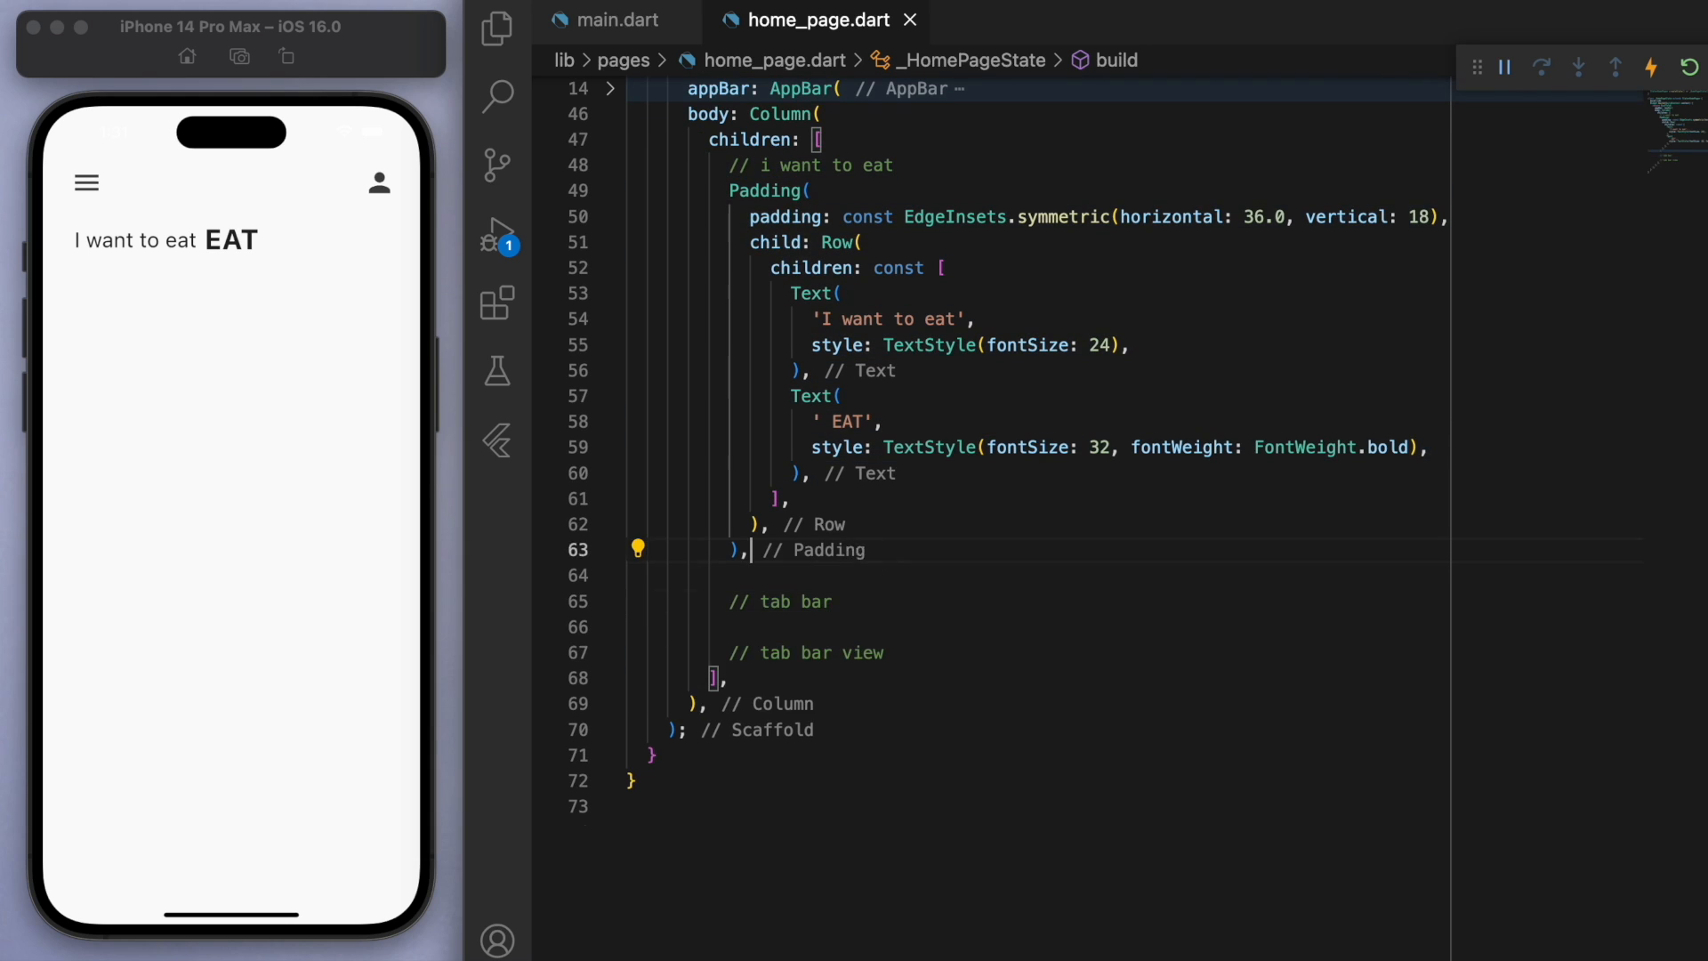
text(const SizedBox(height: 24,))
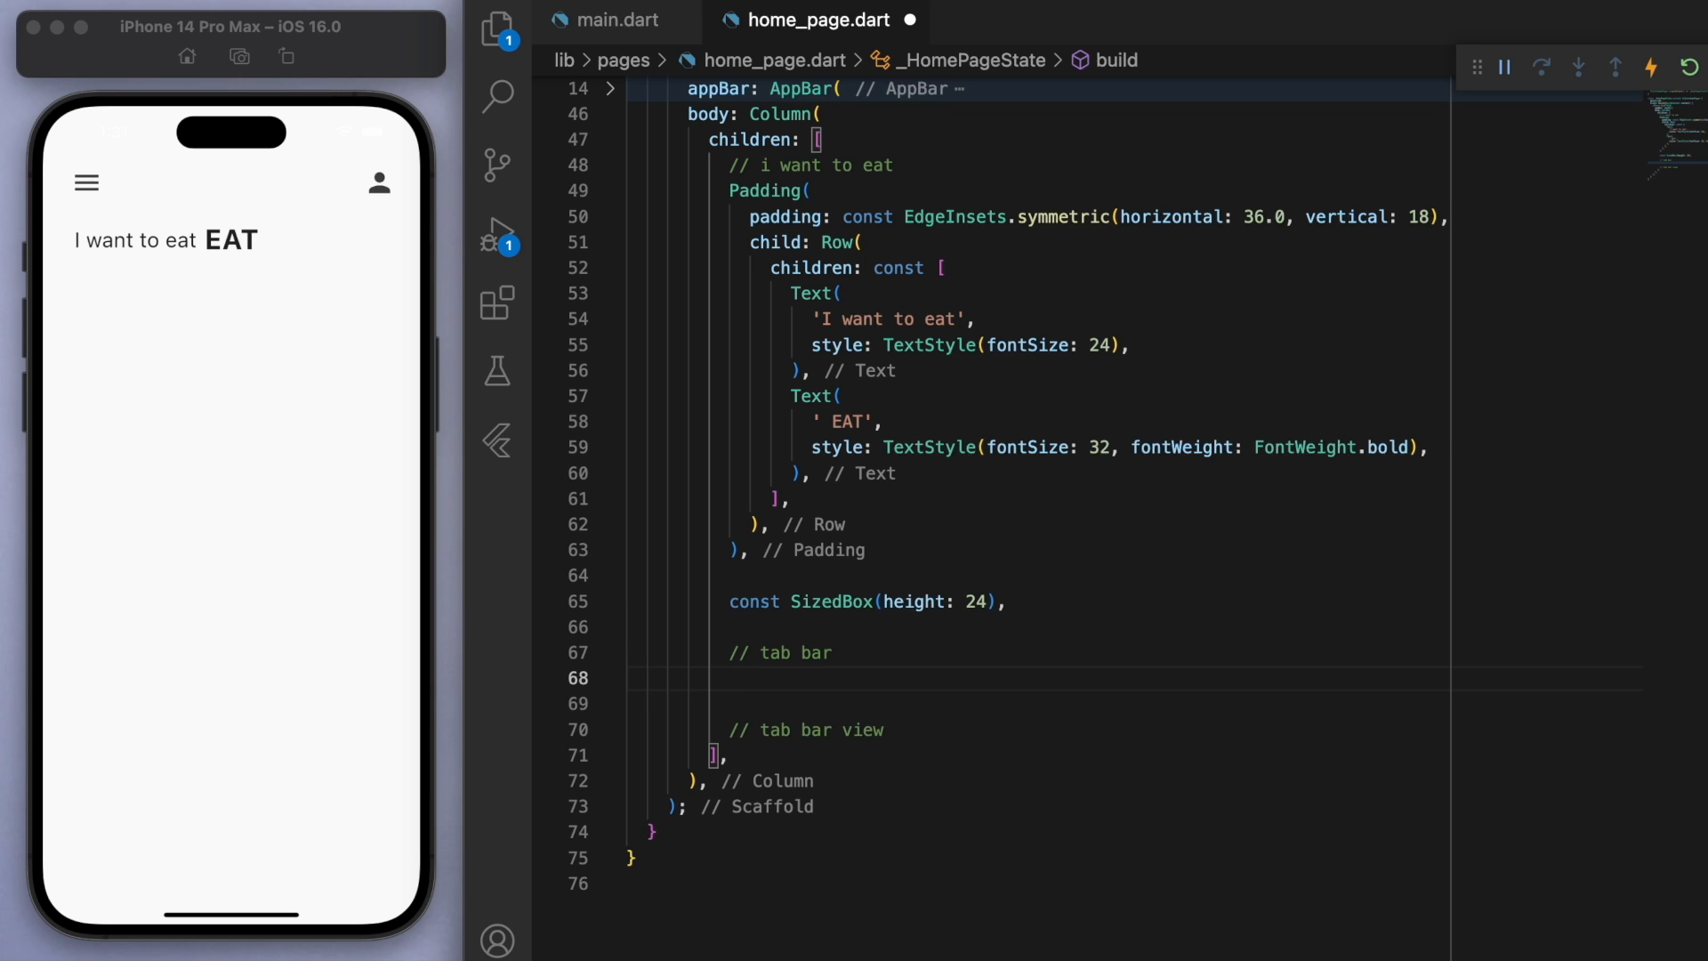
Step: Wrap the Scaffold in a DefaultTabController of length 5
click(638, 157)
text(return DefaultTabController()
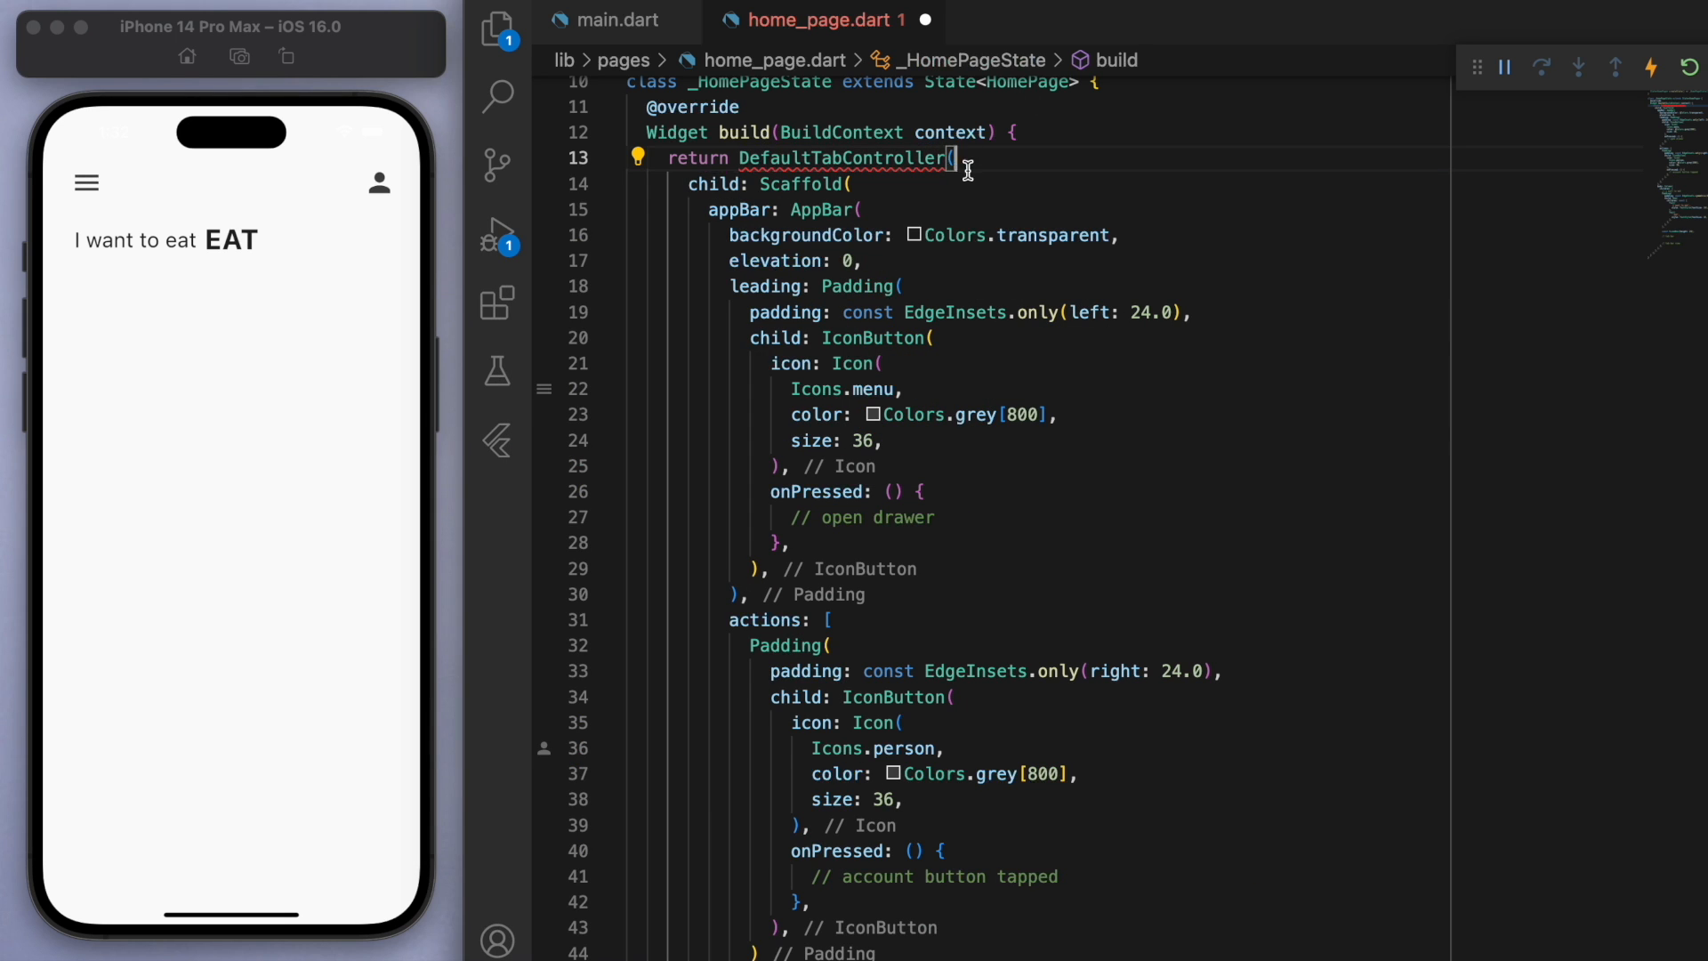
text(length: 4,)
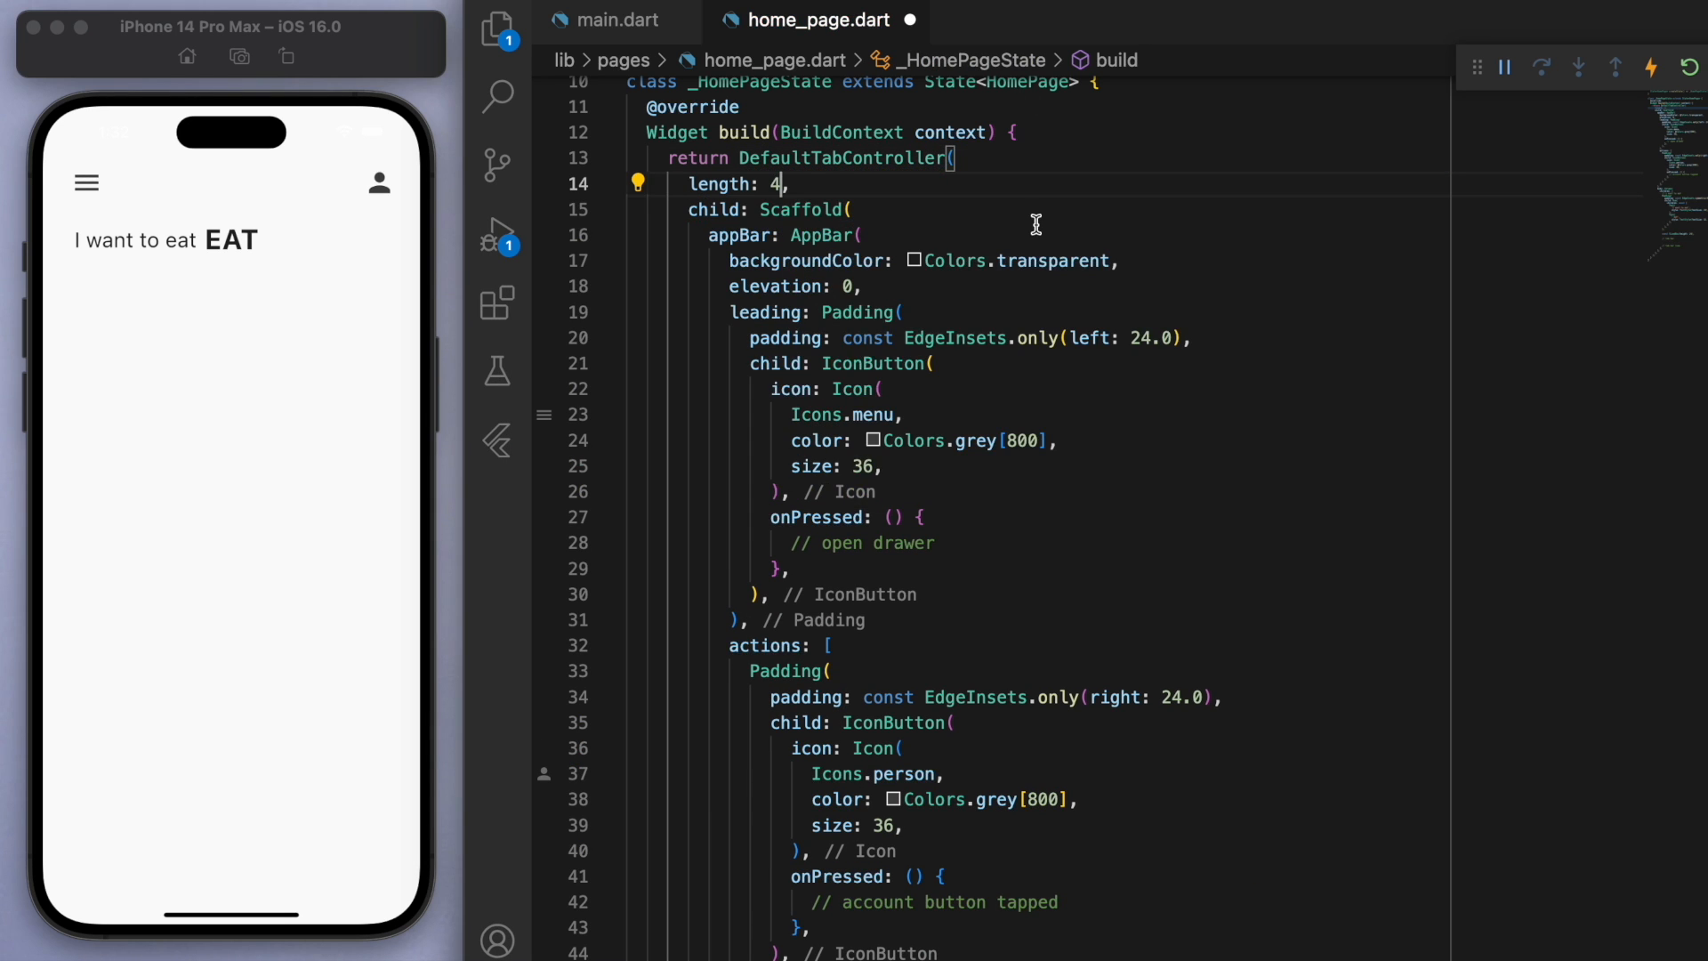
text(5)
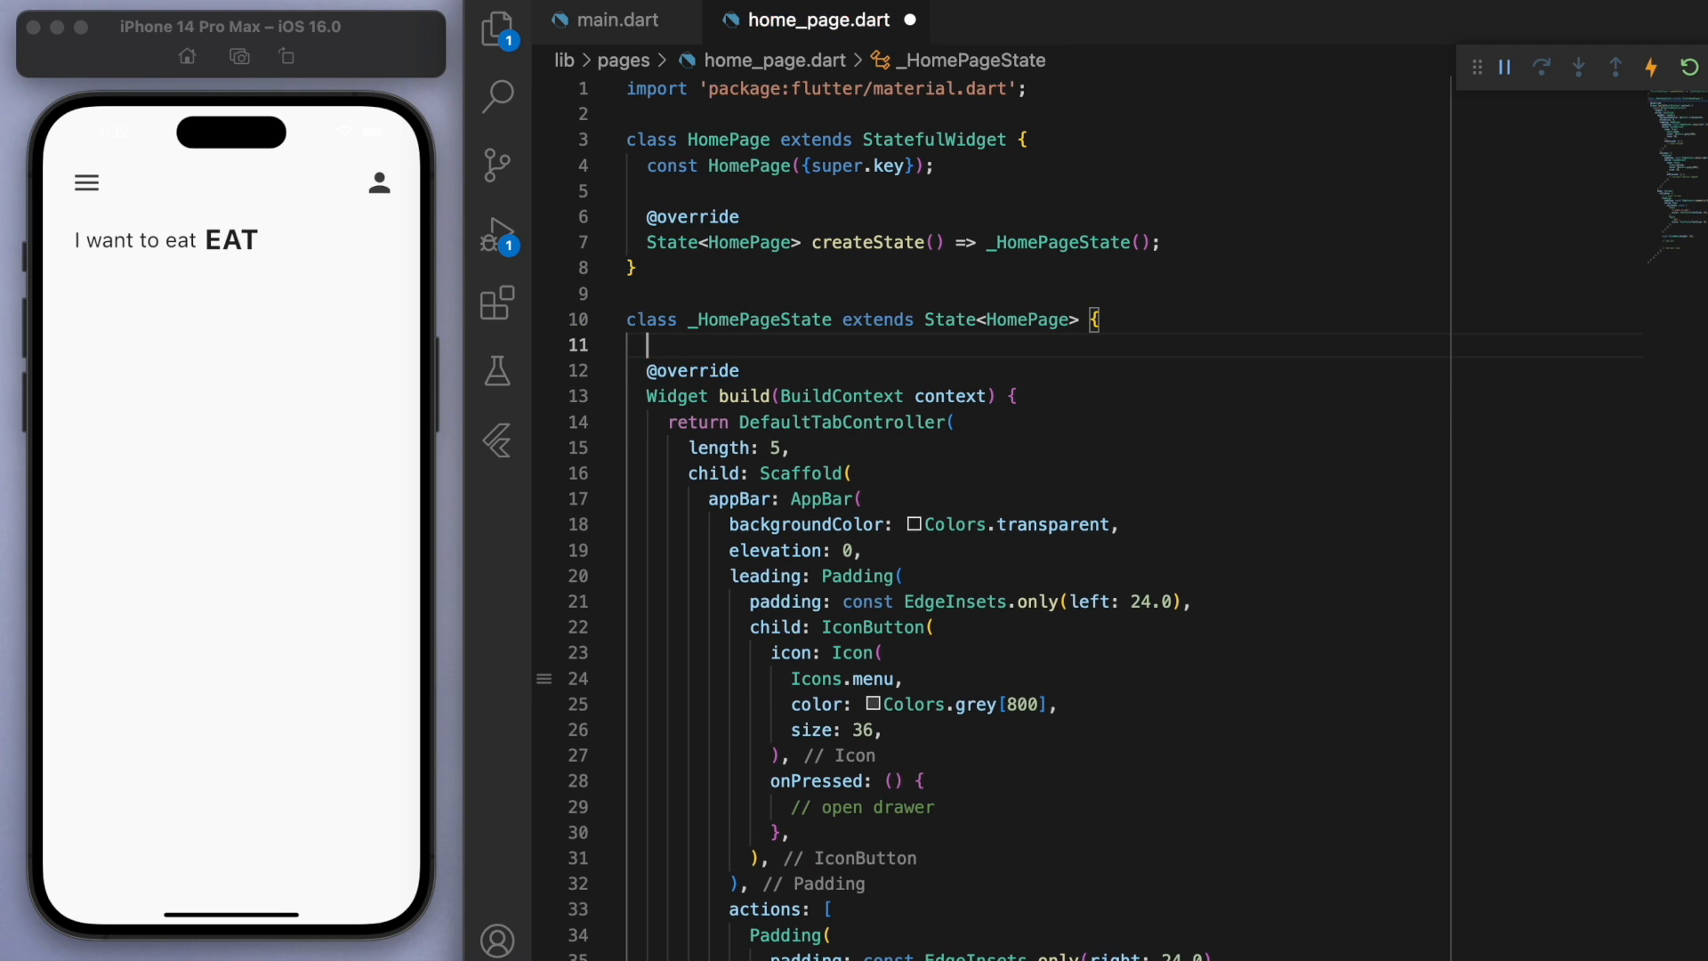
Step: Declare the myTabs widget list with donut, burger, smoothie, pancake and pizza comments and a first Tab
text(// my tabs)
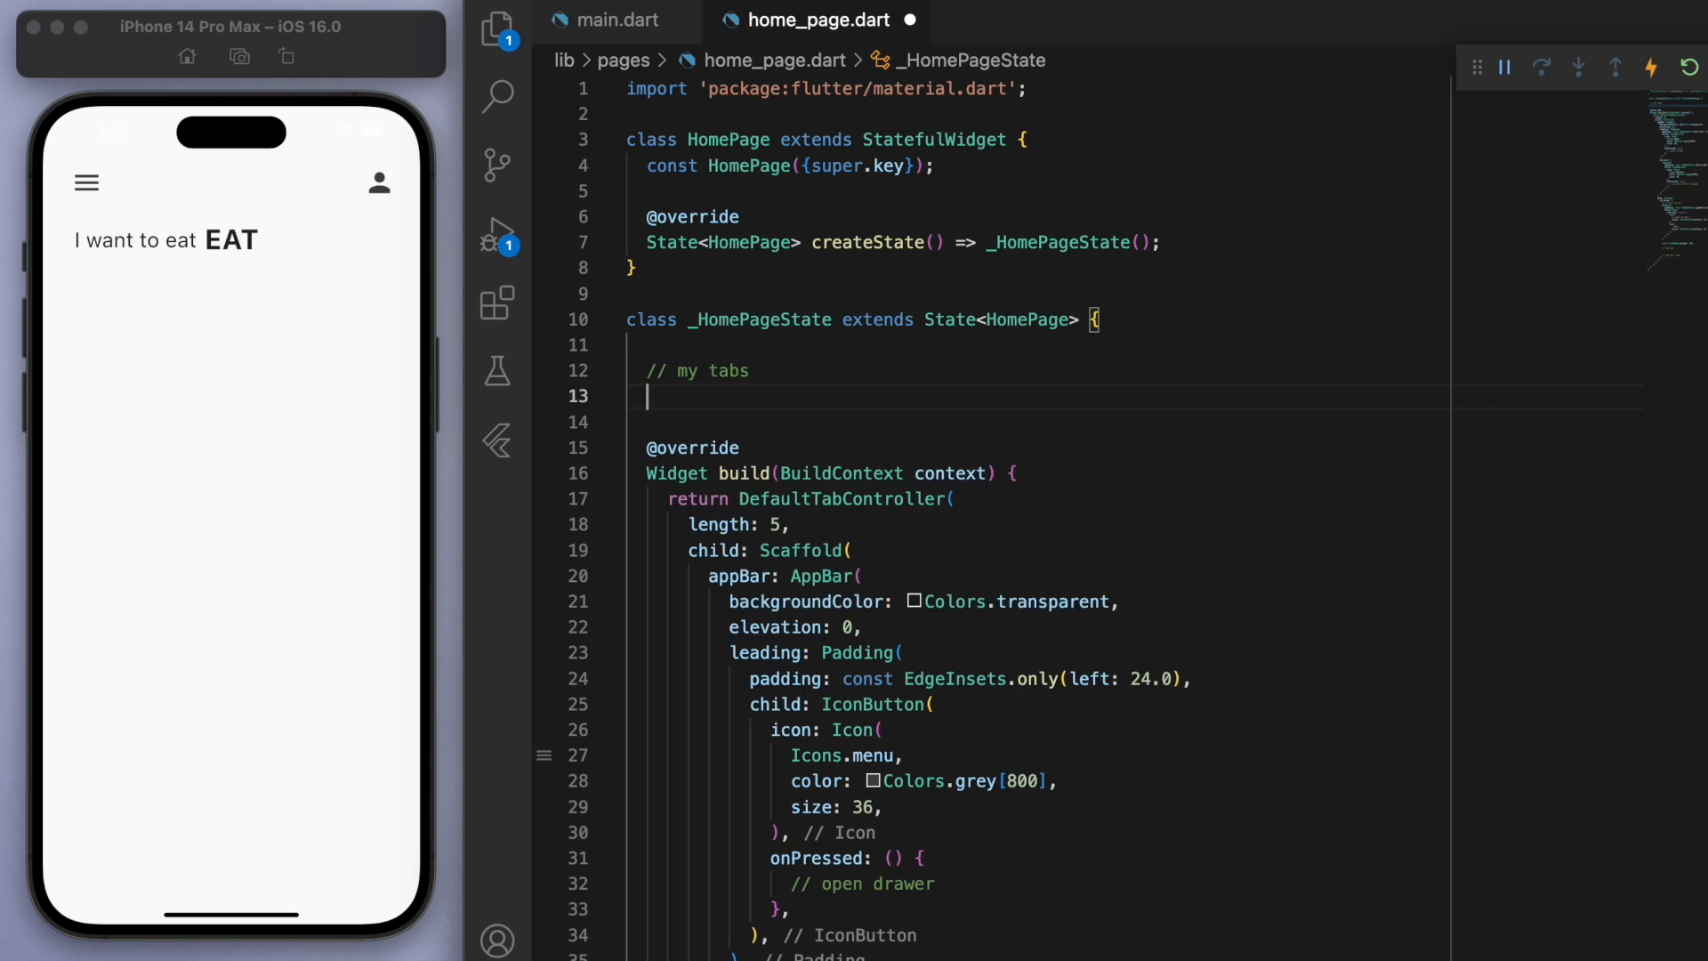
text(List<>)
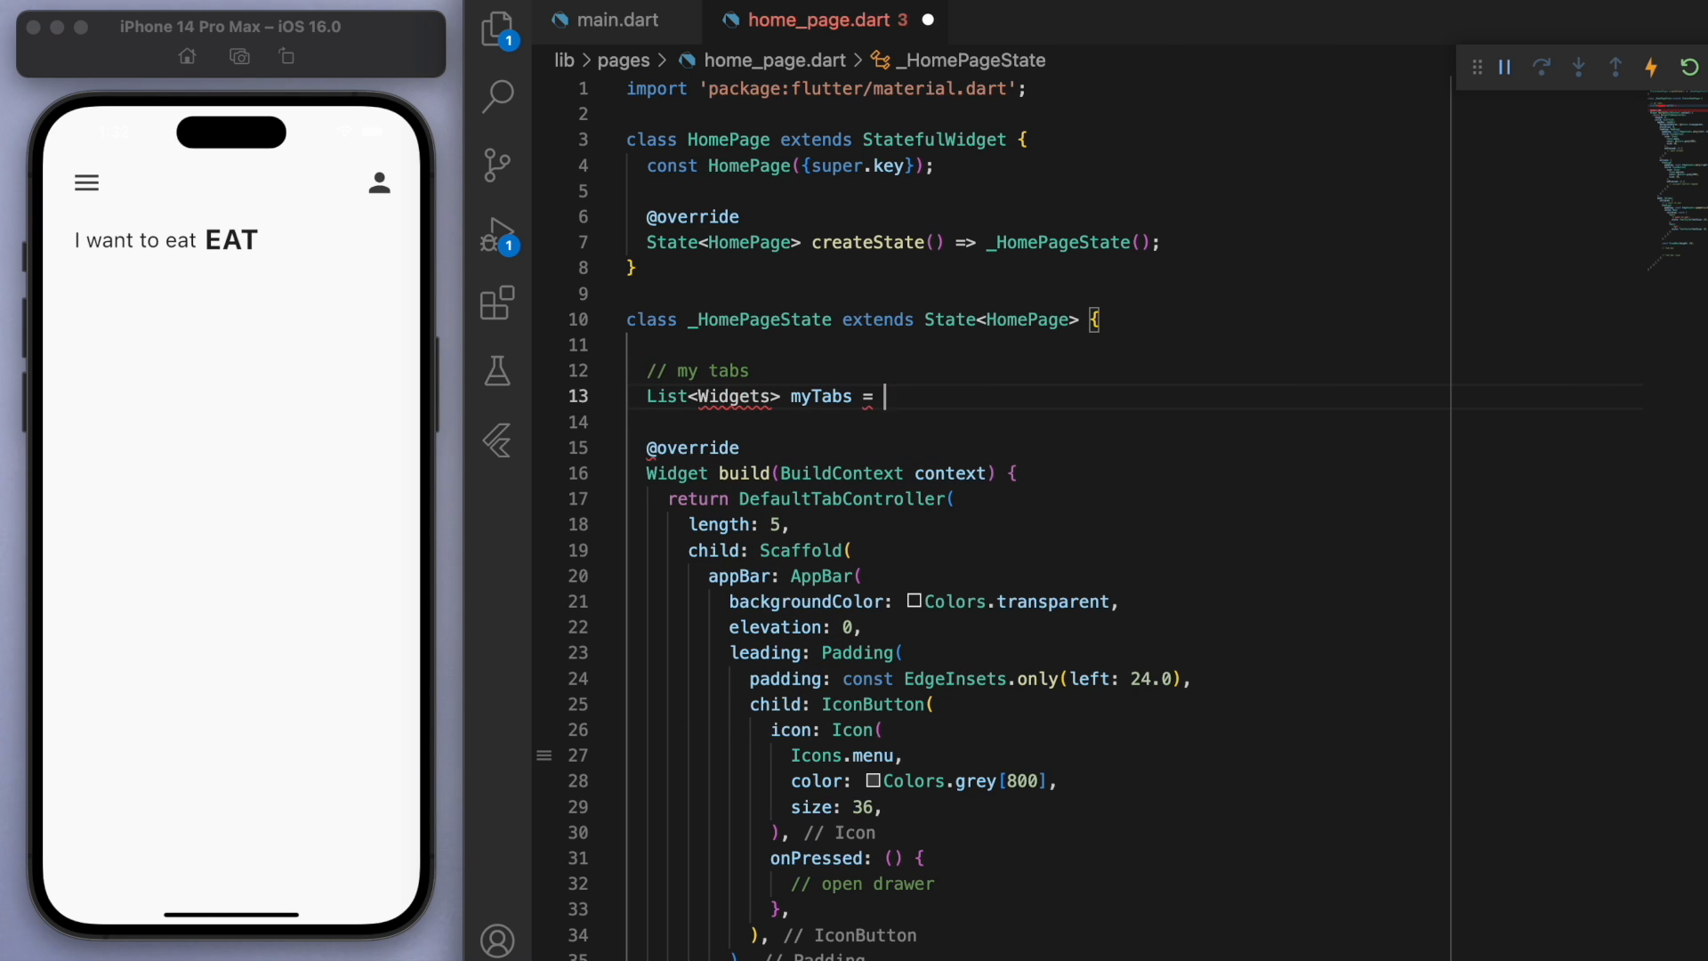
text([];)
text(// burger tab)
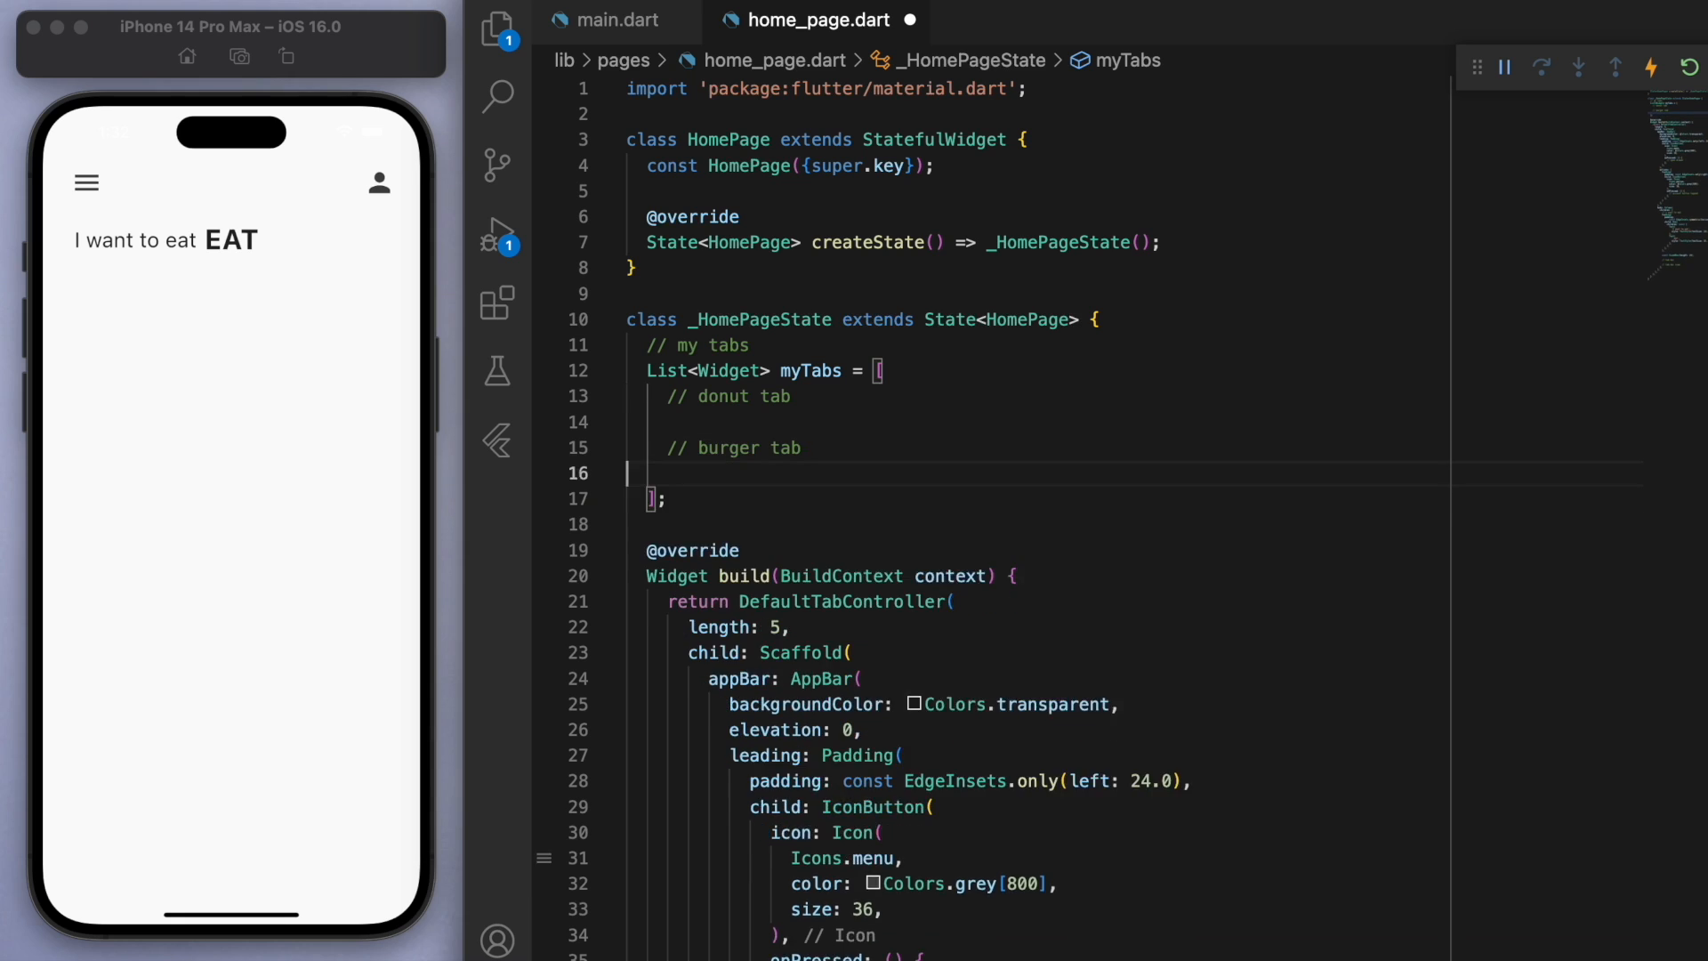
text(// smoothie tab)
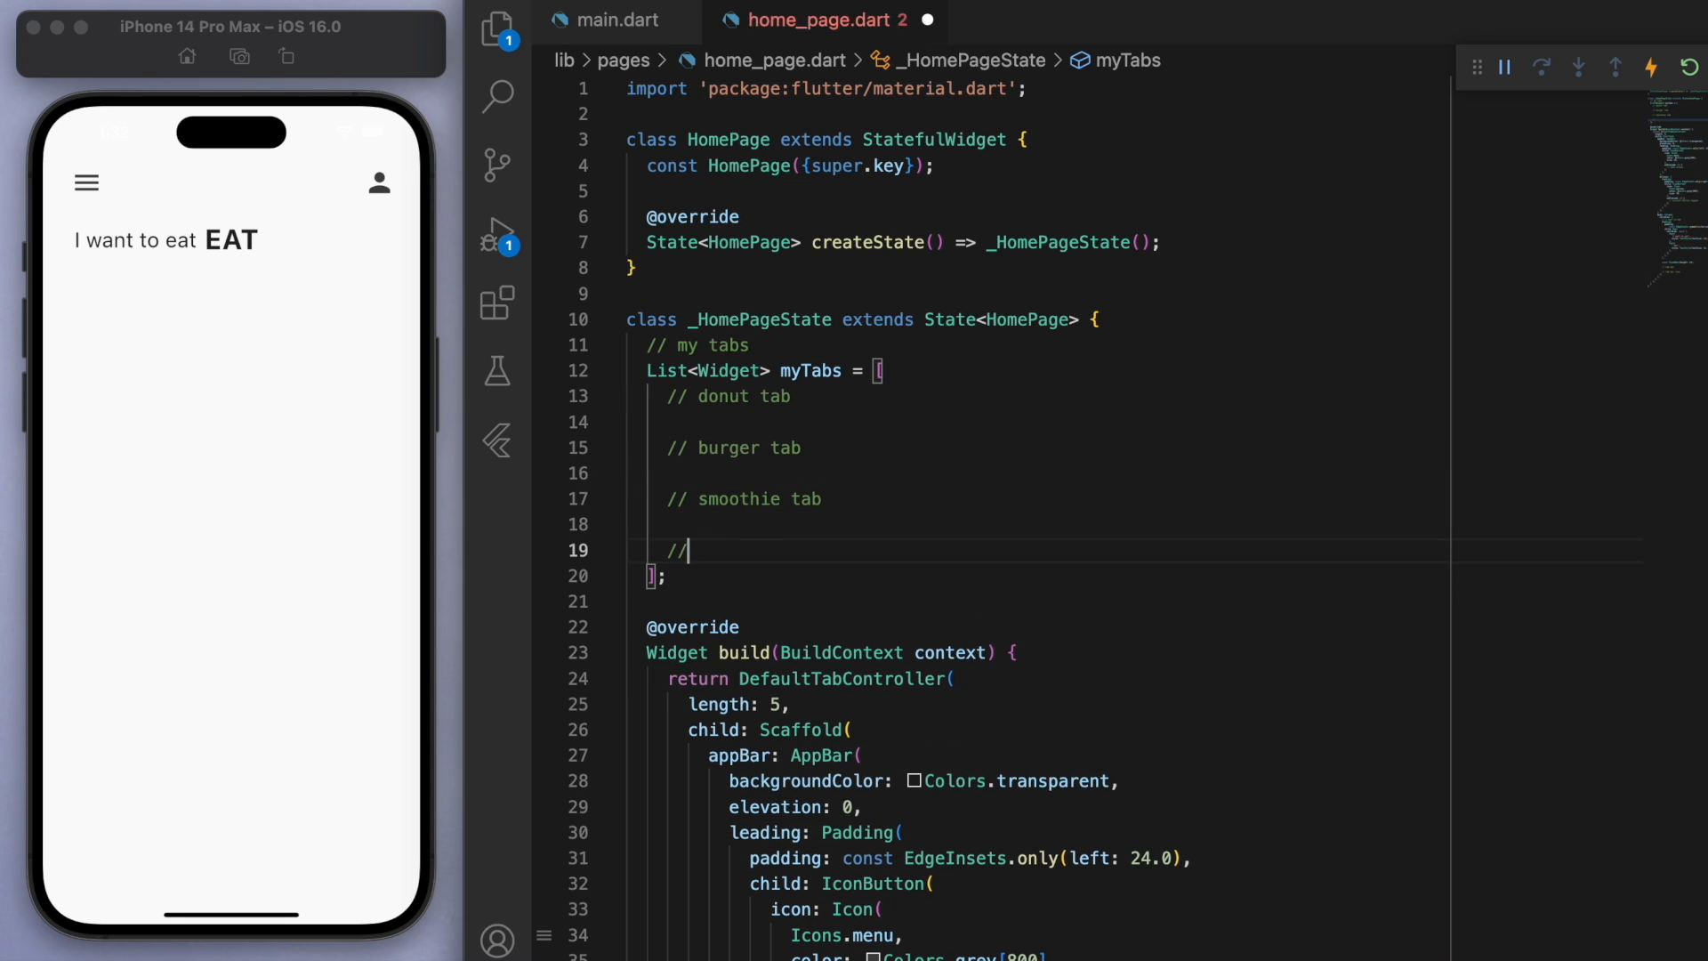
text(pancake tab)
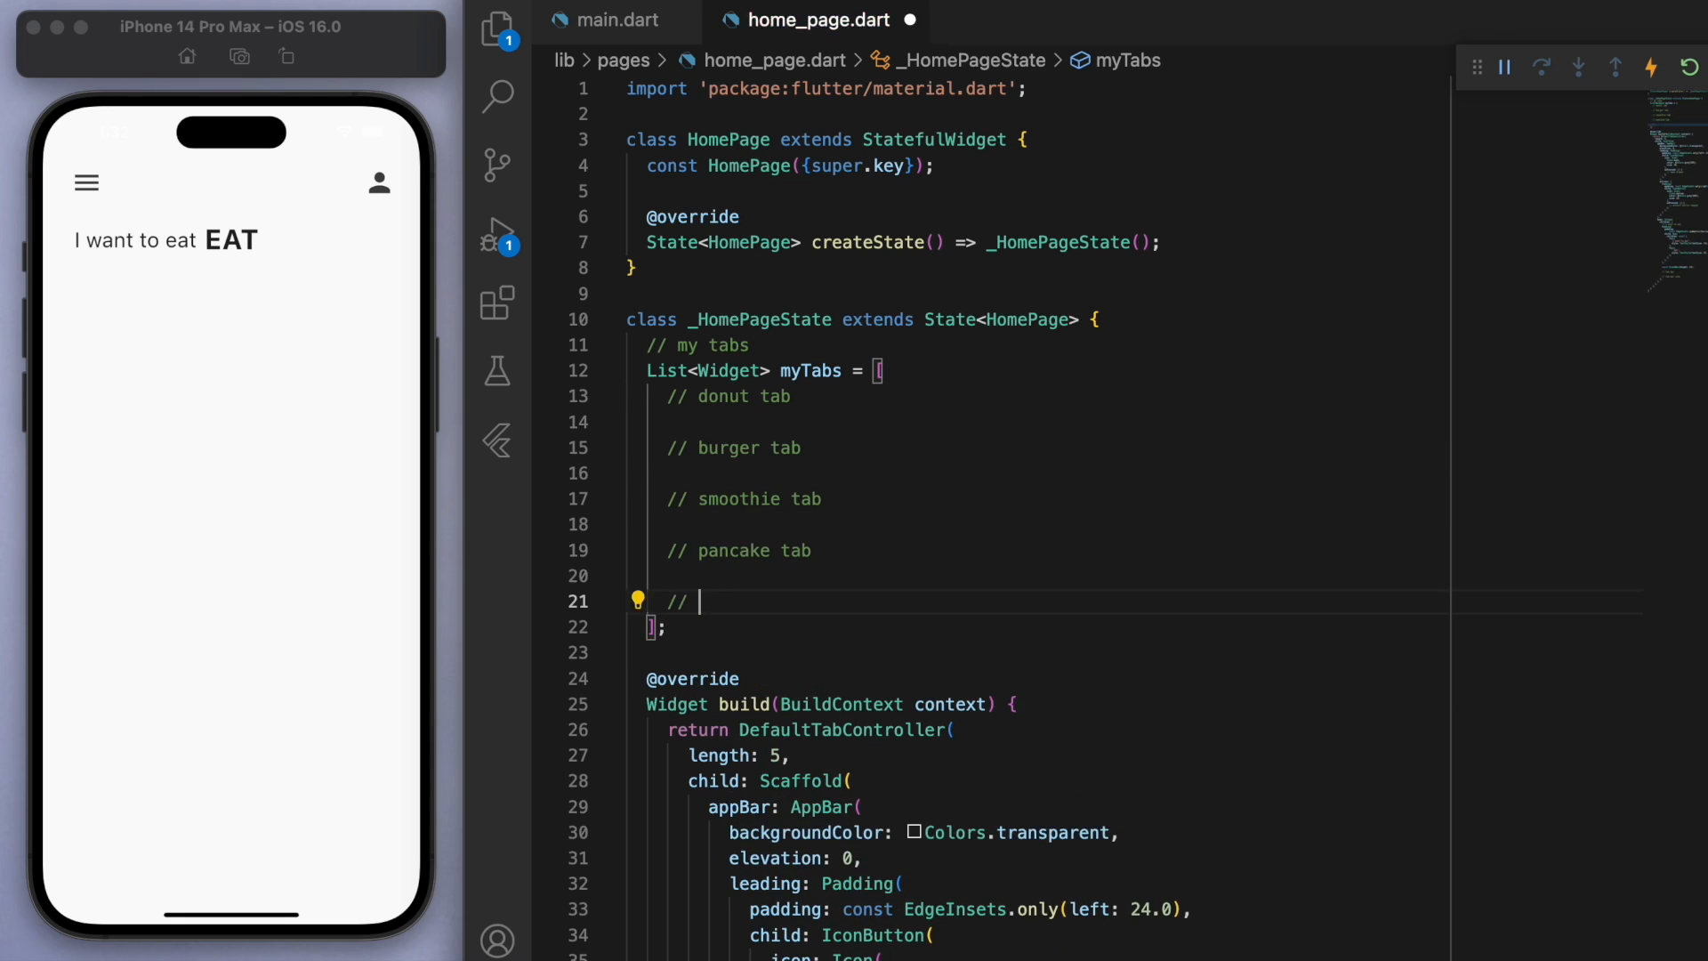
text(Tab(),)
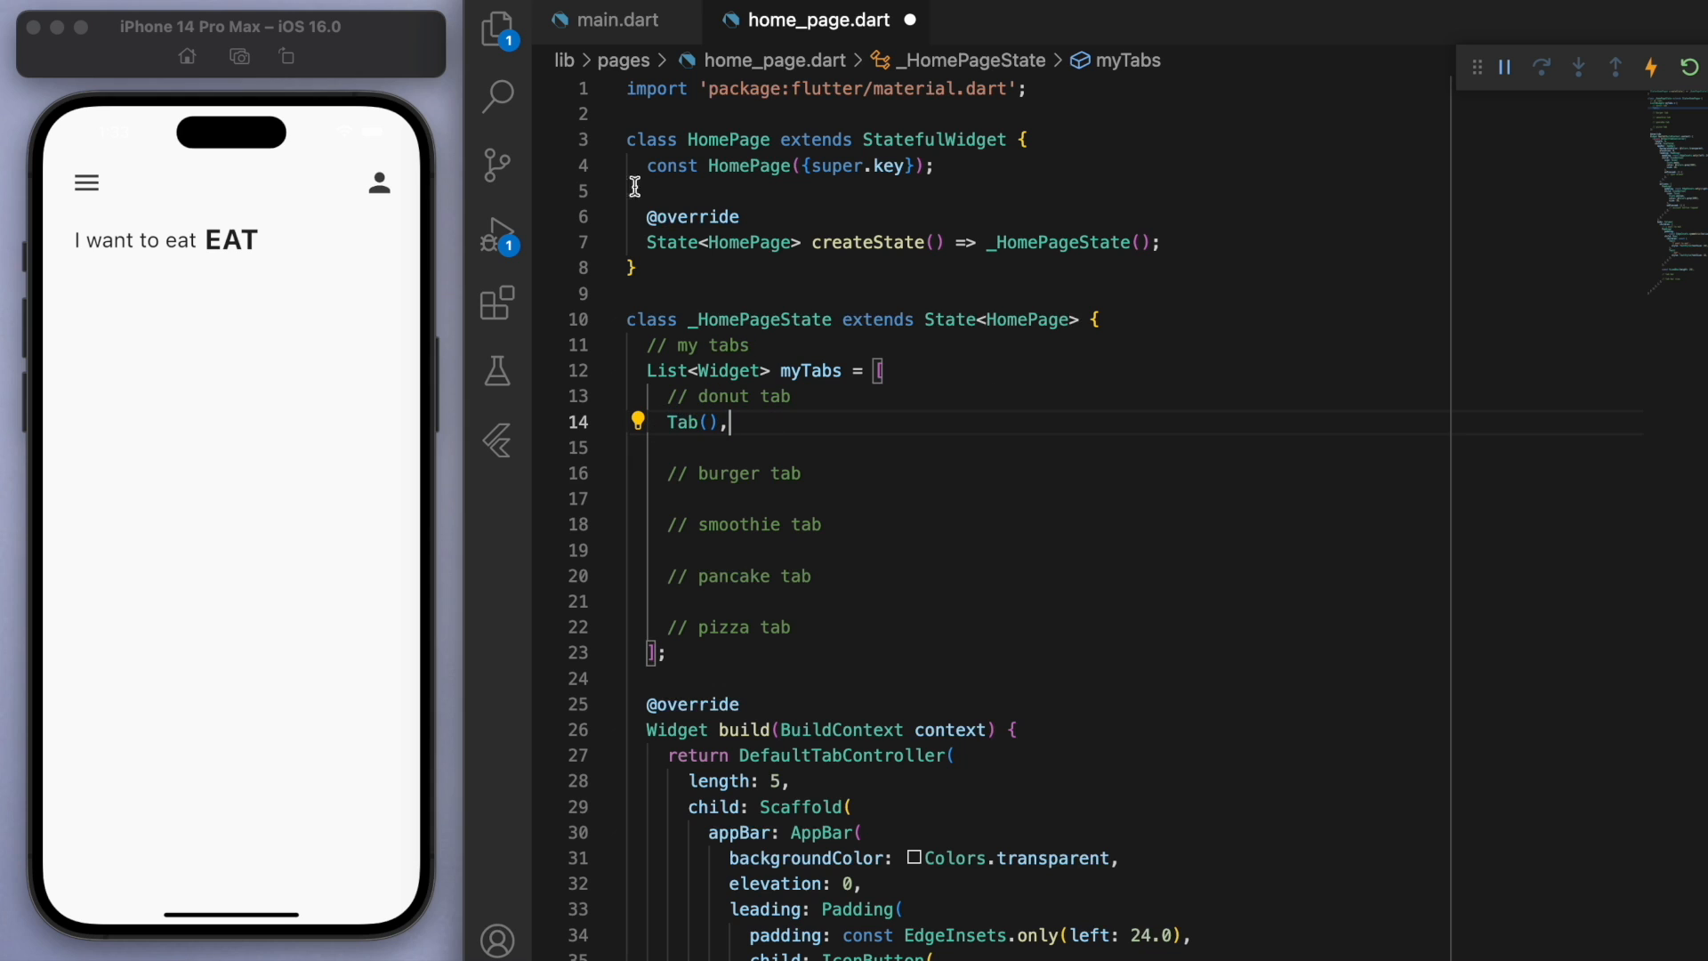
mouse_move(497, 30)
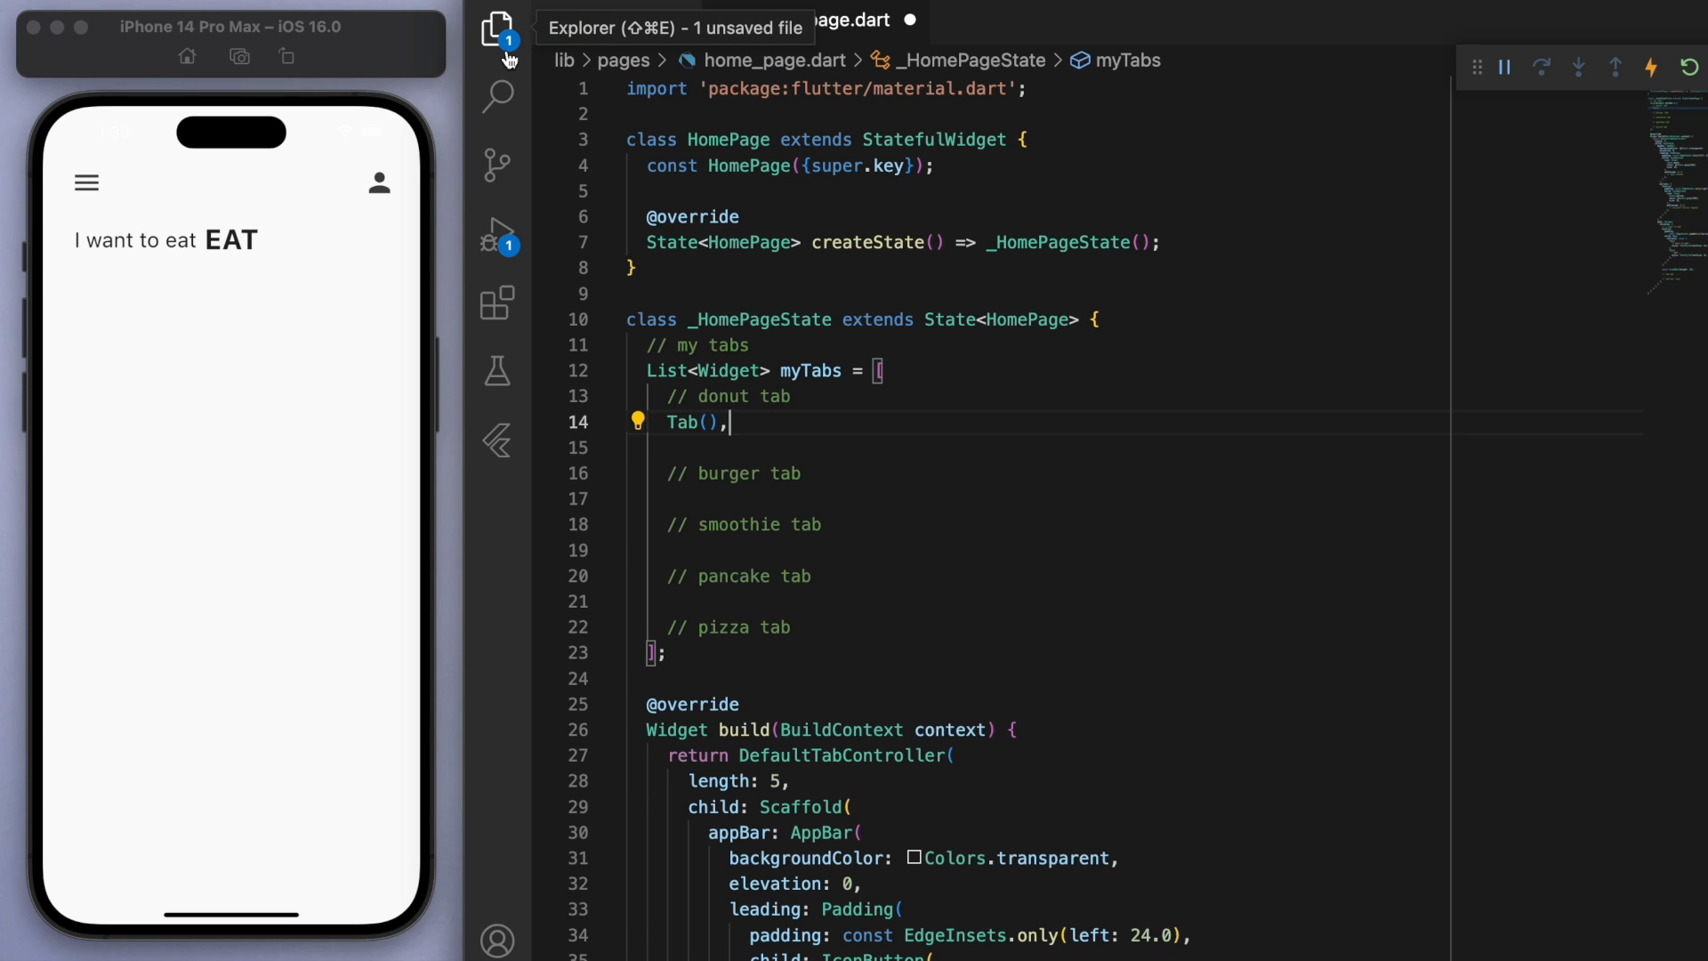
Step: Create util/my_tab.dart with the material import for a new MyTab widget
click(497, 31)
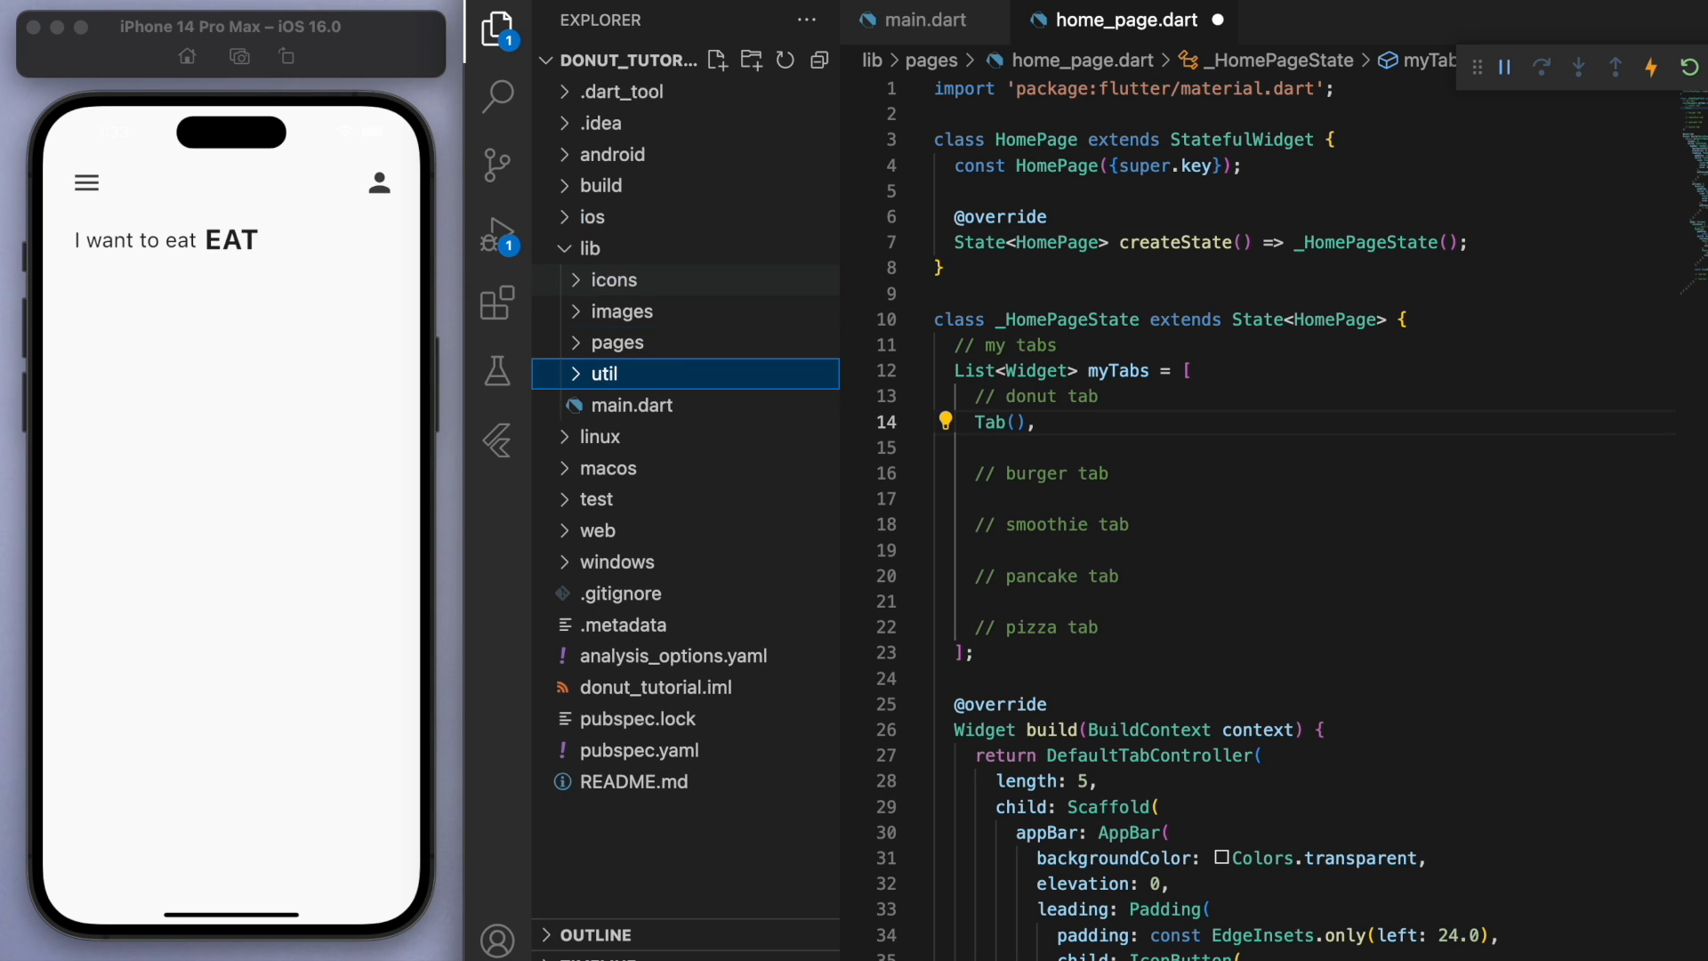
click(717, 60)
text(im)
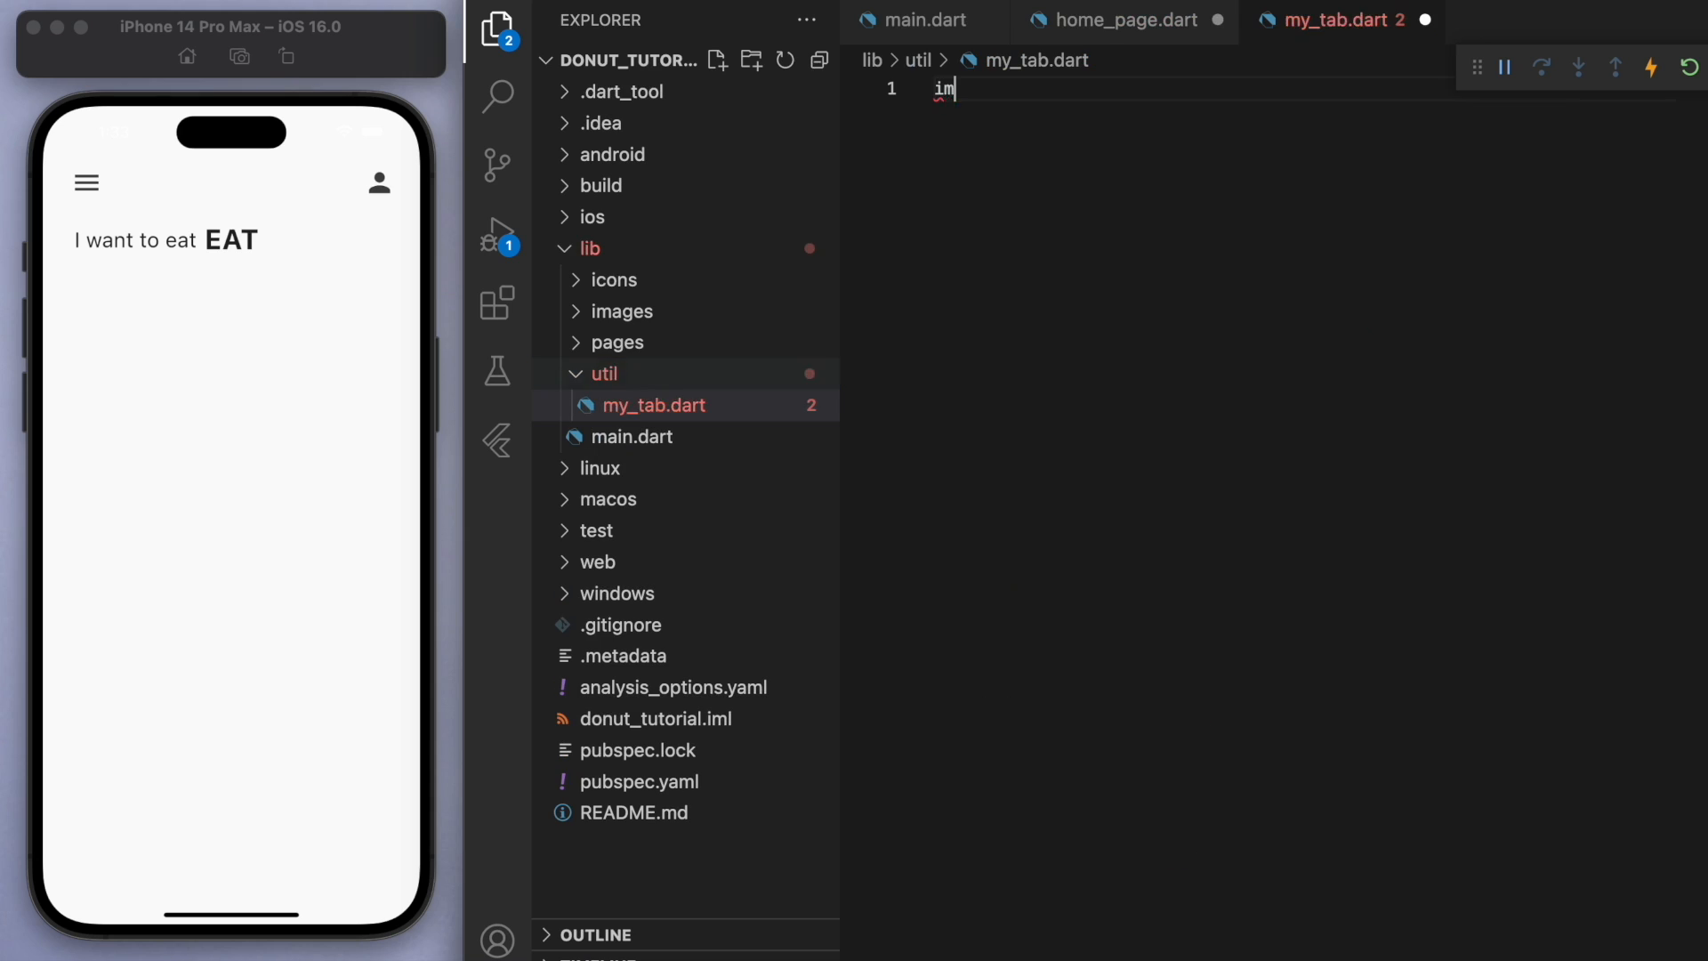
text(port 'package:flutter/material.dart';)
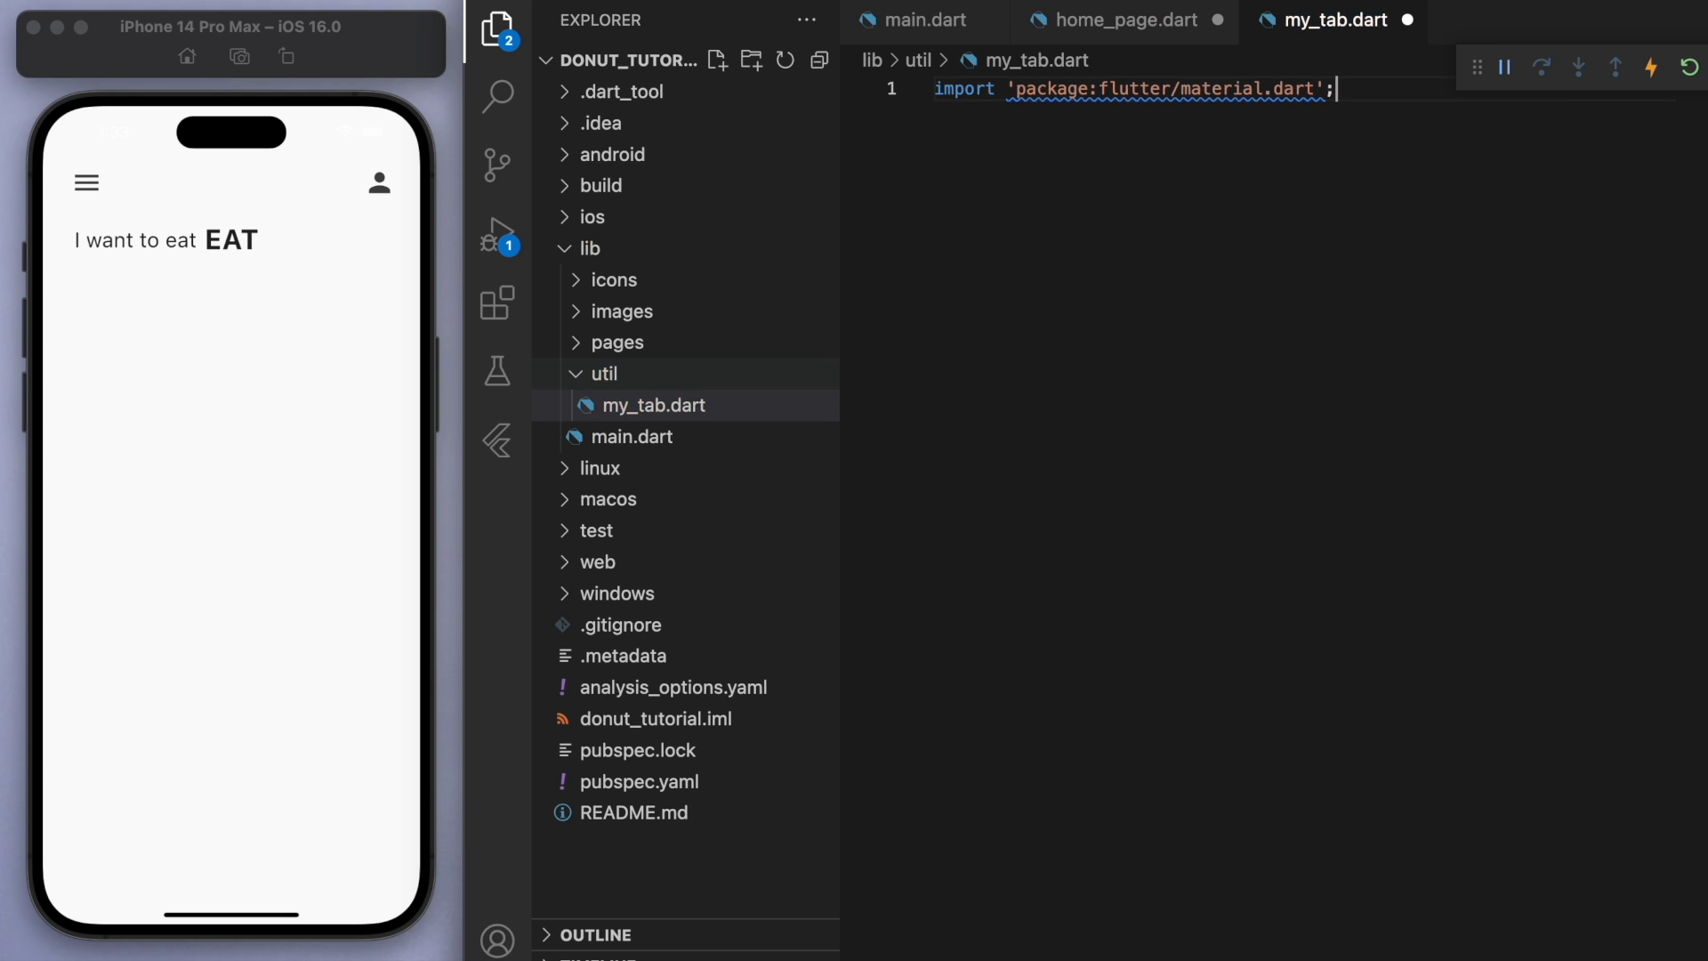
click(1121, 19)
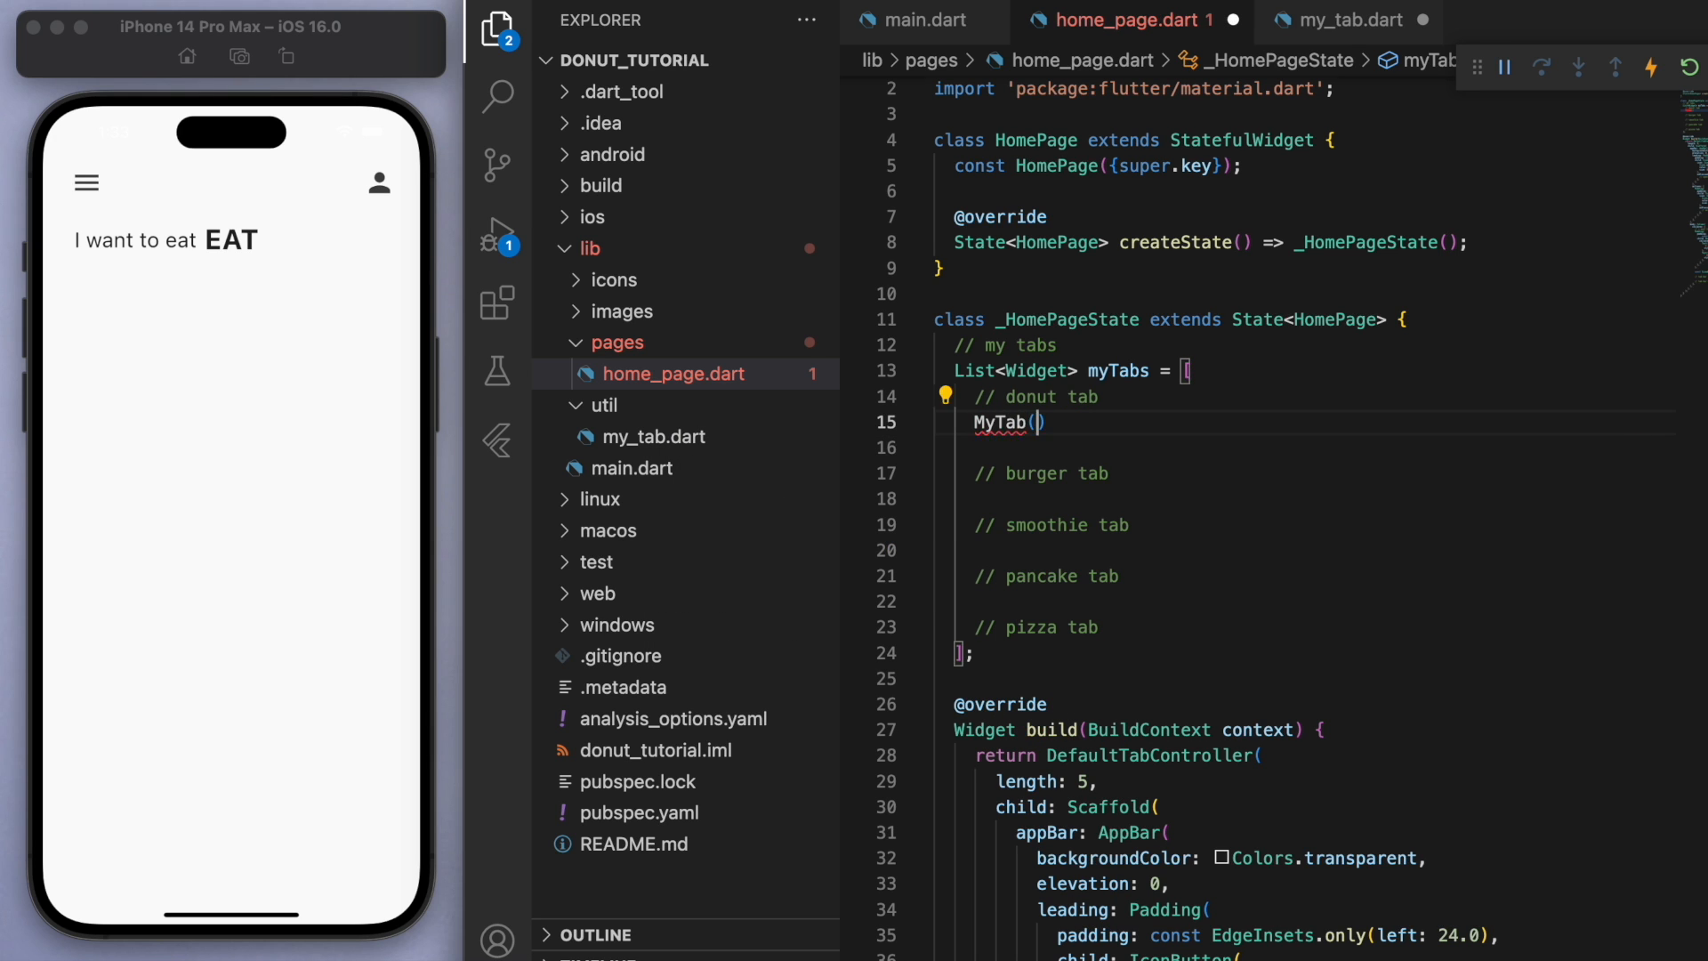
click(1331, 19)
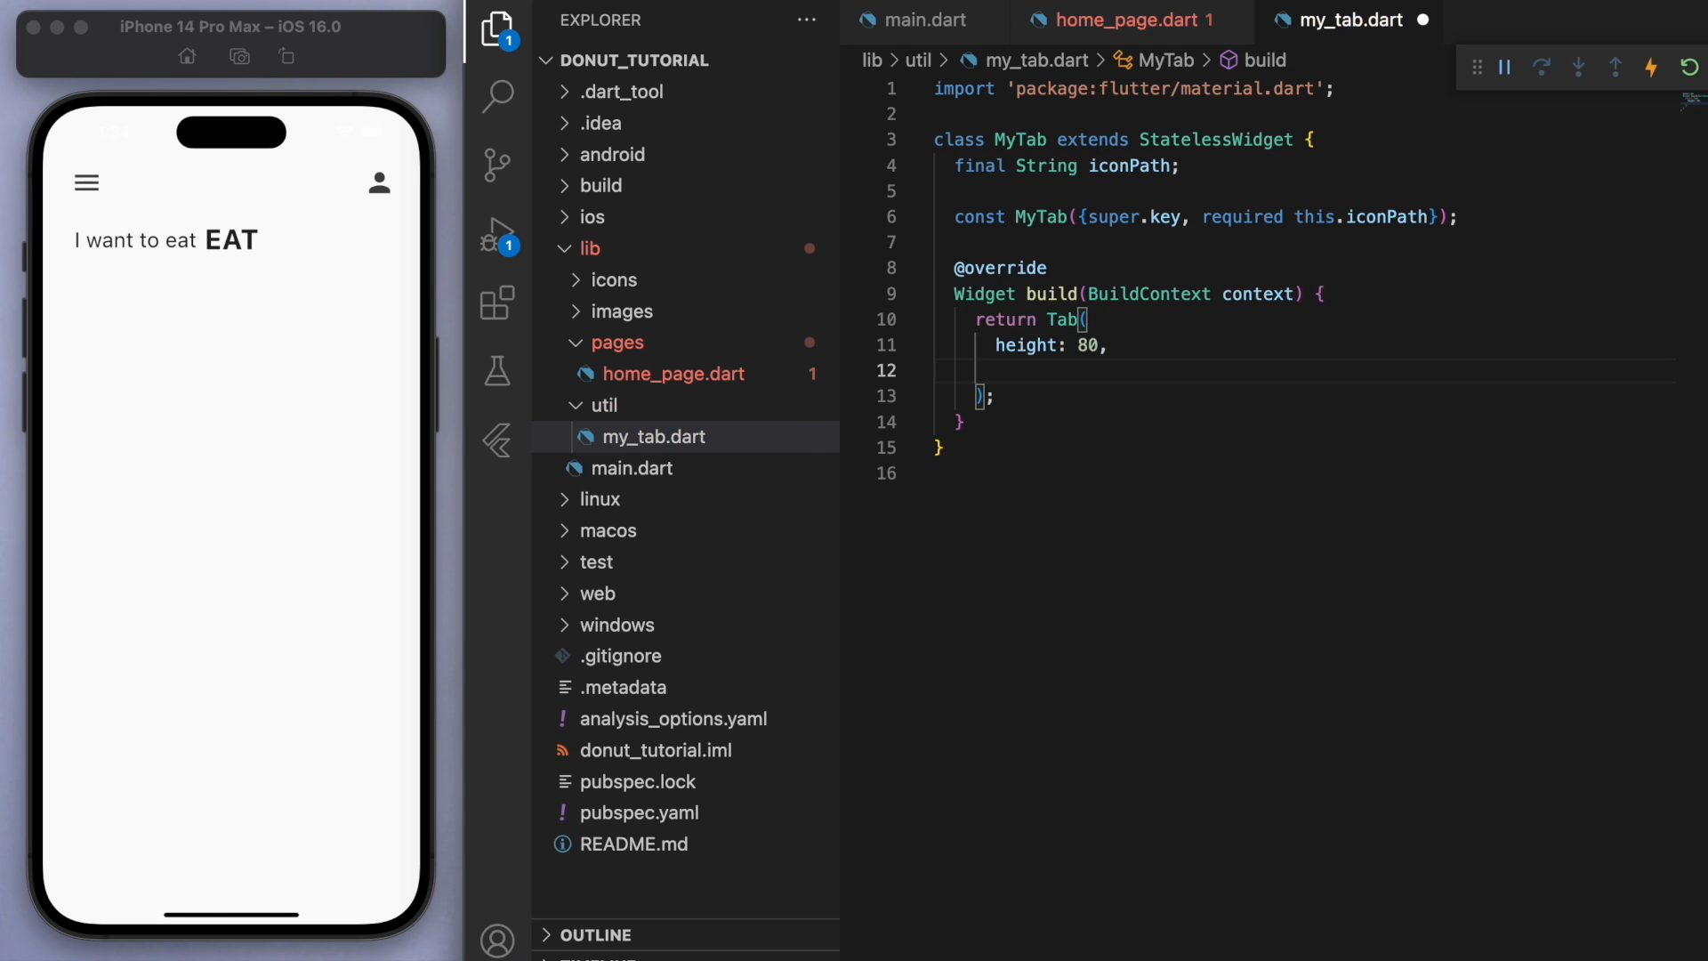
Step: Have MyTab return an 80-high Tab whose Container child shows Image.asset(iconPath)
text(child: ,)
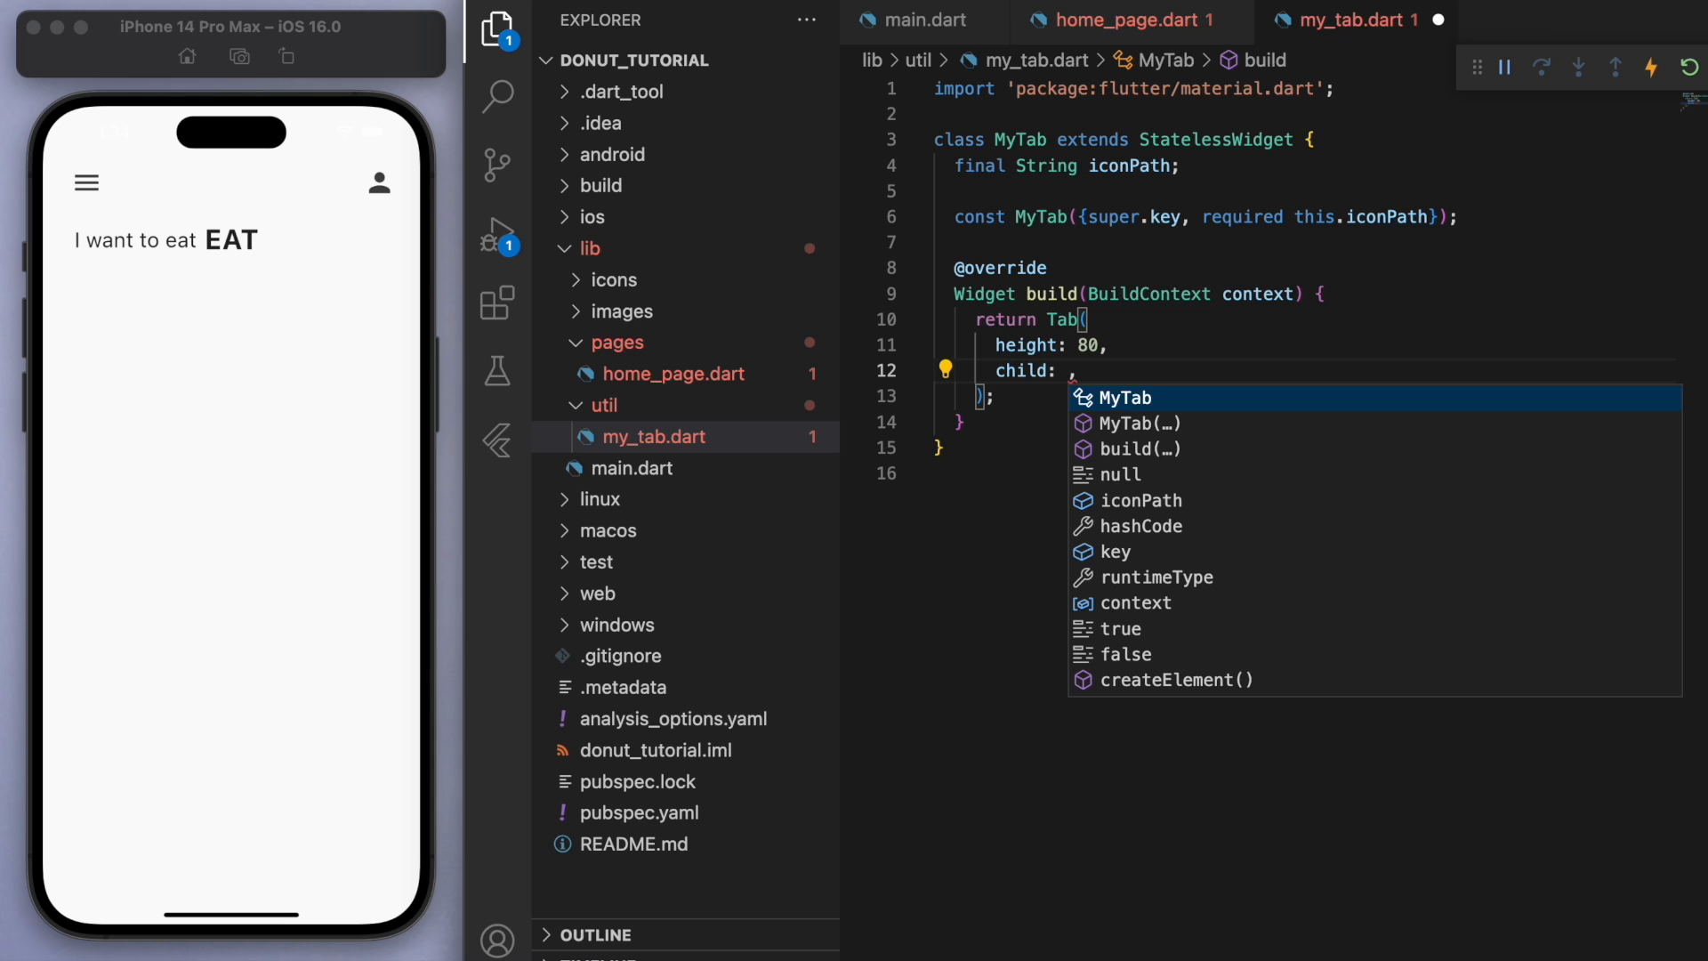
text(Container)
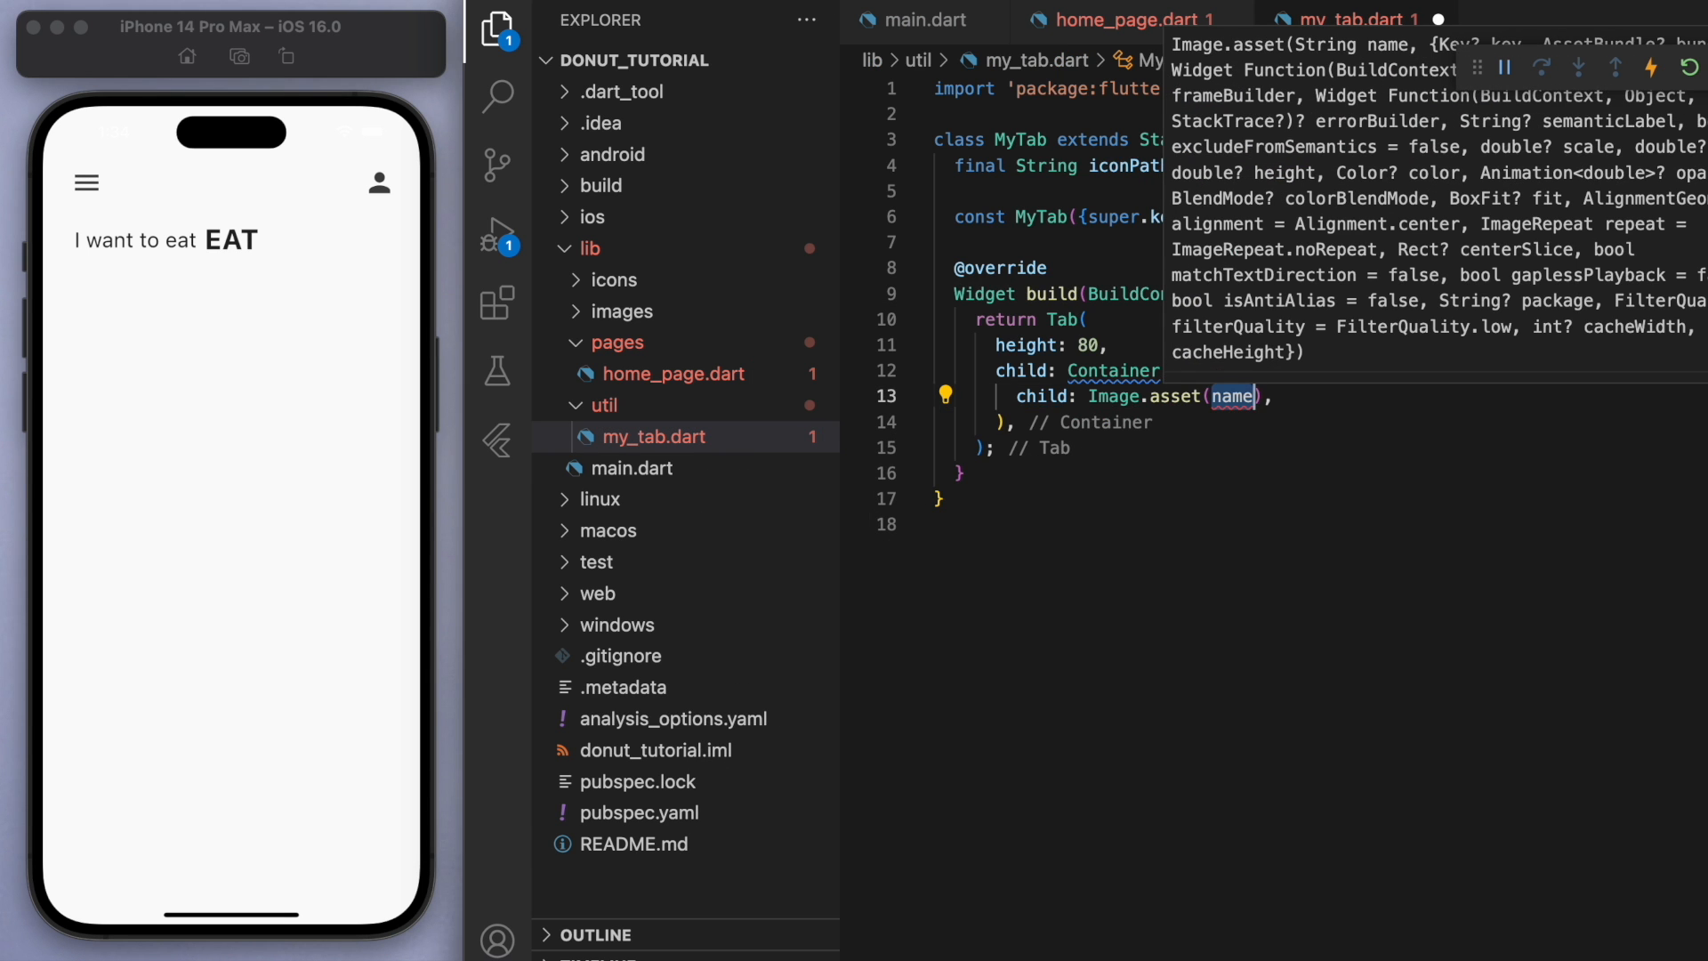
text(iconPath)
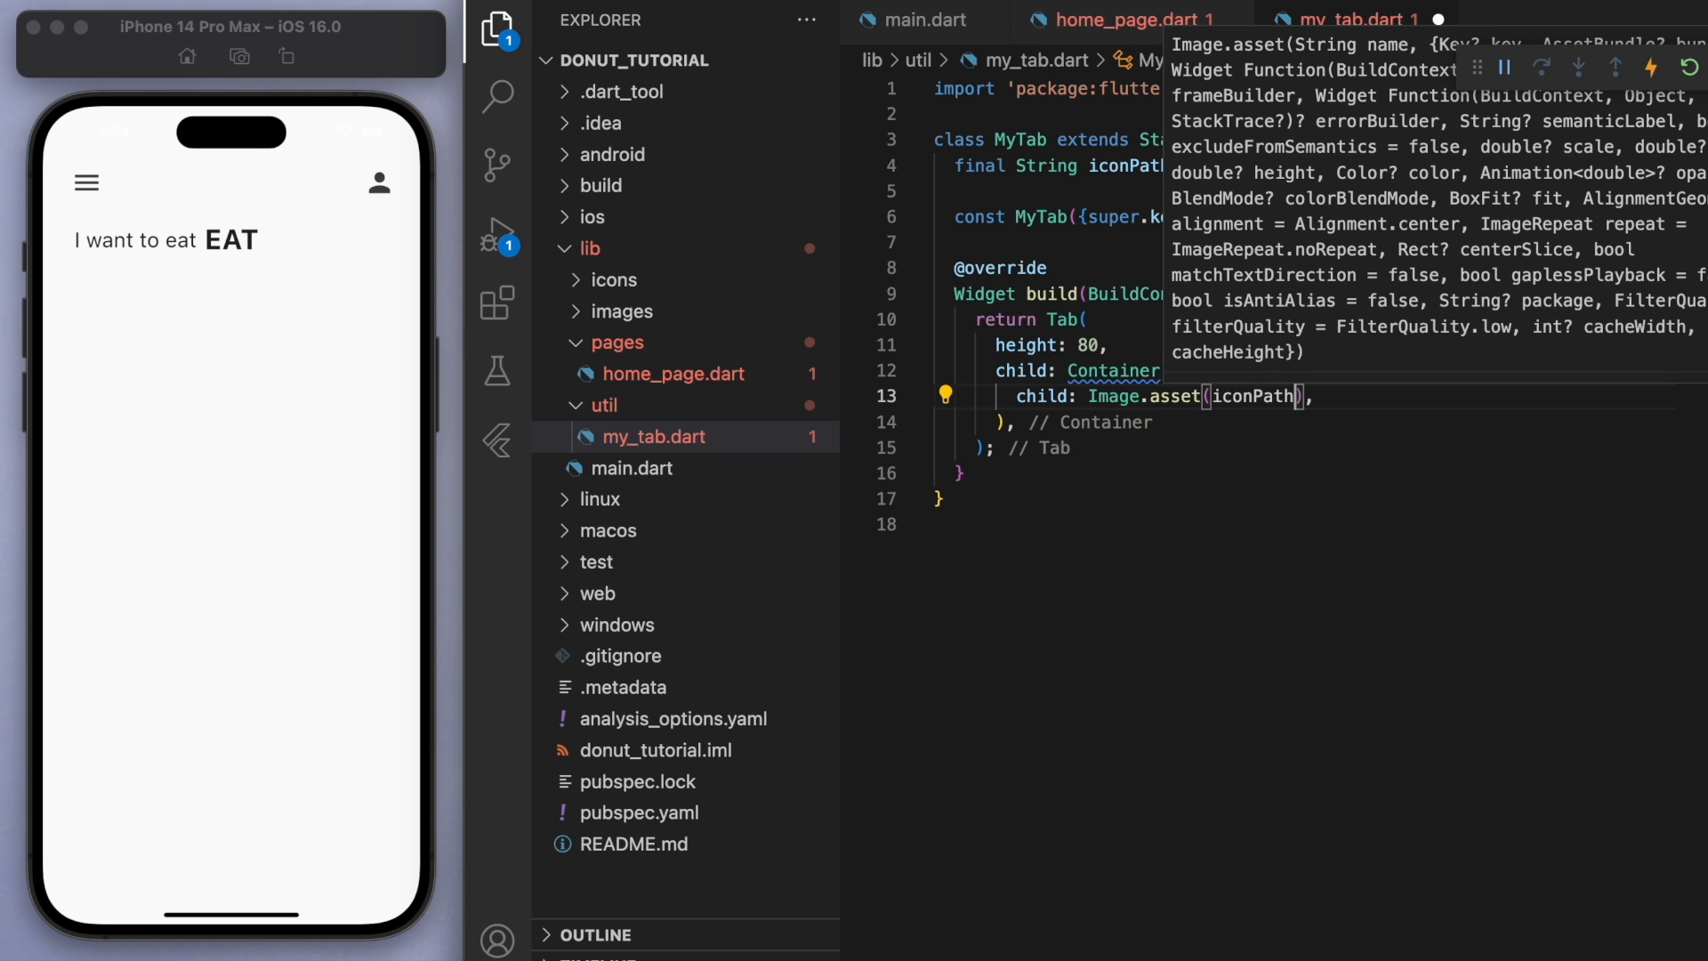
text(, co)
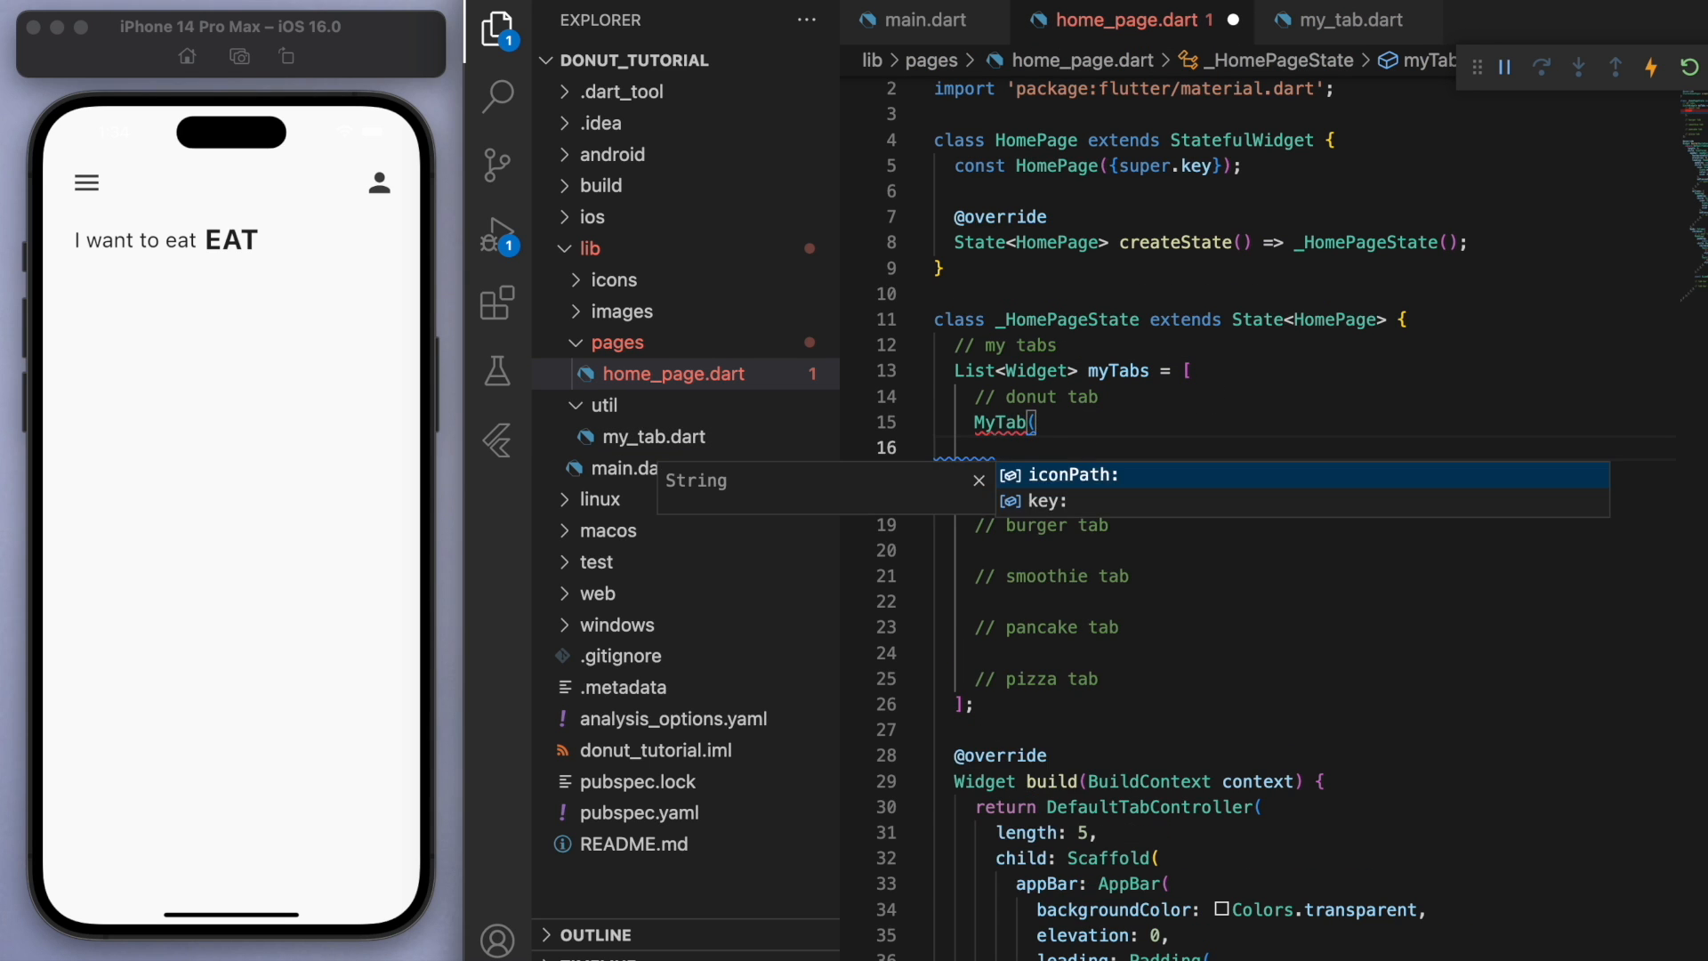
Step: Give each MyTab its 'lib/icons/….png' icon path for donut, burger, smoothie, pancakes and pizza
click(614, 279)
text(iconPath: 'l',)
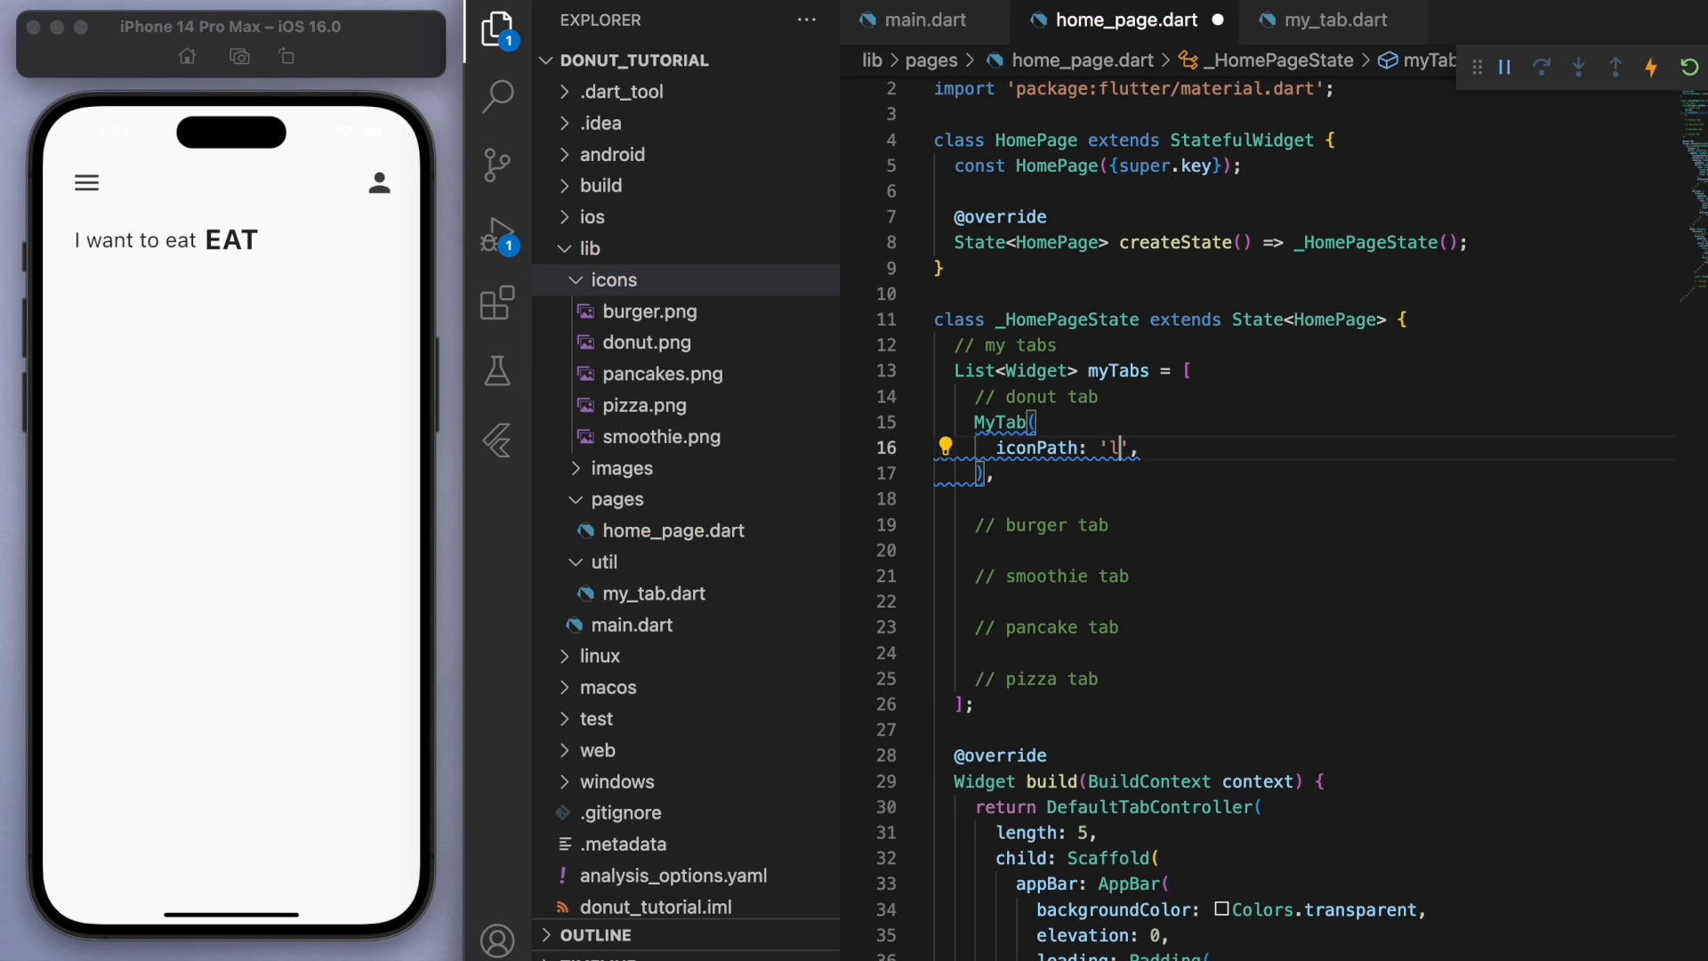
text(ib/icons/donut.pn)
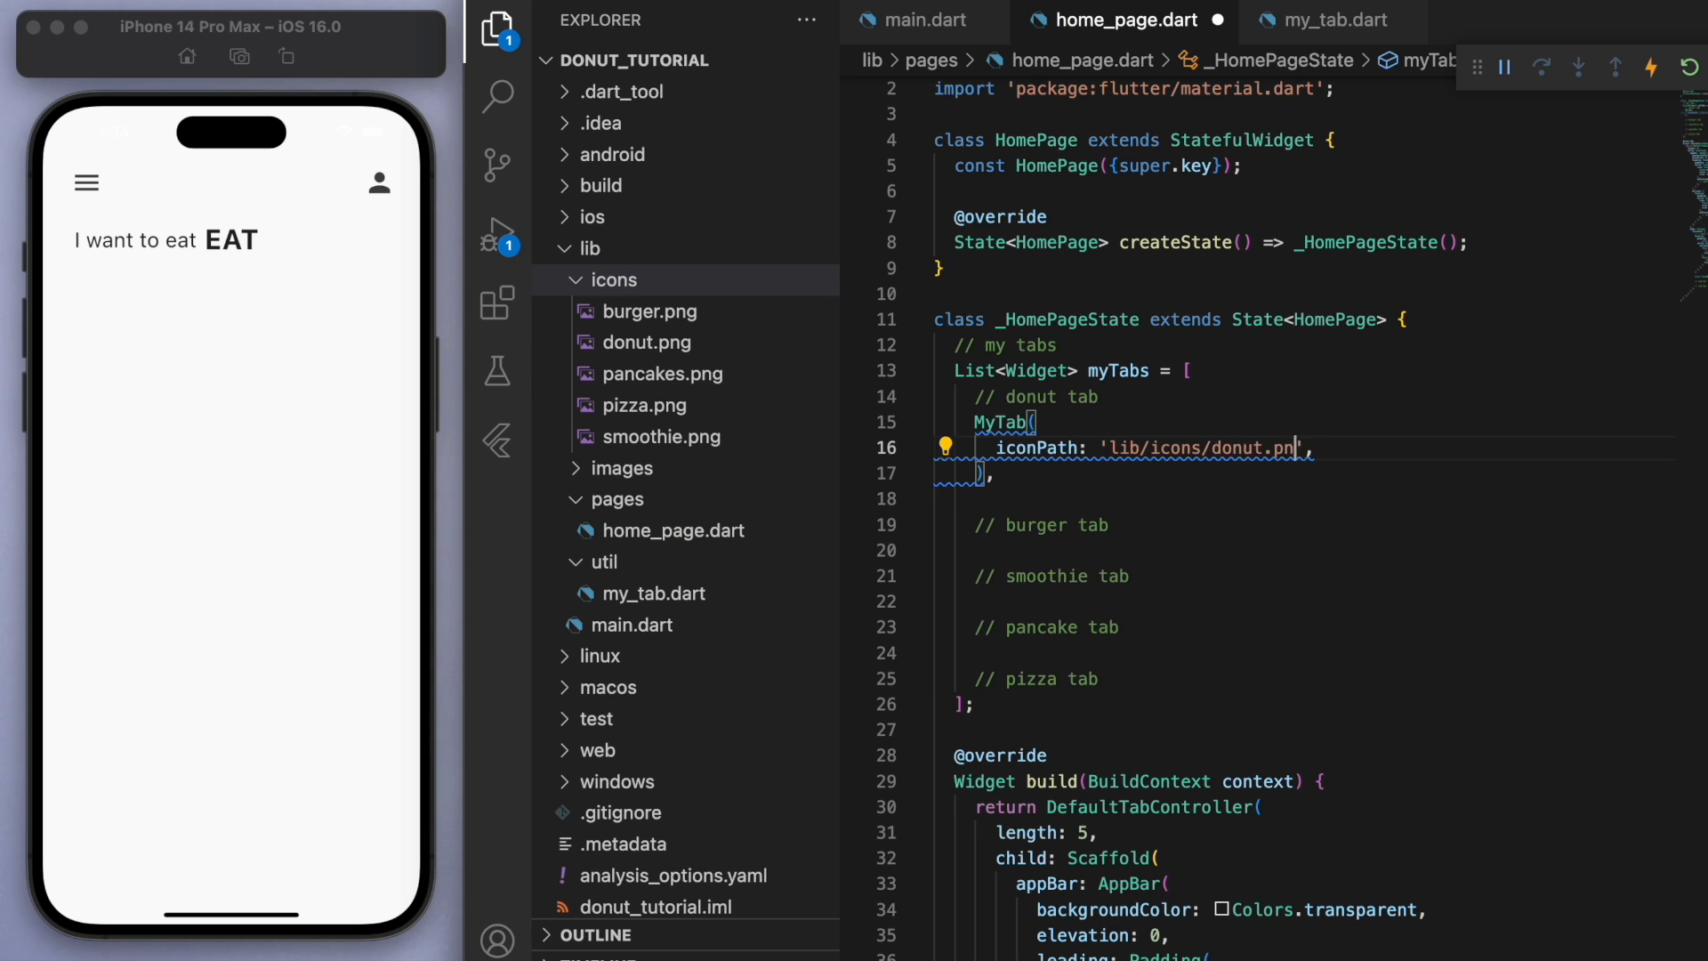
scroll(down, 3)
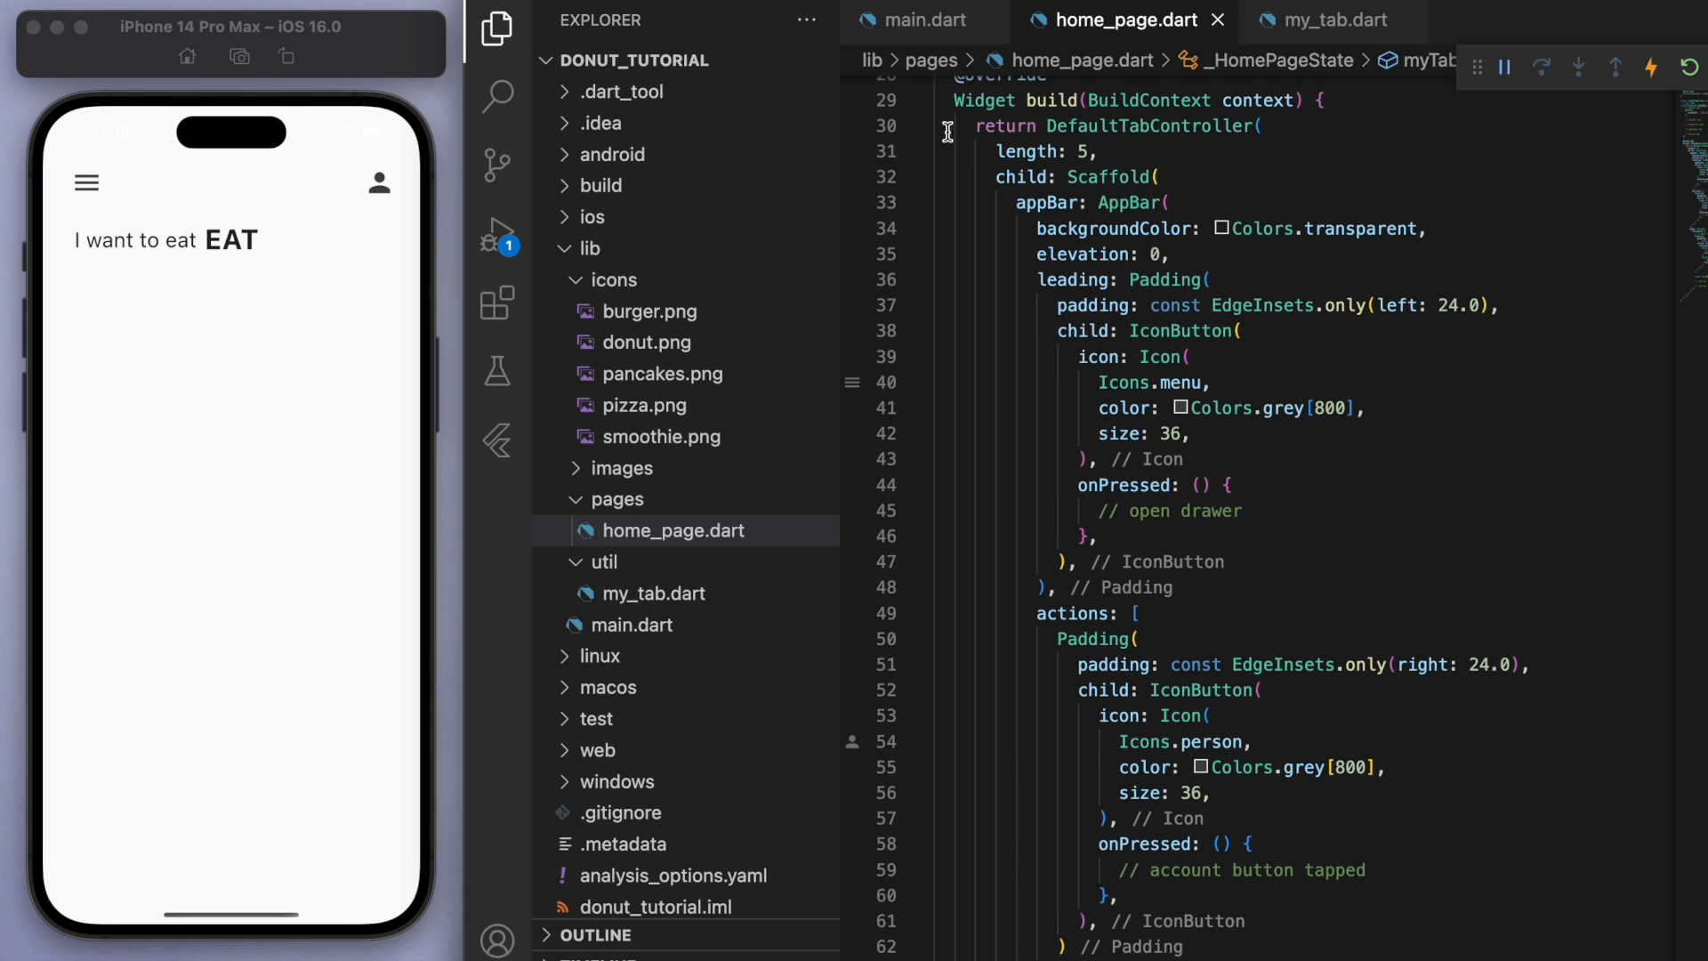
click(920, 118)
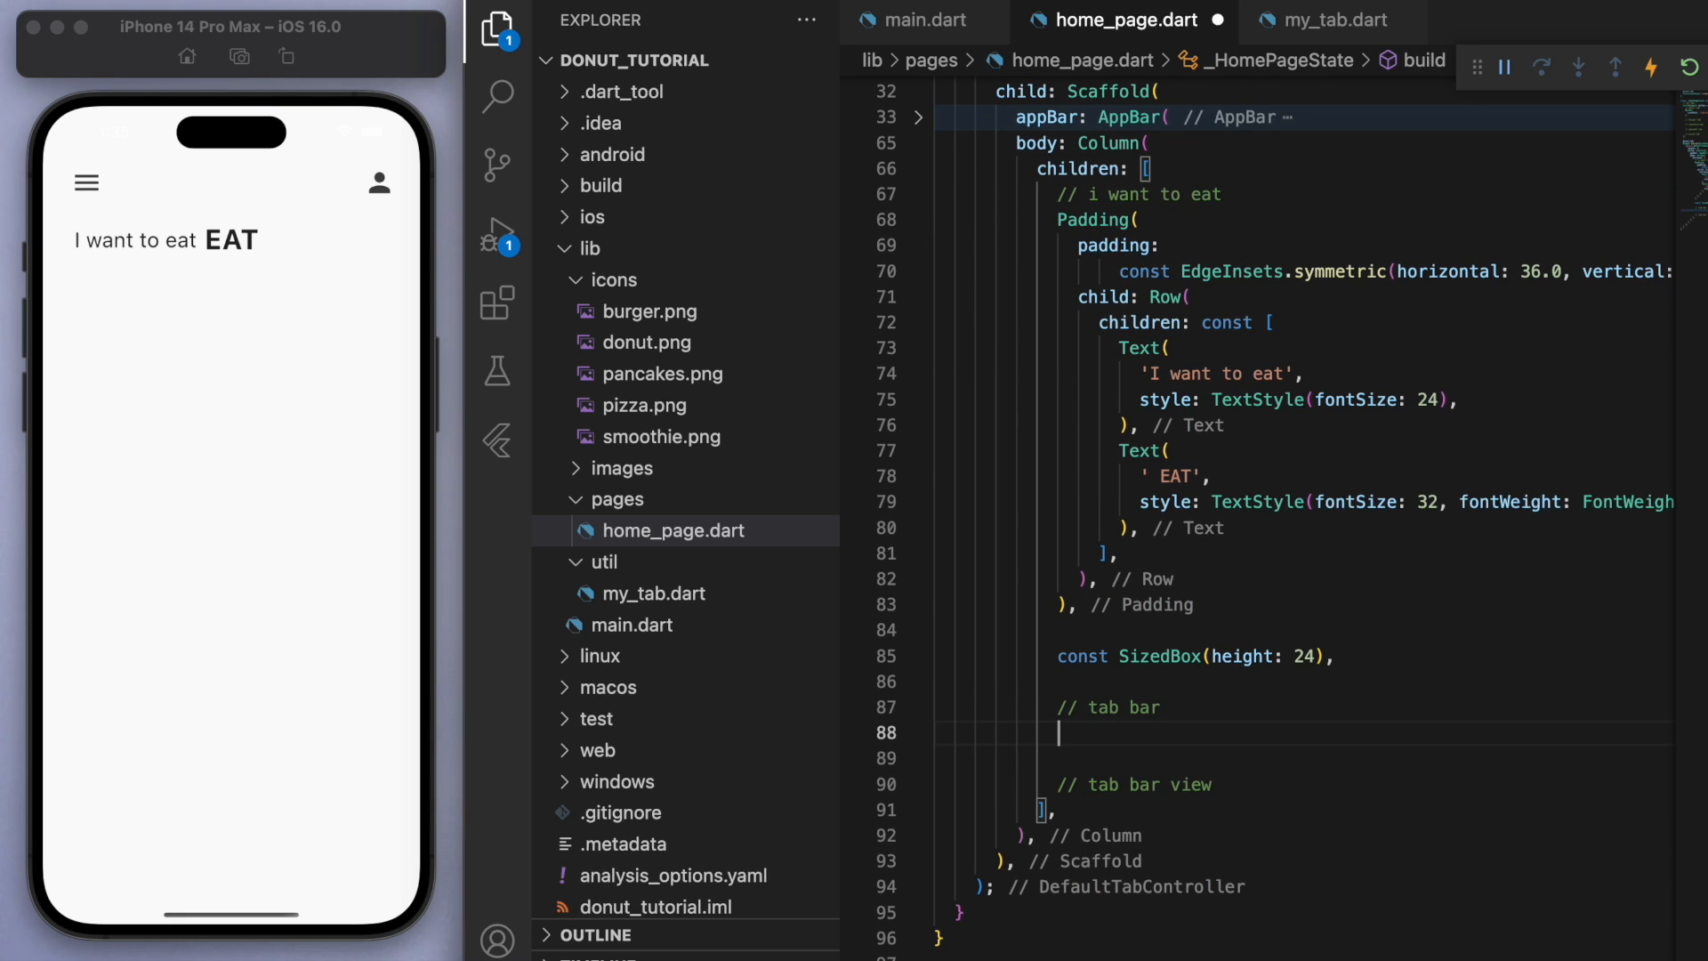
Step: Add TabBar(tabs: myTabs) with length: myTabs.length and hot reload to show the icon row
text(TabBar(tabs: tabs))
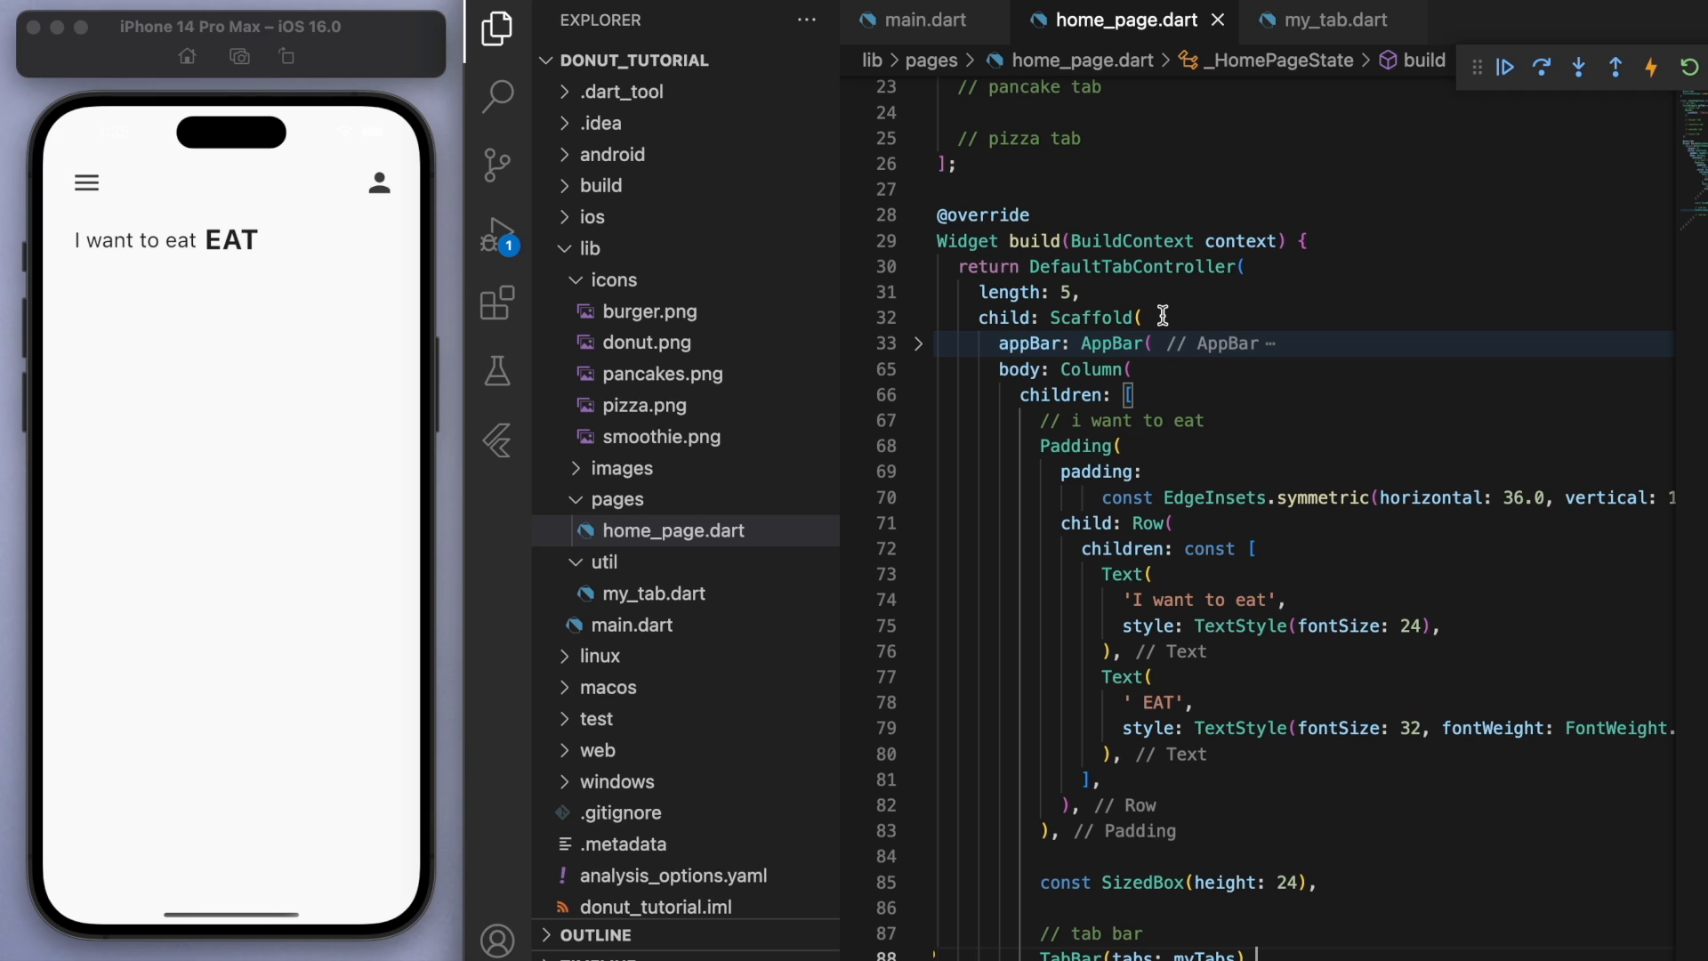
text(myTabs.length)
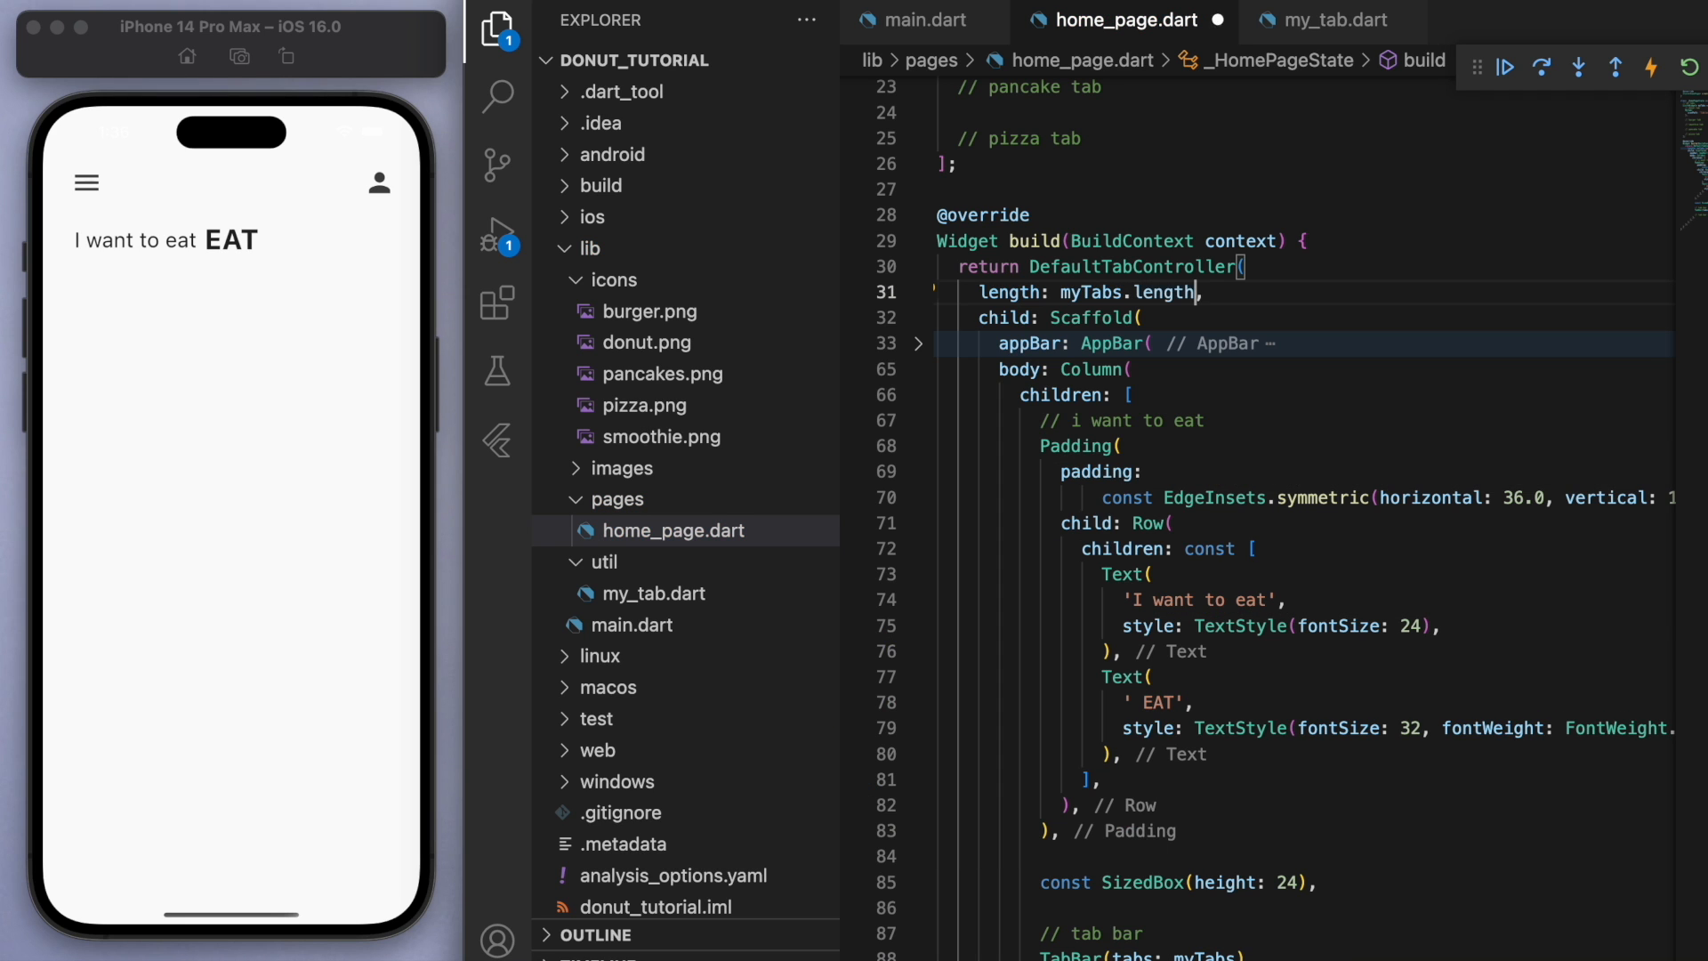
click(1685, 67)
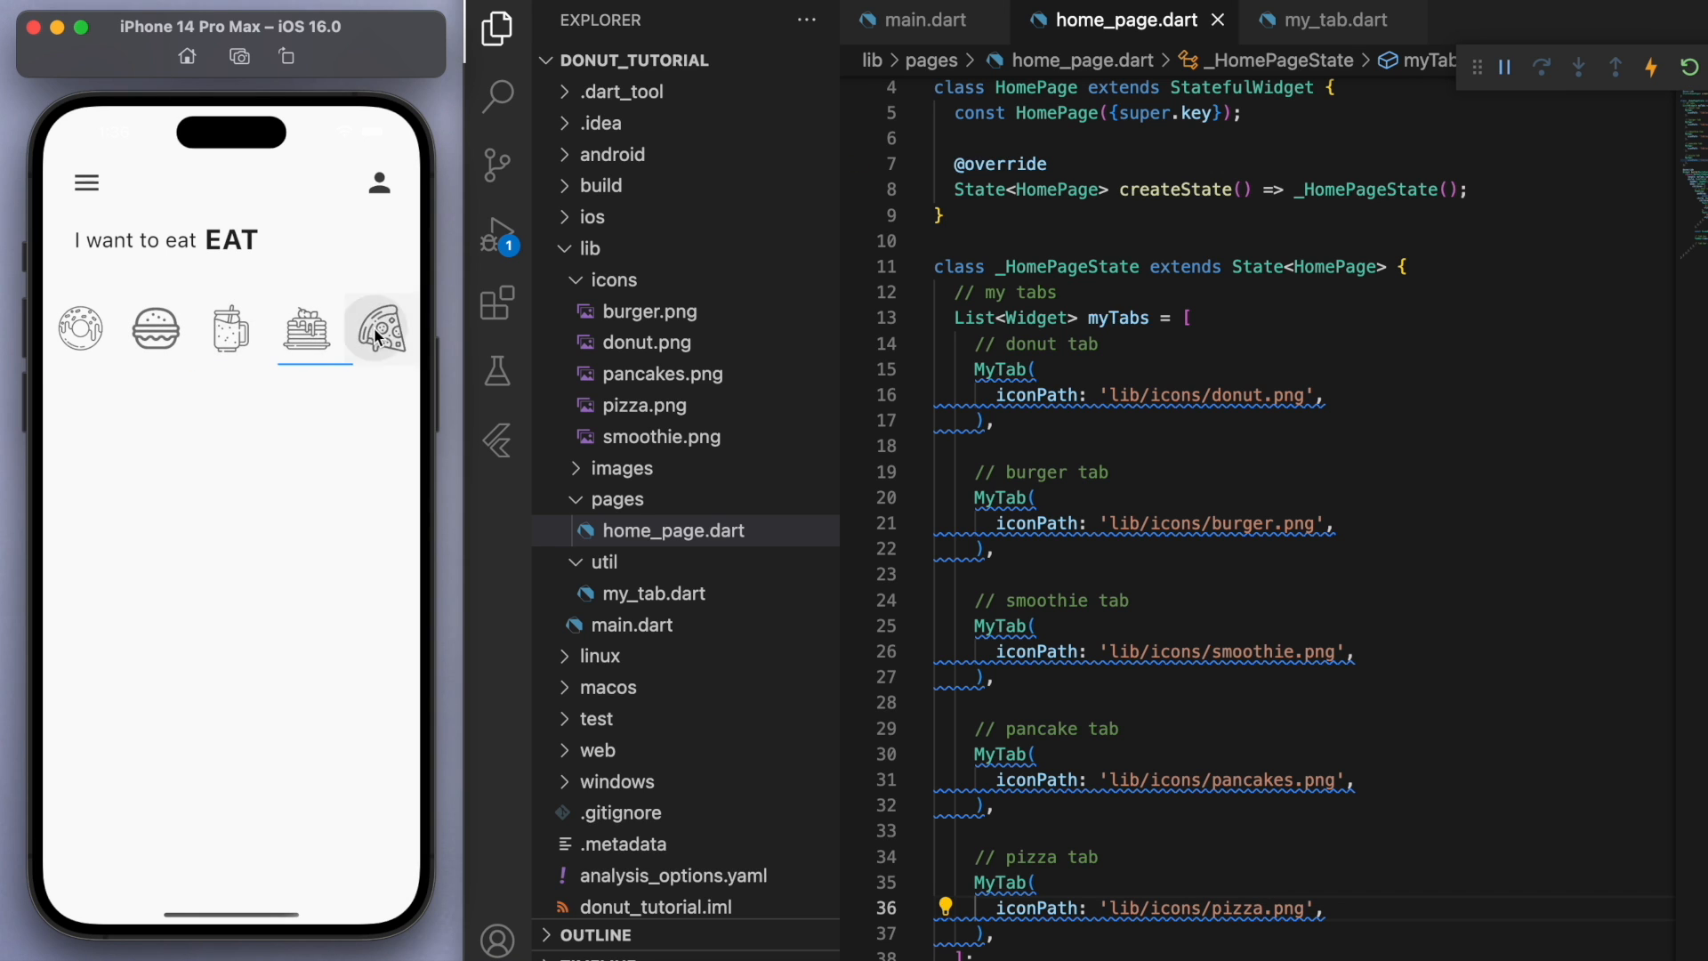
Step: Give MyTab's Container grey colour, EdgeInsets.all(12) padding and BorderRadius.circular(12) corners
click(1340, 19)
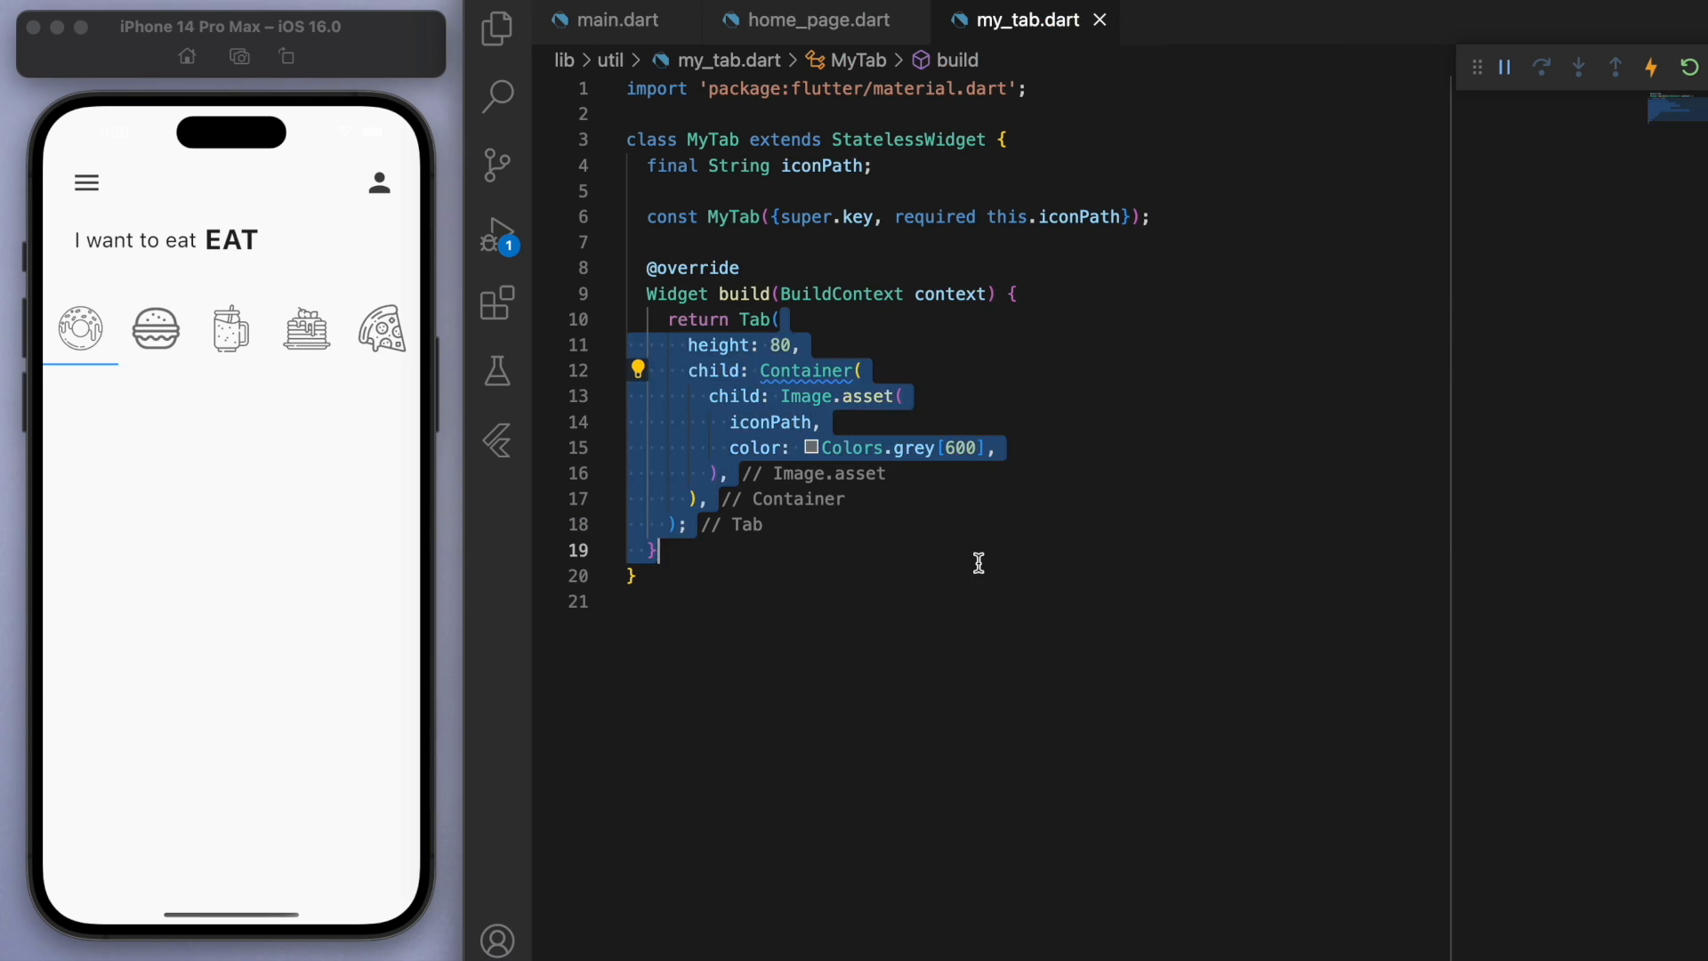
text(decoration: BoxDecoration,)
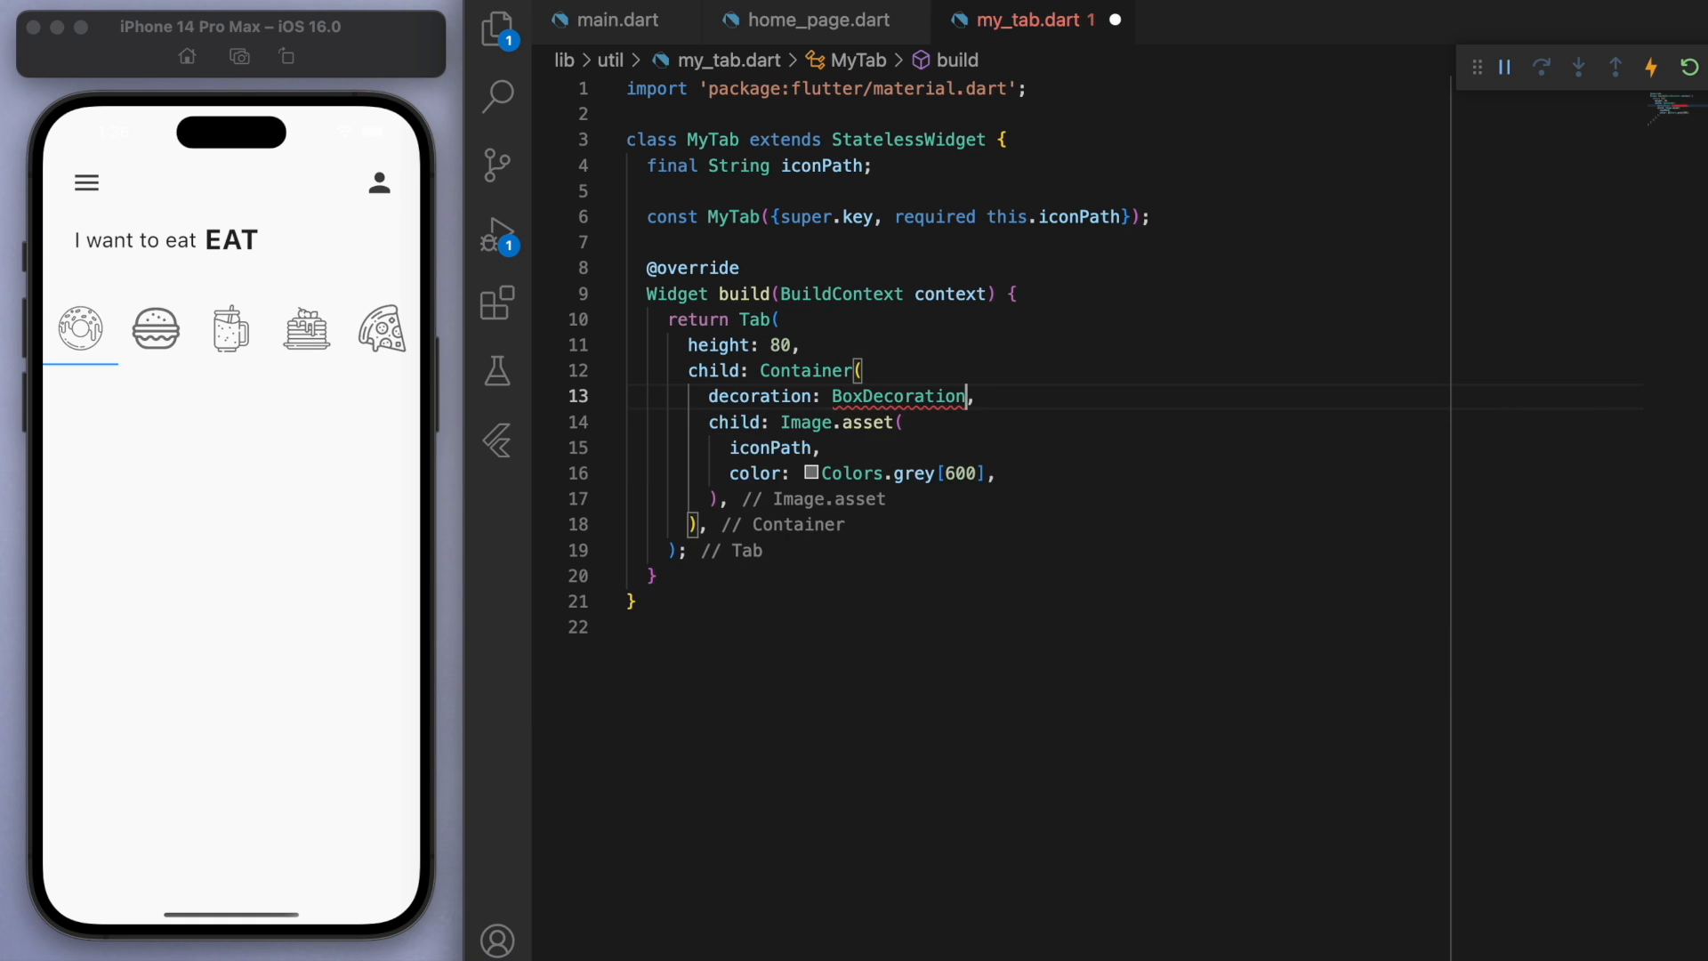
text((color: Colors.grey[200)
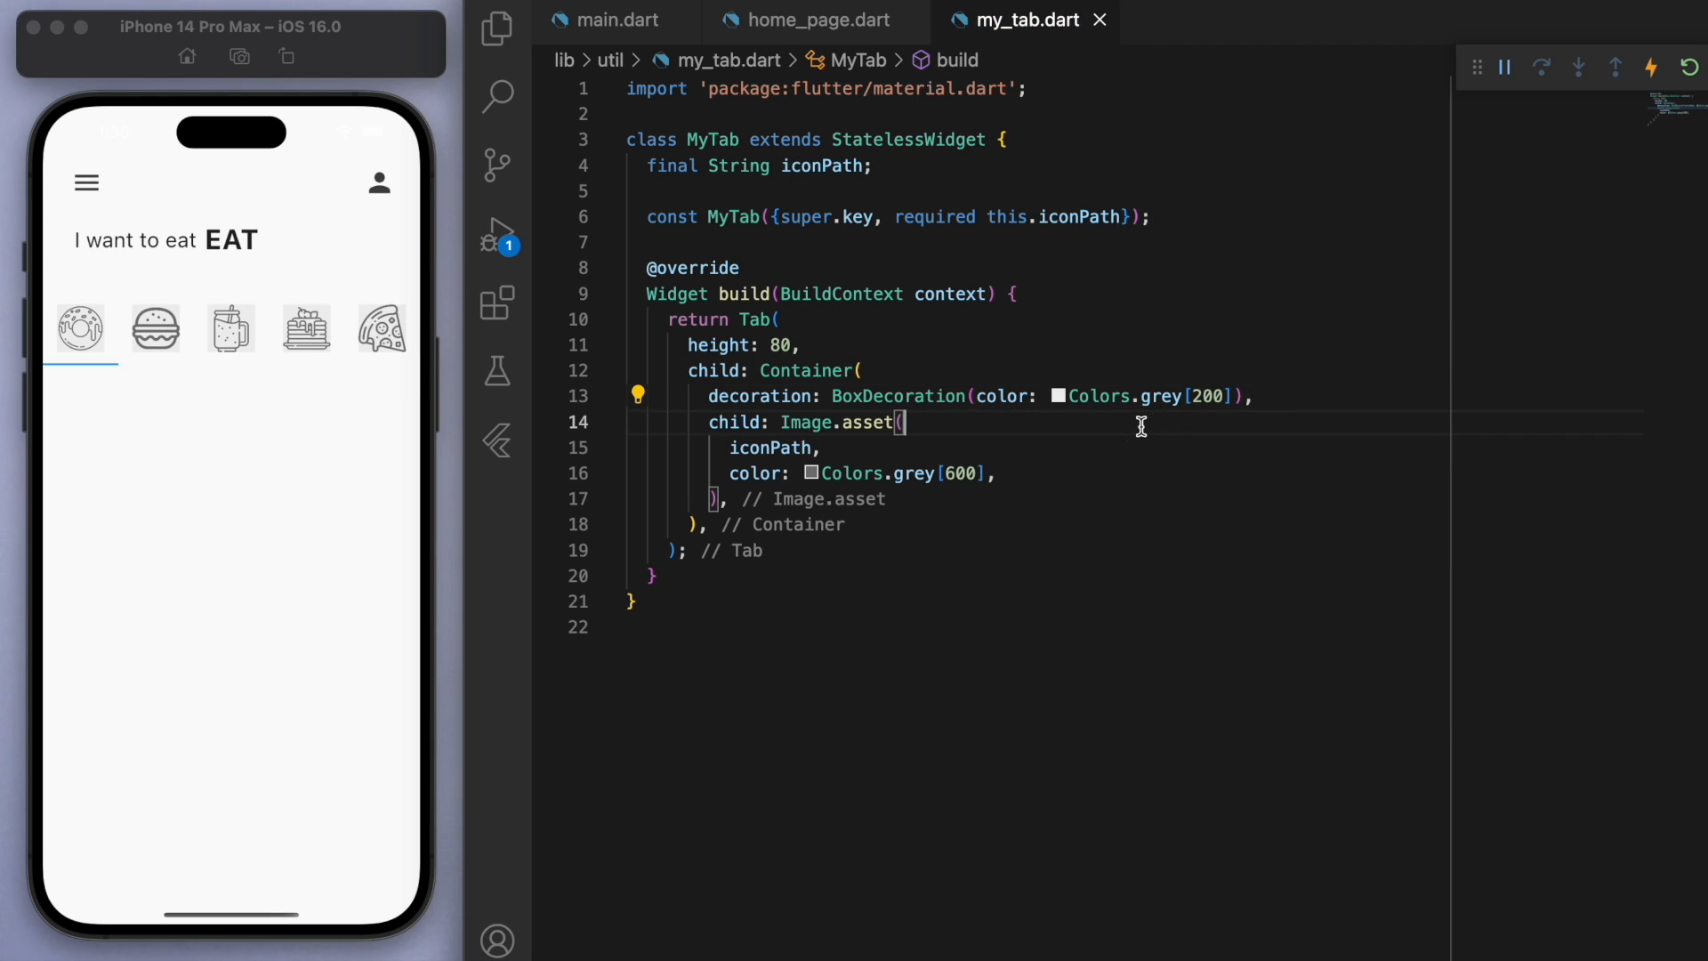
text(padding: EdgeInsets.all(value),)
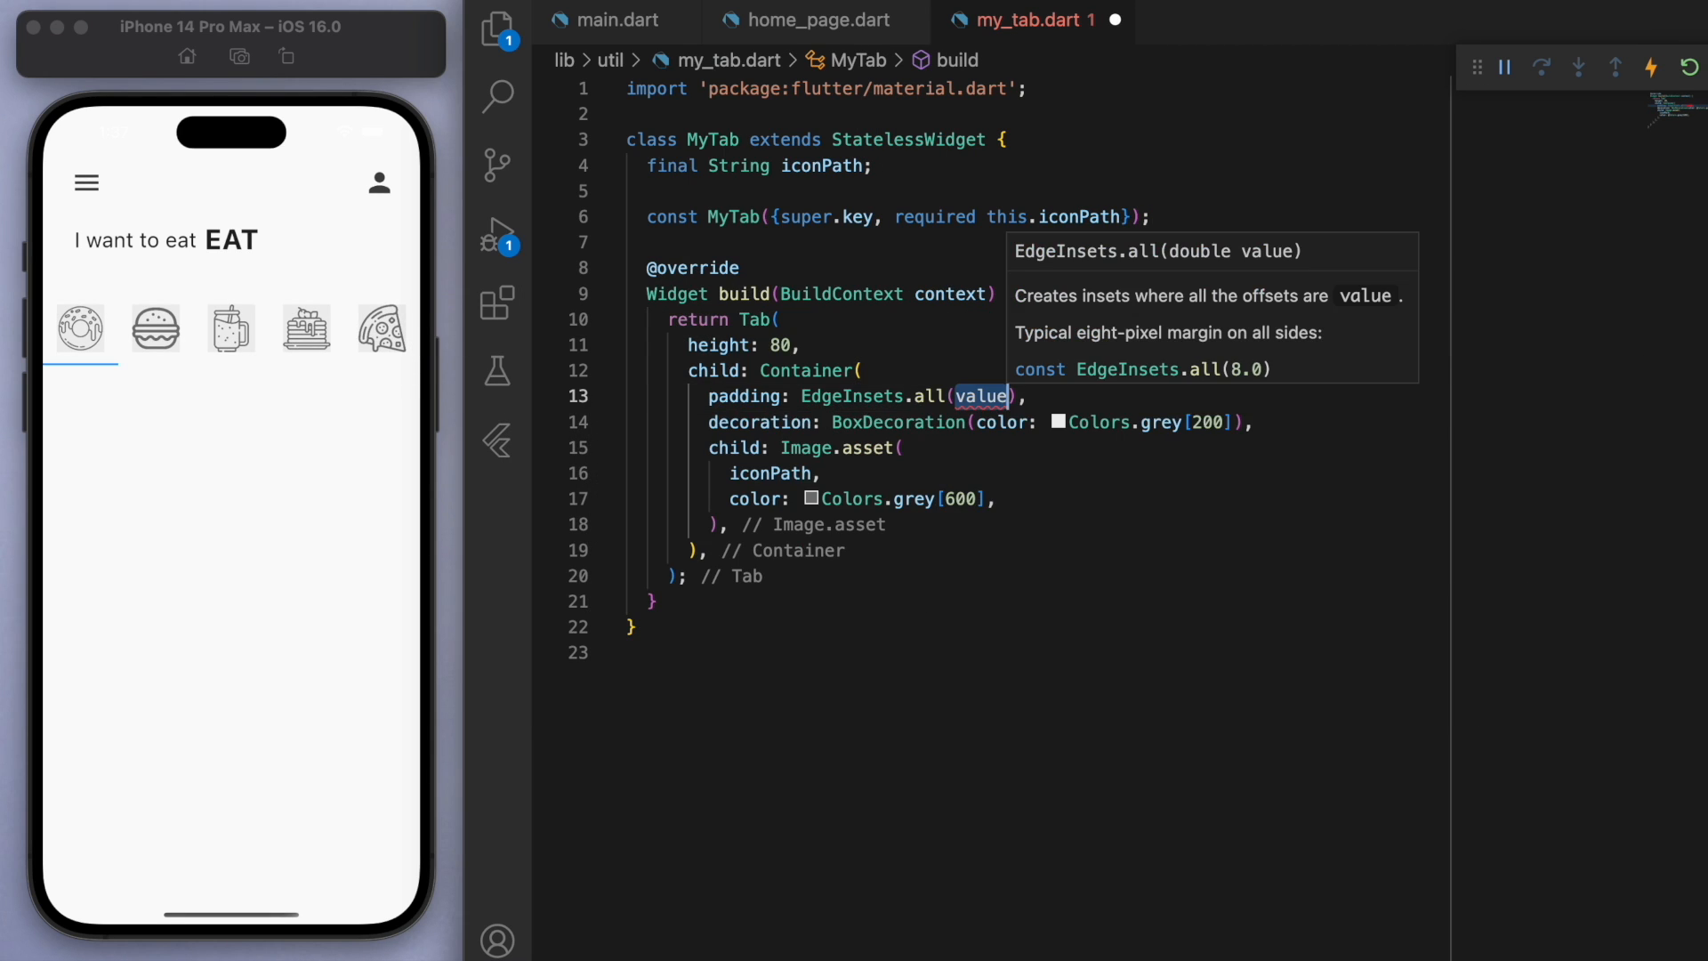
text(12)
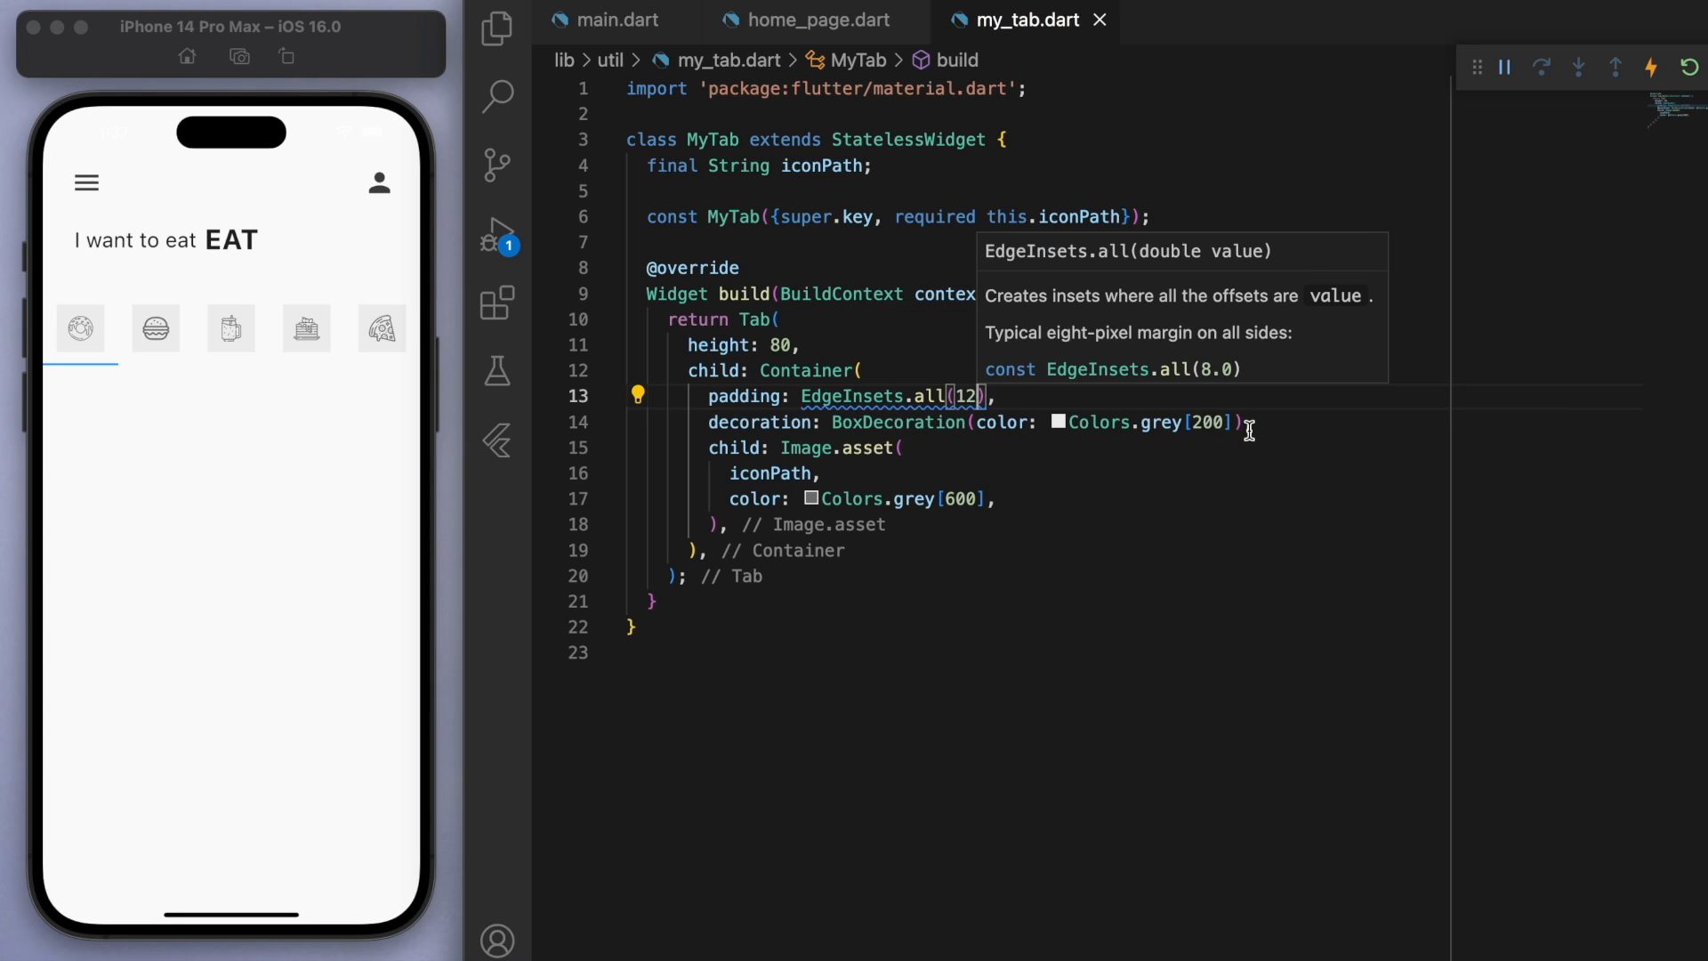
text(BorderRadius.circular(12)),)
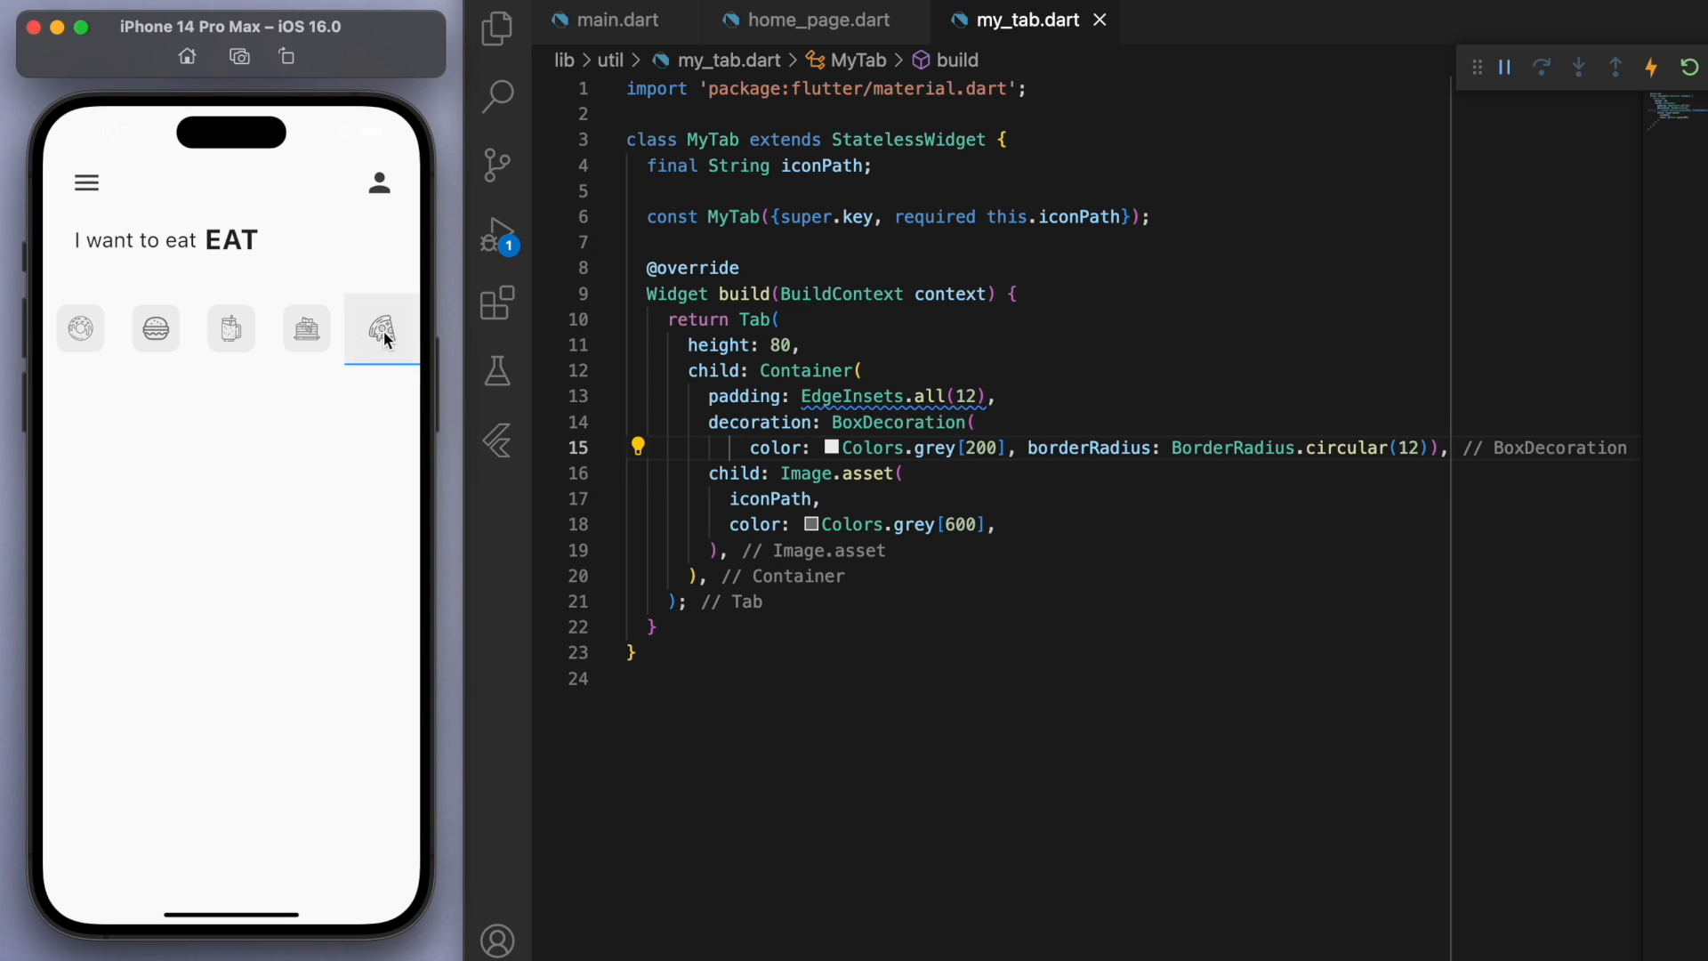
Step: Check the rounded grey tiles on the burger tab in the preview and return to main.dart
click(155, 328)
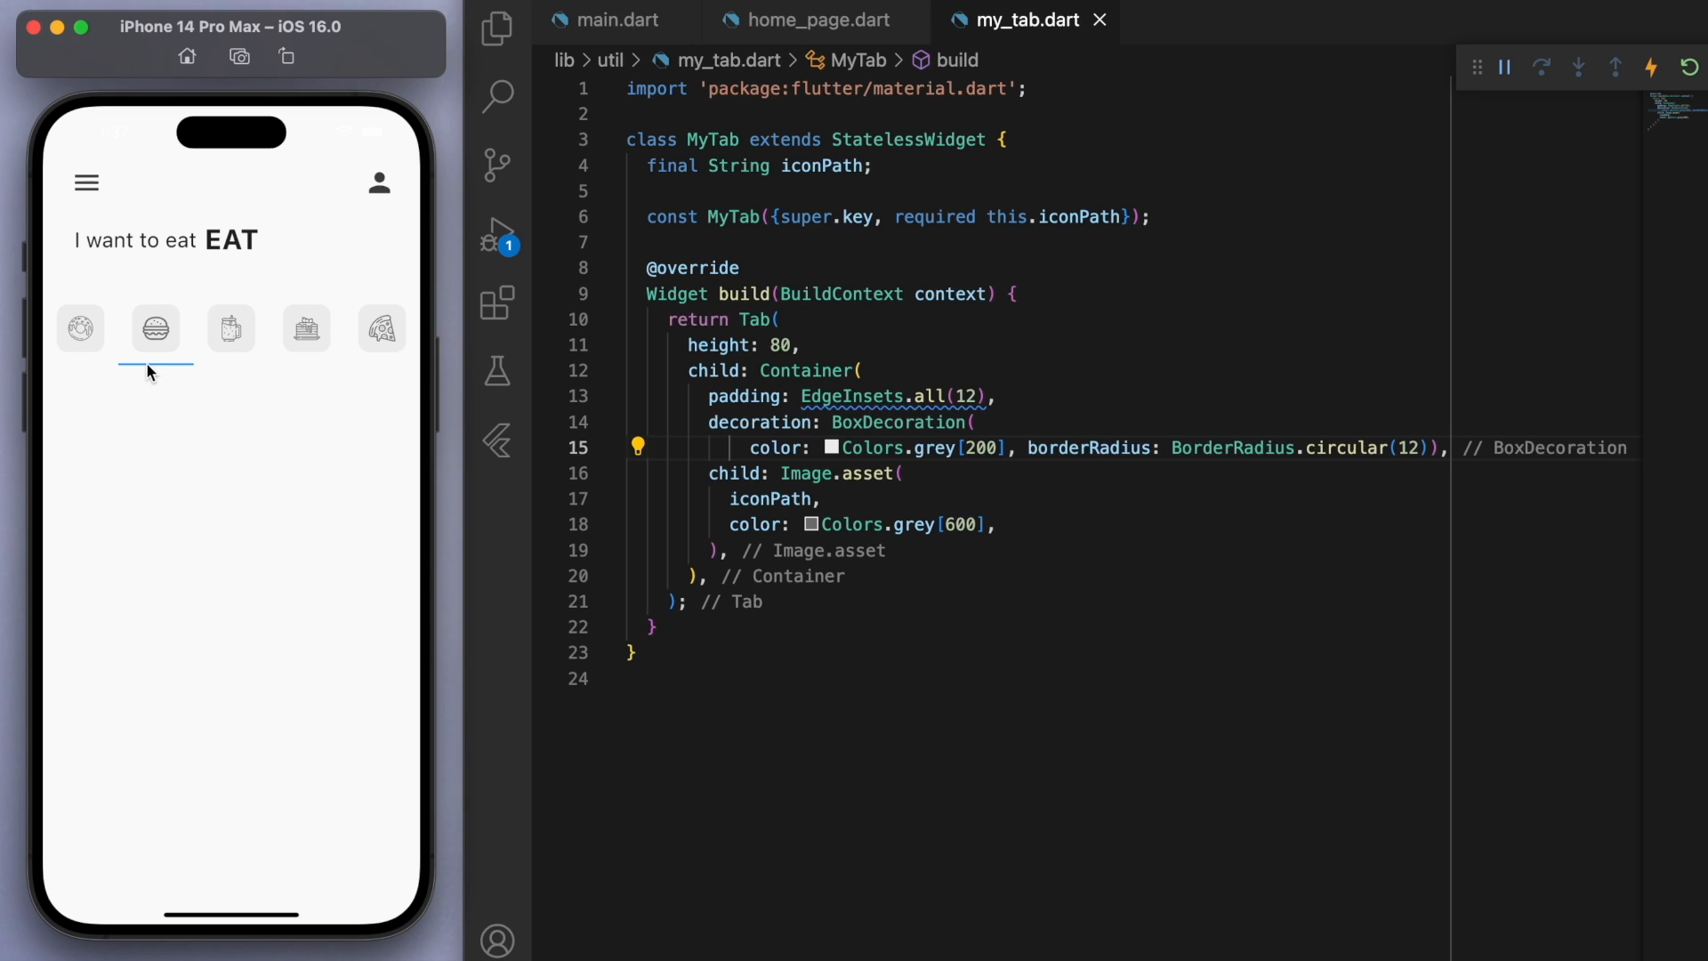
click(617, 19)
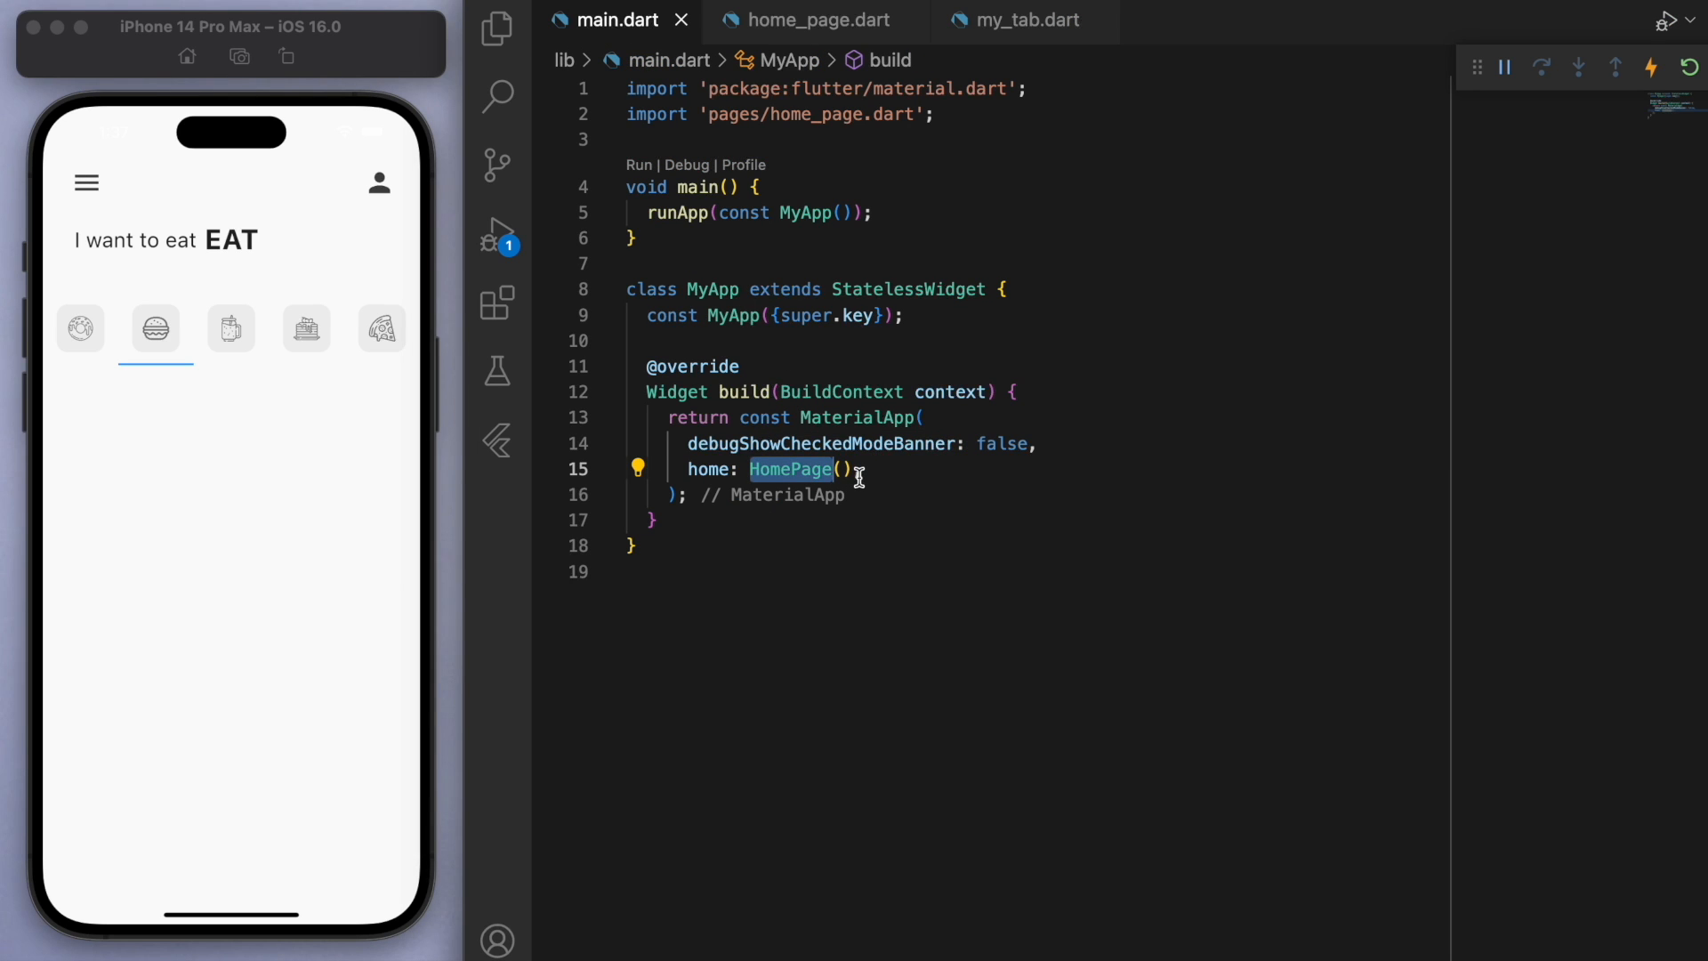
Step: Set MaterialApp theme: ThemeData(primarySwatch: Colors.pink) so the tab indicator turns pink
text(theme: The,)
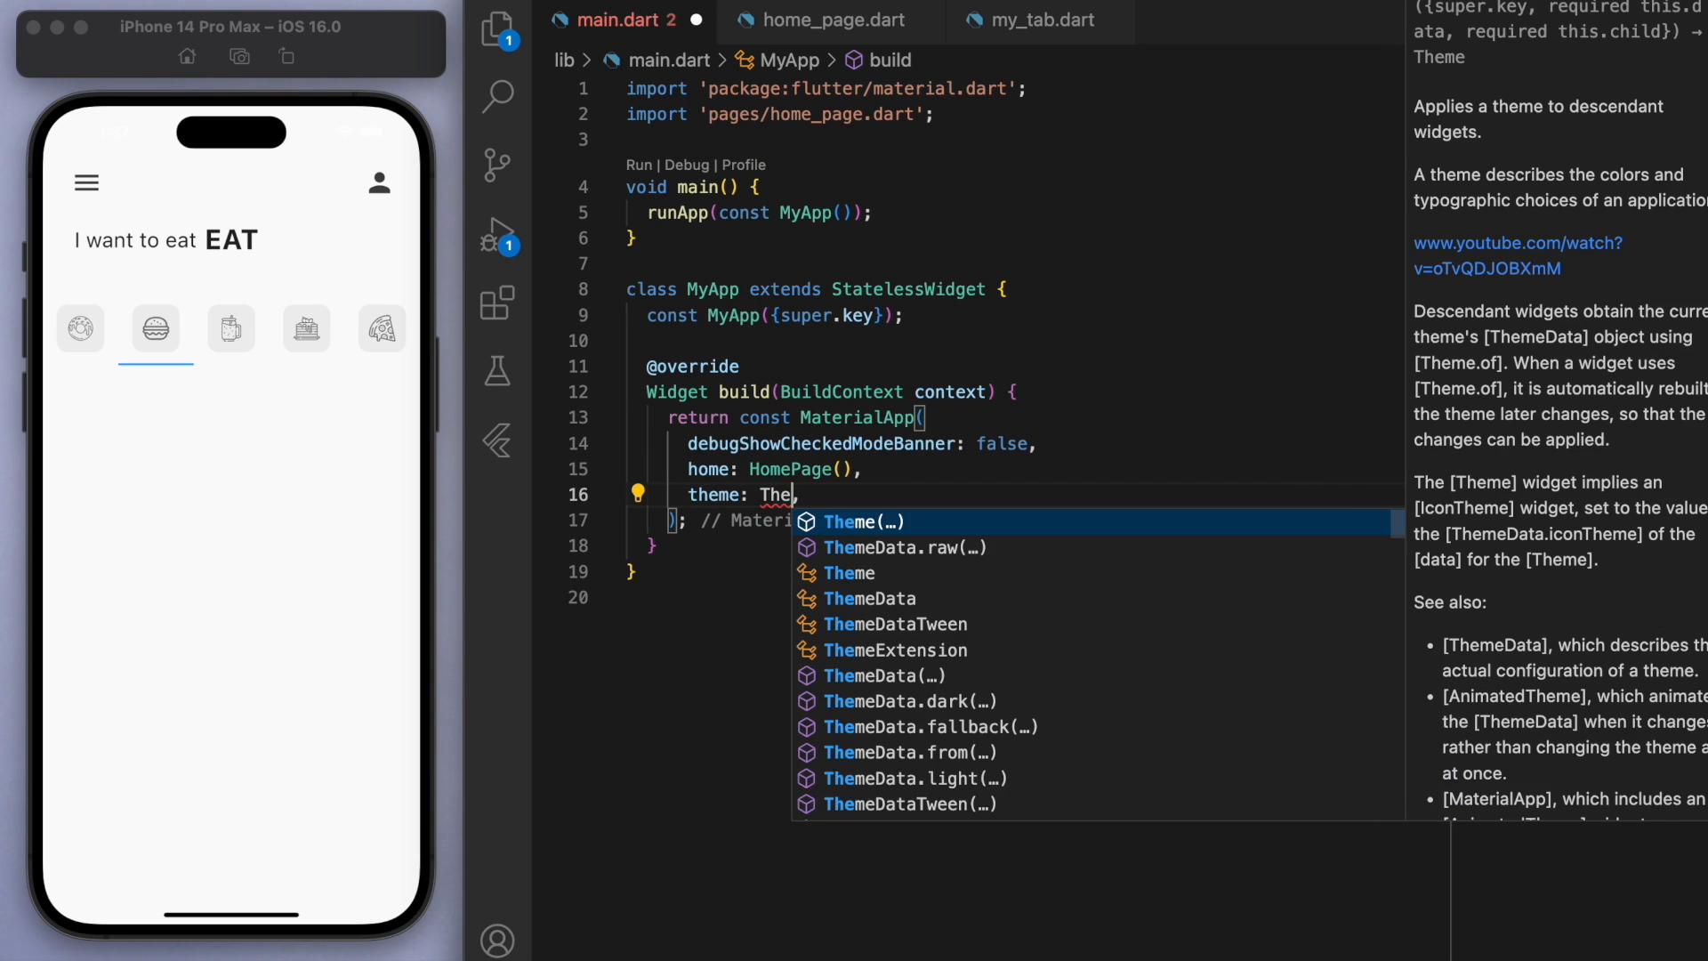
text(ThemeData(primarySwatch: Colors.pink)
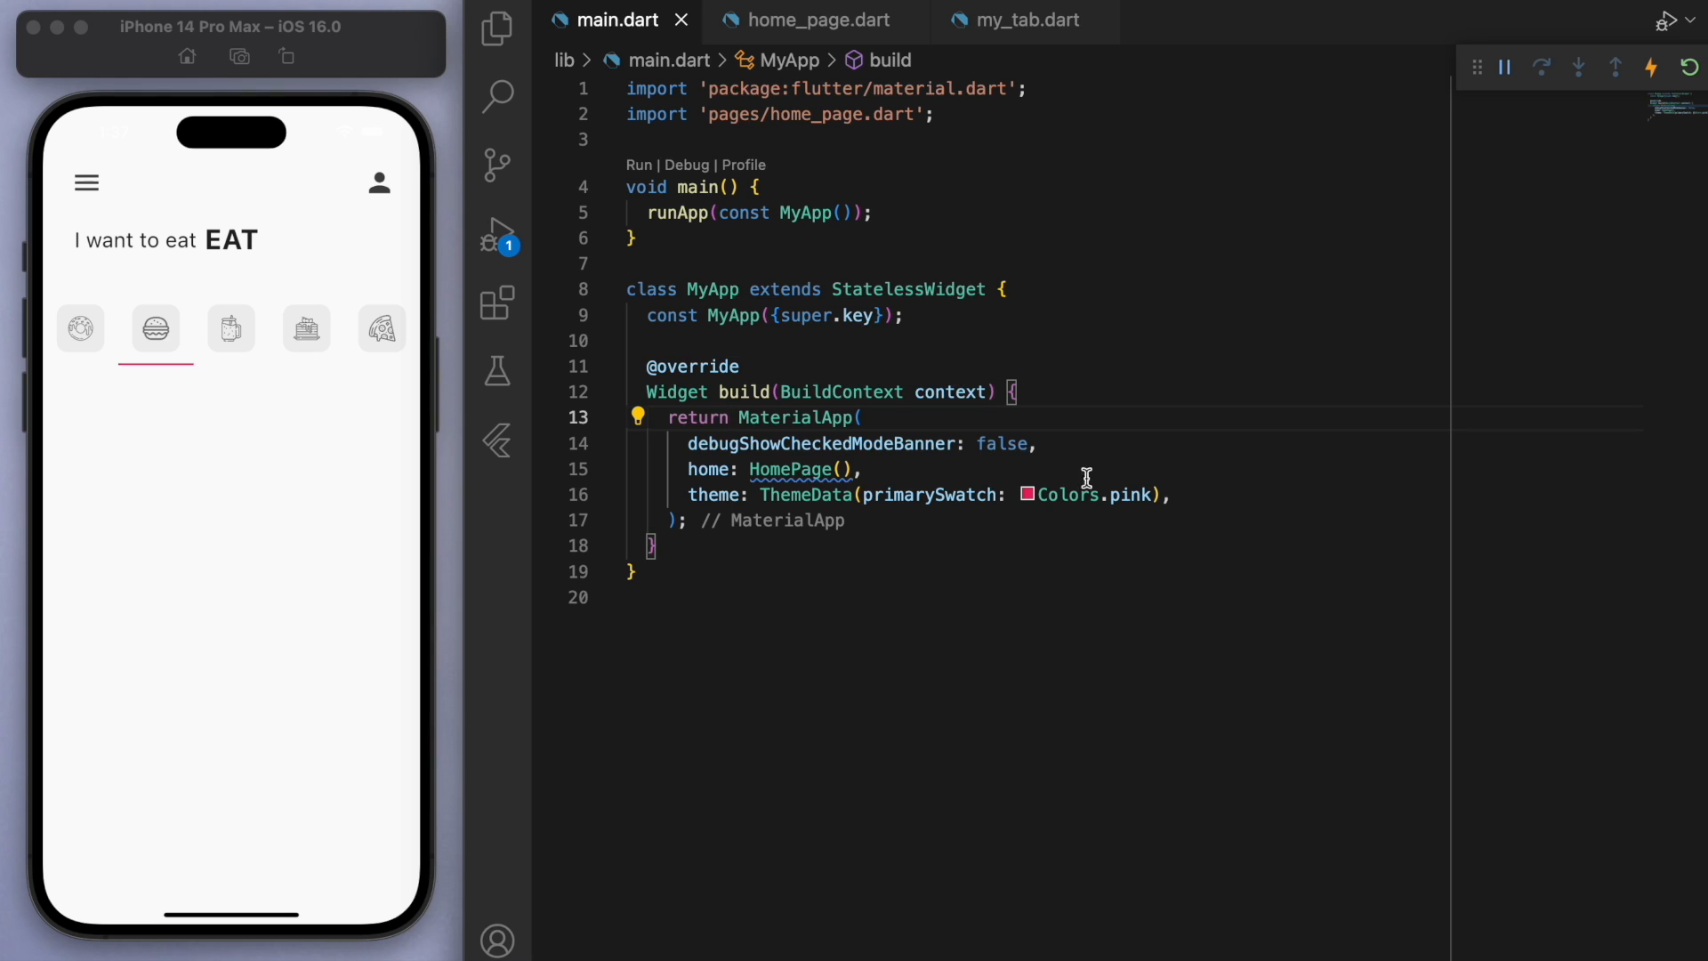
click(811, 20)
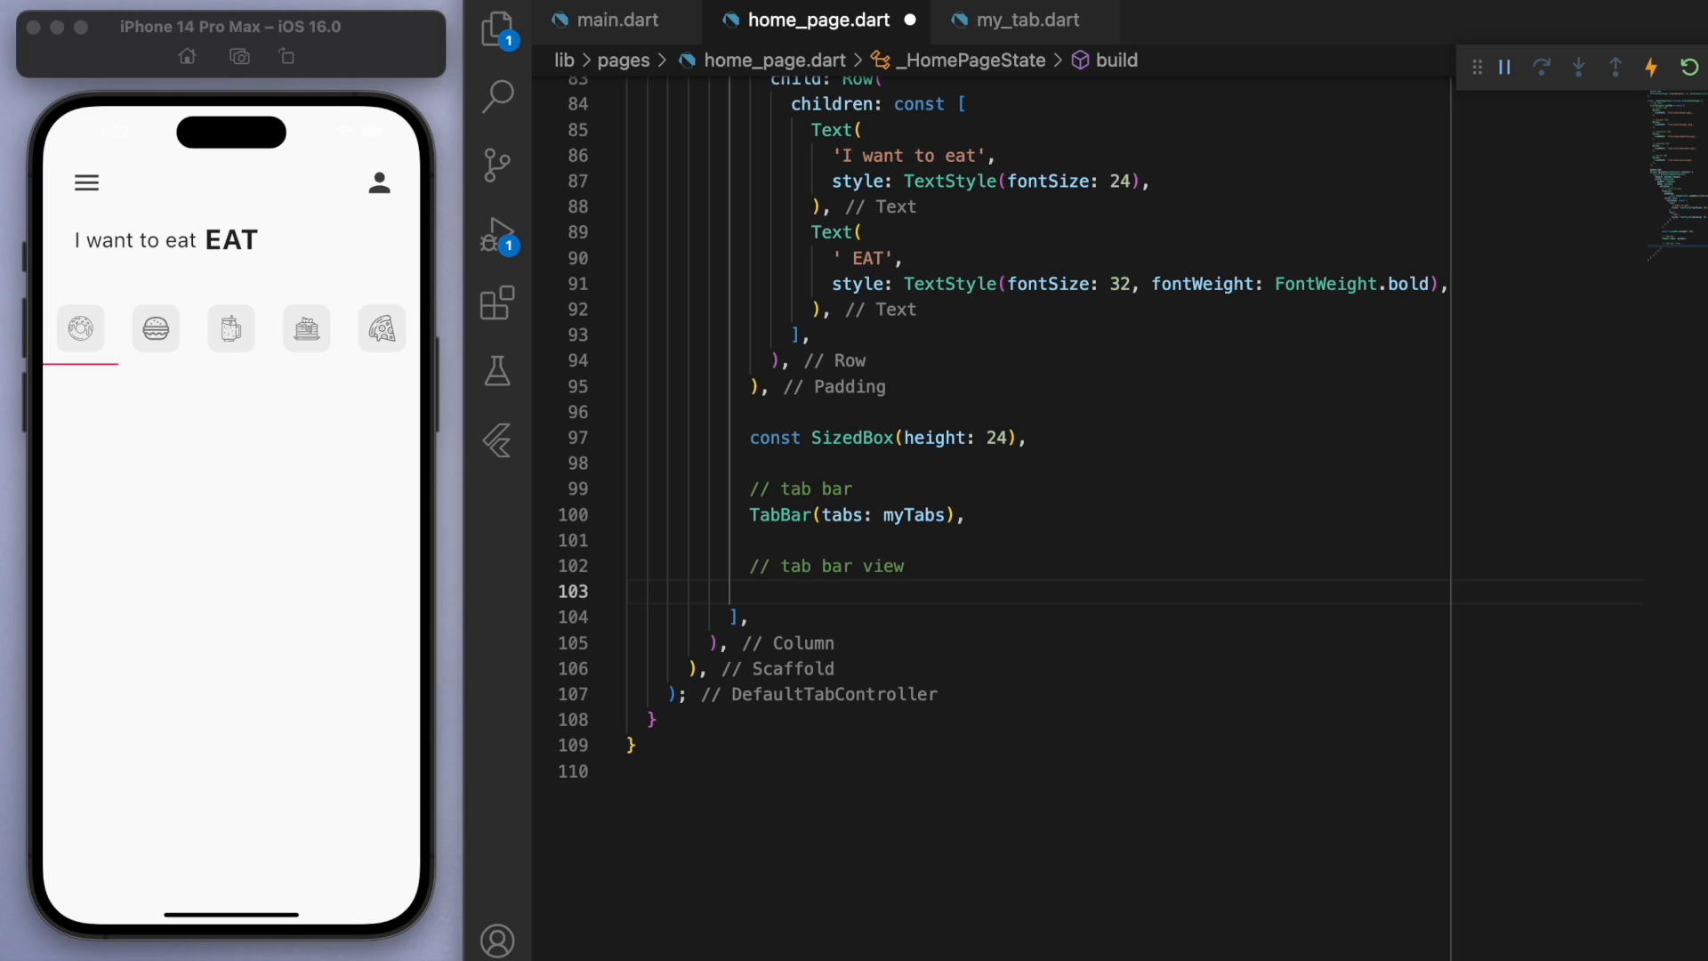
Step: Add Expanded TabBarView with DonutTab, BurgerTab, SmoothieTab, PancakeTab and PizzaTab children
text(Expanded()
text(// burger page)
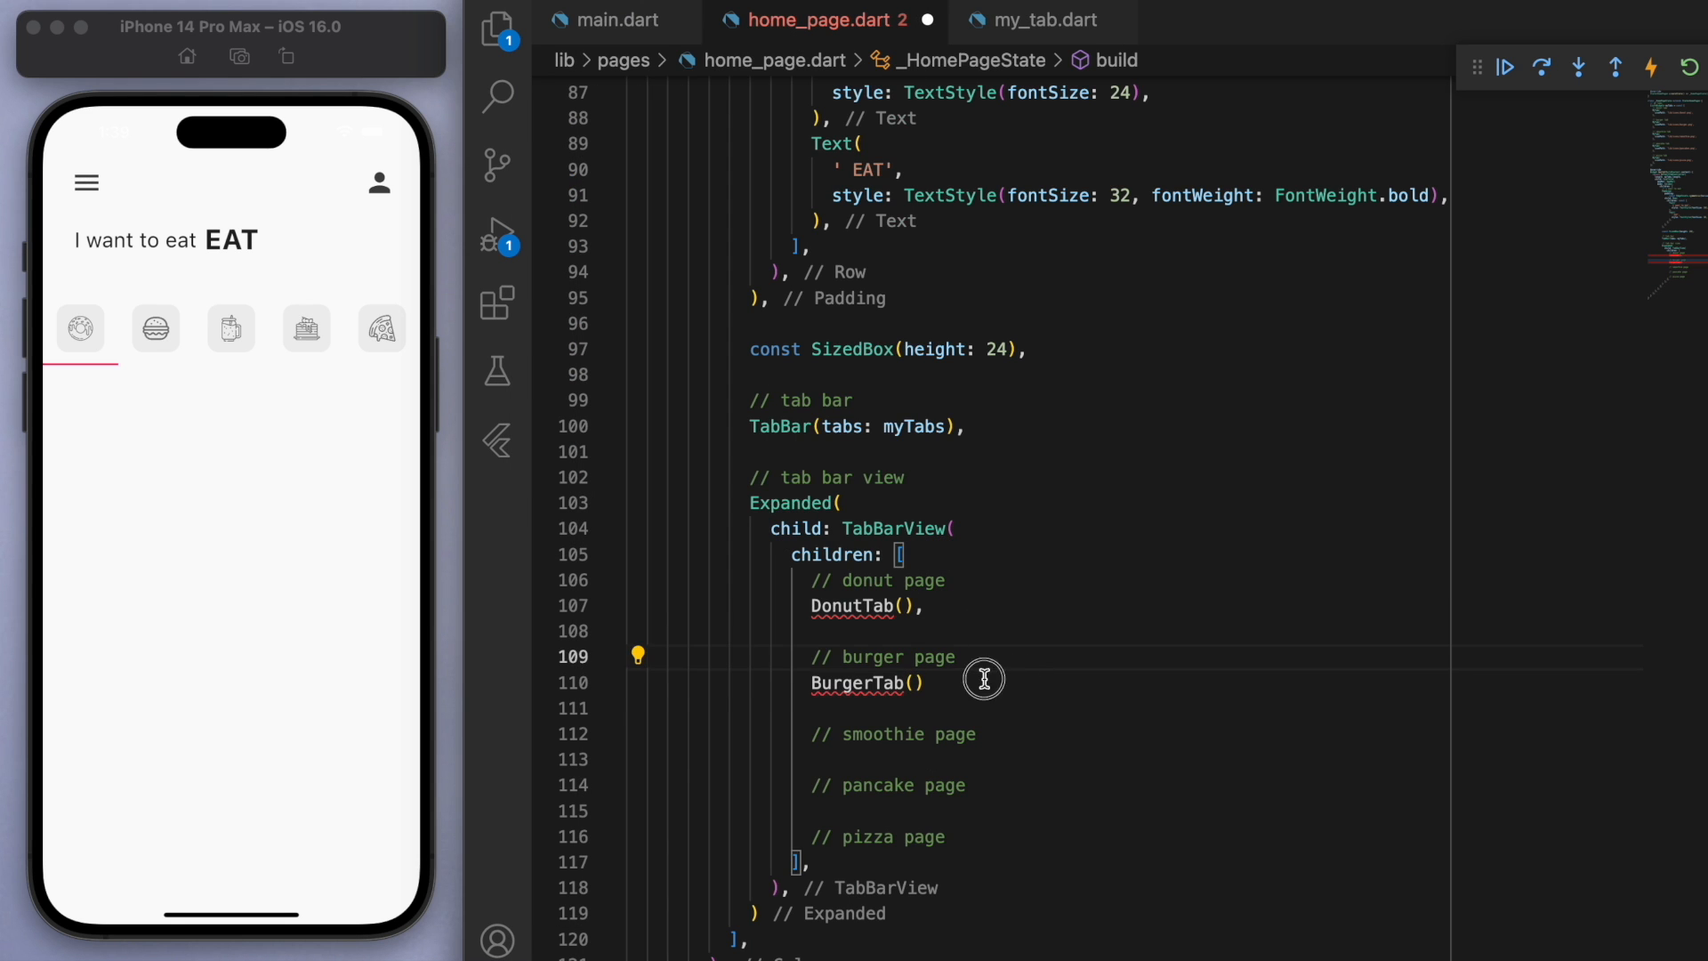
text(PancakeTab(),)
text(PizzaTab())
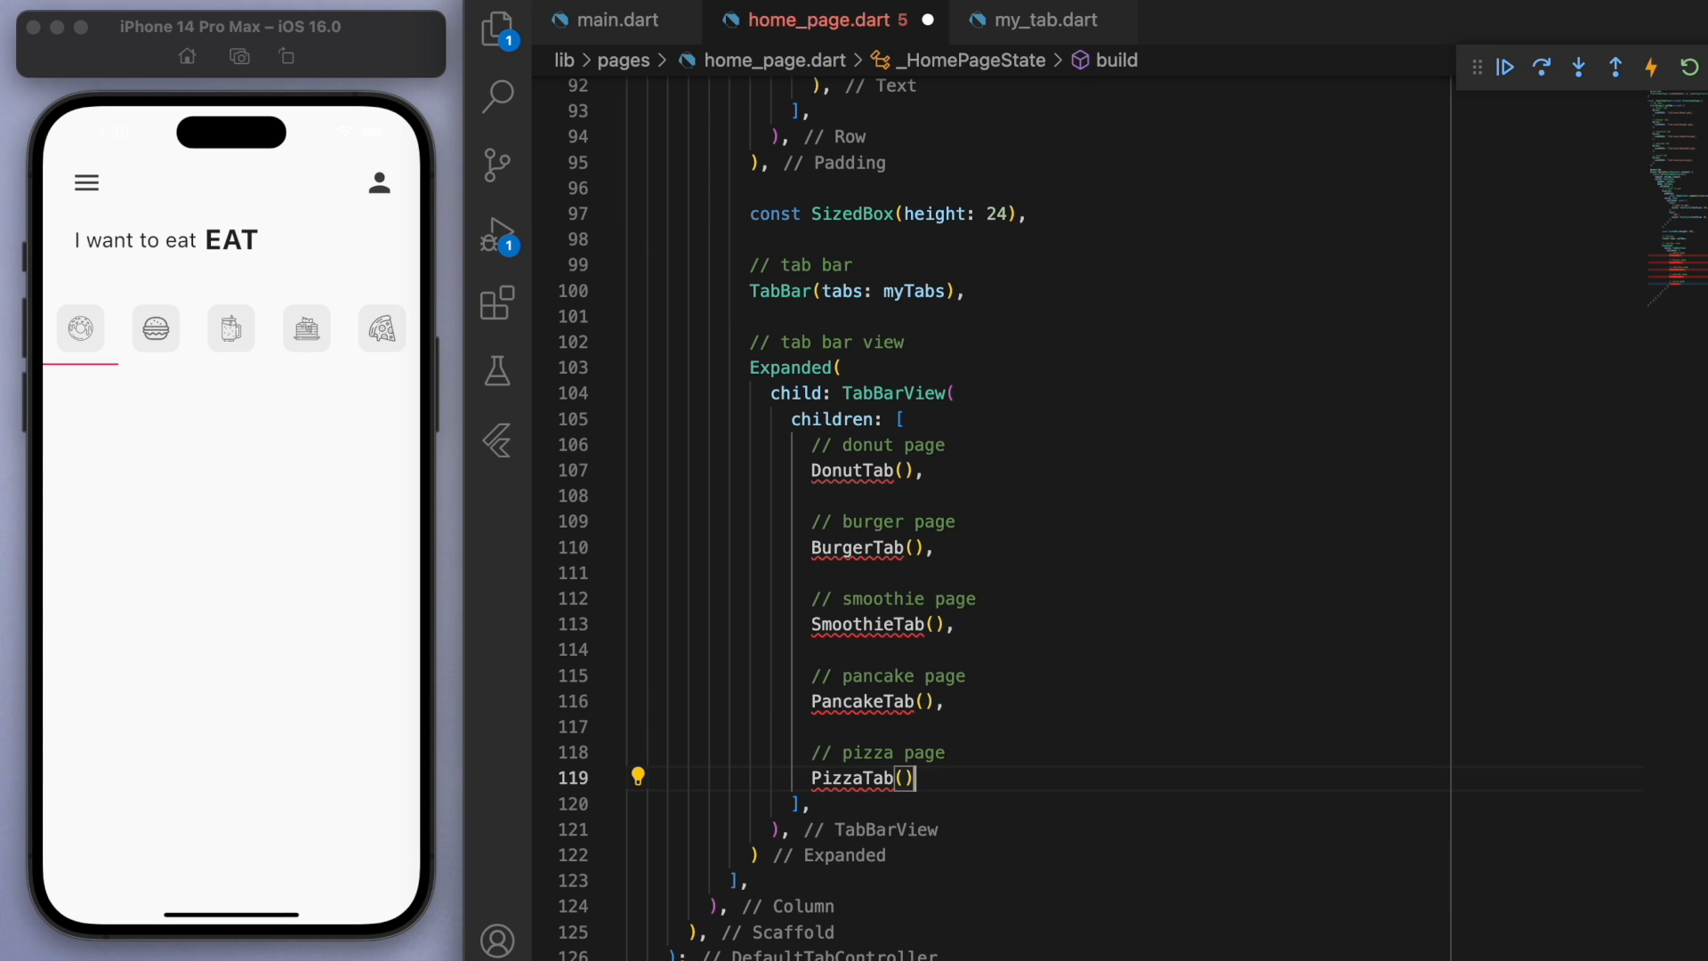
click(496, 31)
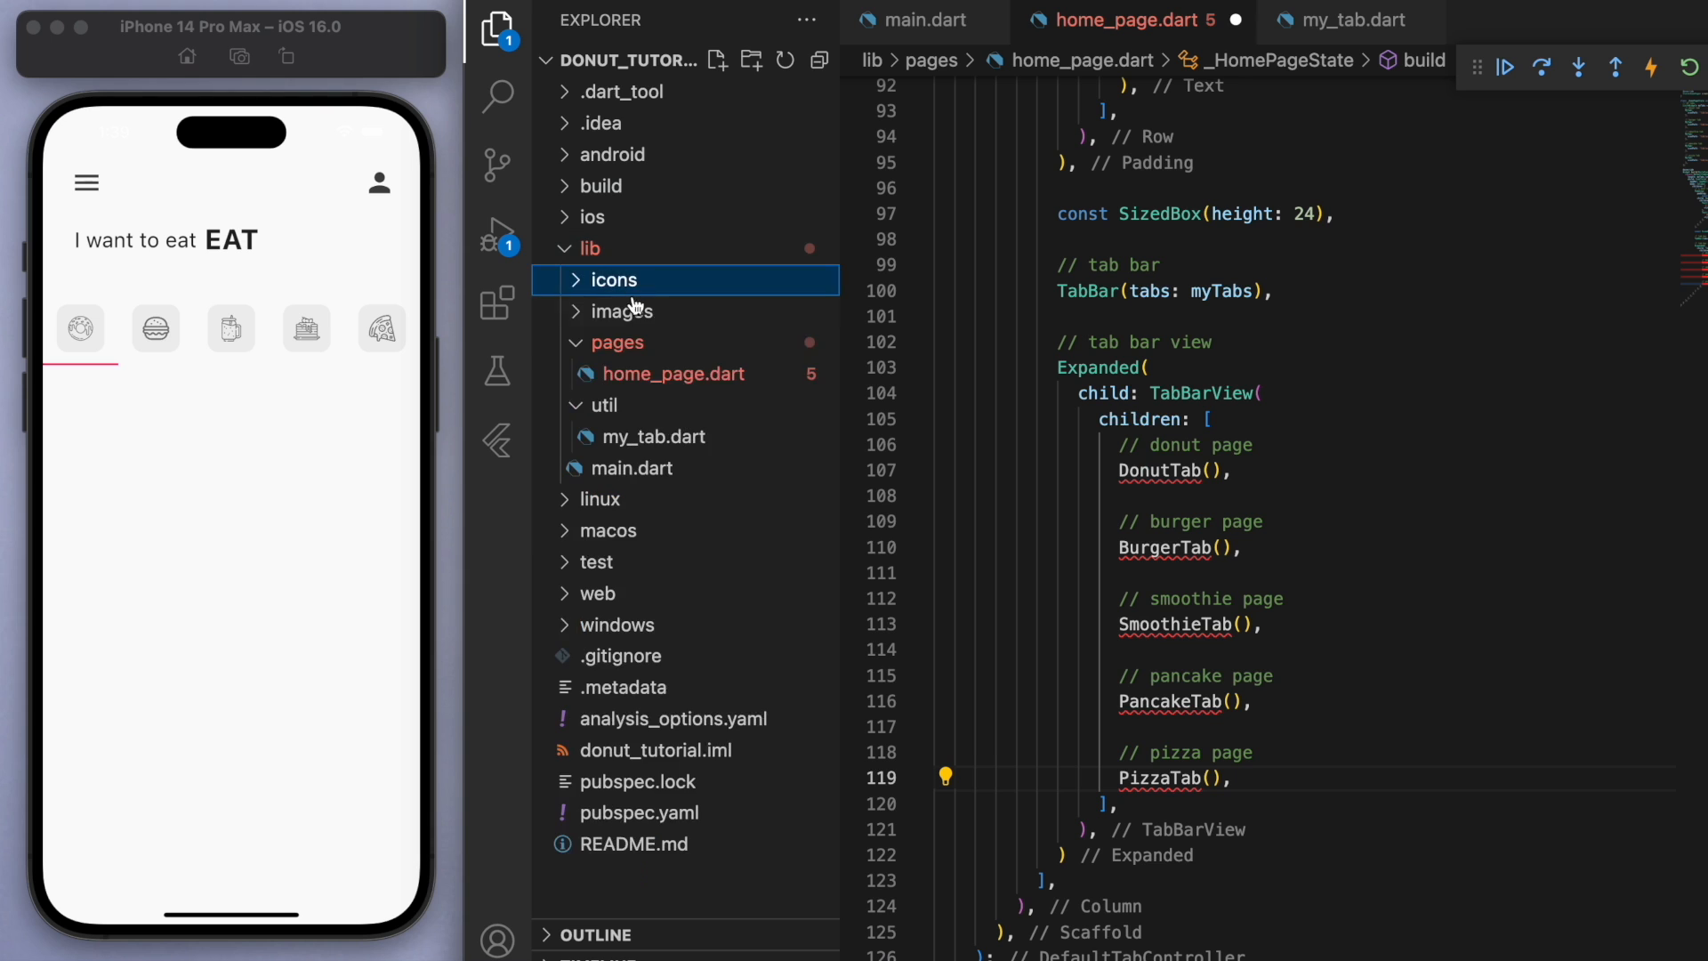
Step: Create donut, smoothie, pancake and the other tab .dart files under lib/tab
right_click(591, 249)
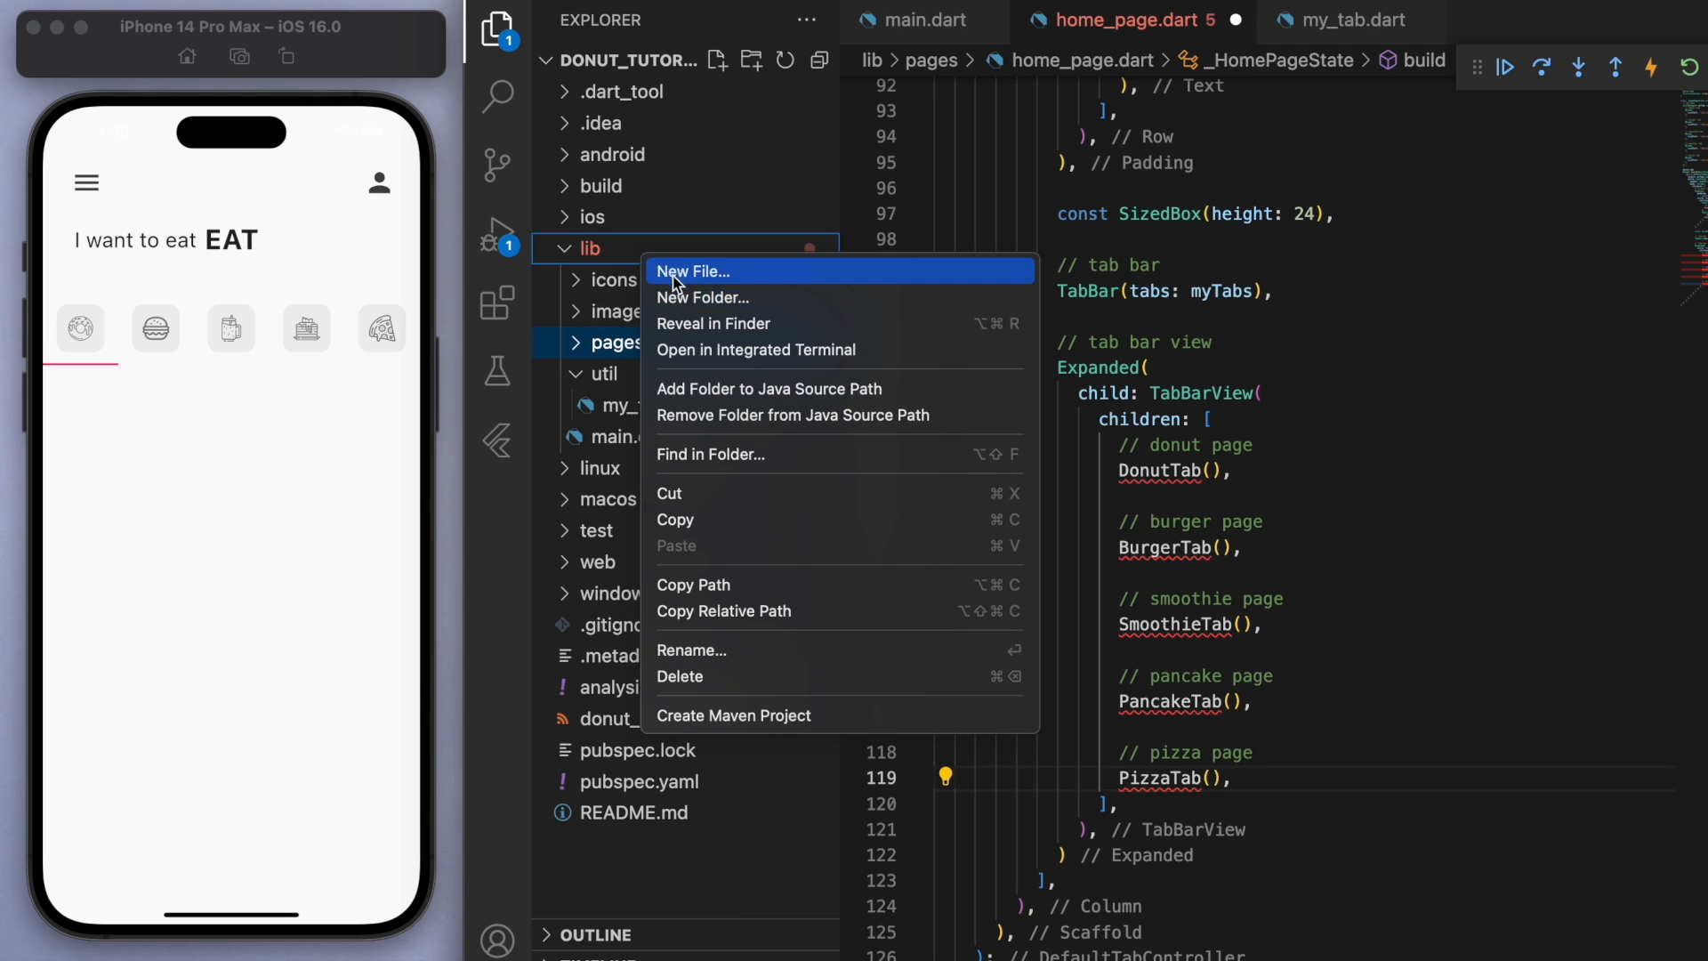
click(692, 270)
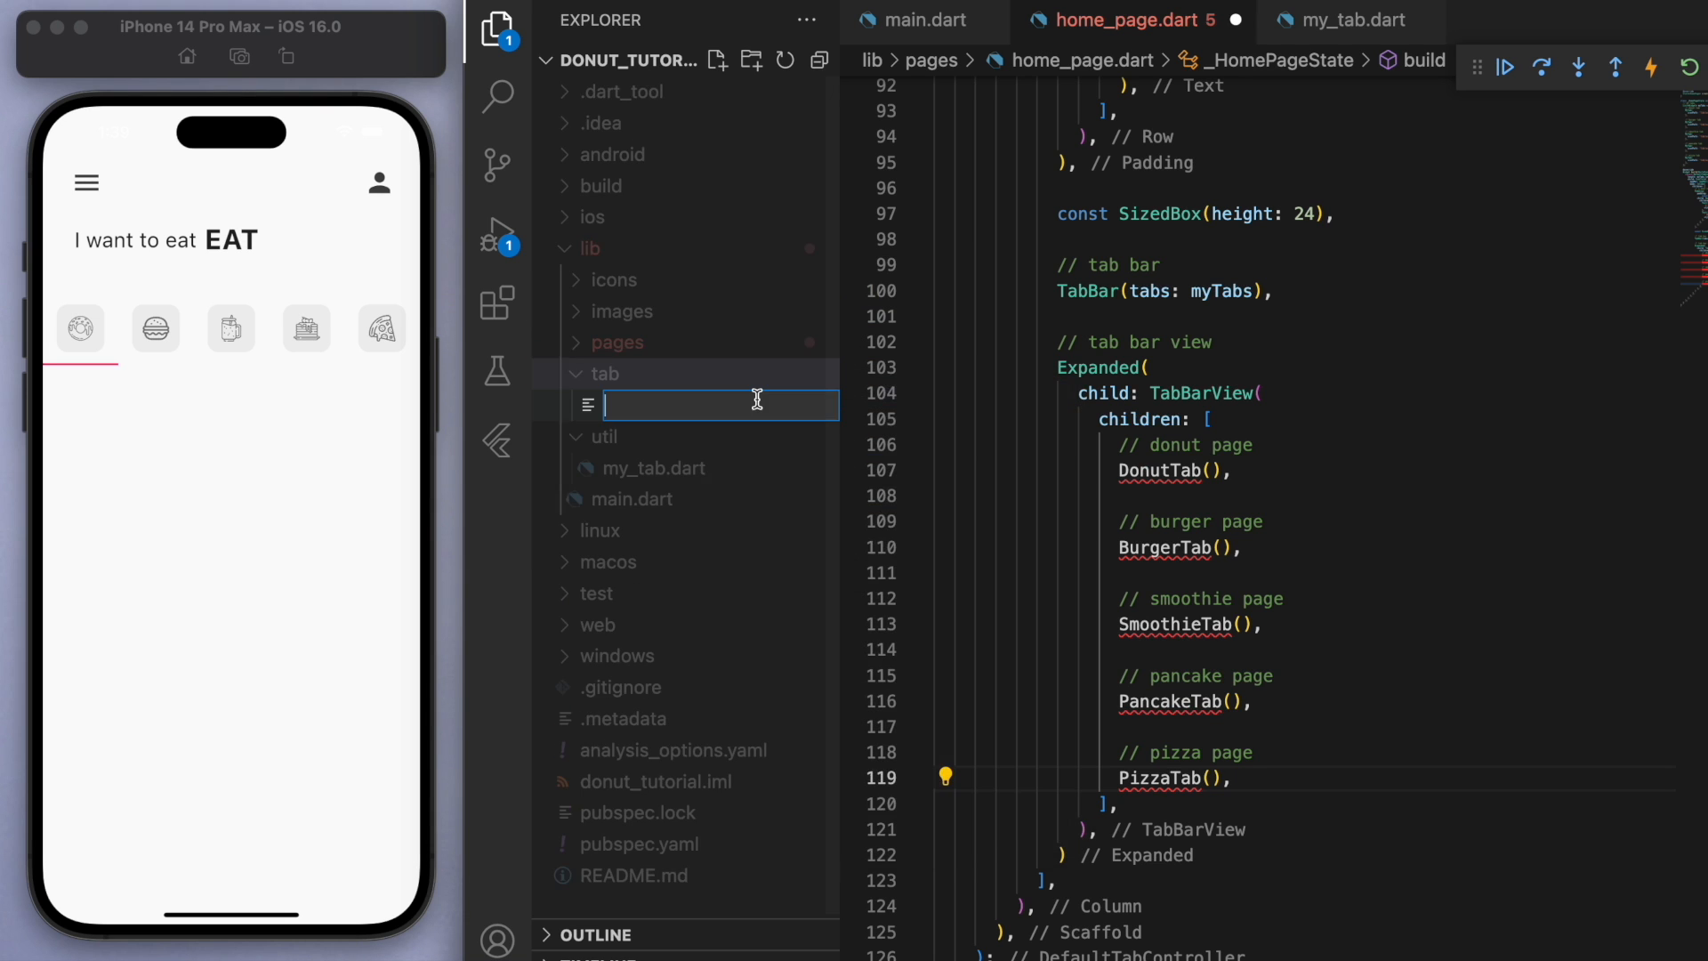
text(donut_tab.dart)
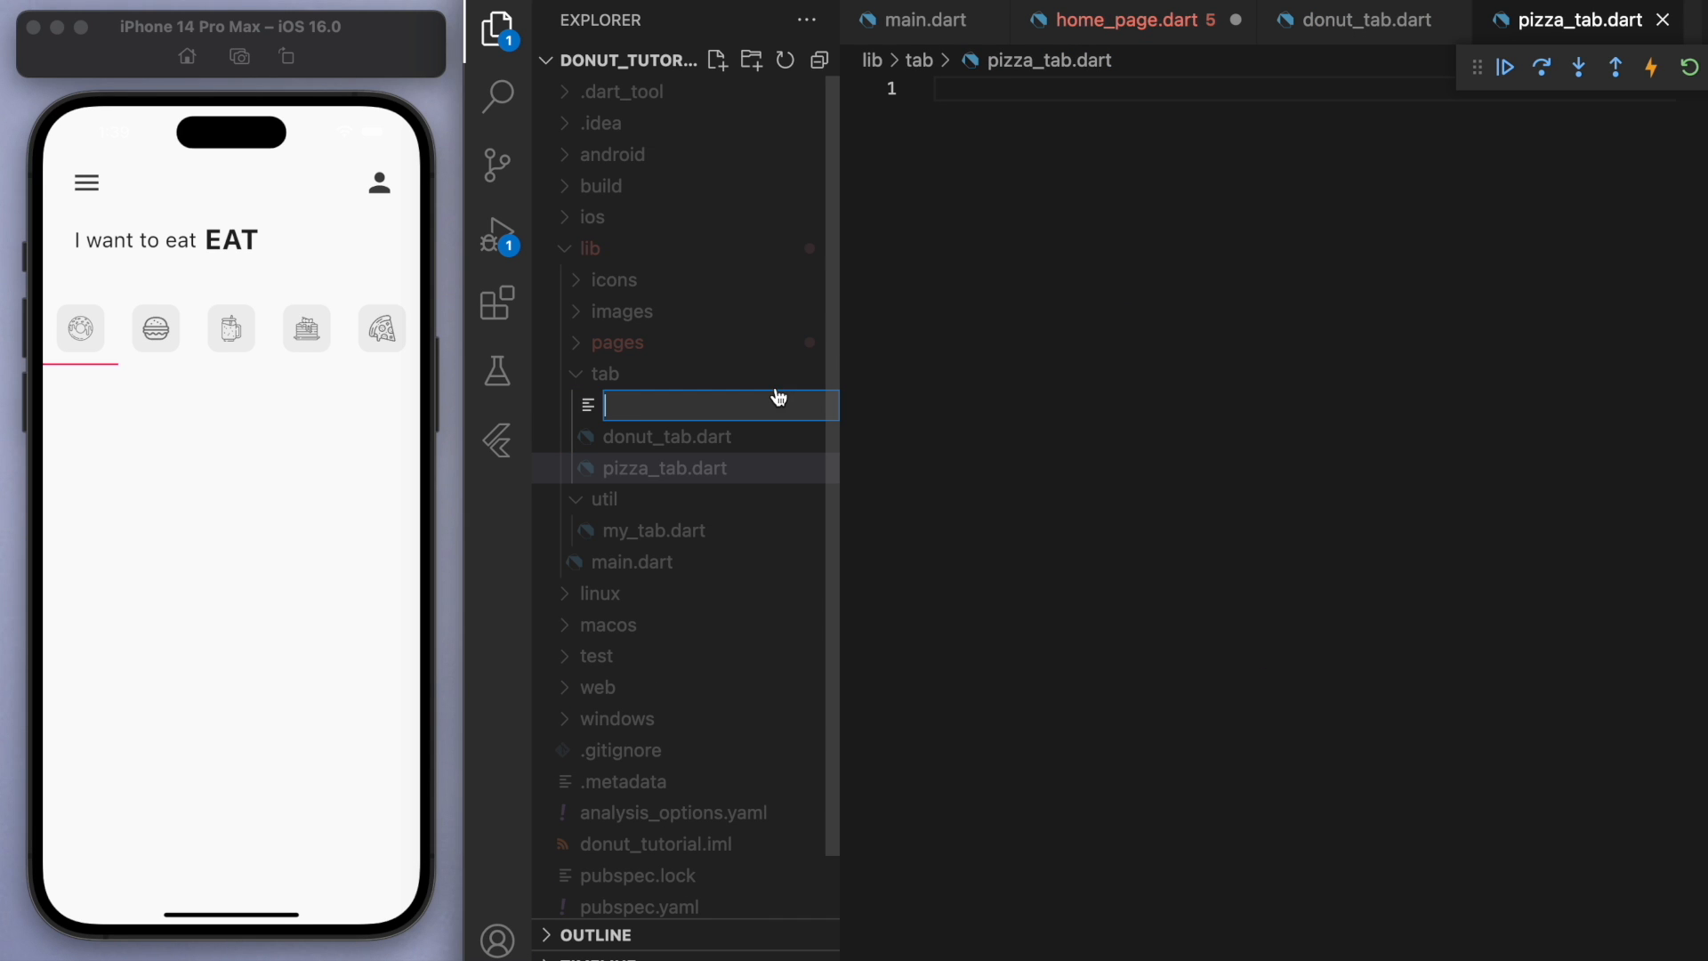
text(smo)
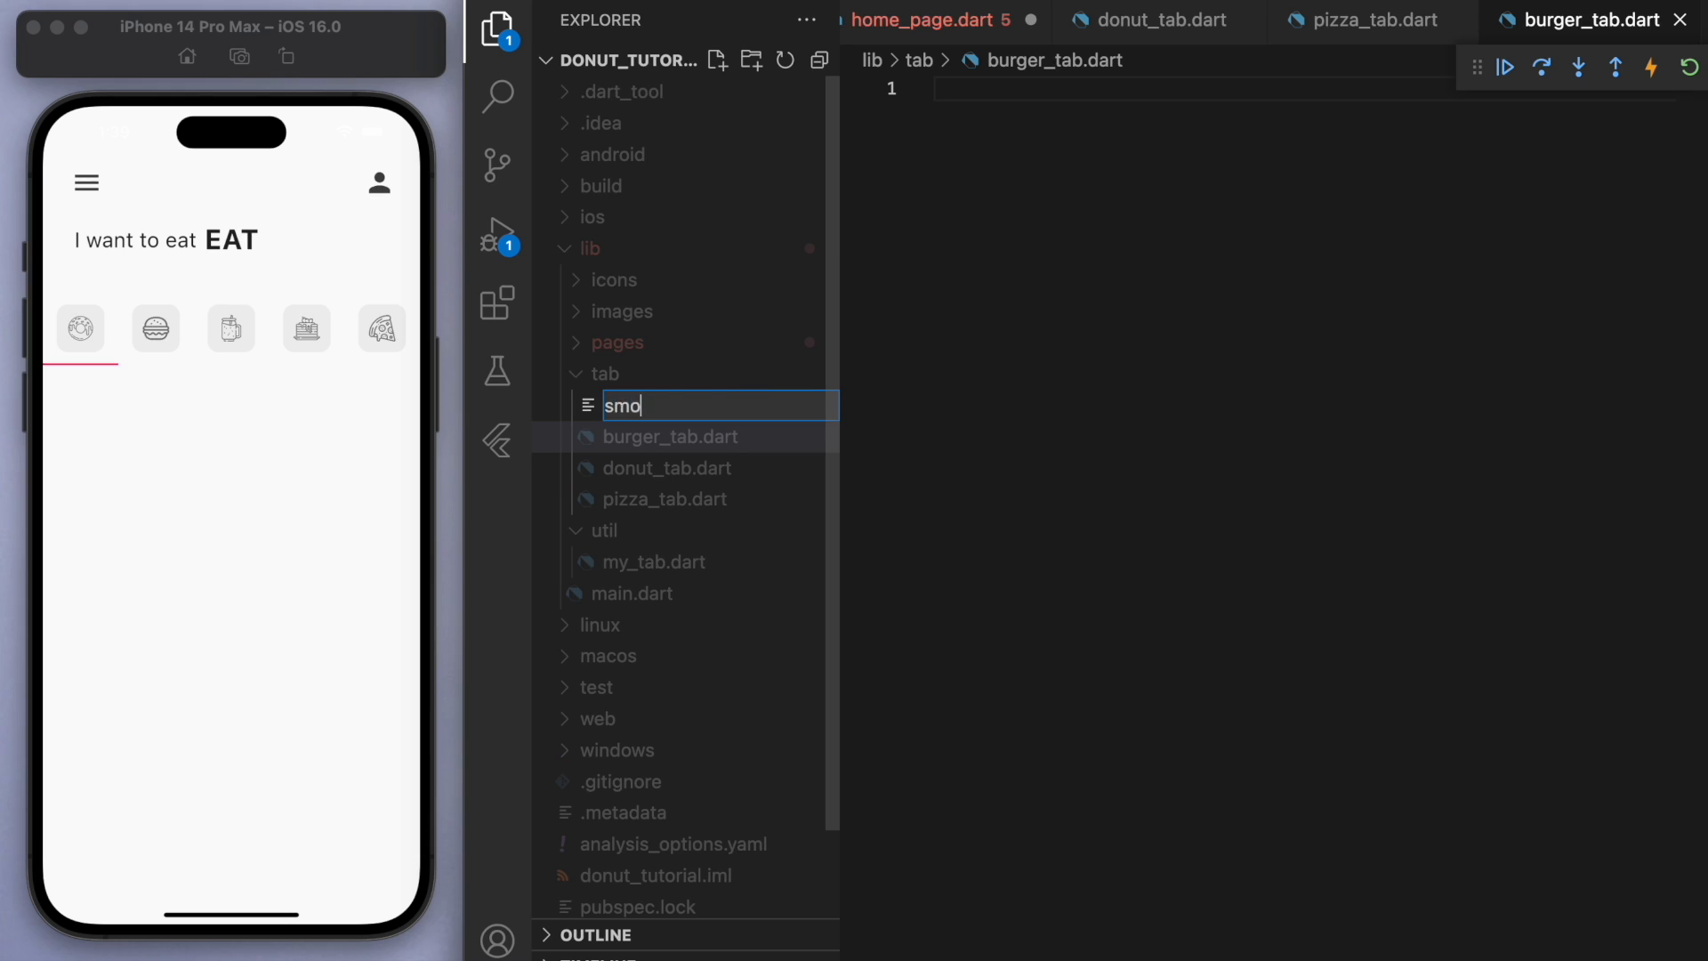
text(pancake)
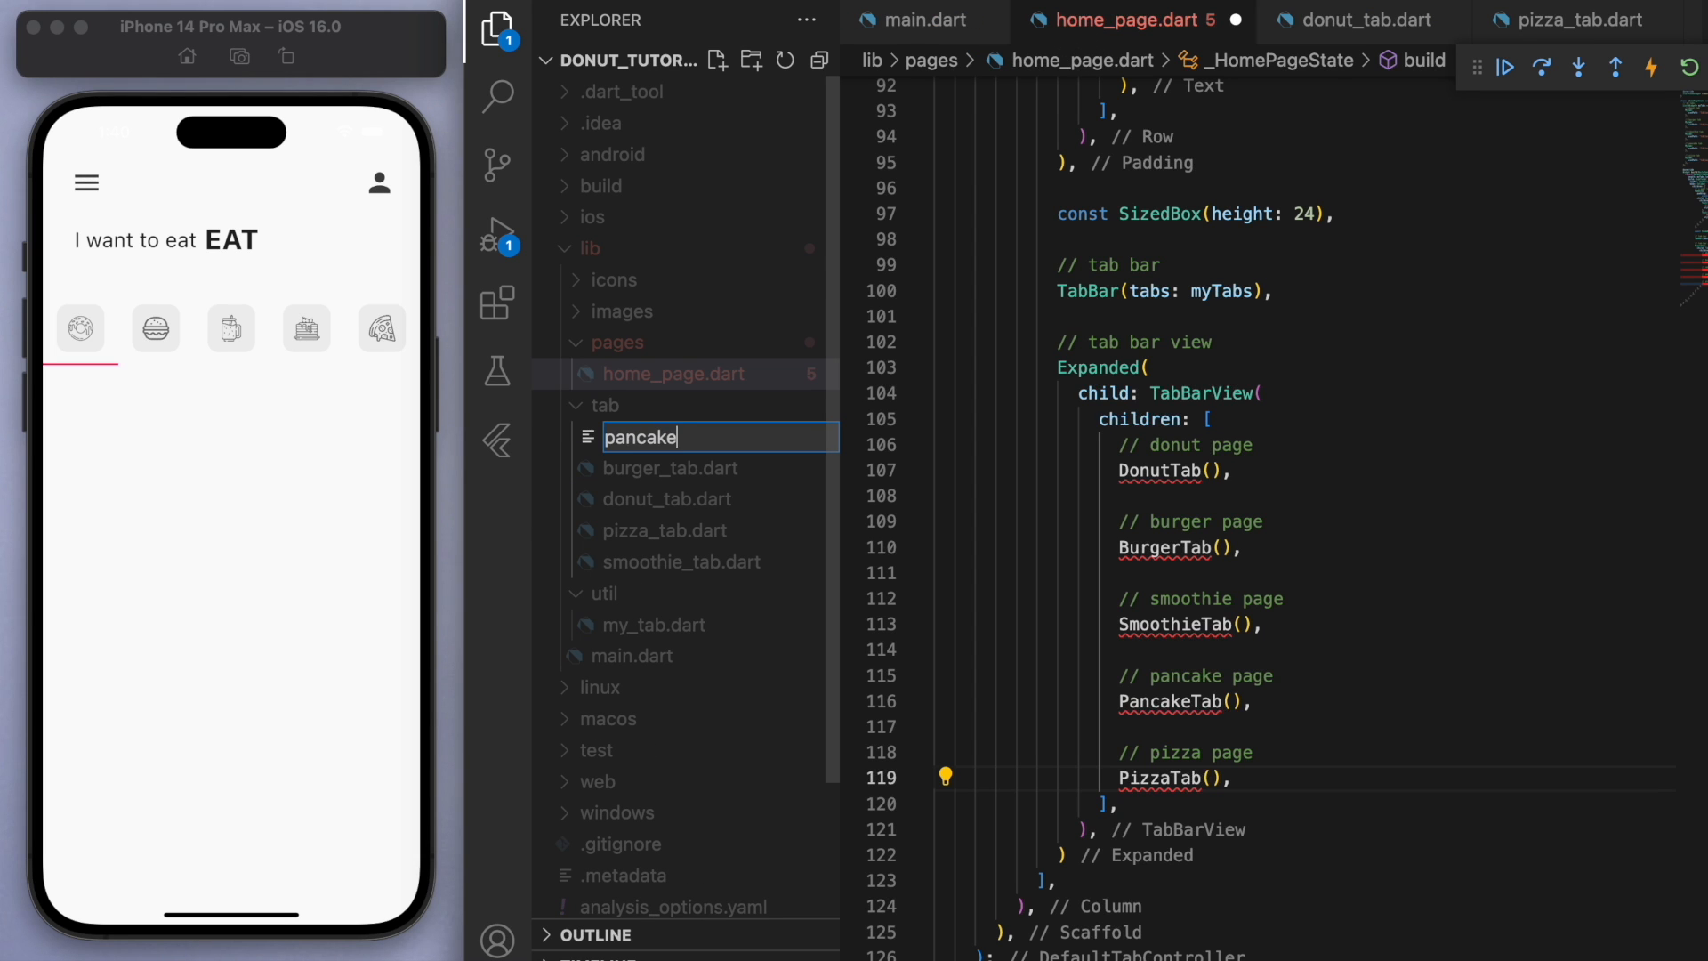
key(Enter)
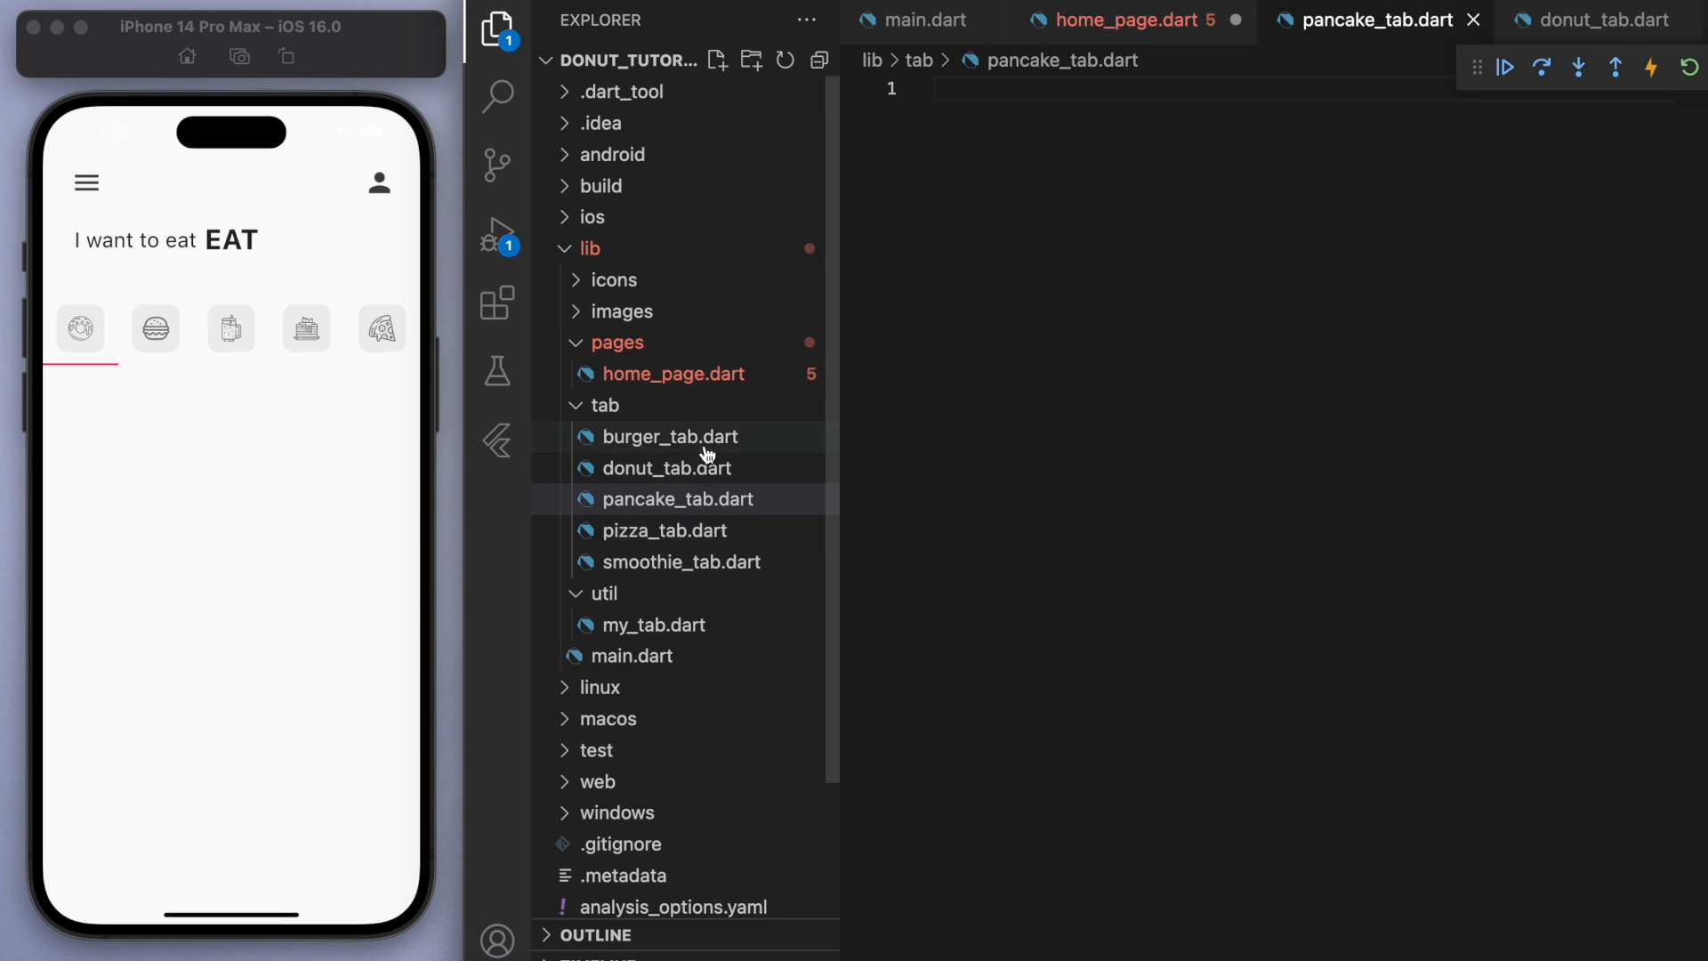
Step: Paste a StatelessWidget centring its '... TAB' label into each tab file, renaming the class per file
click(668, 468)
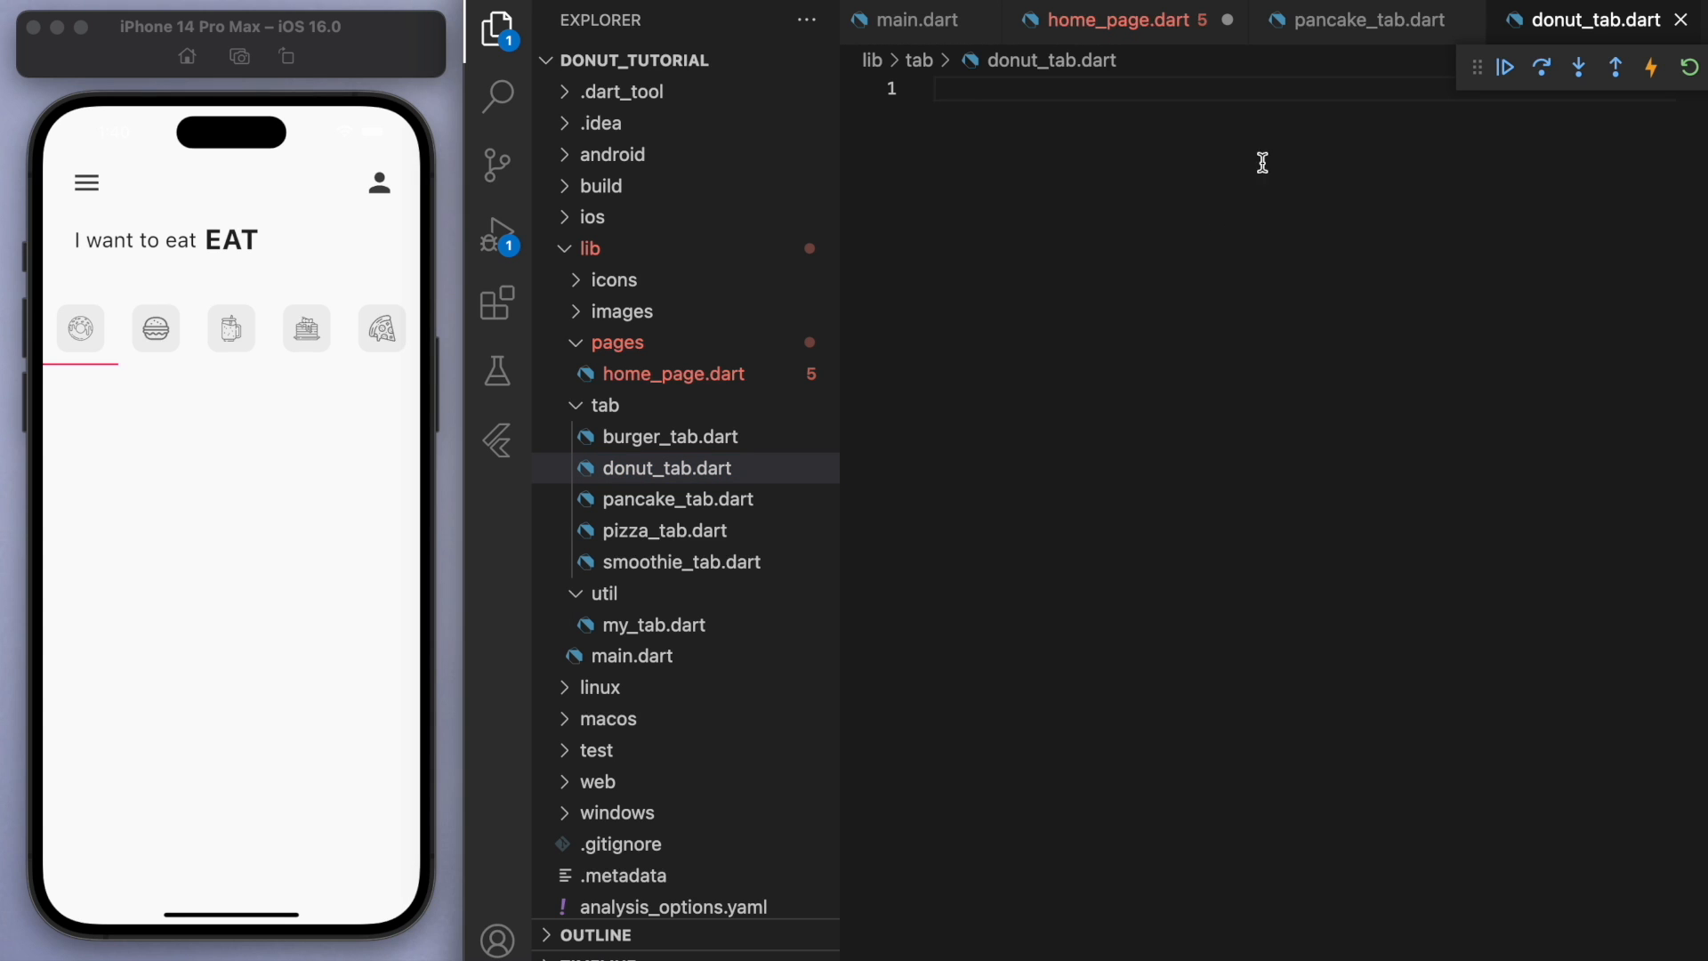
text(import 'package:flutter/material.dart';)
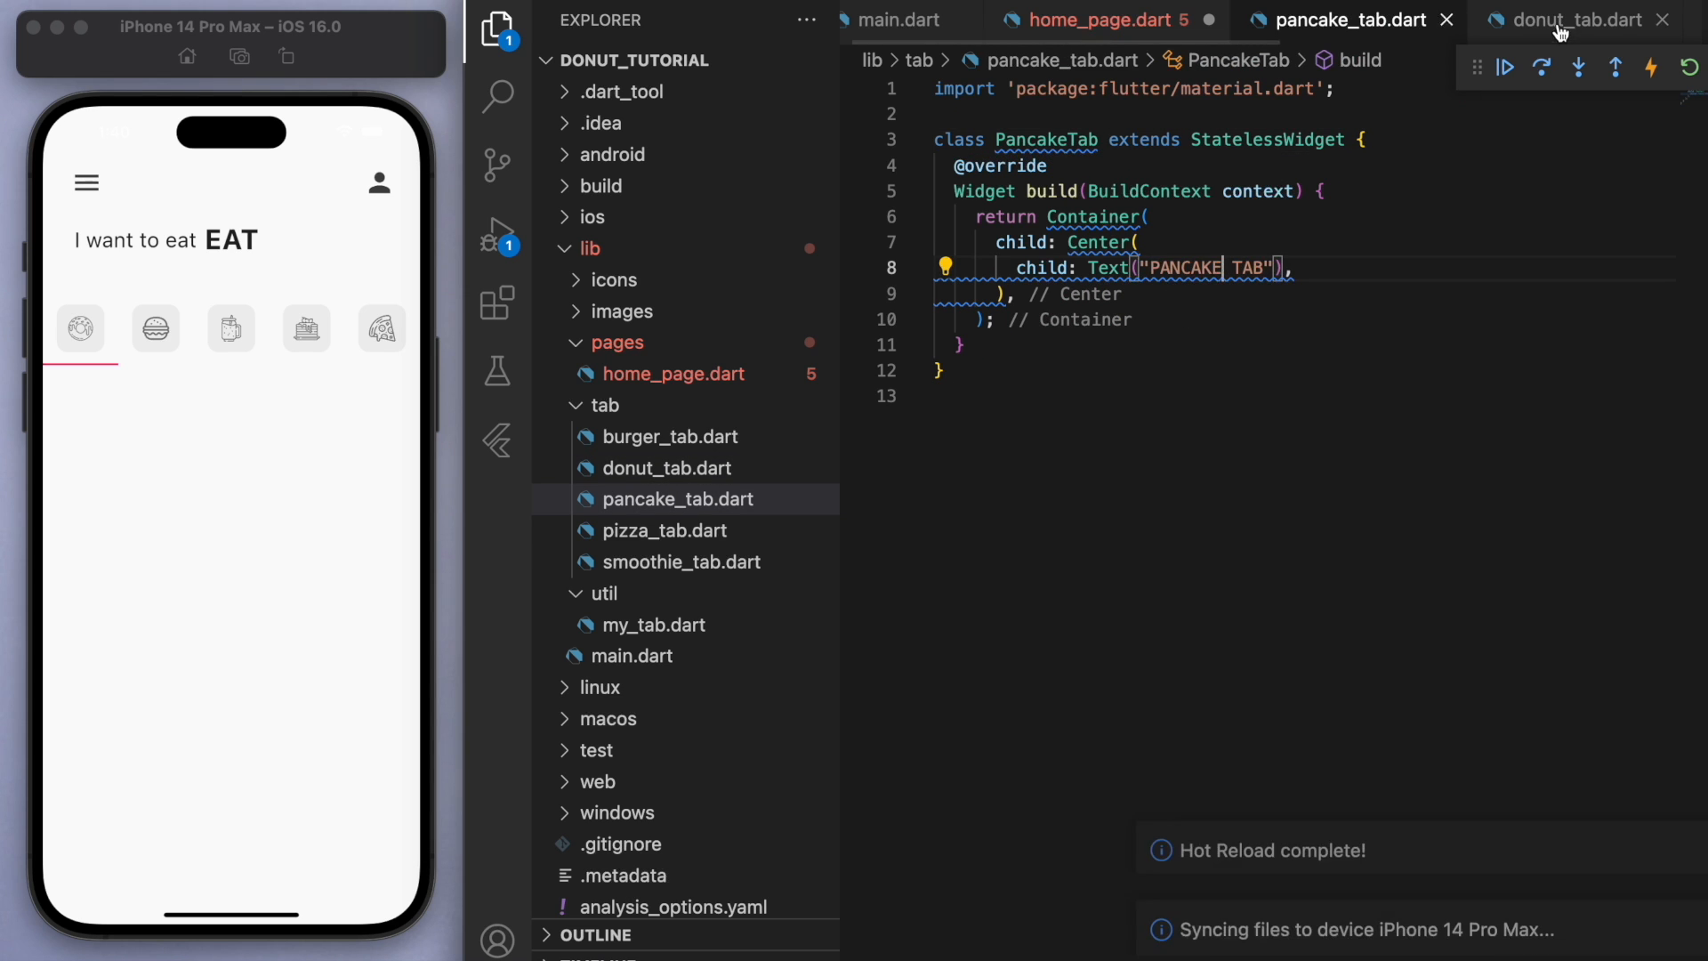
click(664, 530)
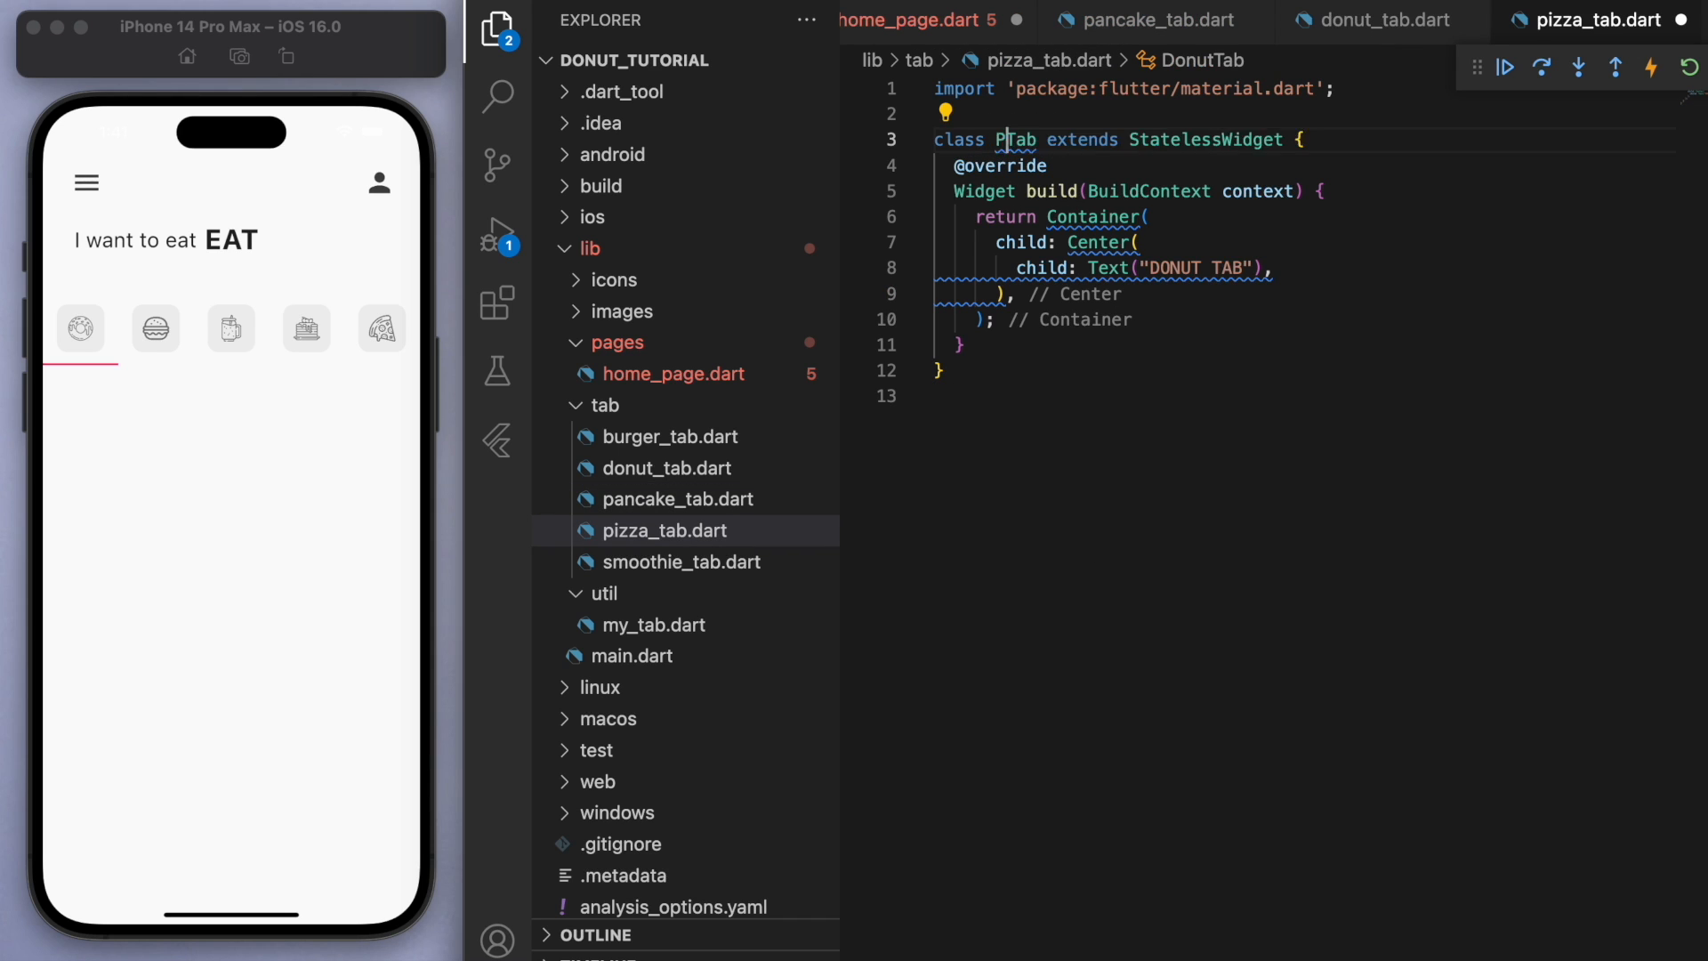
click(664, 438)
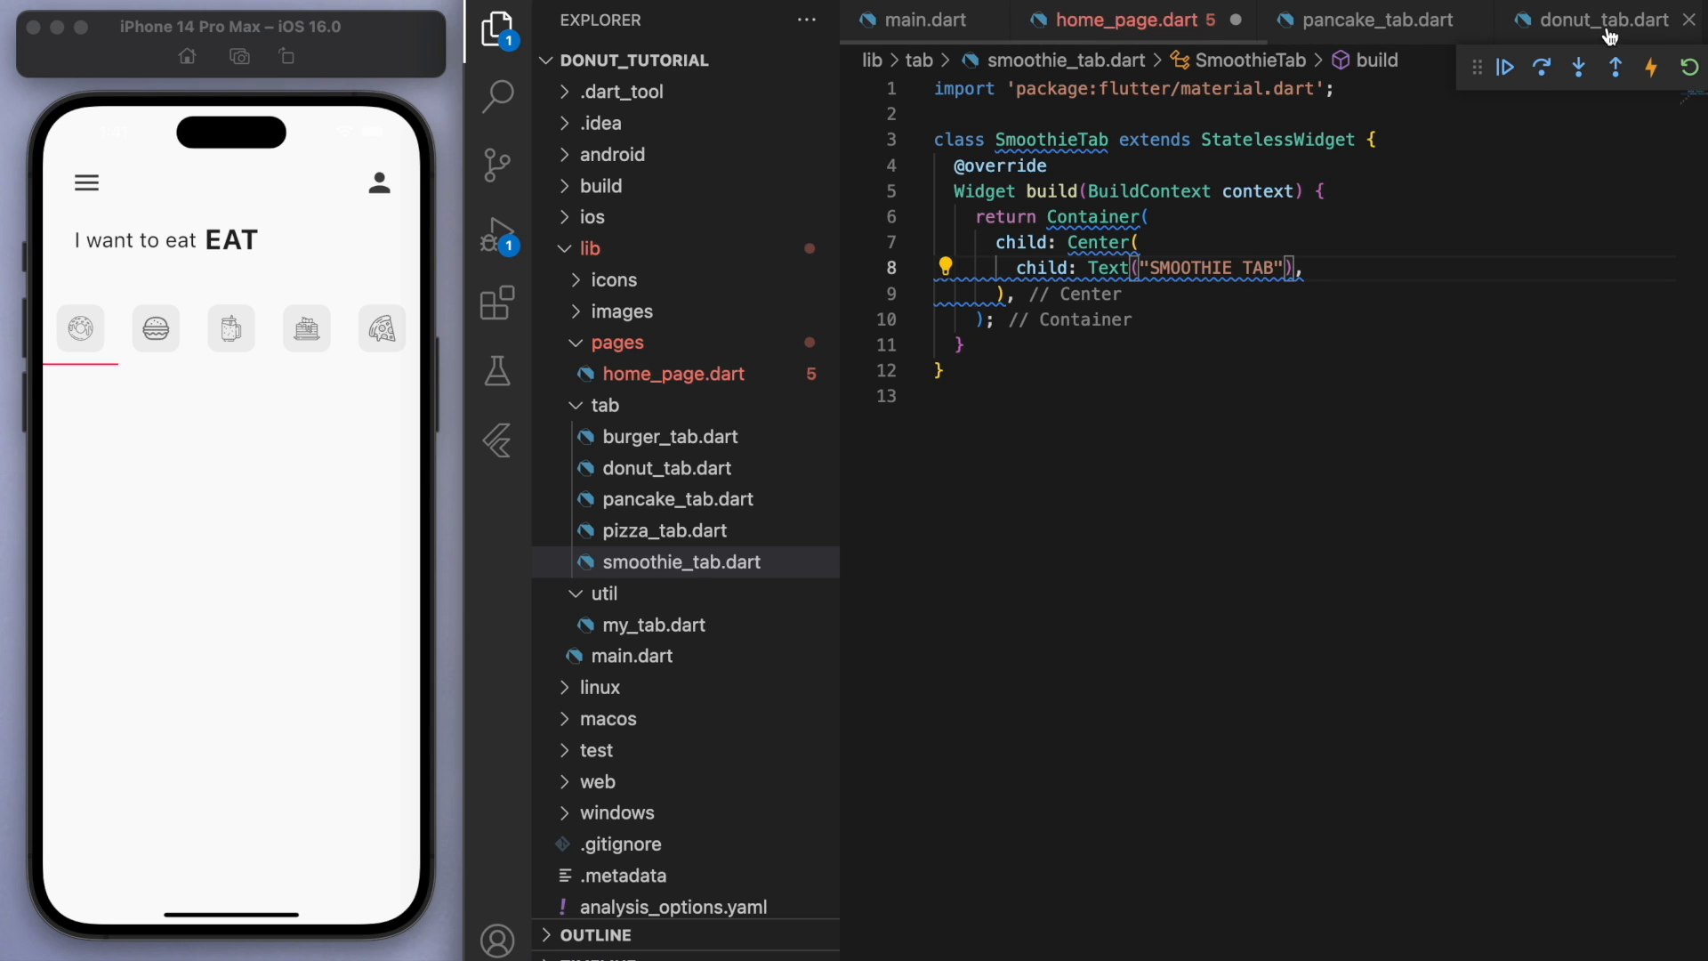
click(1123, 19)
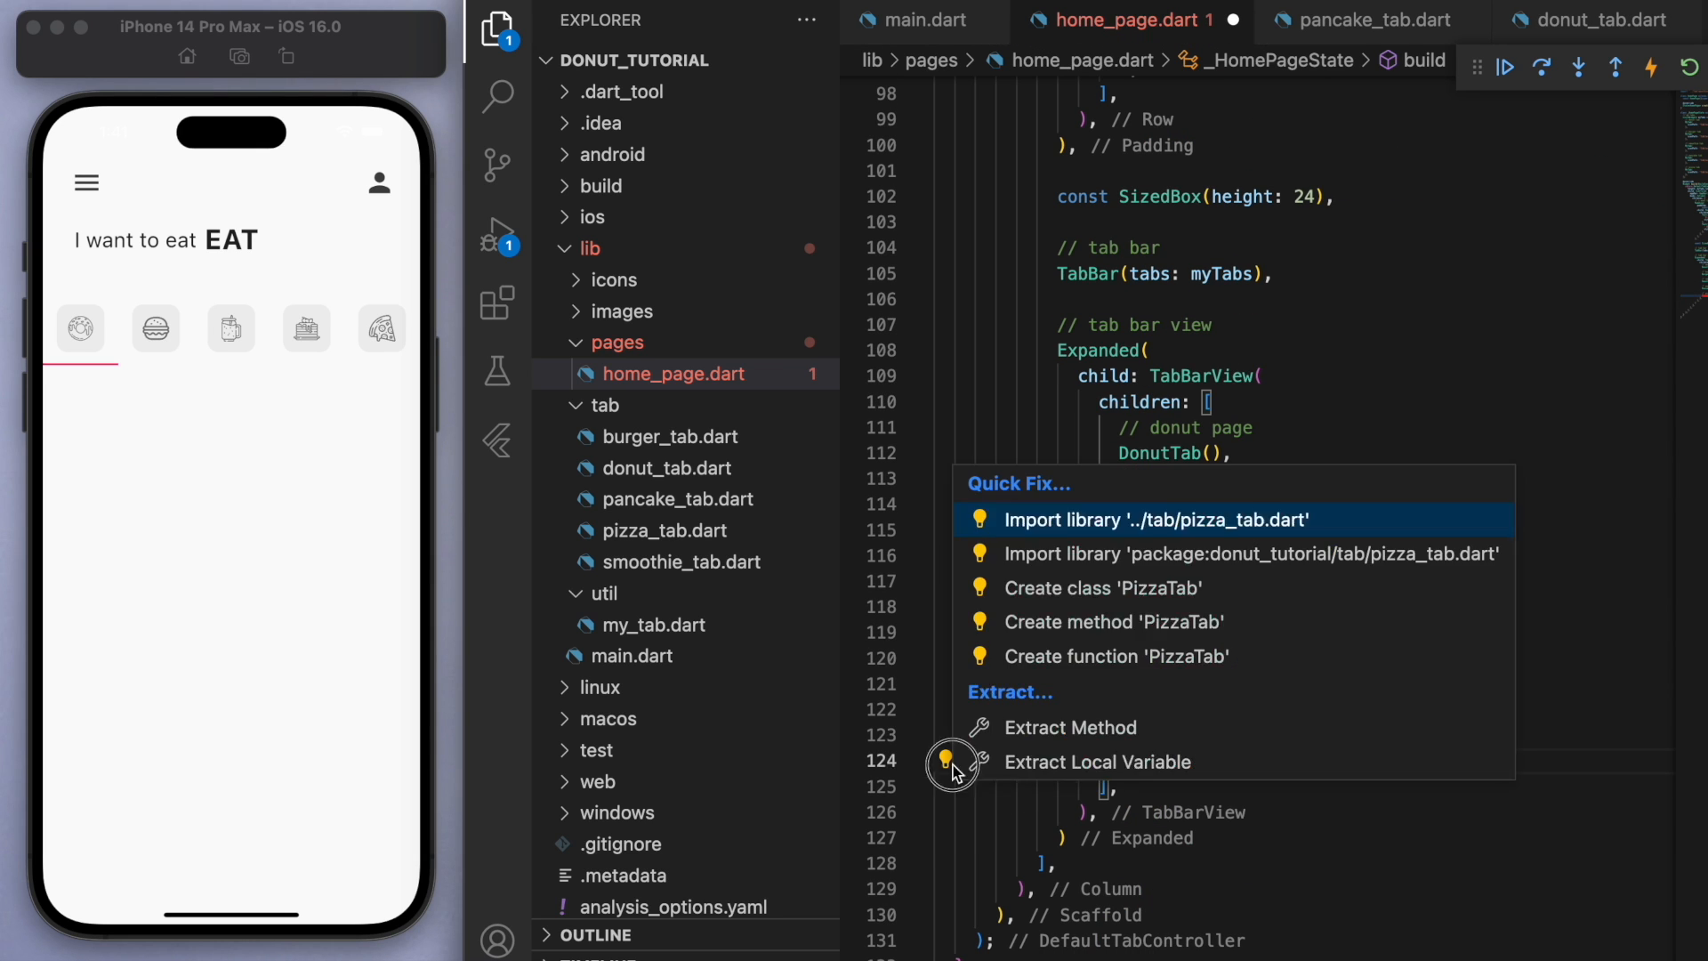
Step: Quick-fix import the tab files into the home page and test the pancake and donut tab pages
click(1178, 520)
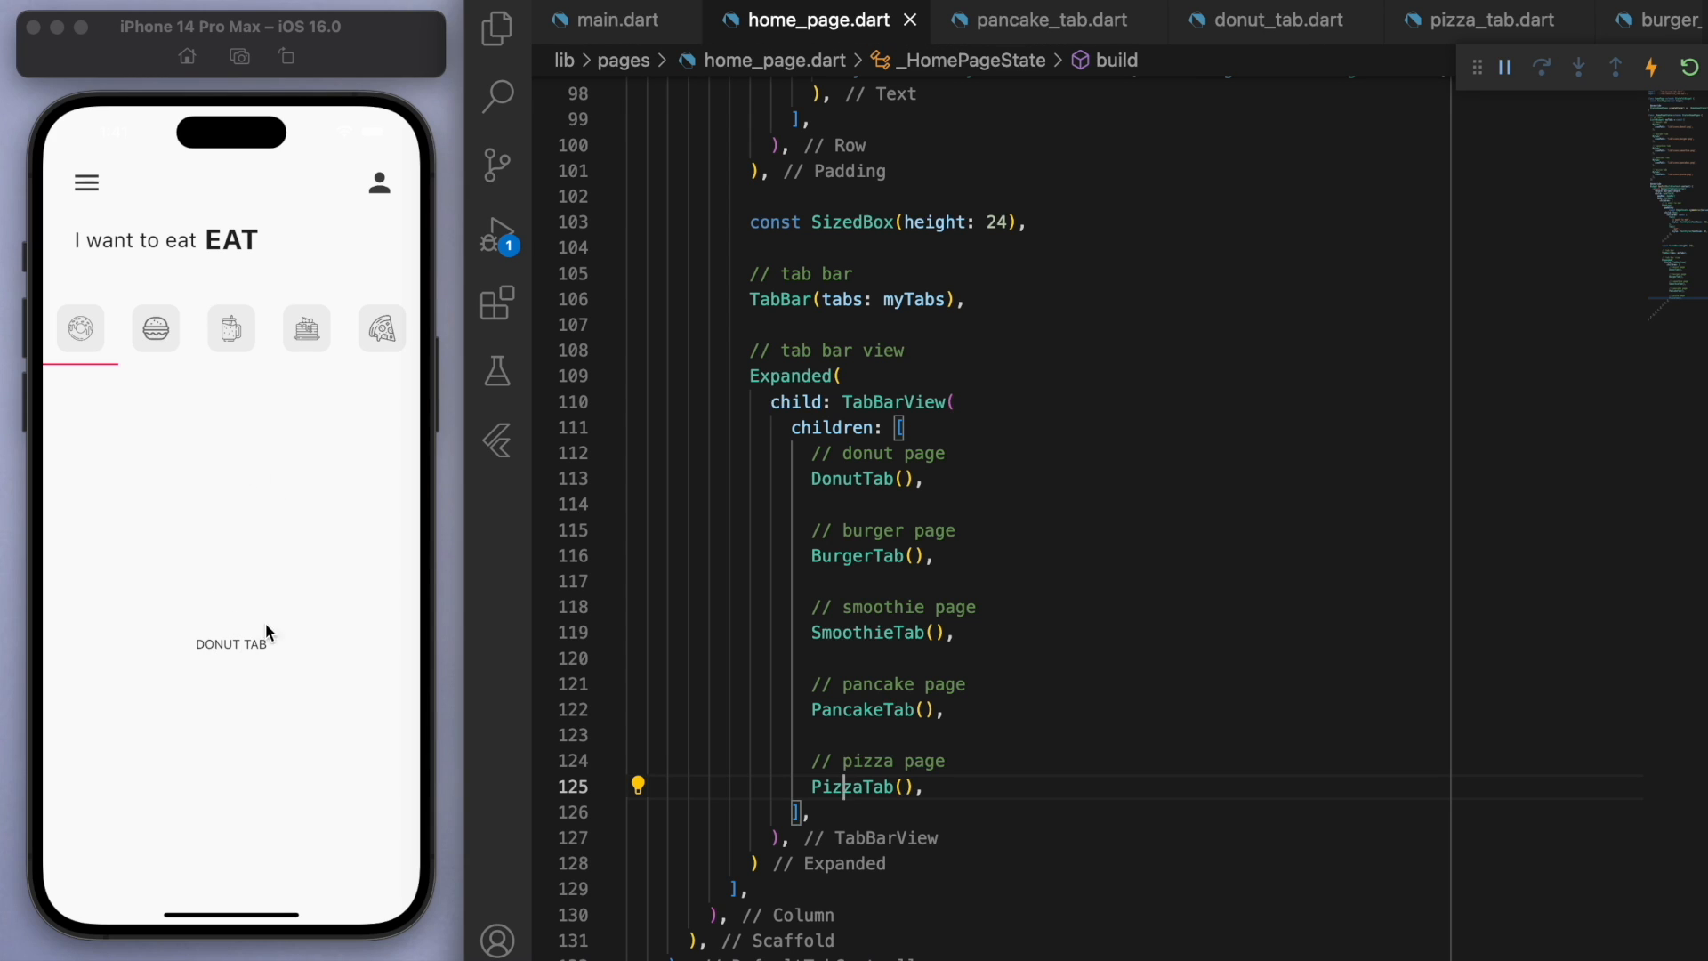
click(306, 327)
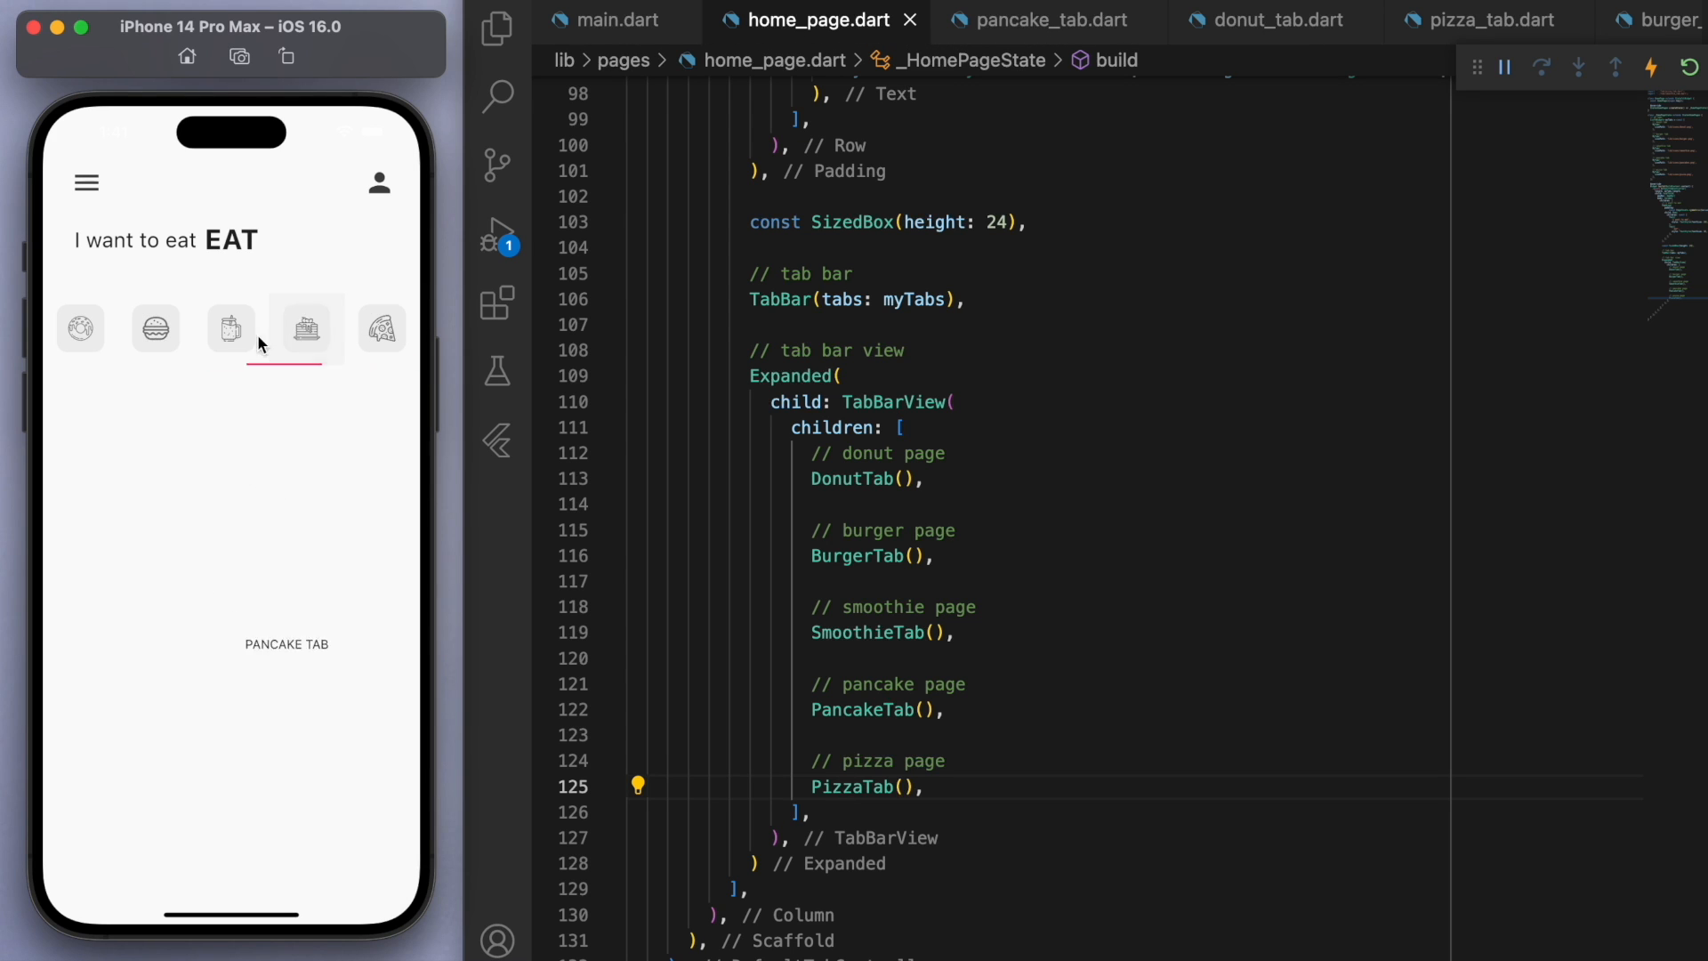
click(80, 327)
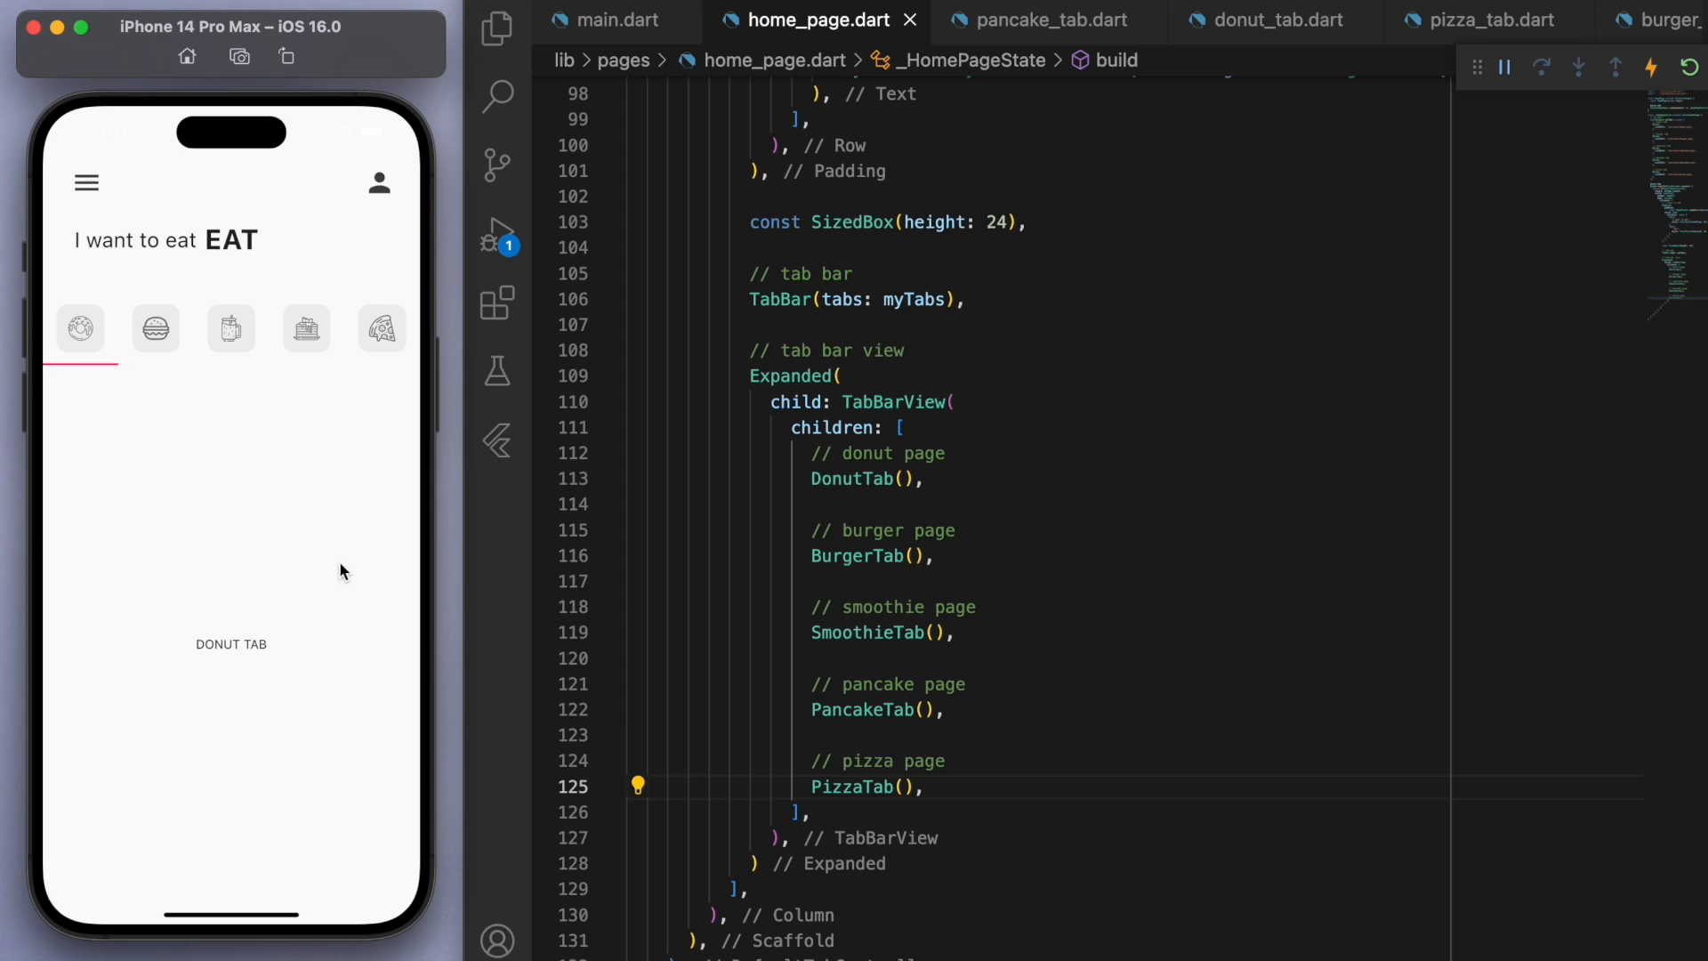
click(496, 31)
text(List donutsOnSale = [];)
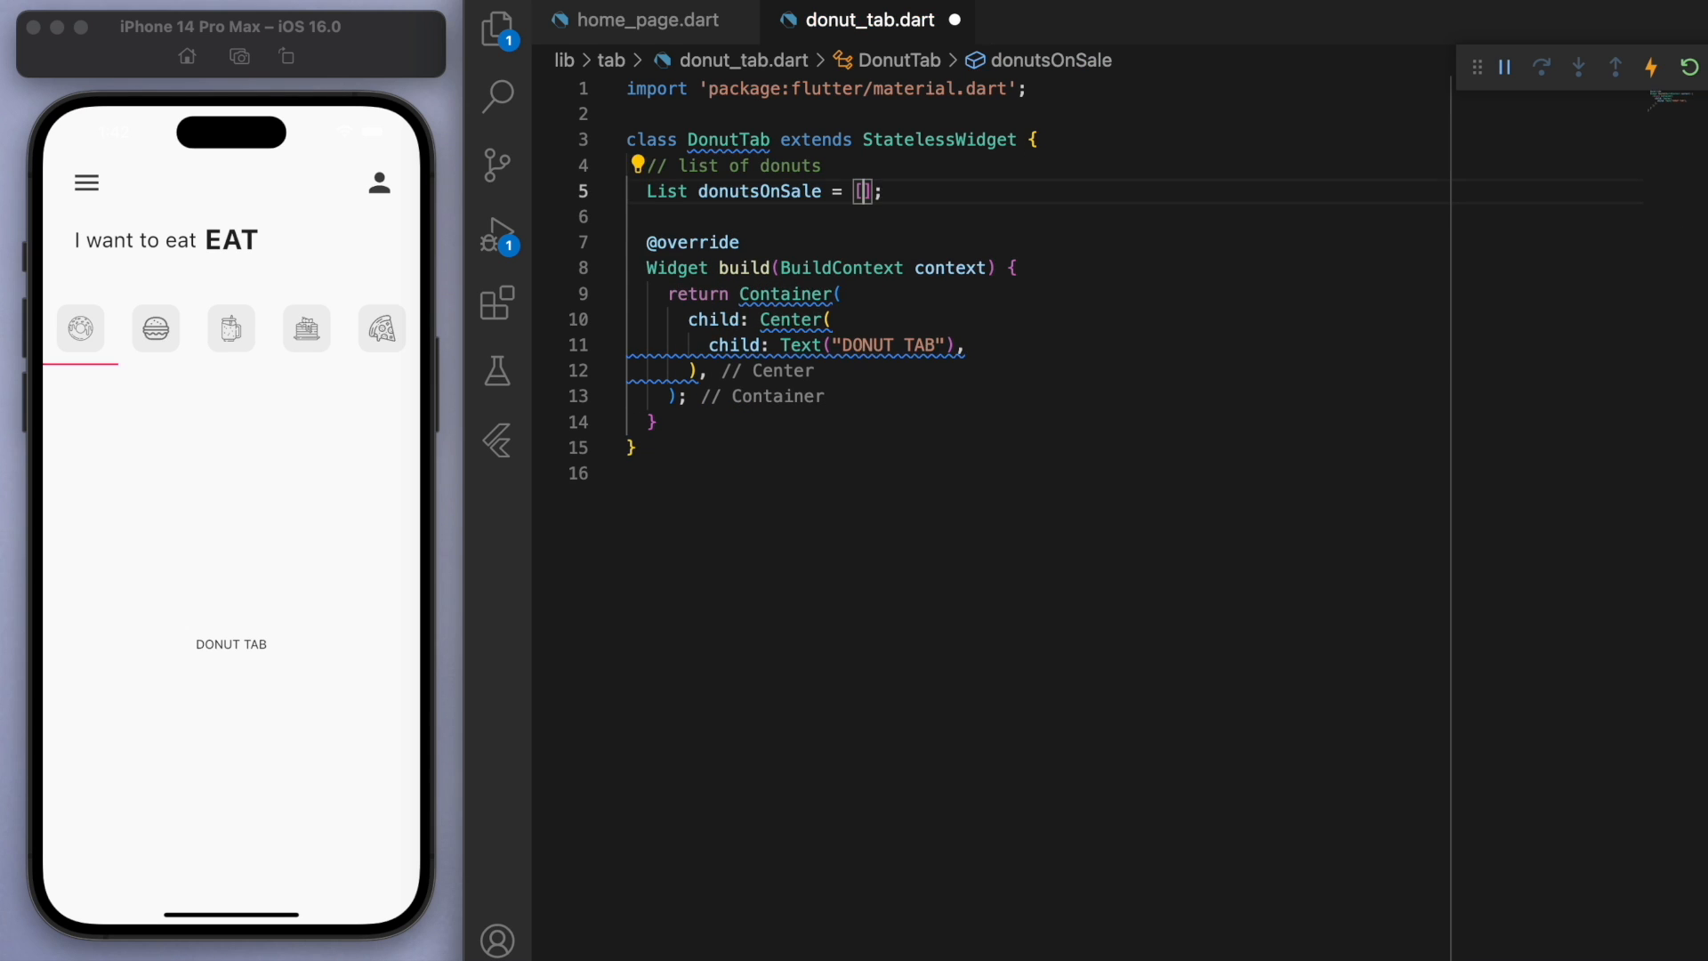
Step: Fill donutsOnSale with Ice Cream (Colors.blue, lib/images/icecream_donut.png), Strawberry, Grape Ape and Choco entries
text(// [ don ])
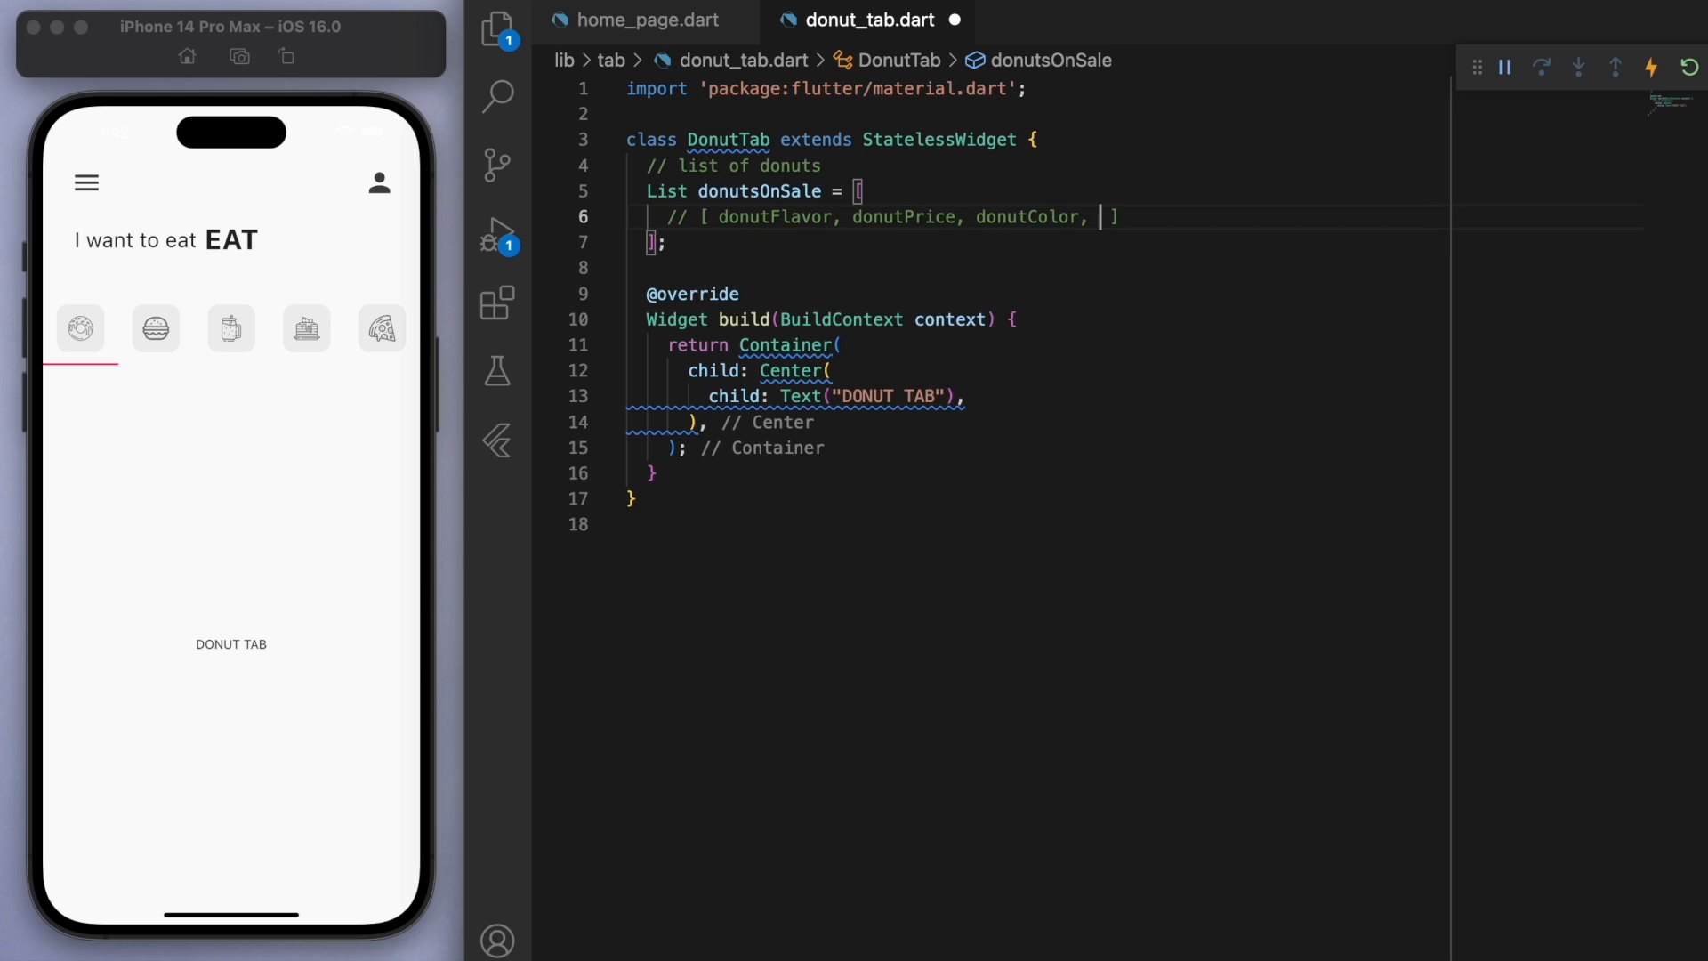
text(imageName)
text(["Ice)
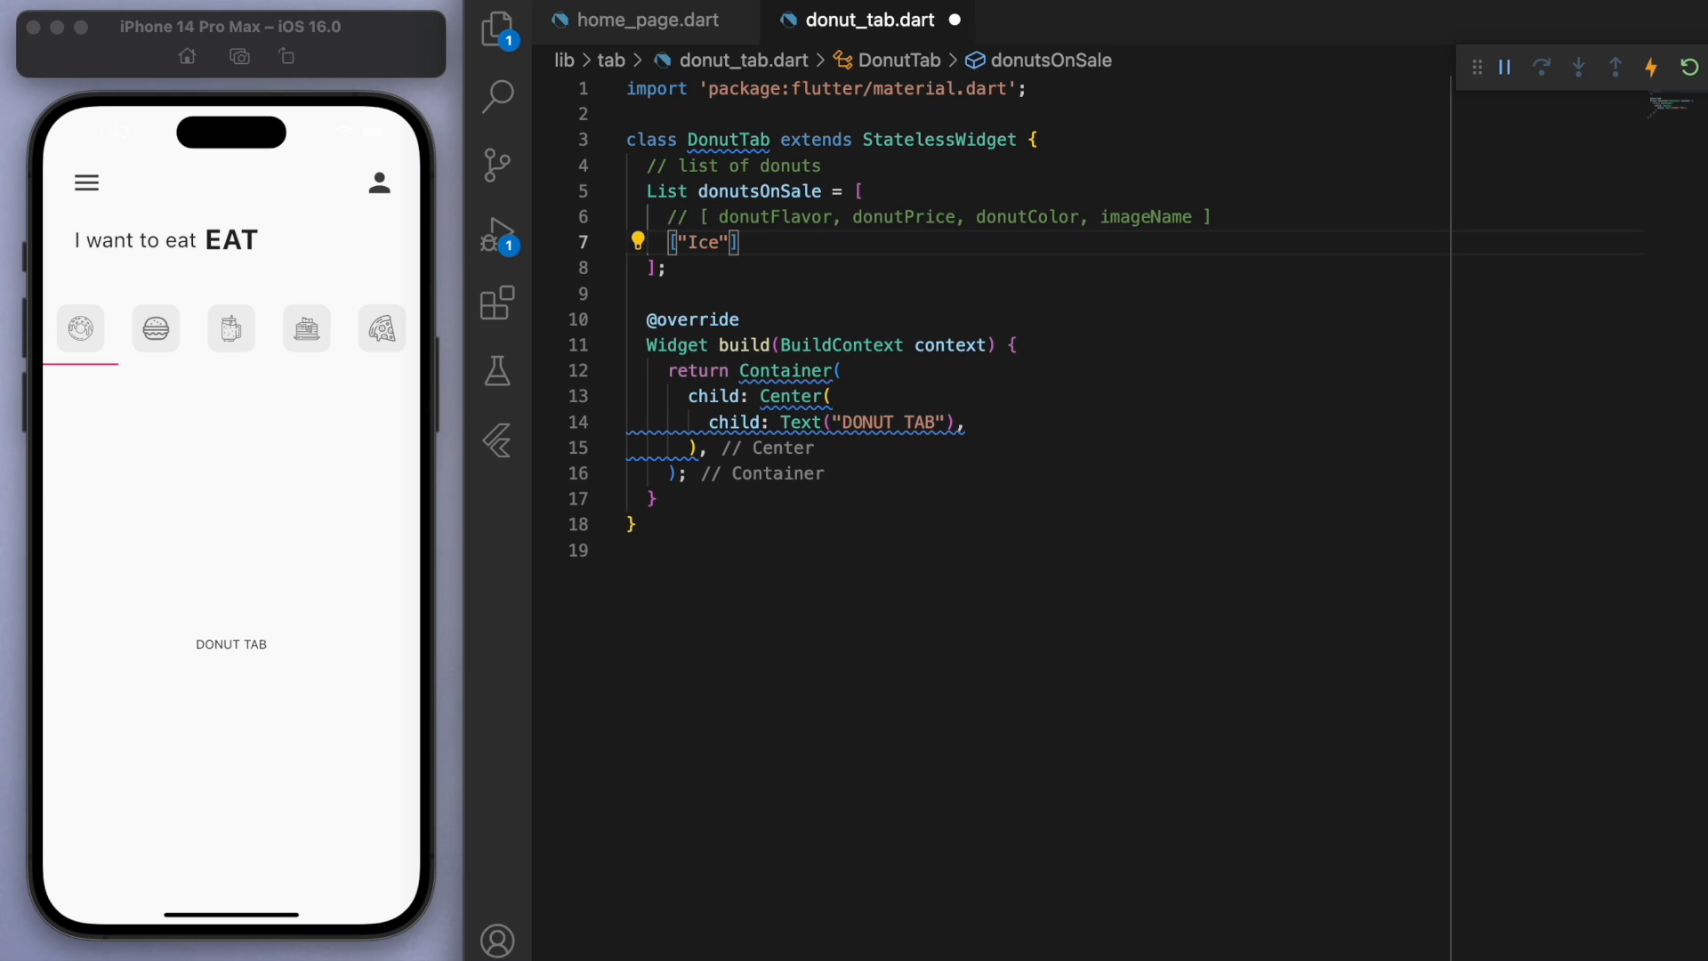
text(Cream)
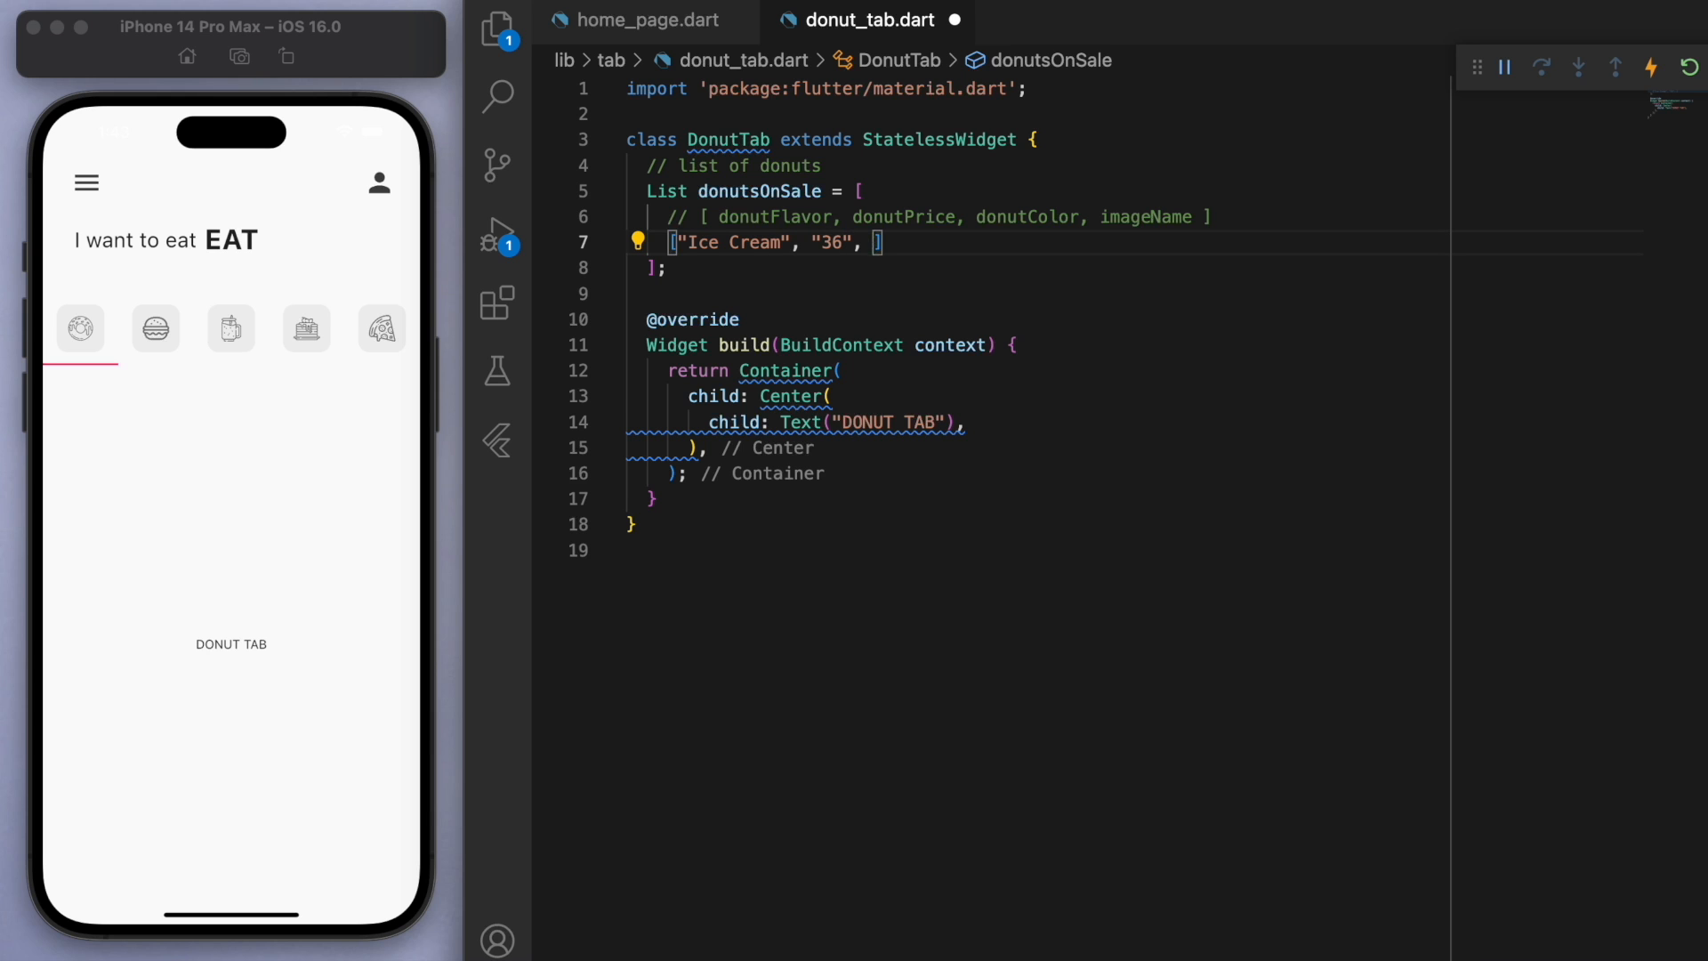
text(Colors.blue, ")
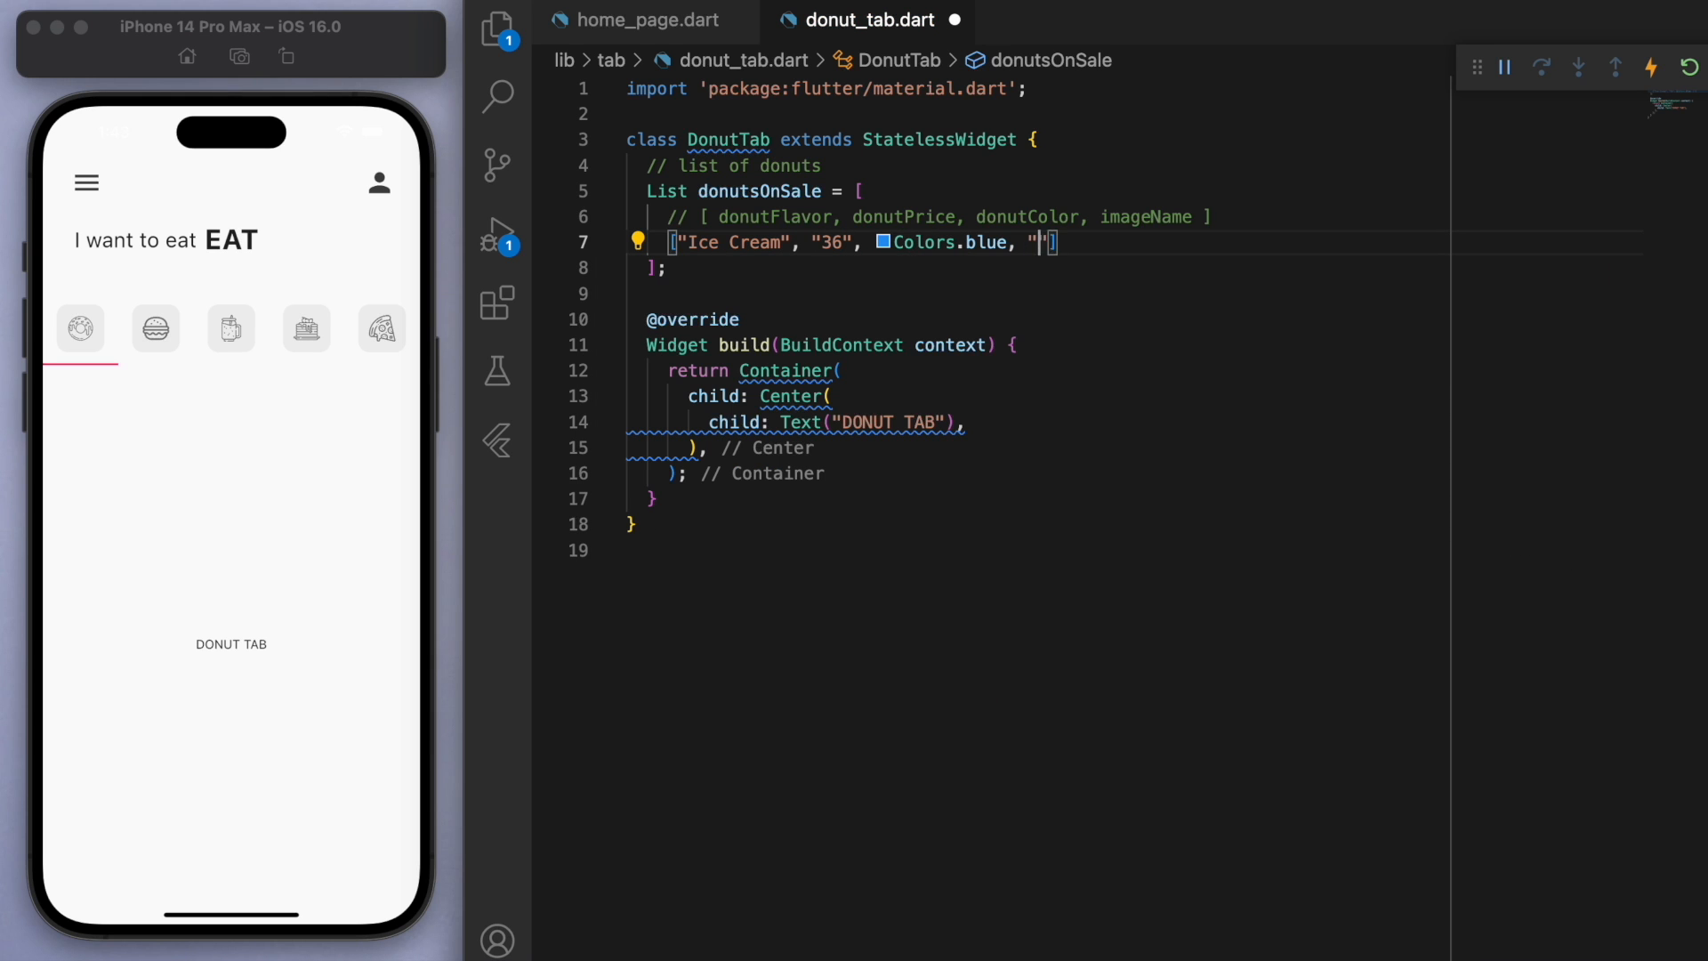
text(lib)
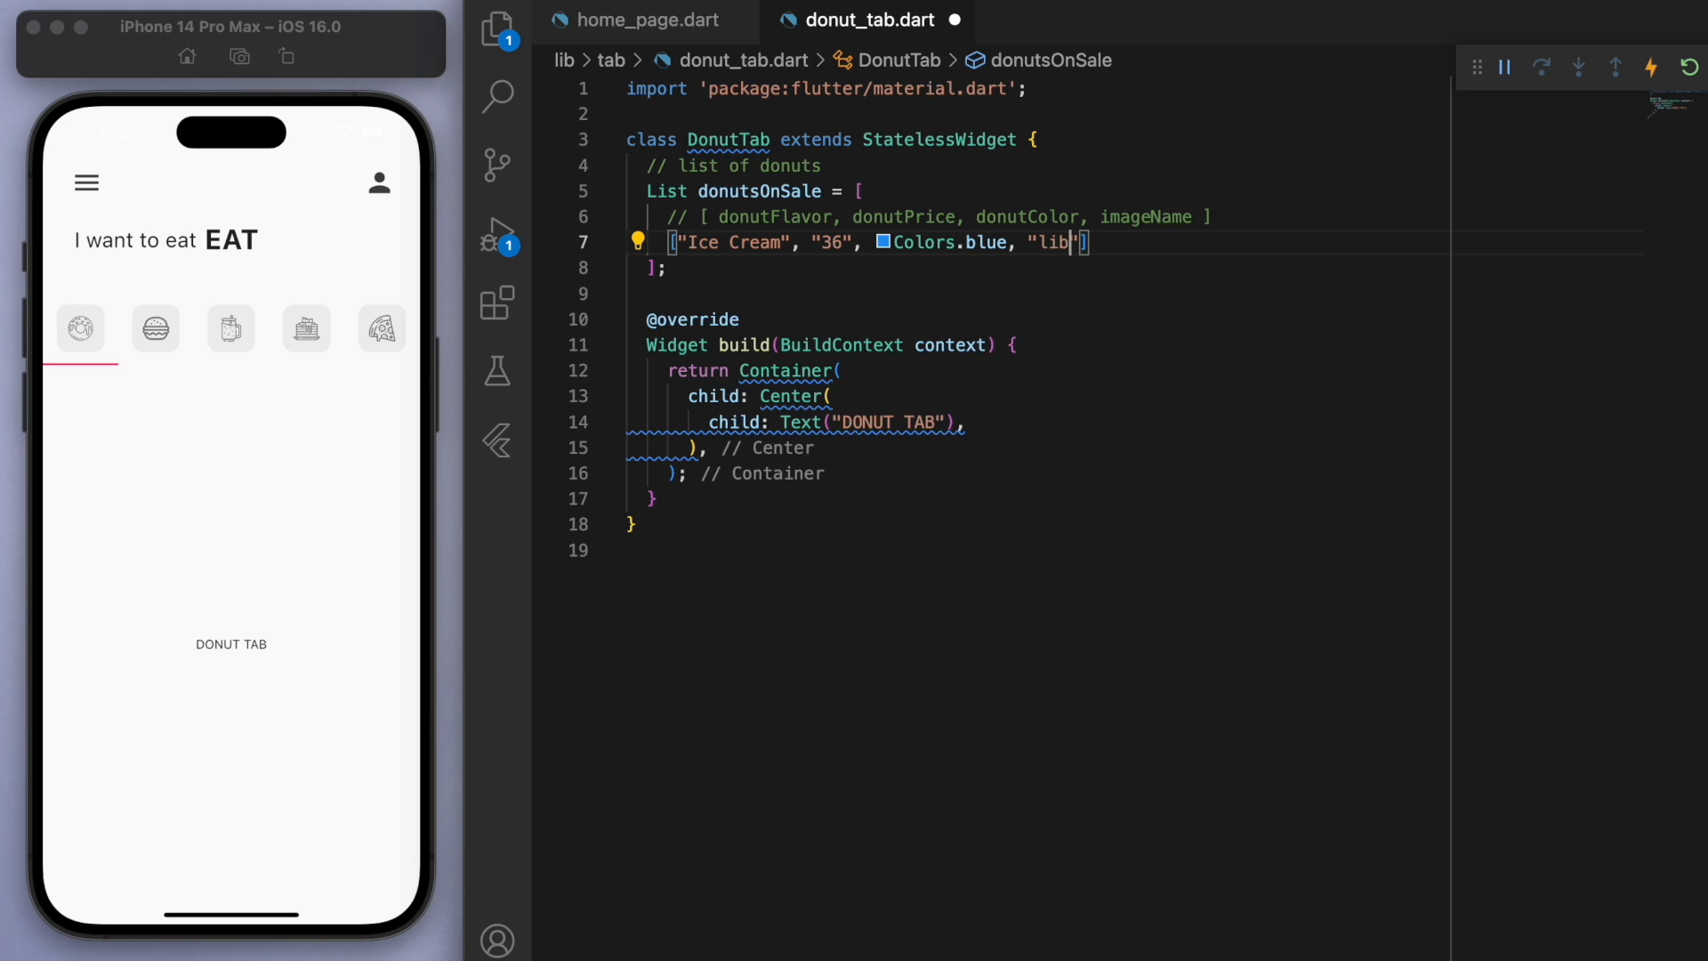
text(/images/i)
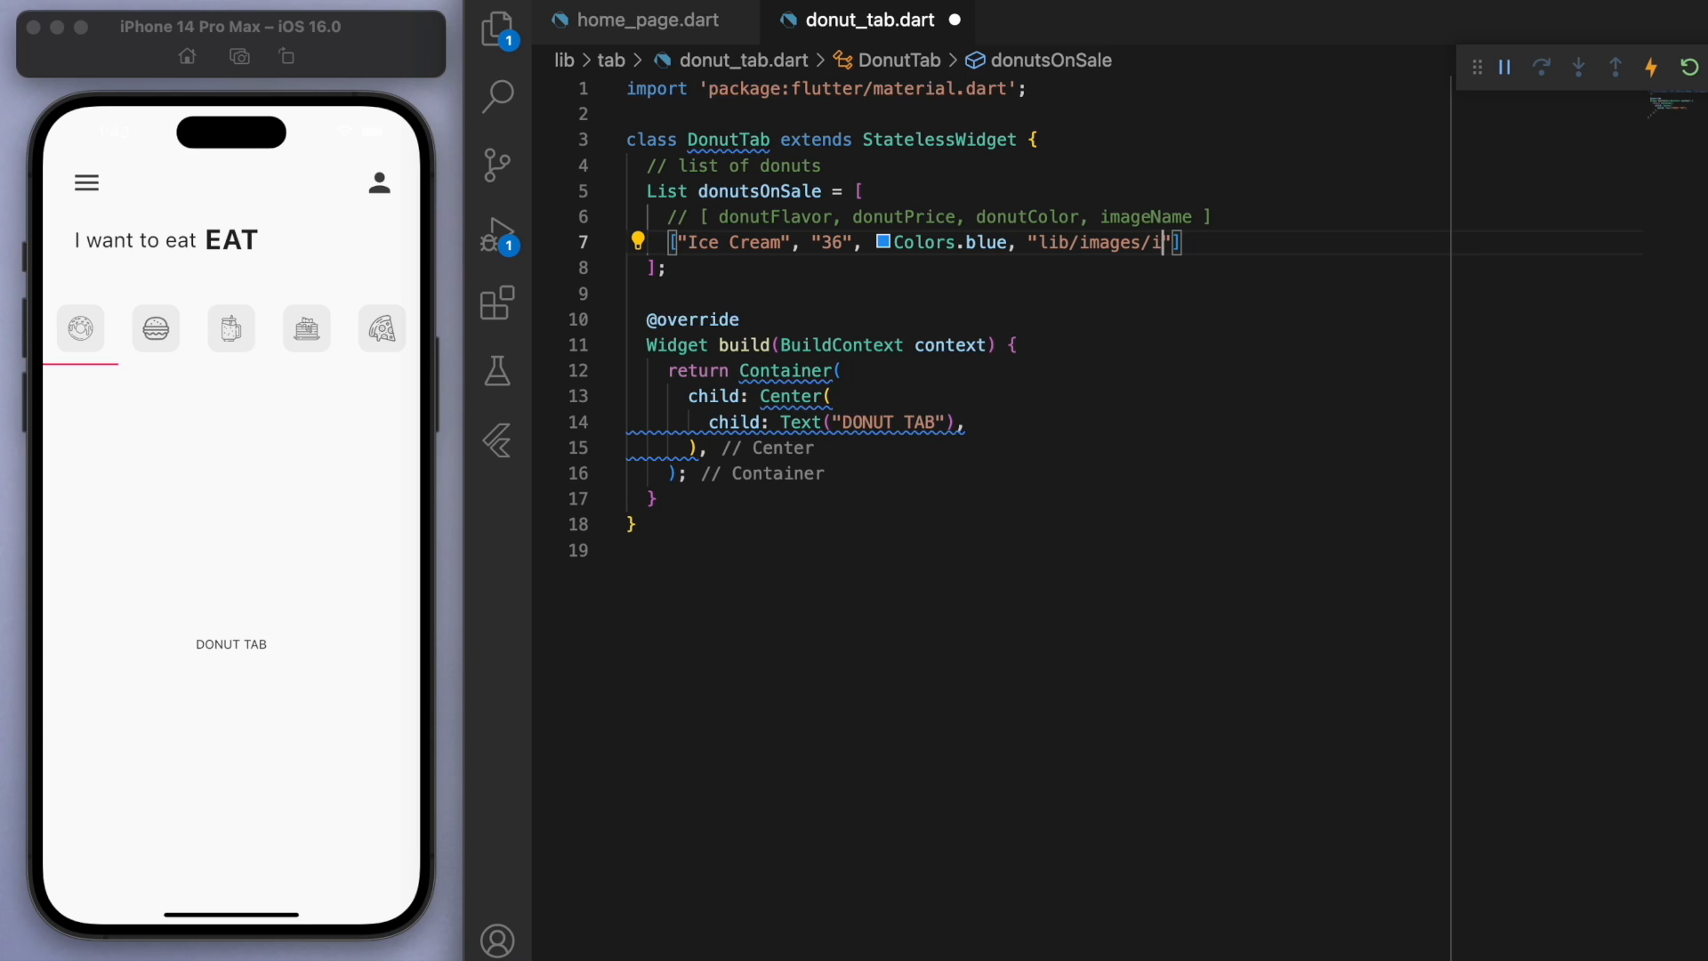
text(cecream_donut.png)
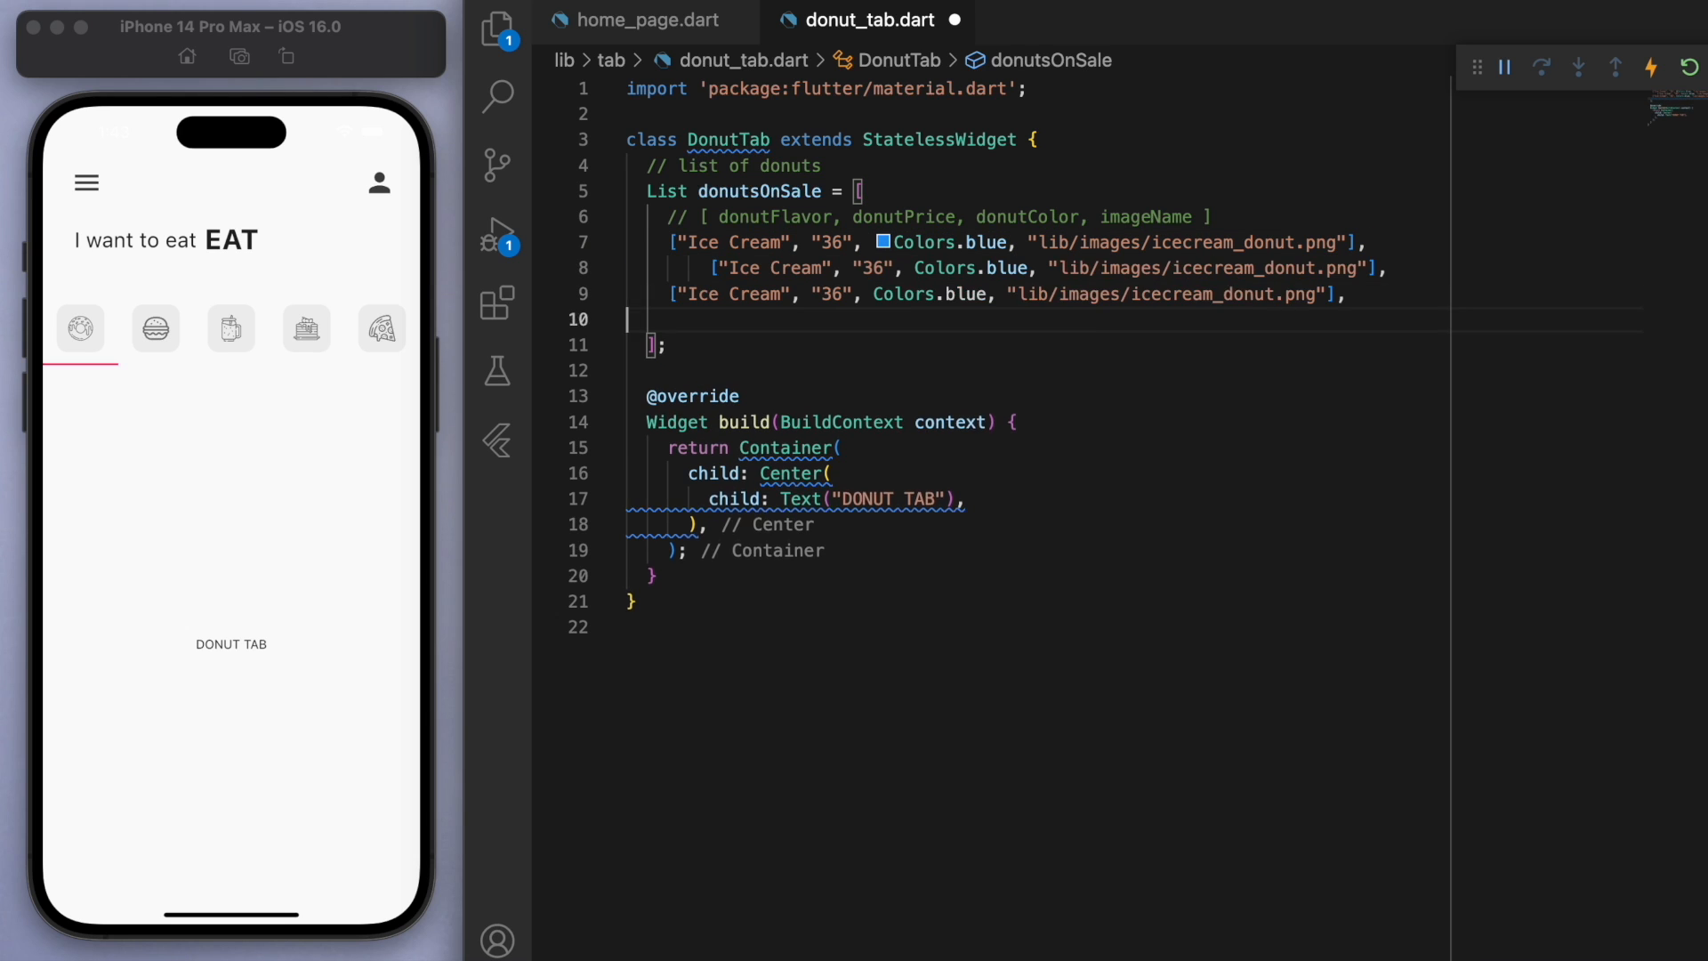
text(Strawberry)
click(1038, 447)
text(GridView.b)
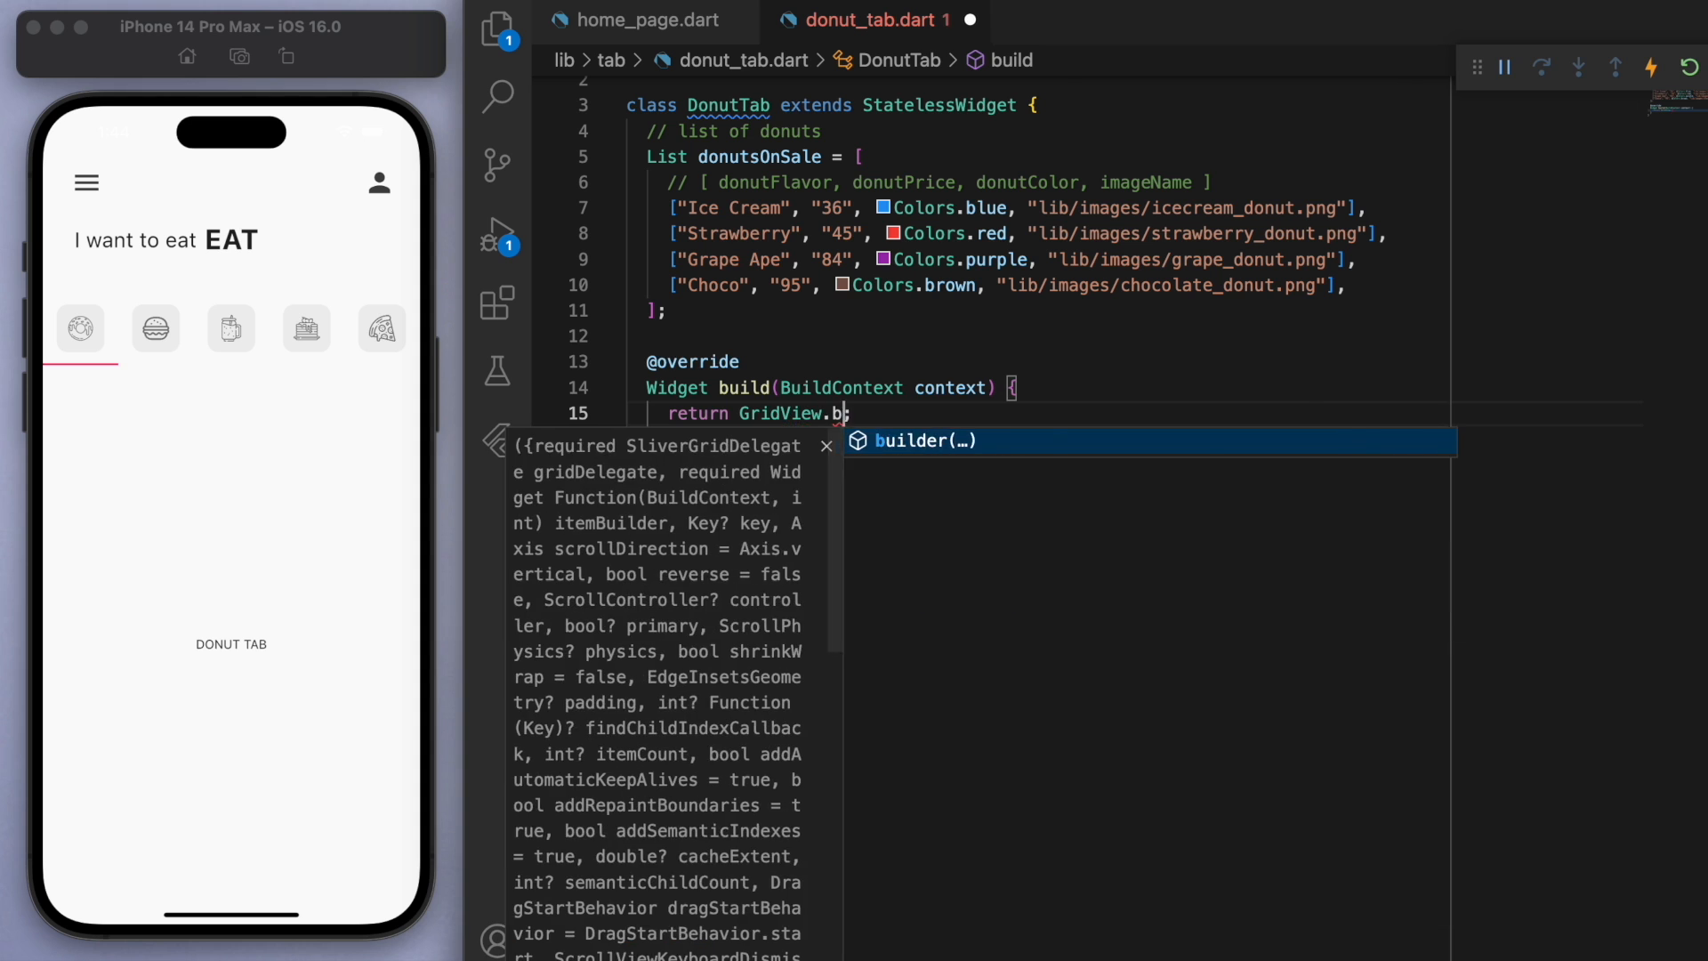
Step: Build a two-column GridView.builder returning DonutTile per donutsOnSale item, with itemCount set
key(Enter)
text(SliverGridDelegateWithFixedCrossAxisCount(crossAxisCount: 2),)
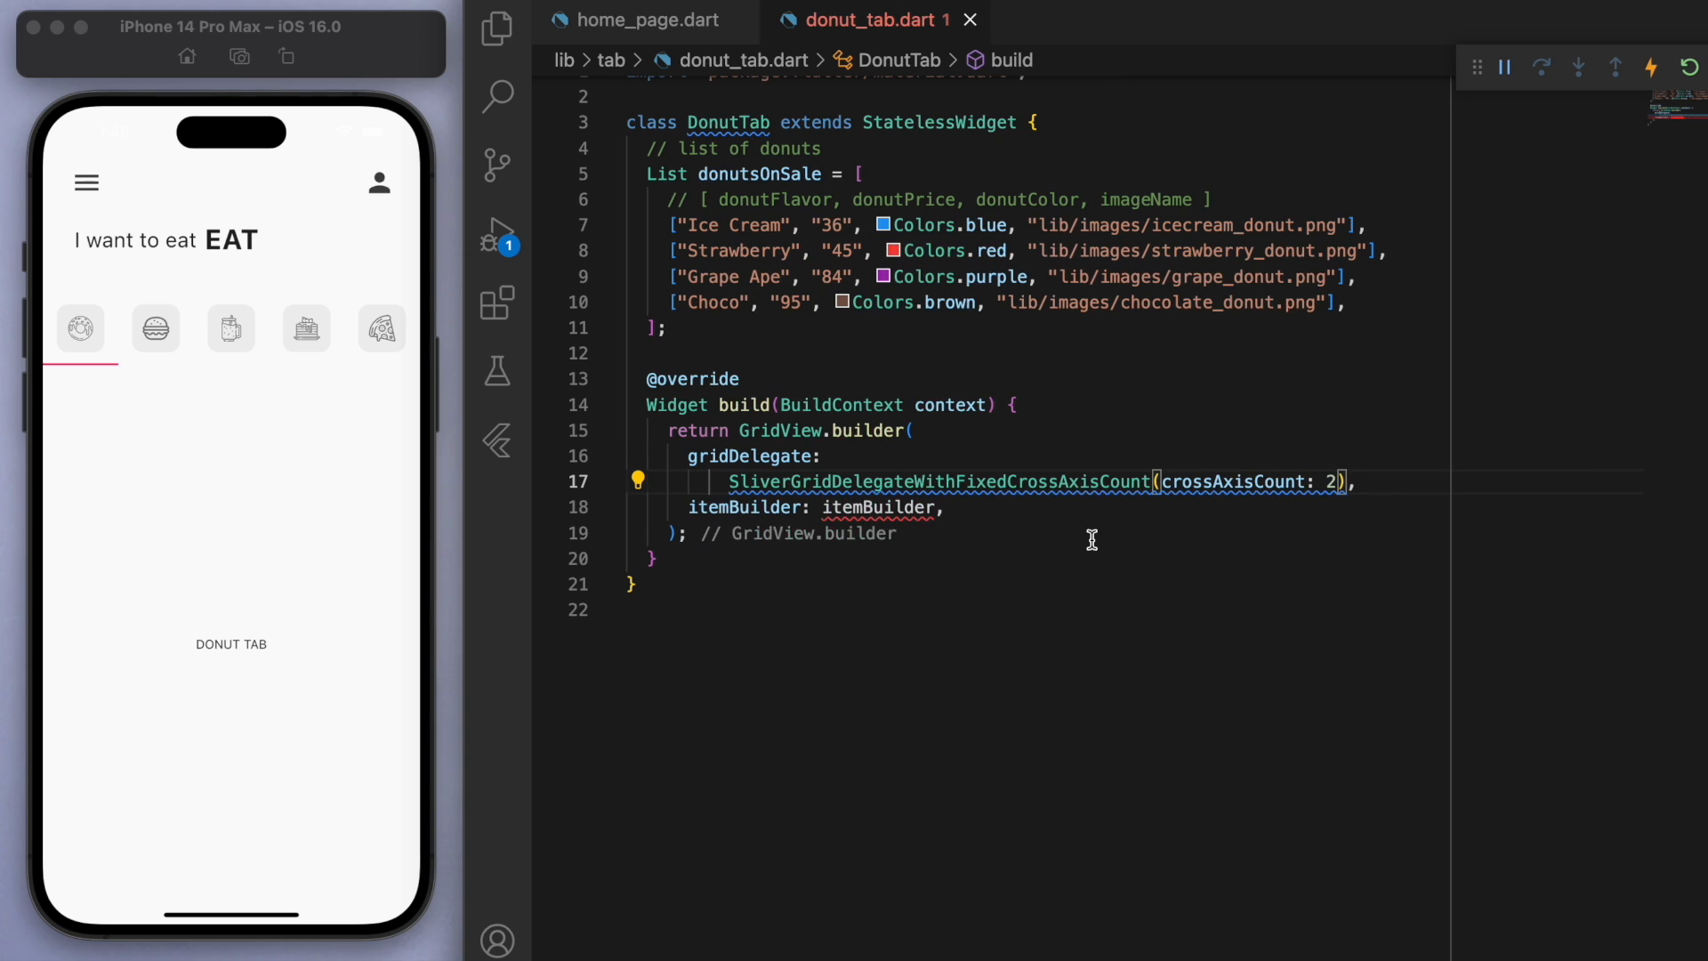
text((context, index) {)
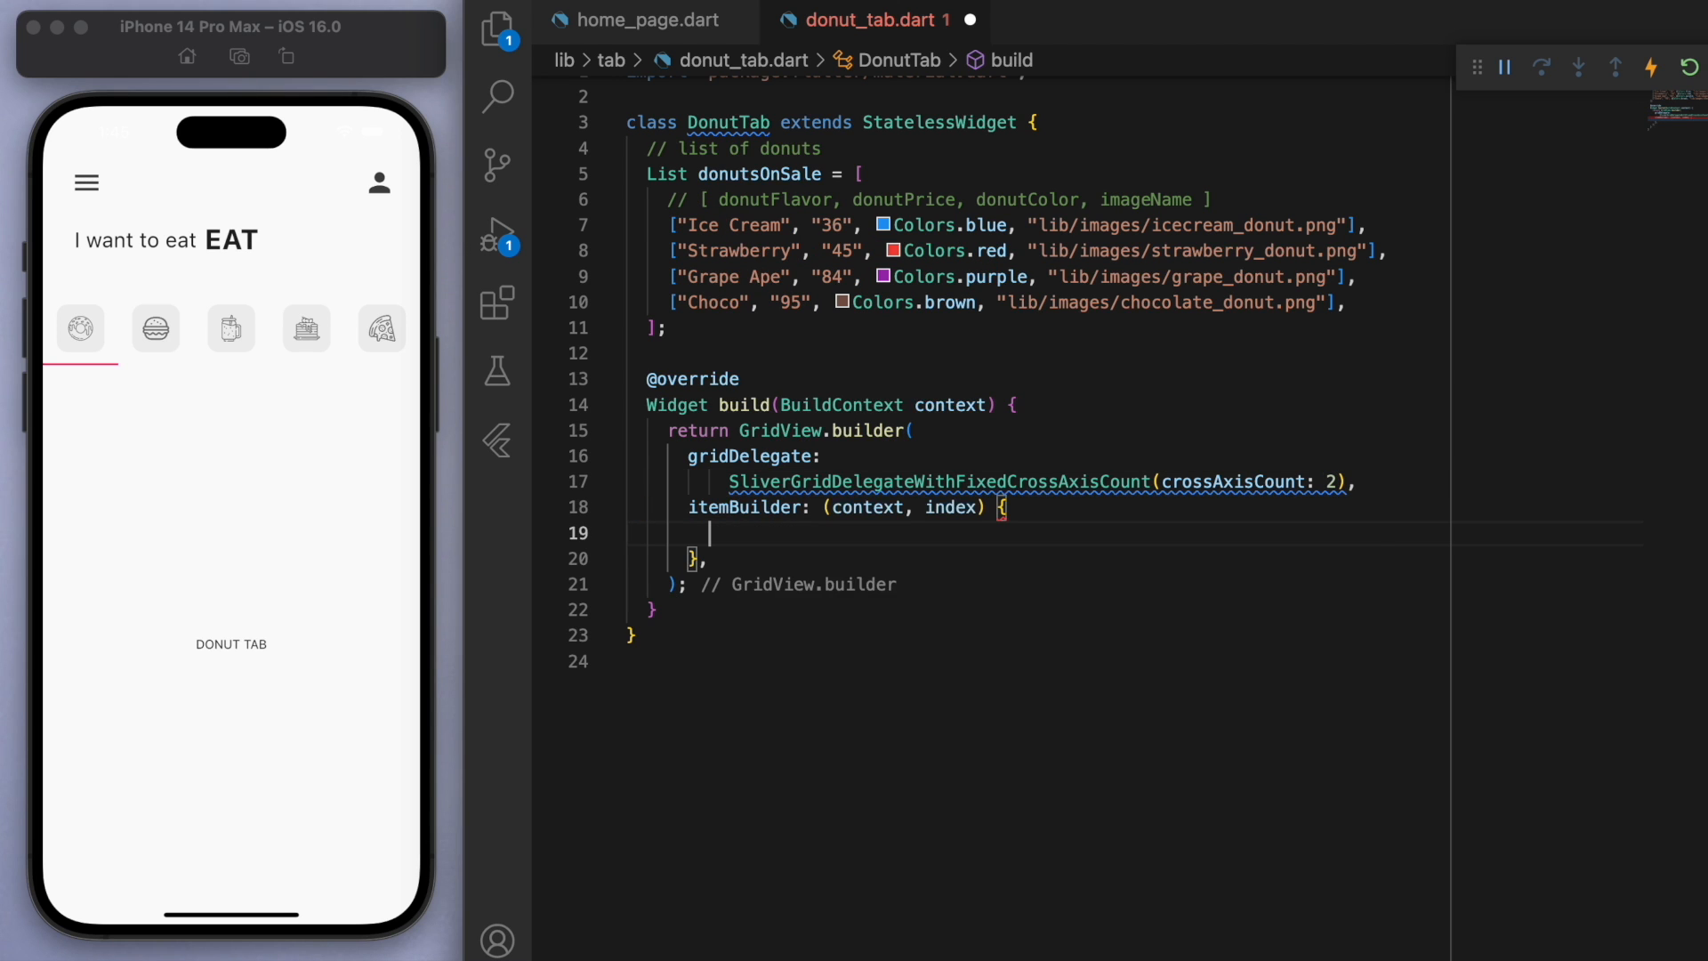
text(return DonutTile();)
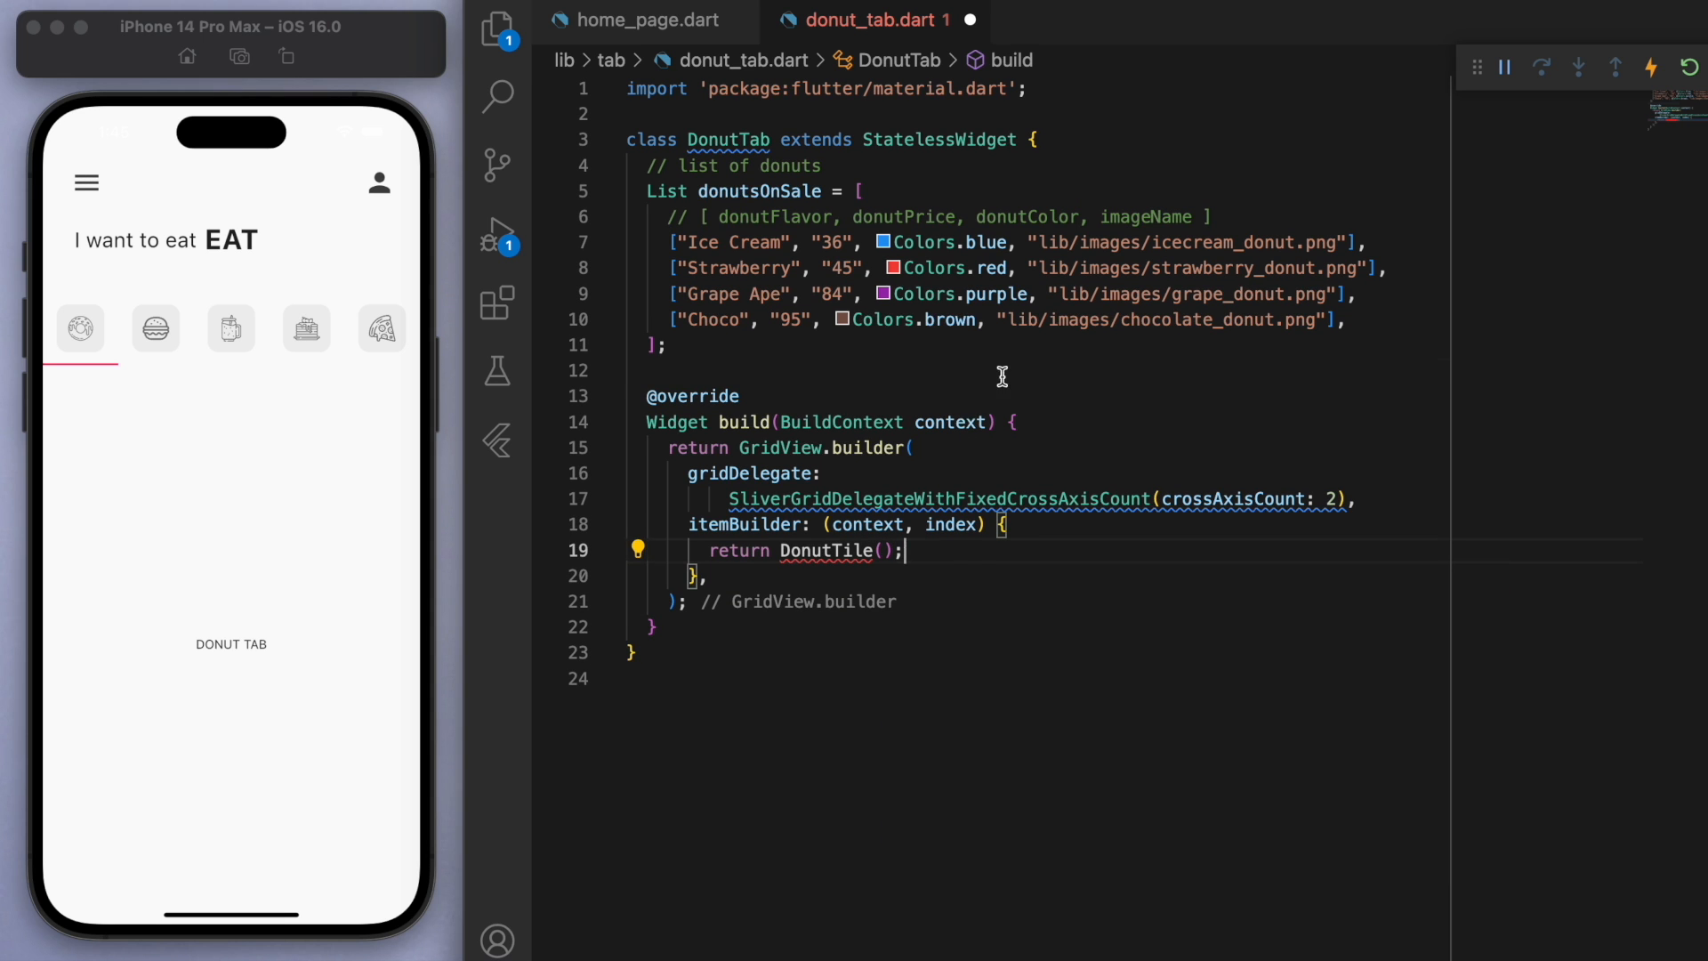
text(itemCount: donutsOnSale.length,)
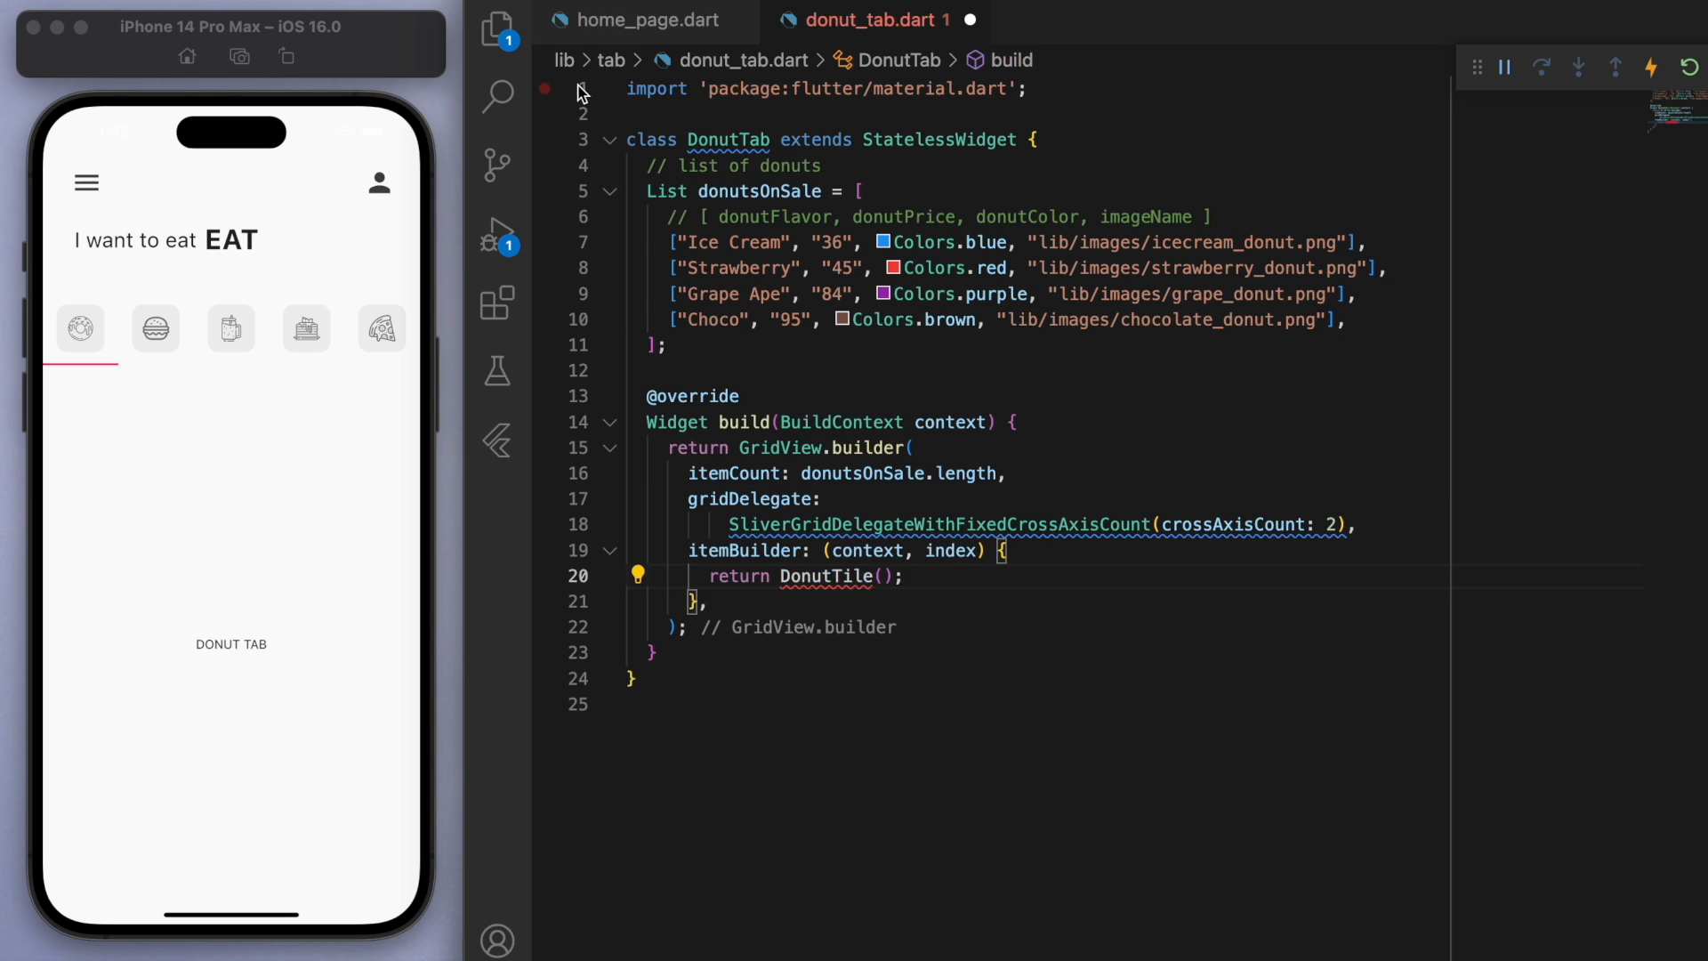
right_click(602, 374)
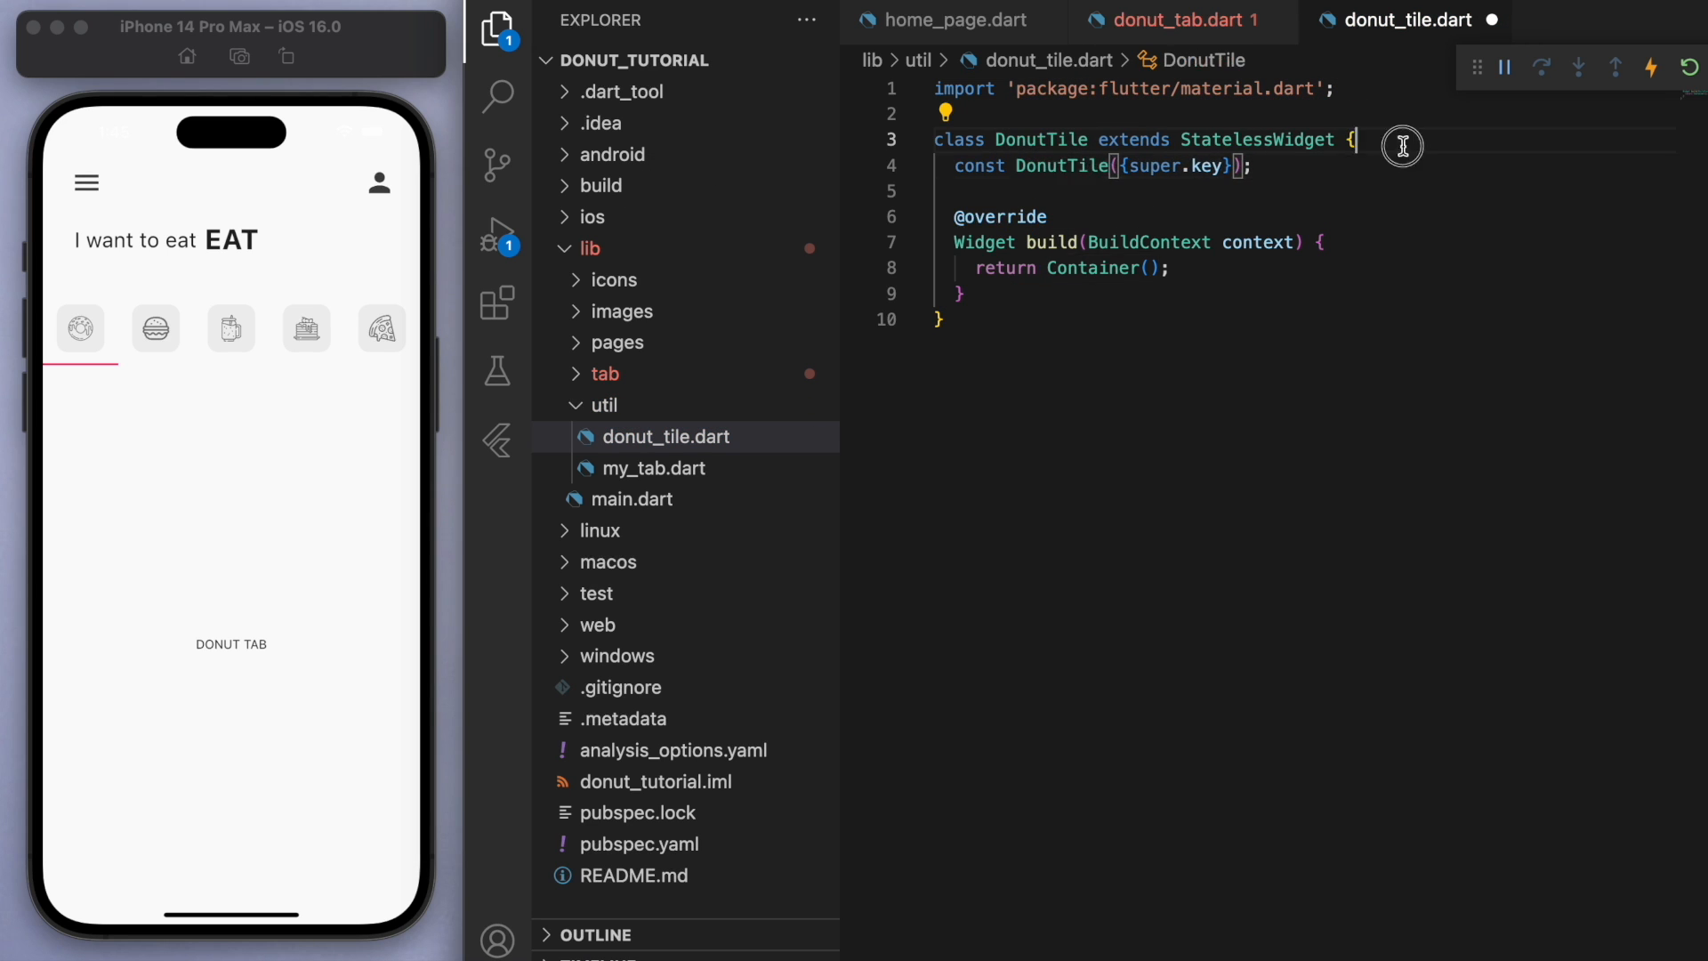
Step: Declare final donutFlavor, donutPrice, donutColor and imageName fields with required this.* constructor parameters
key(Enter)
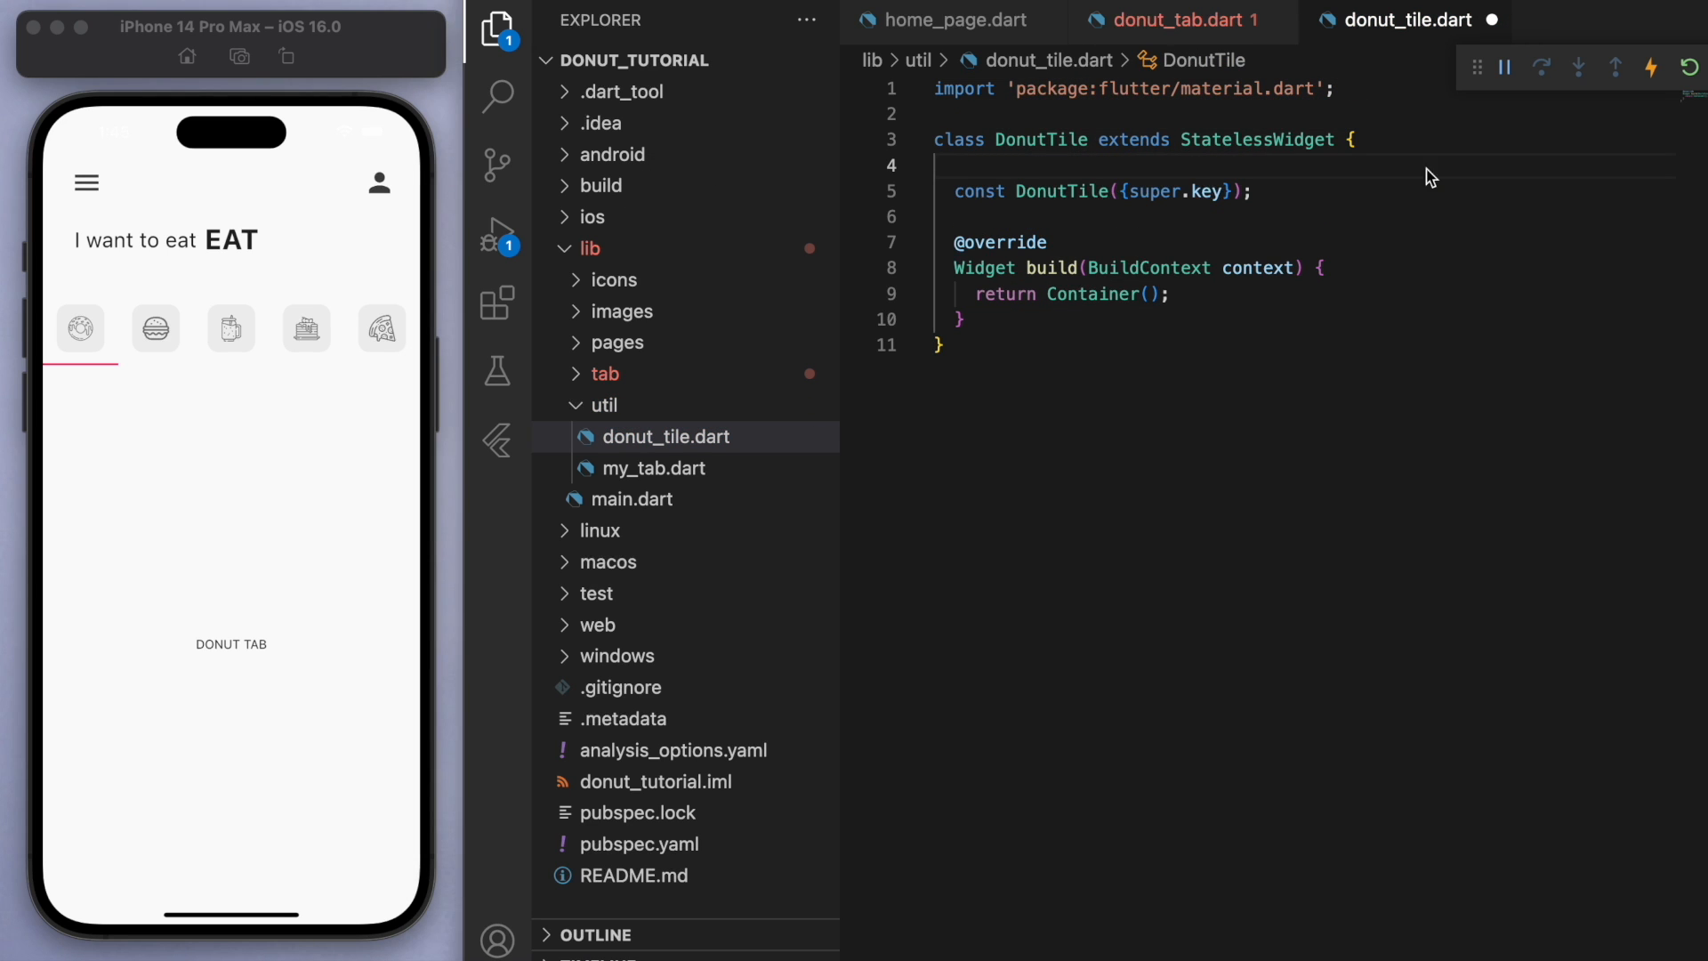
text(final Strin g)
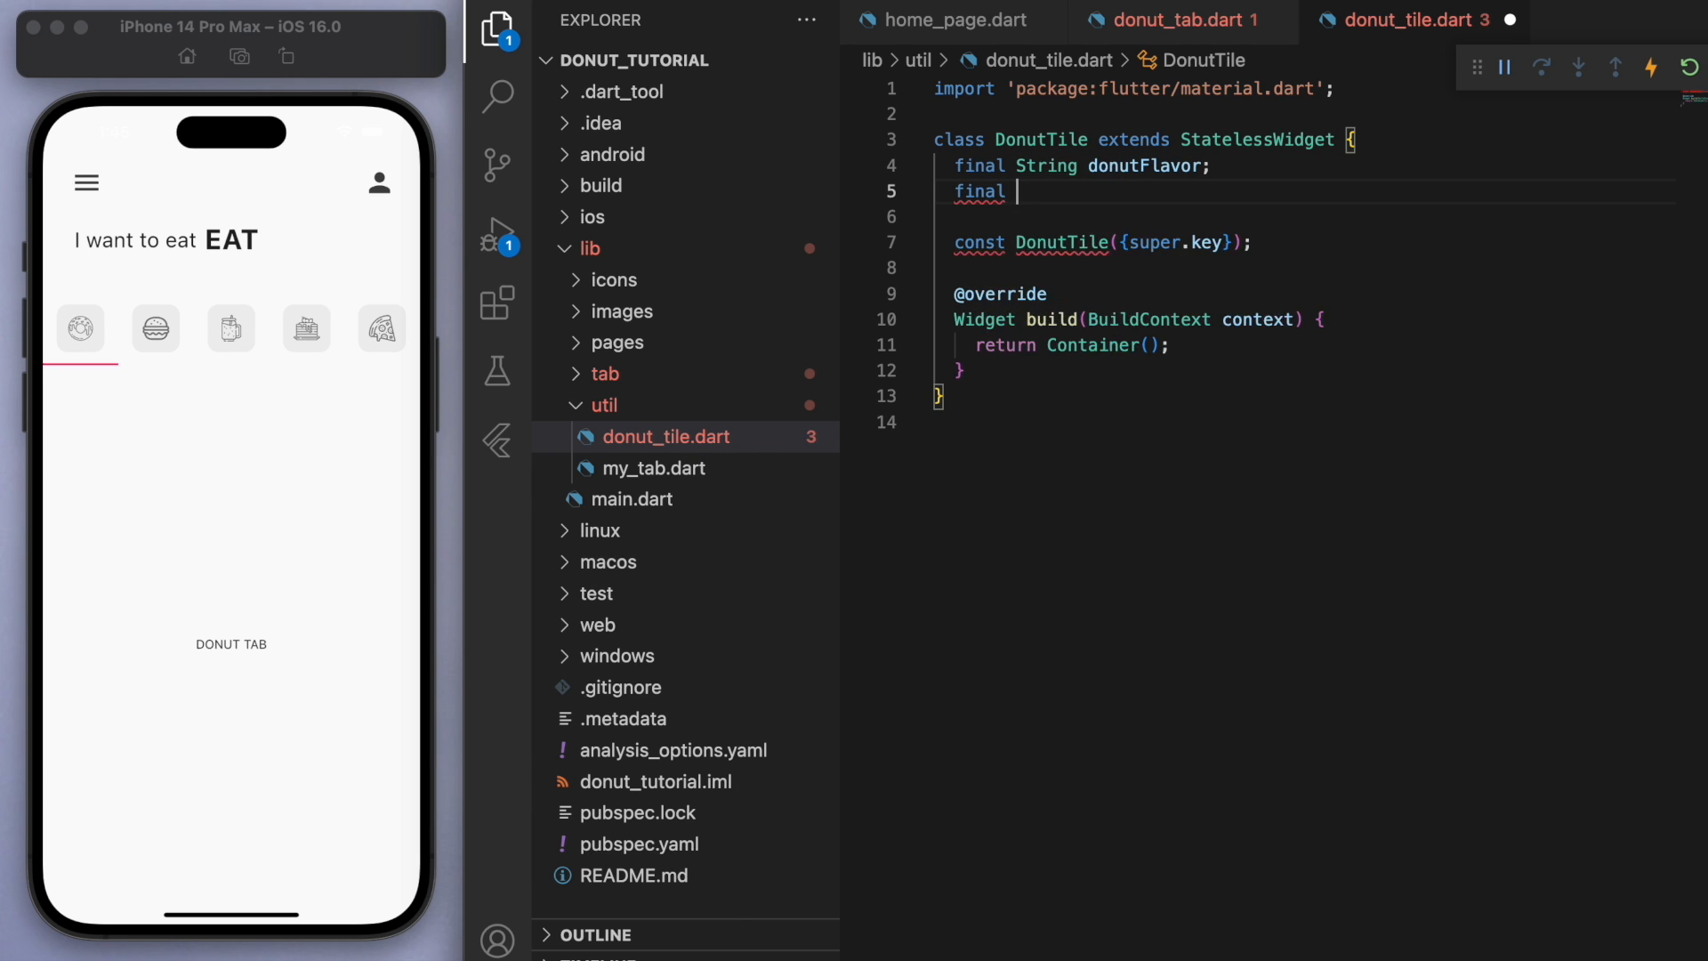
text(String donutPrice;)
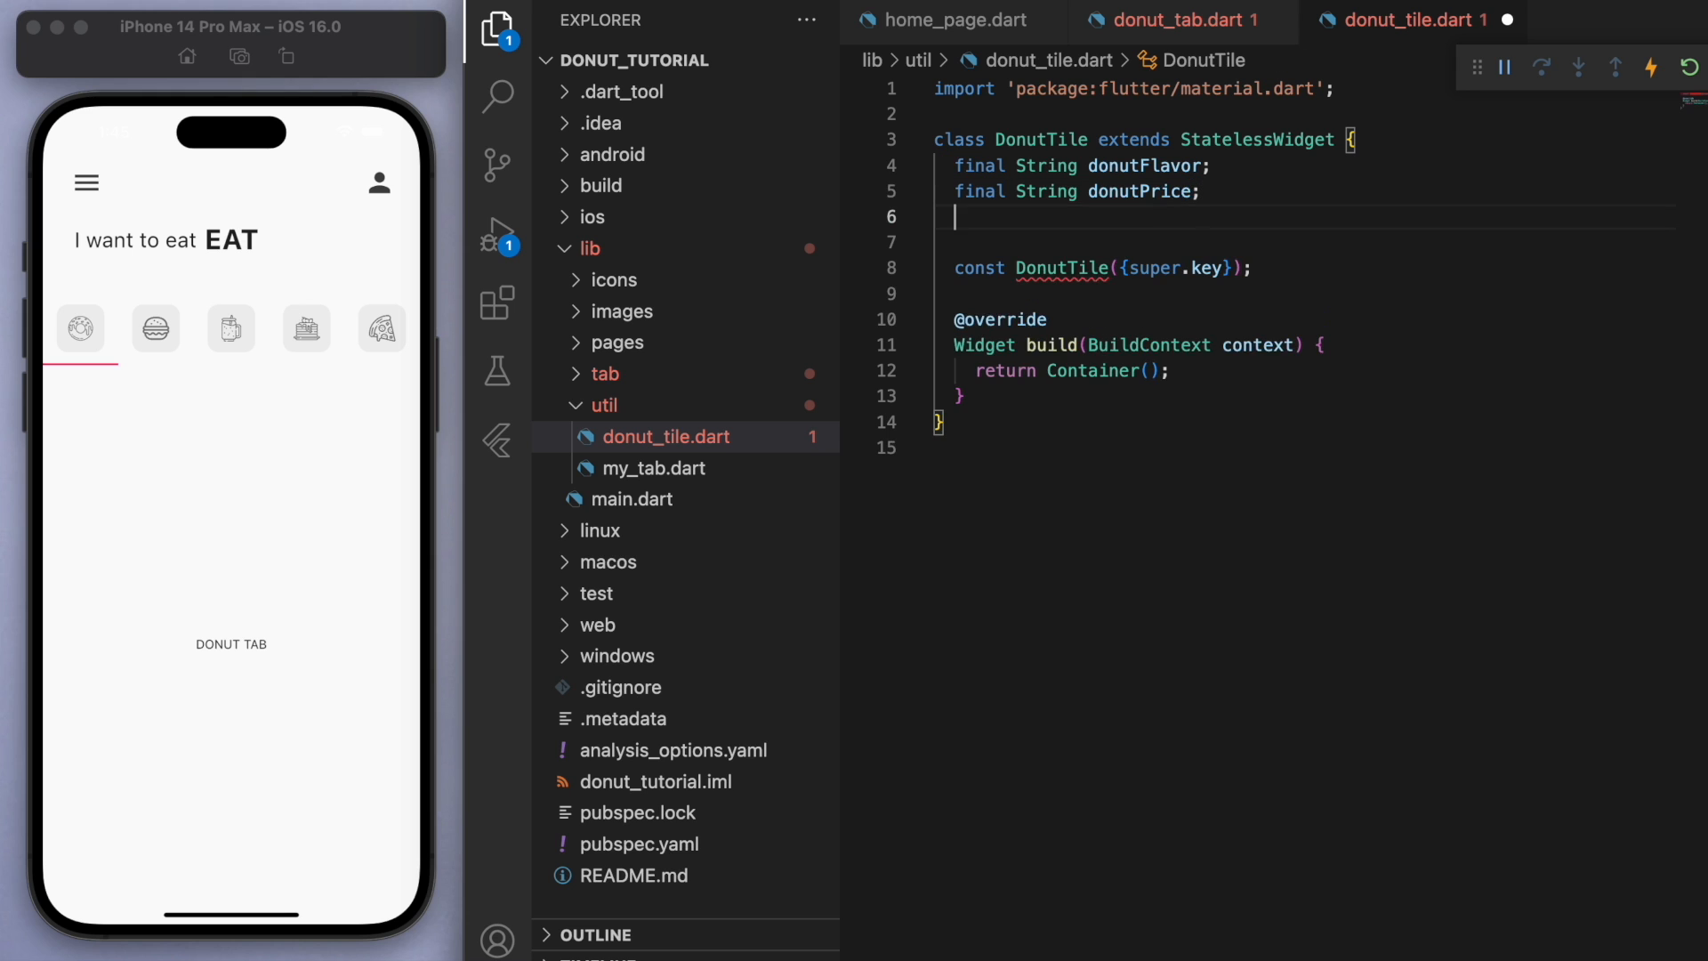
text(final donutColor;)
text(final String)
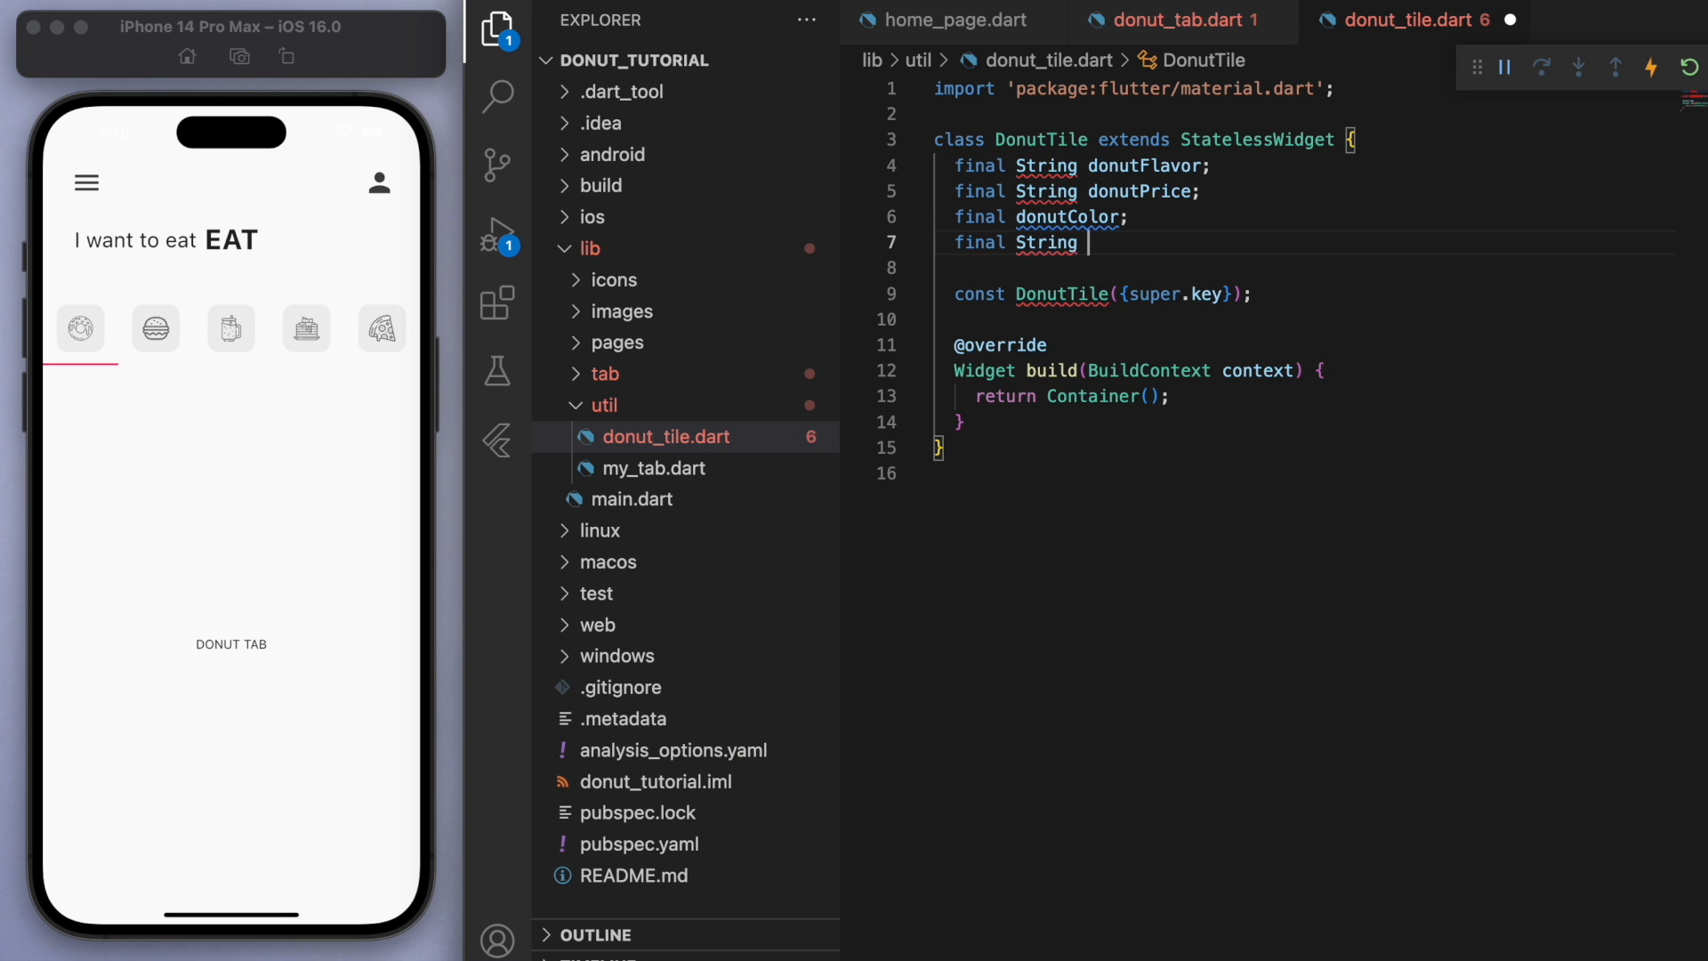
text(imageName;)
text(required)
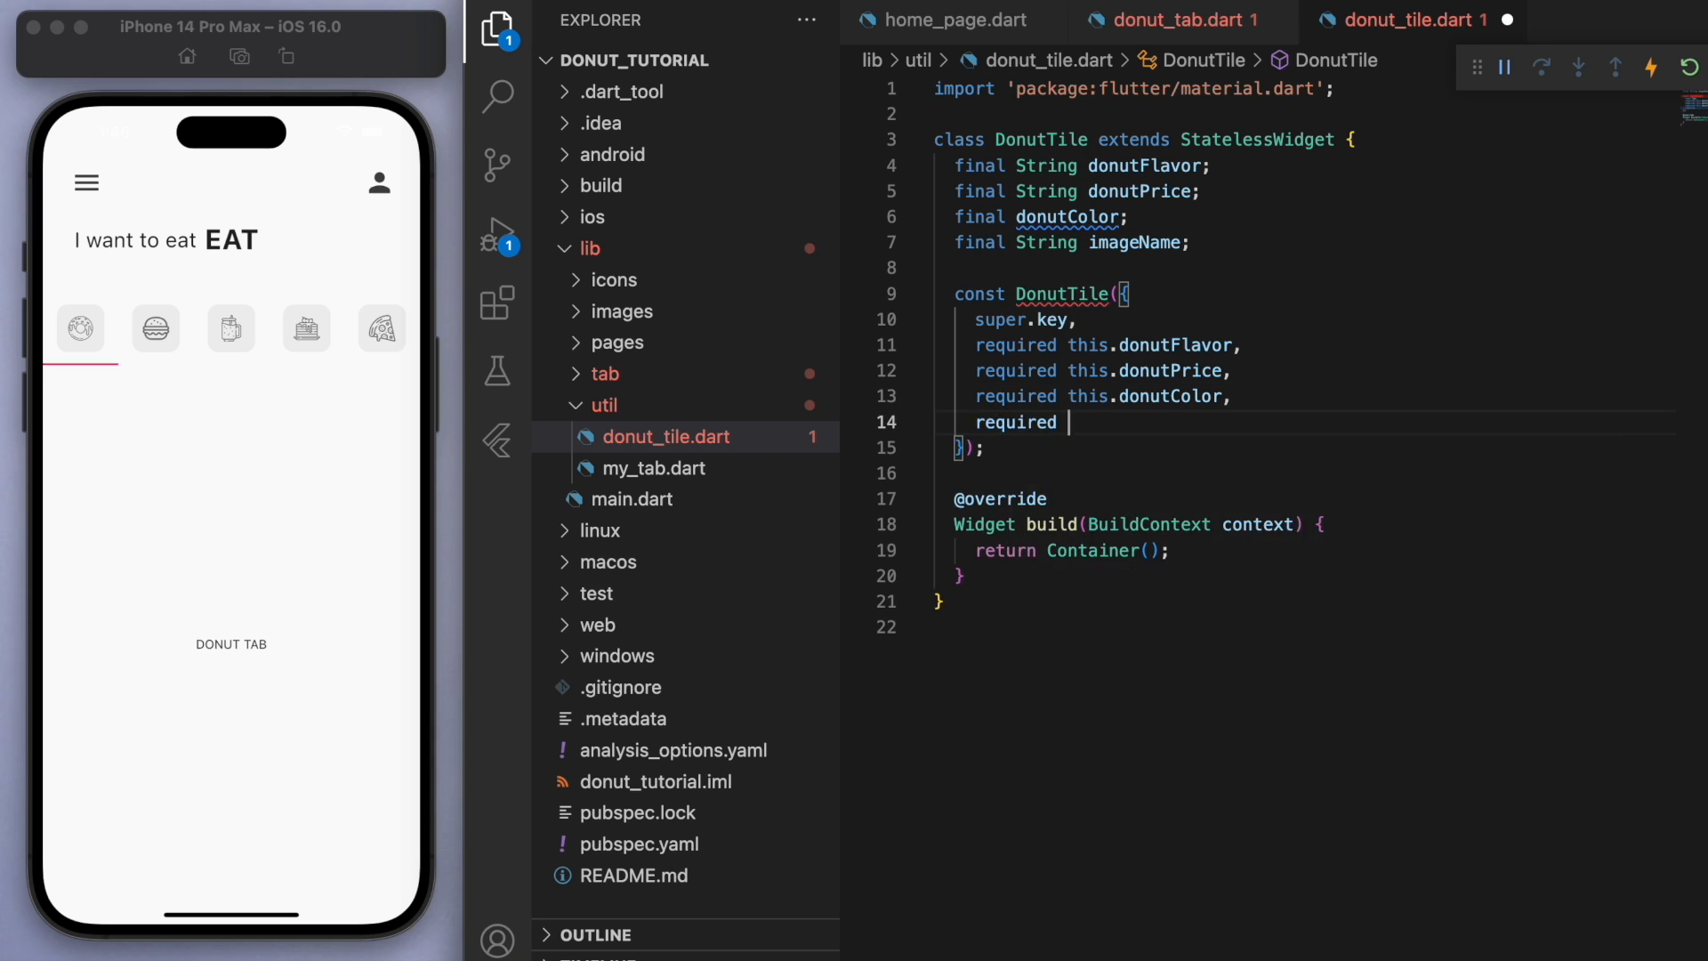
text(this.imageName,)
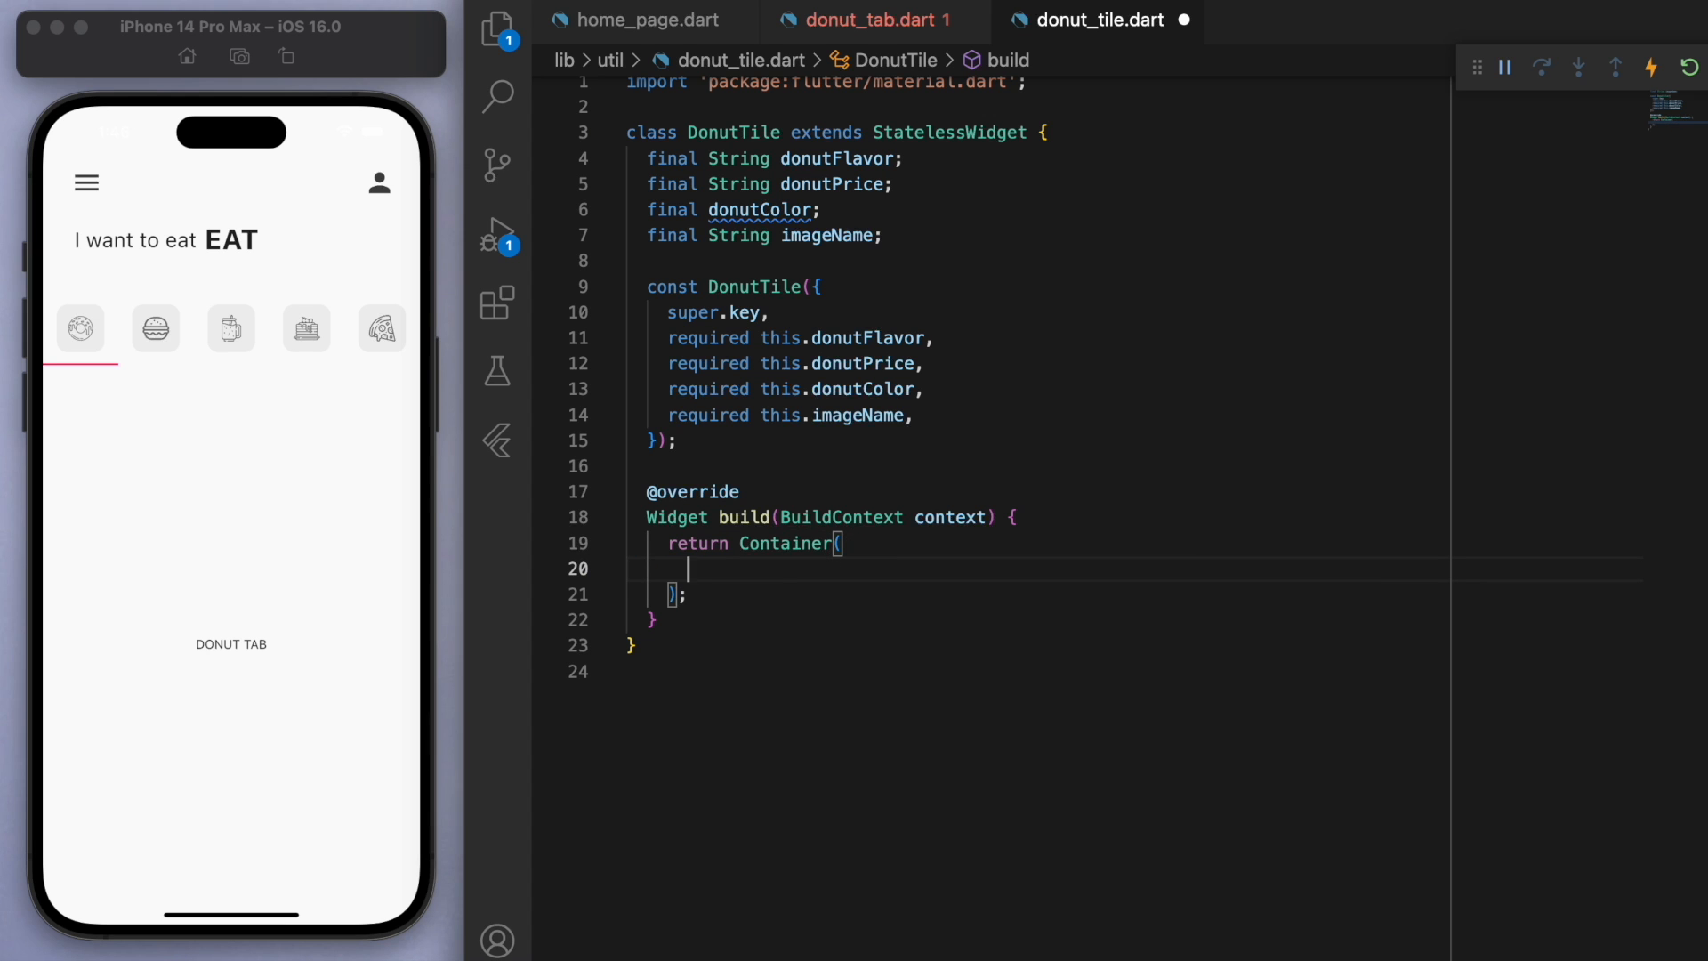
Step: Give DonutTile's Container a BoxDecoration coloured by donutColor and return to donut_tab.dart
text(BoxDecoration()
text(color: donutColor,)
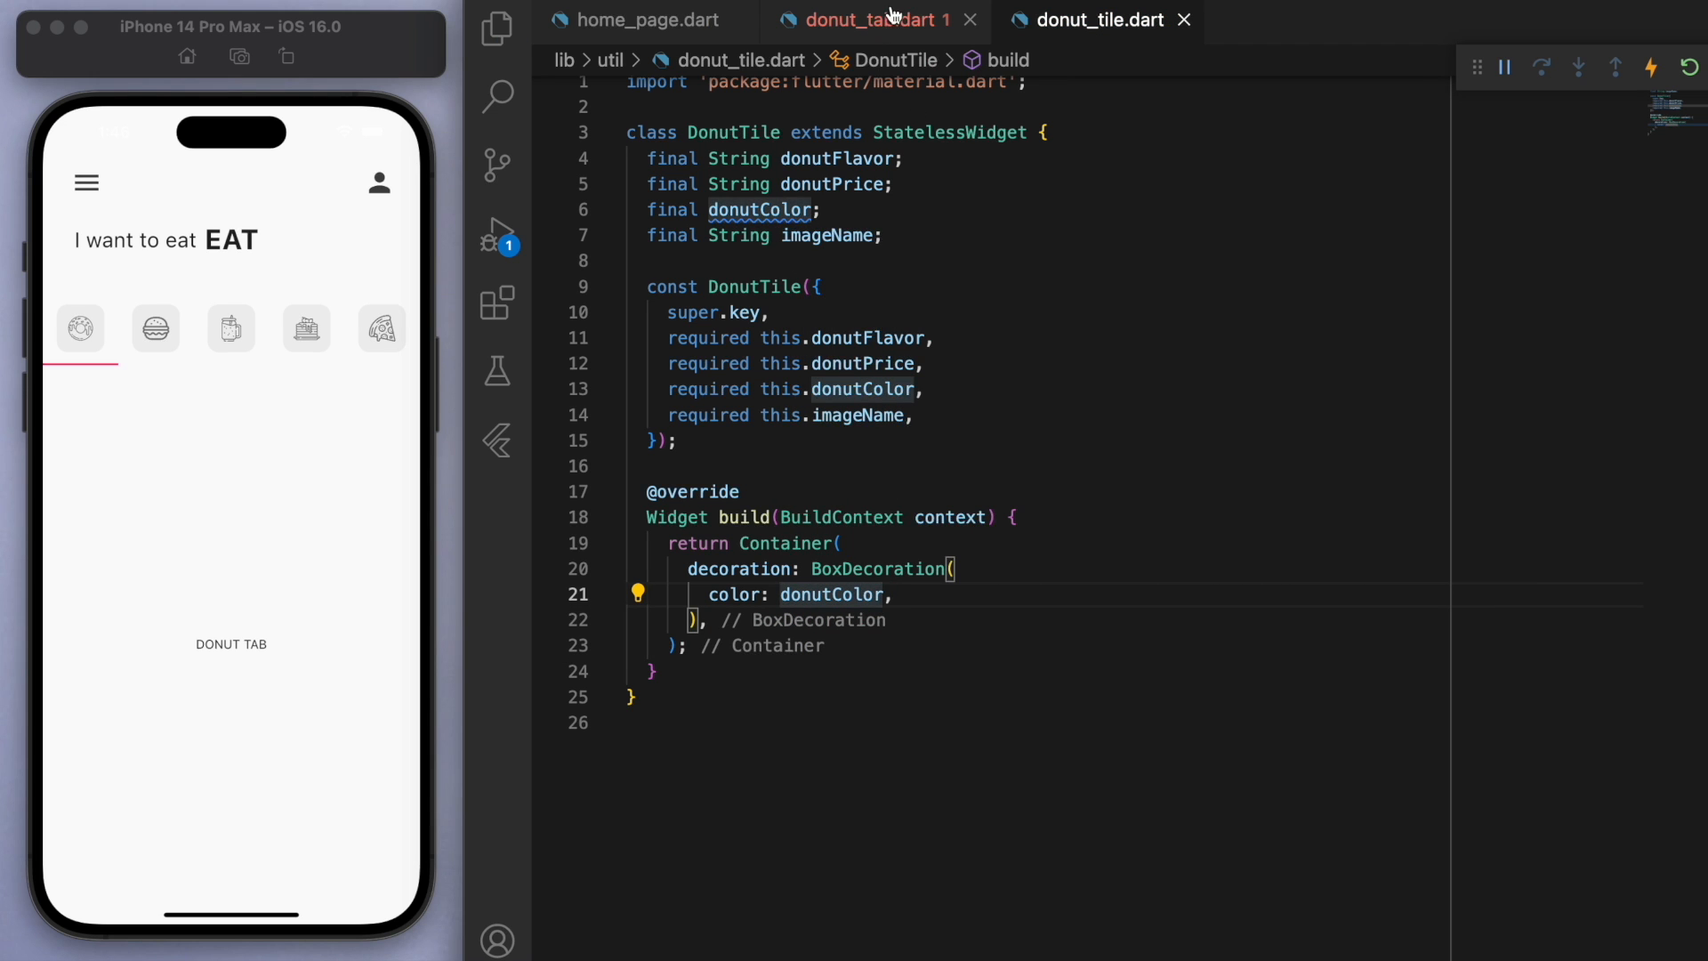
click(867, 19)
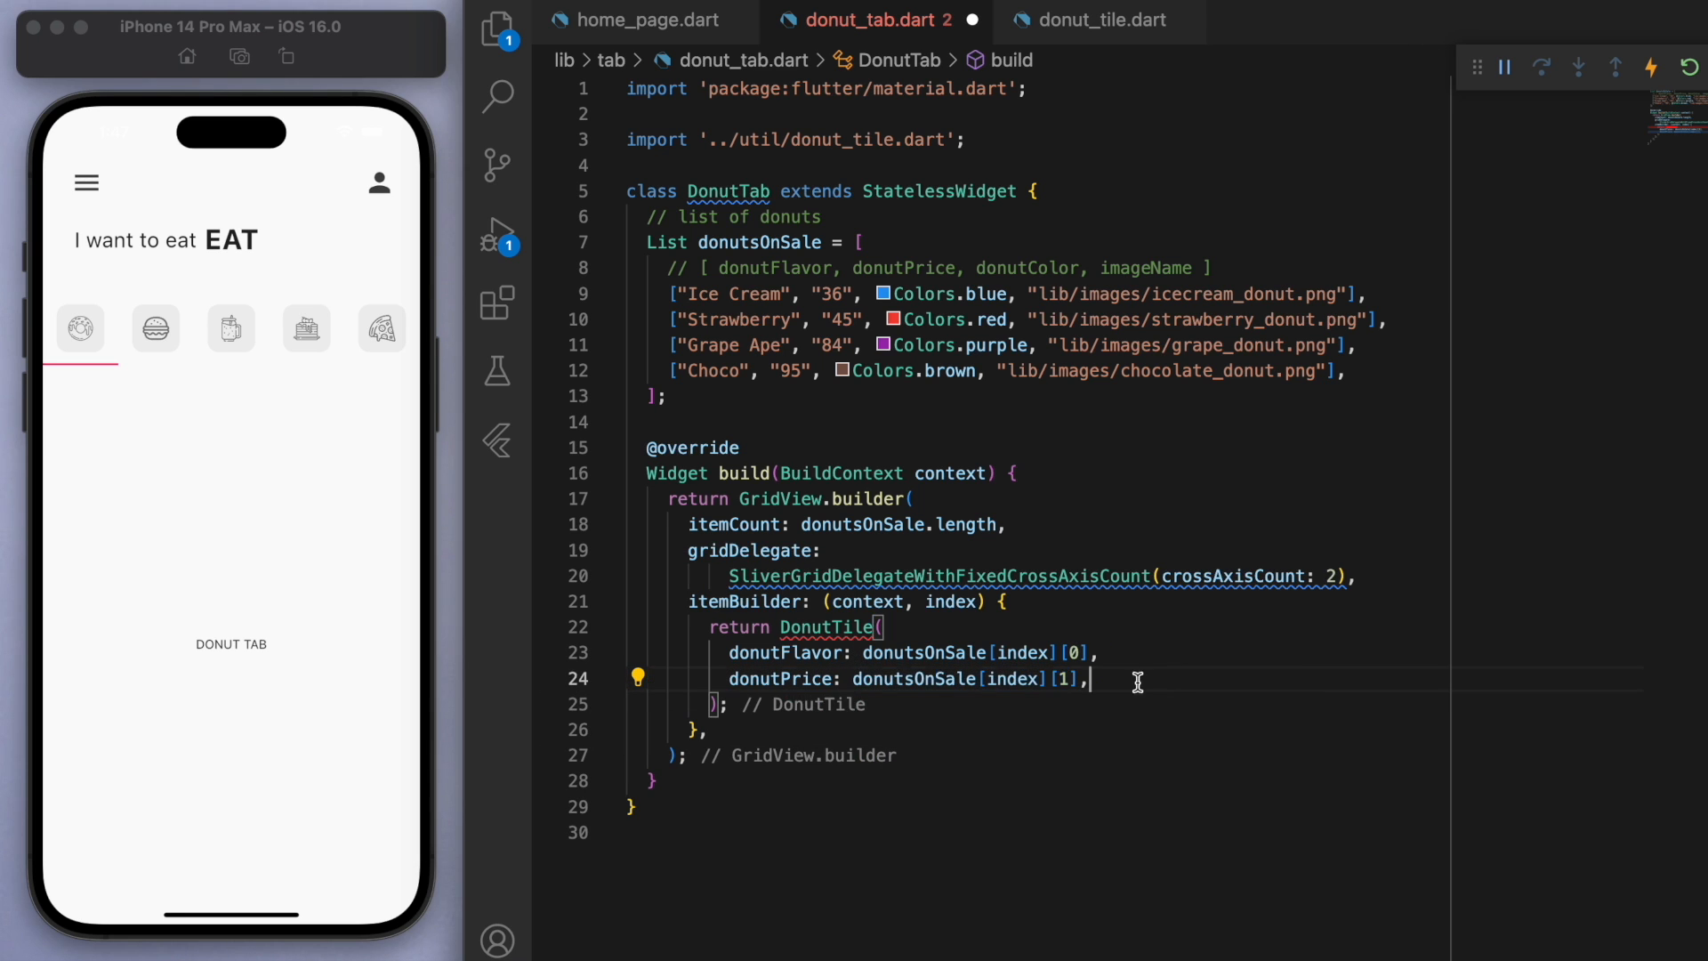
Step: Pass donutColor and imageName from donutsOnSale[index] to DonutTile so the four coloured tiles appear
text(donutColor: donutsOnSale[index][2],)
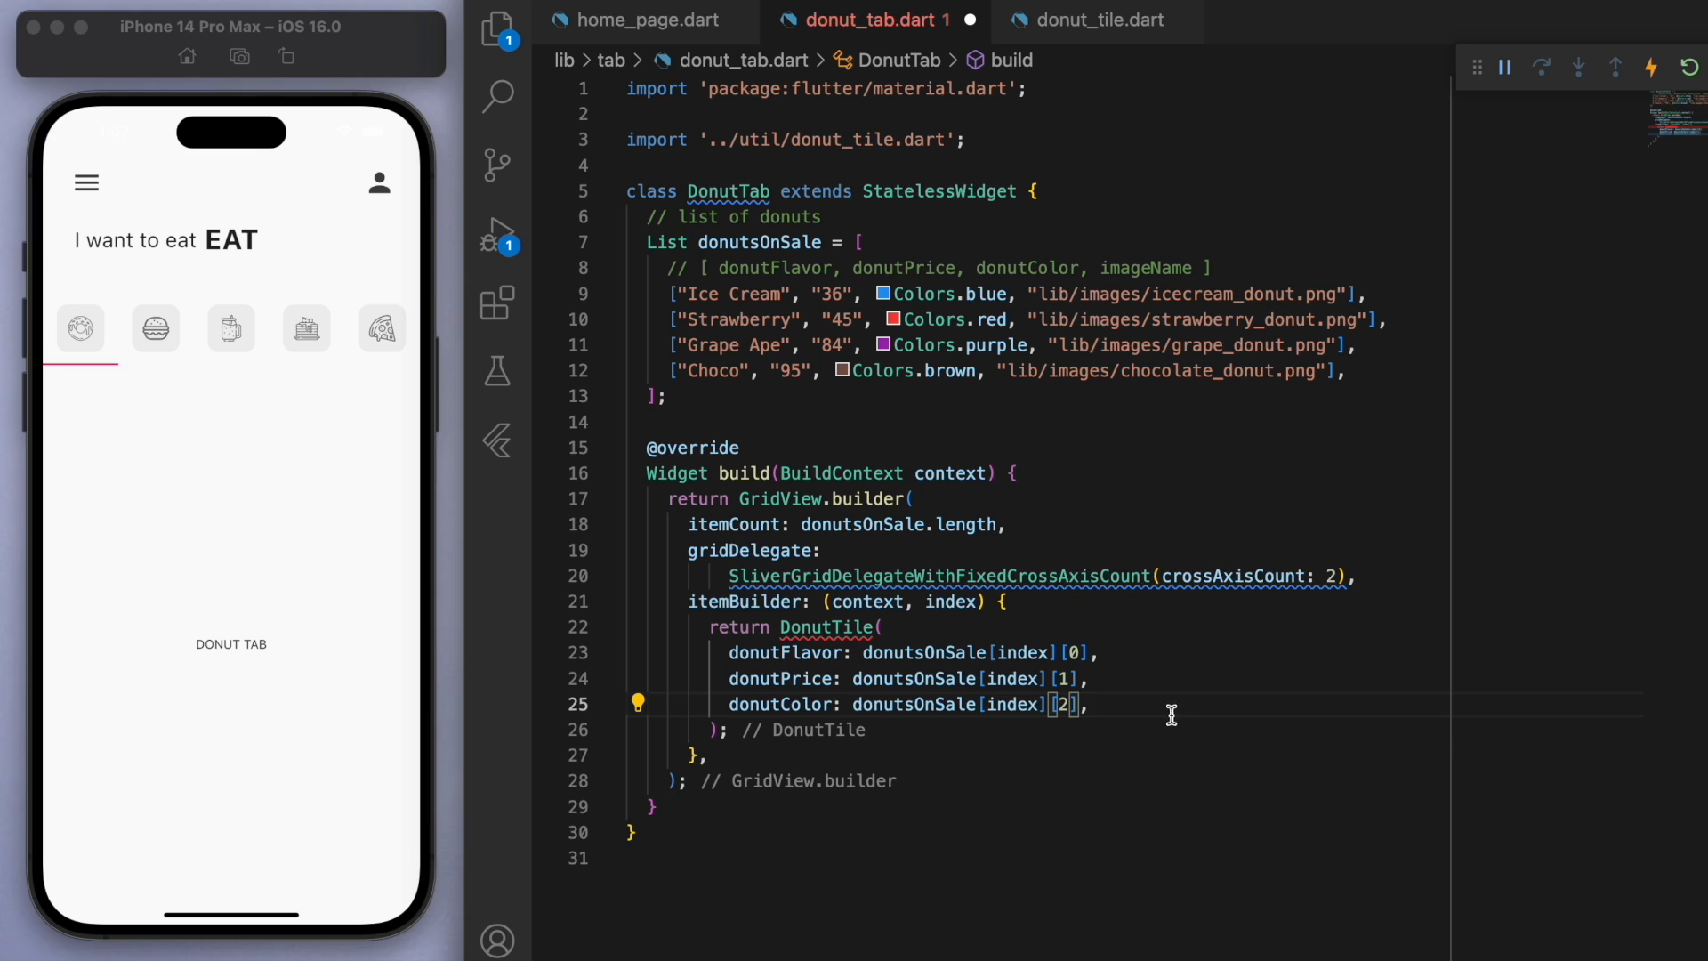
text(imageName: donutsOnSale[index][1],)
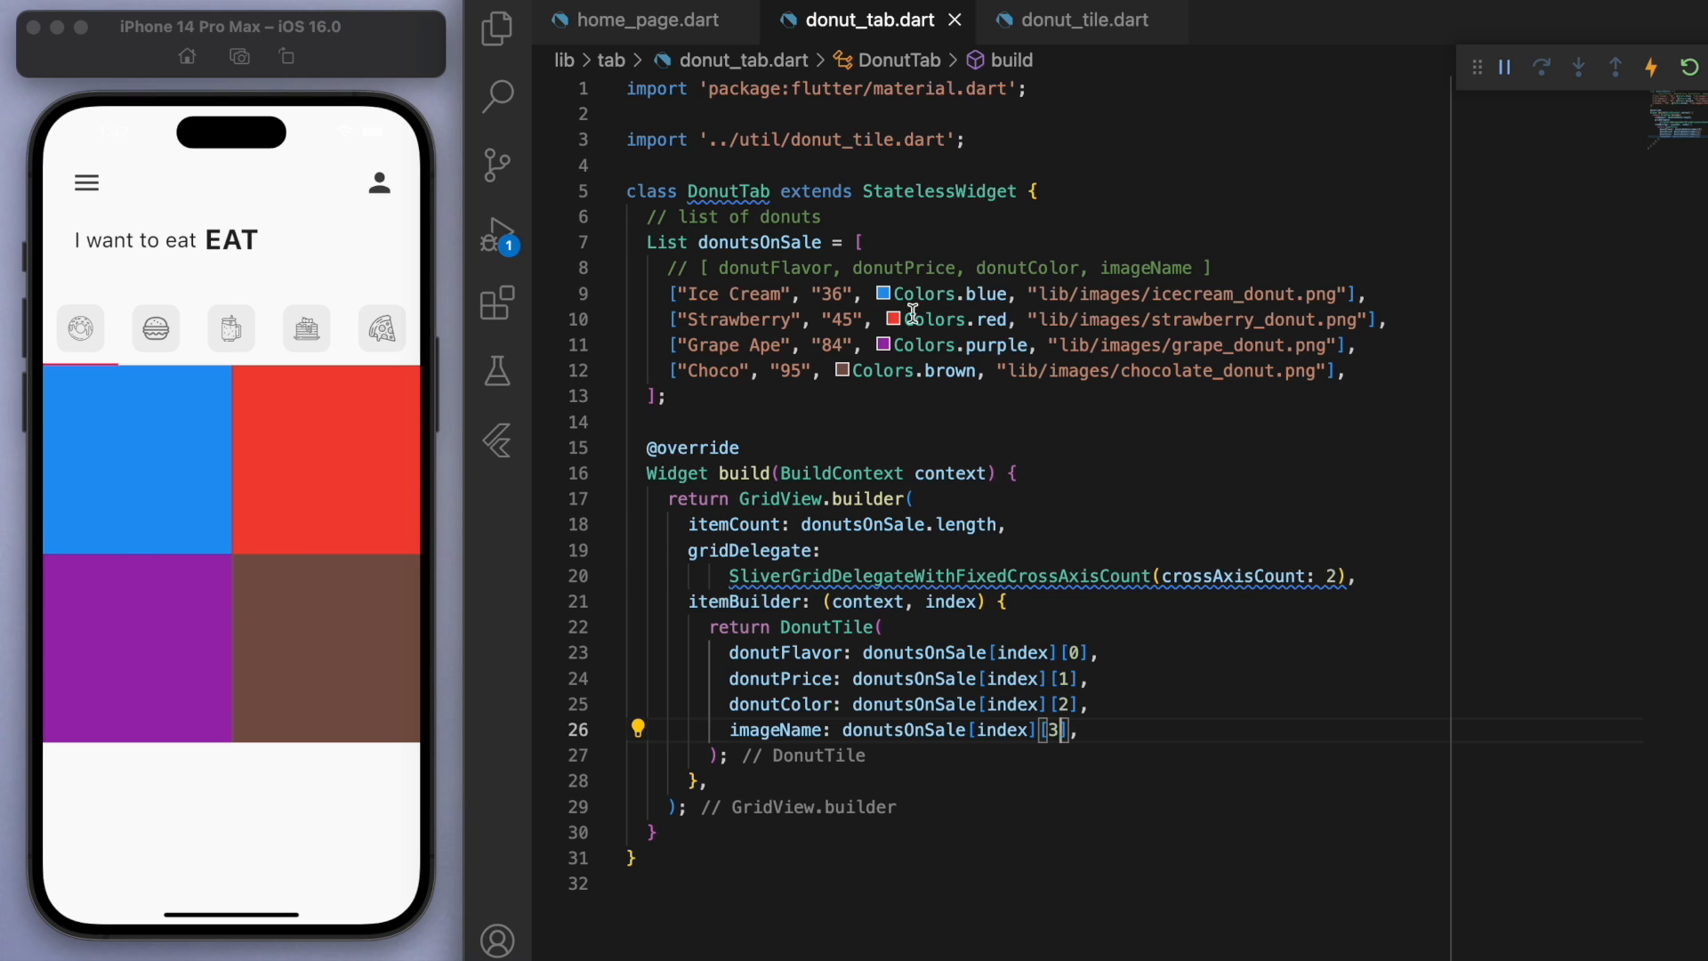
Step: Tint tiles with donutColor[50], pad each tile 12 and give GridView.builder padding EdgeInsets.all(12)
click(1078, 19)
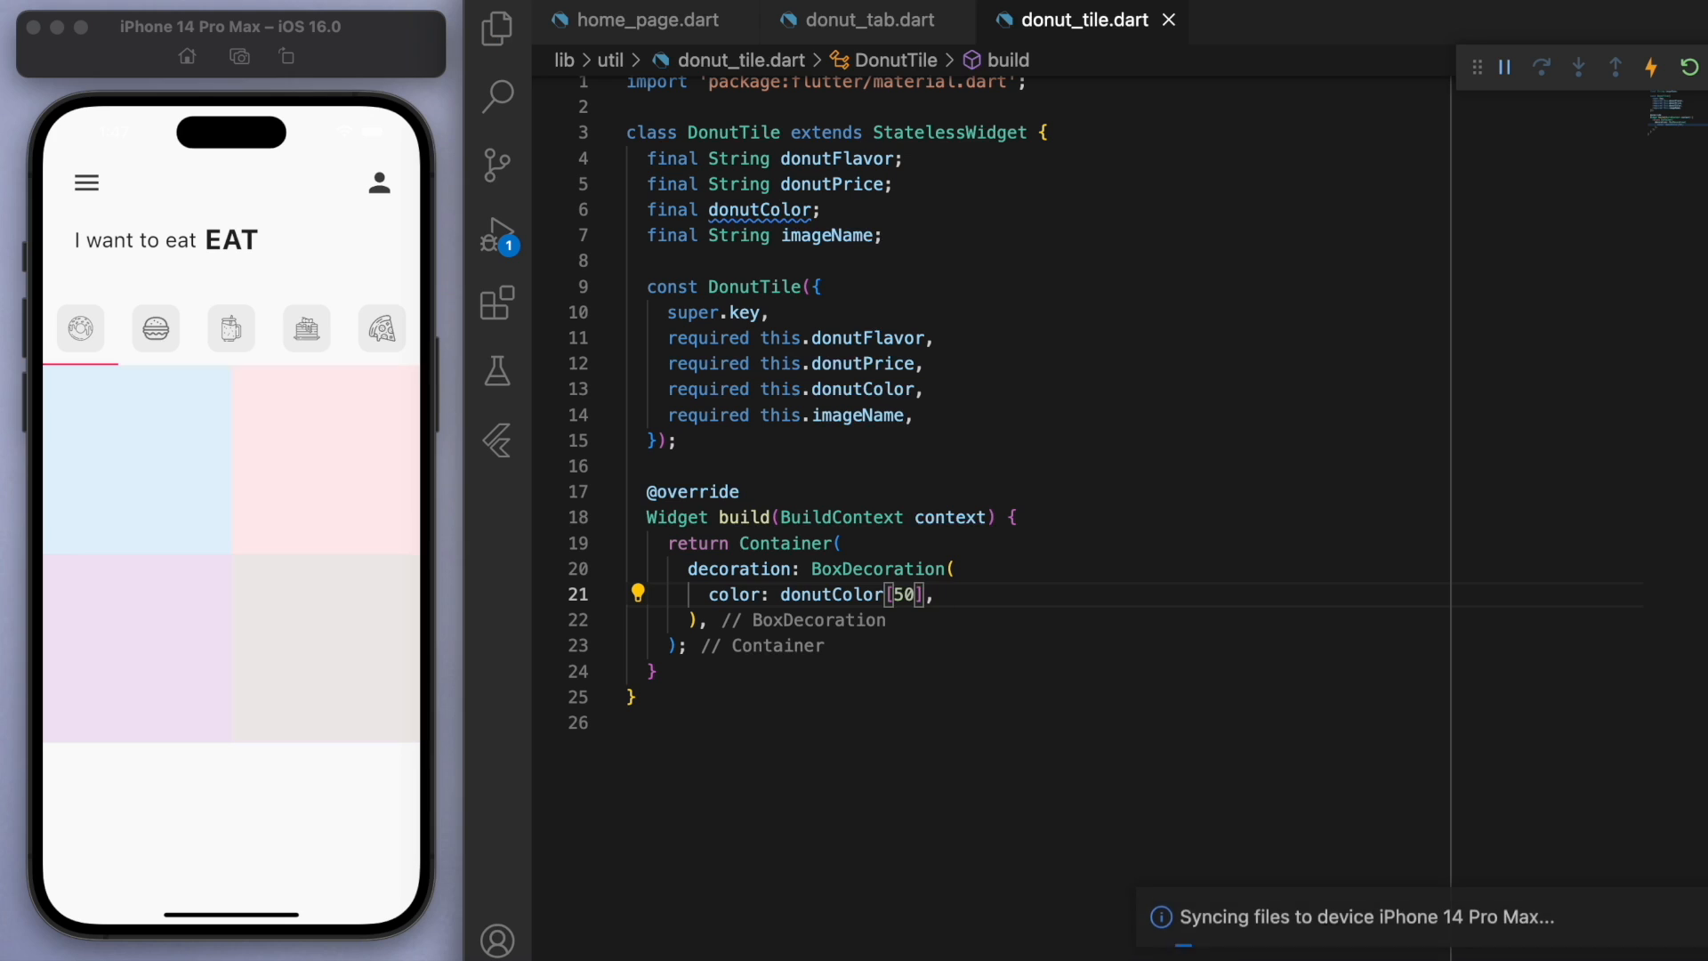
mouse_move(833, 594)
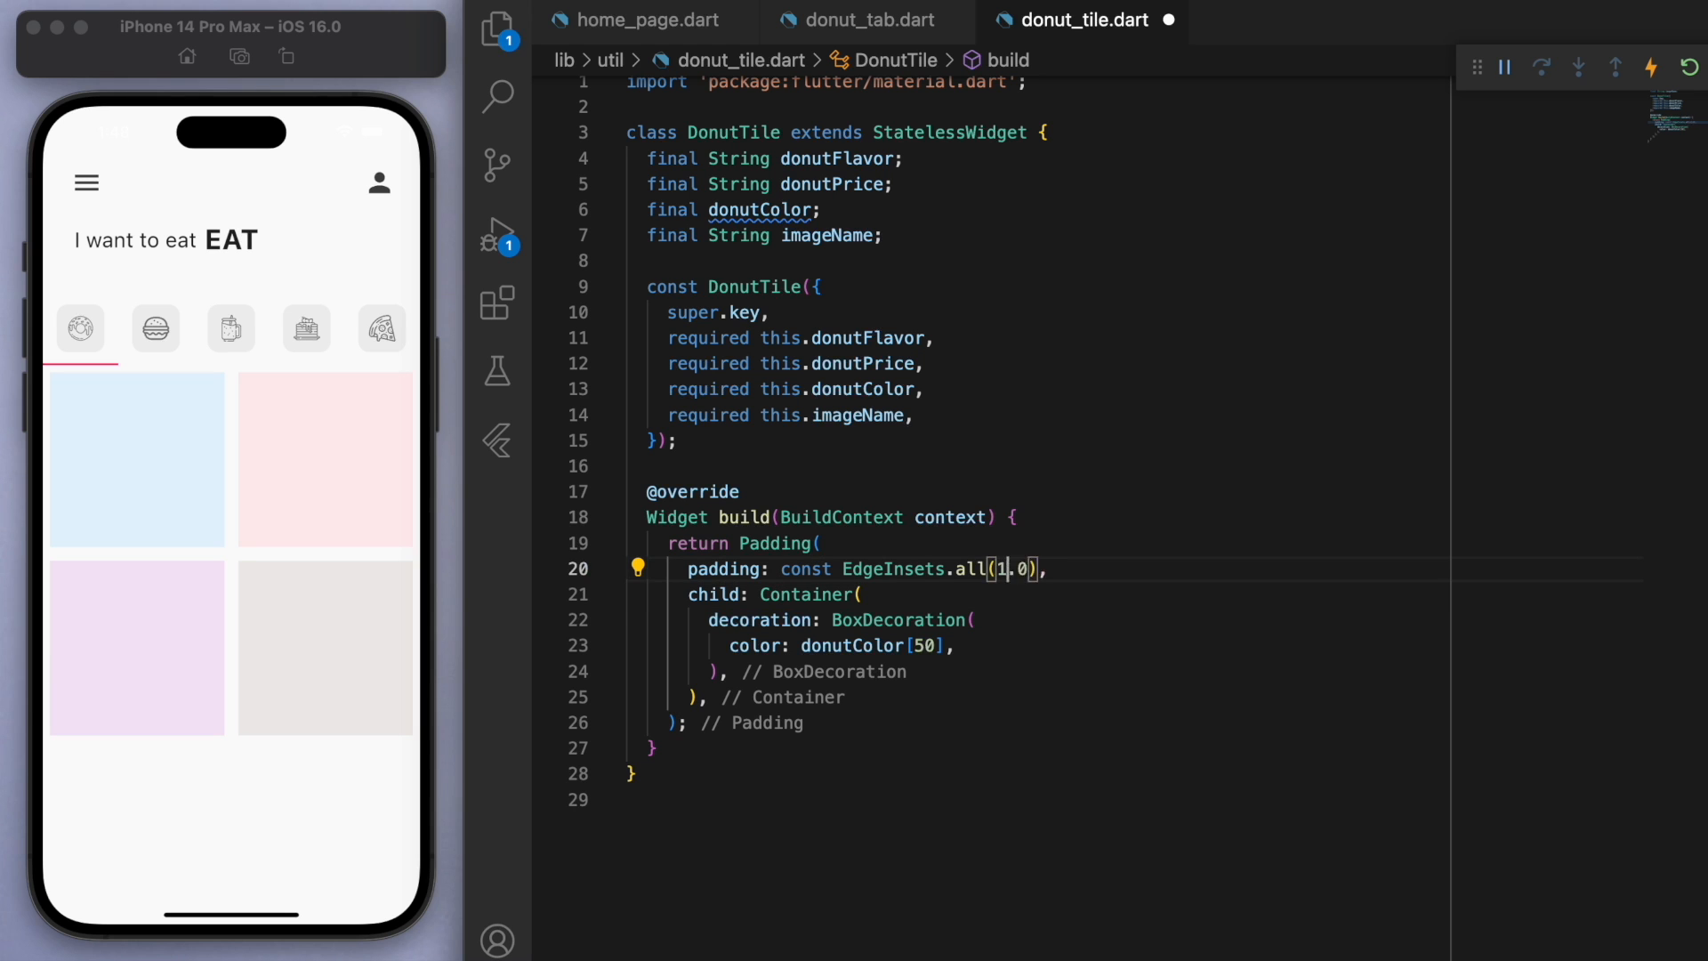
click(868, 20)
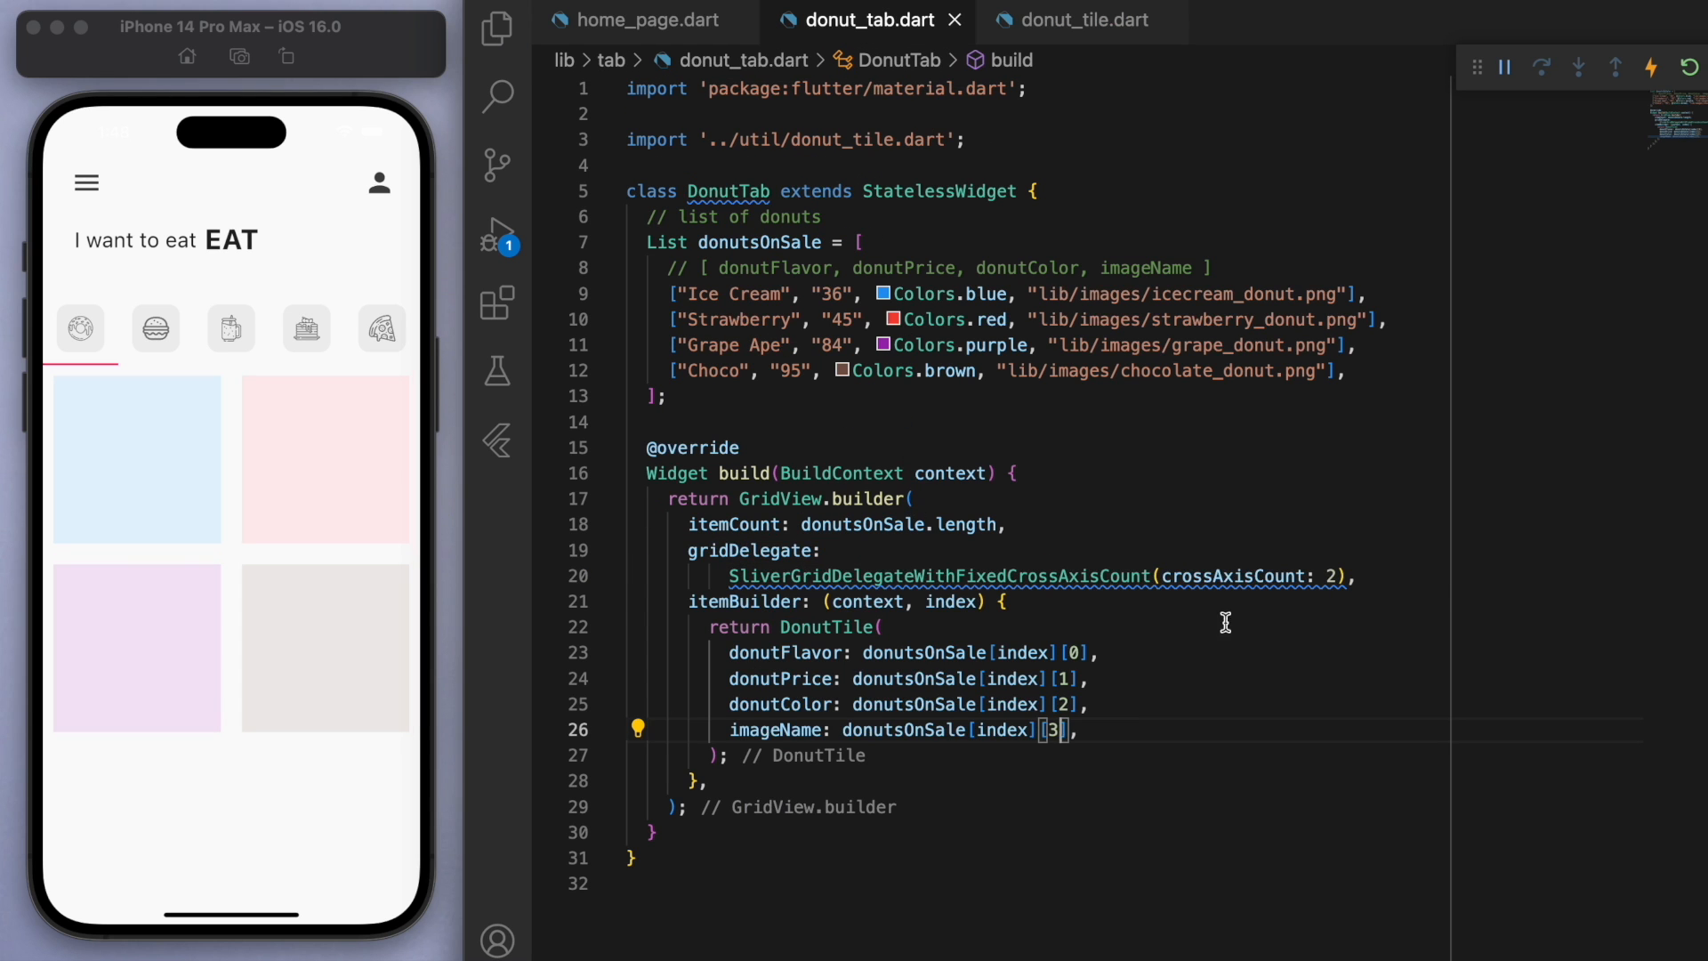
text(padding: EdgeInsets,)
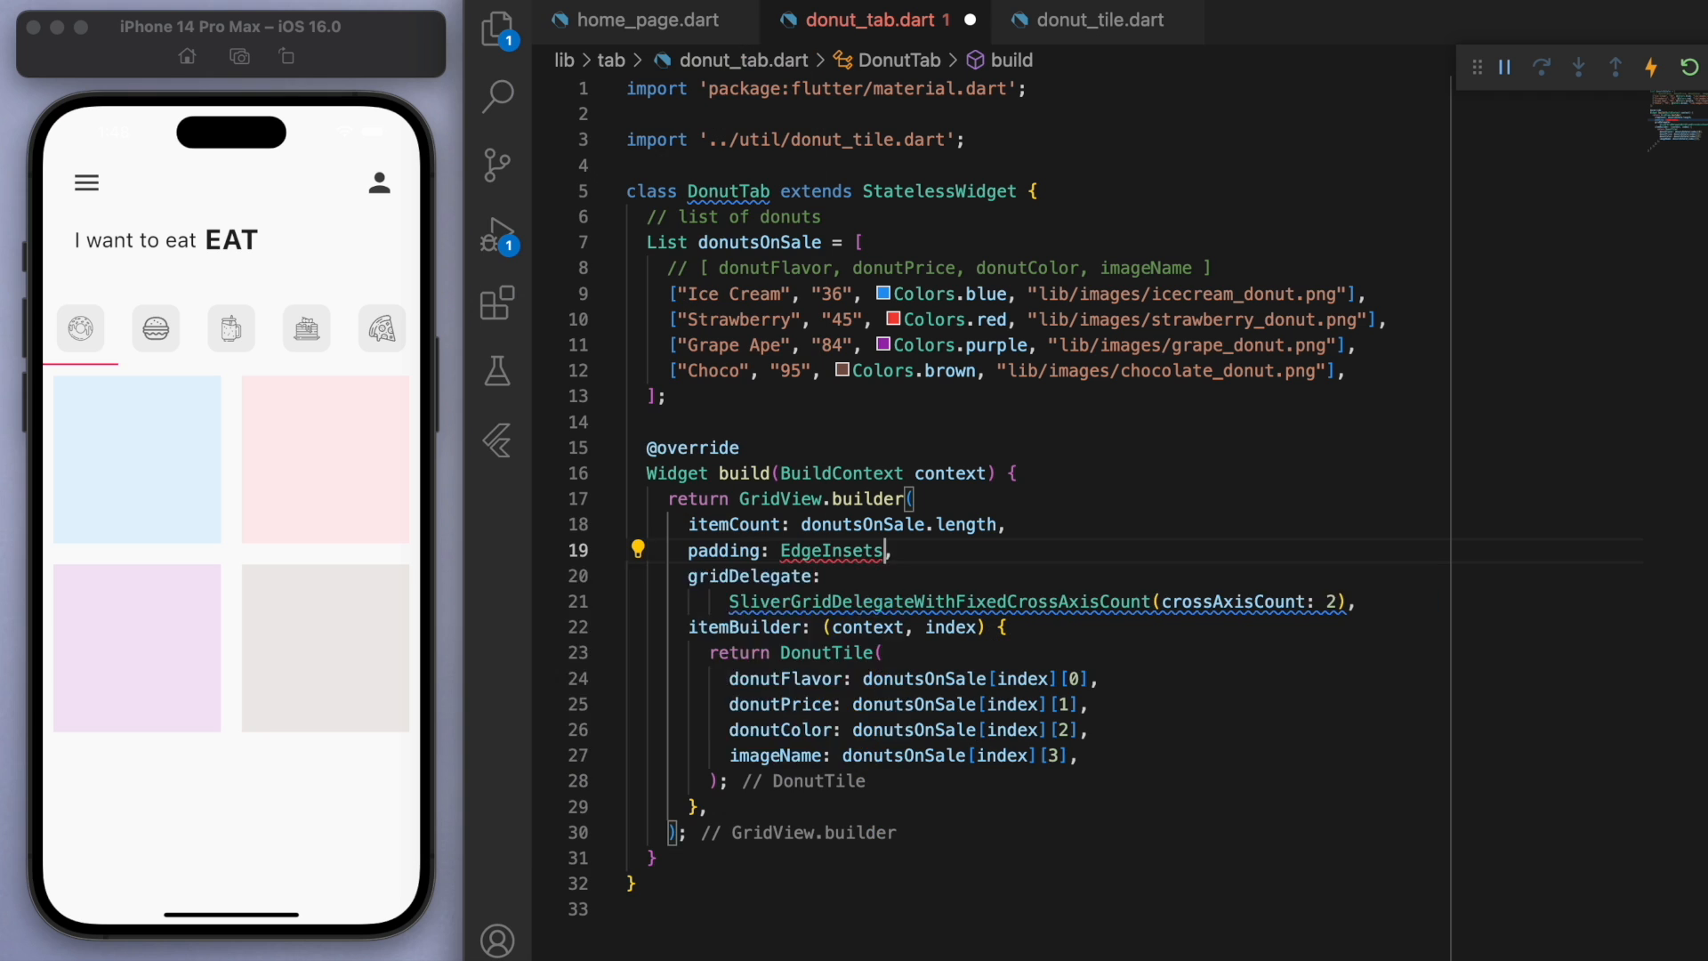
text(.all(12))
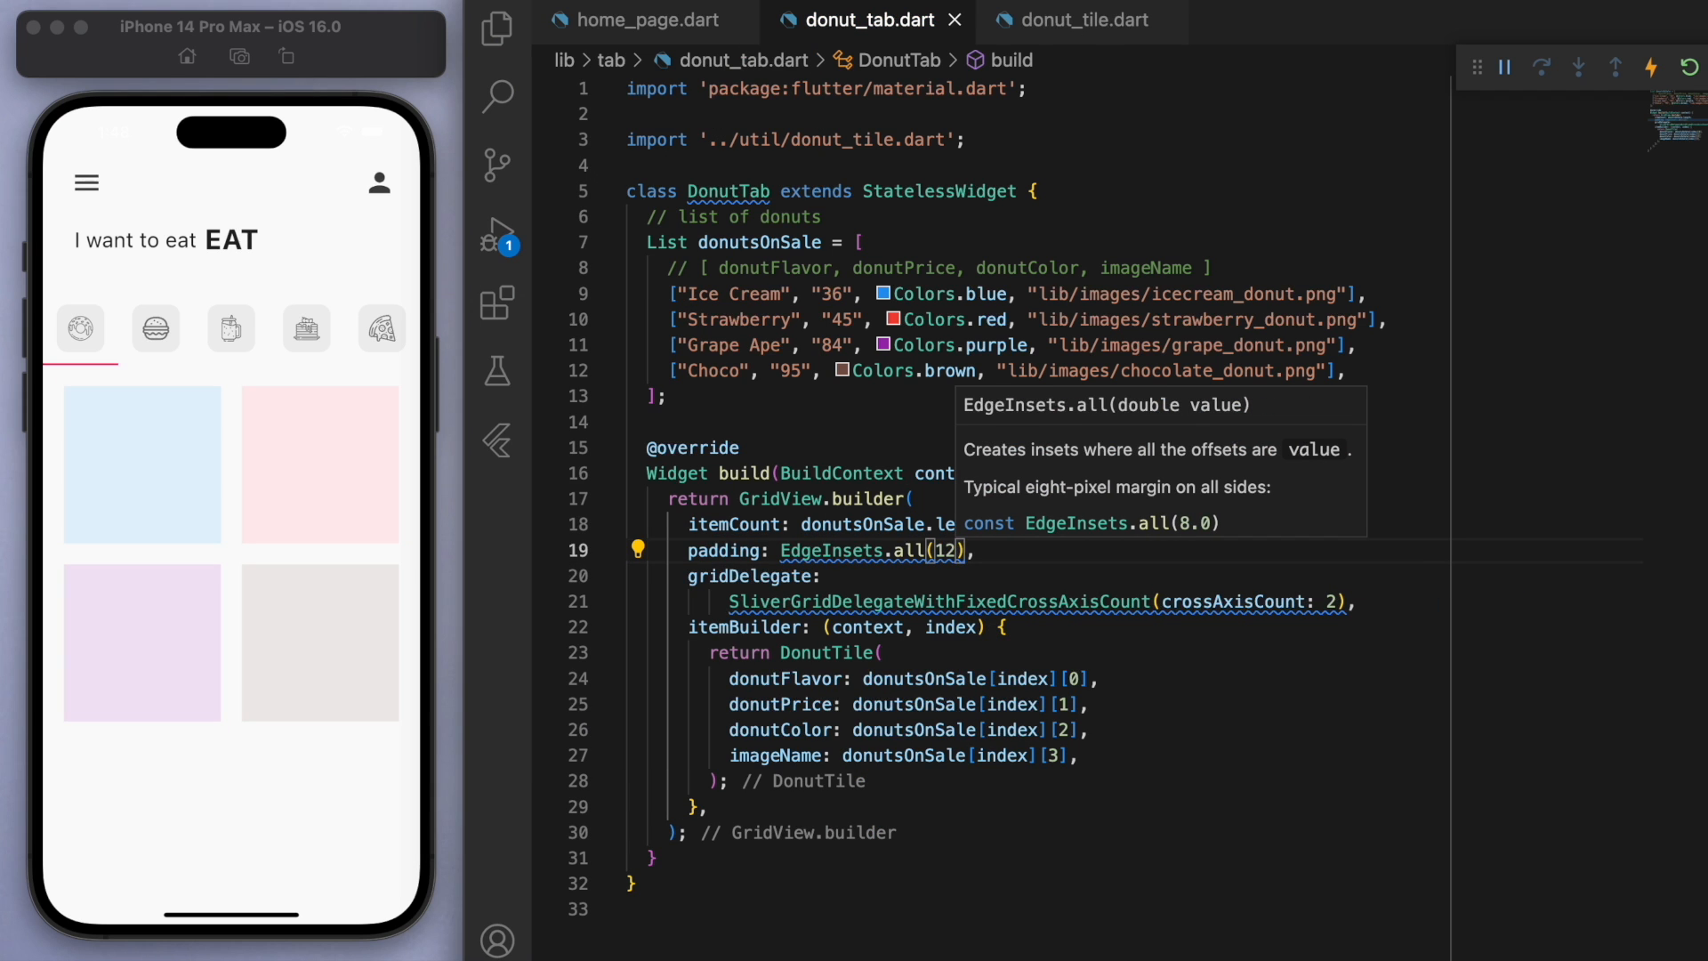
click(1076, 19)
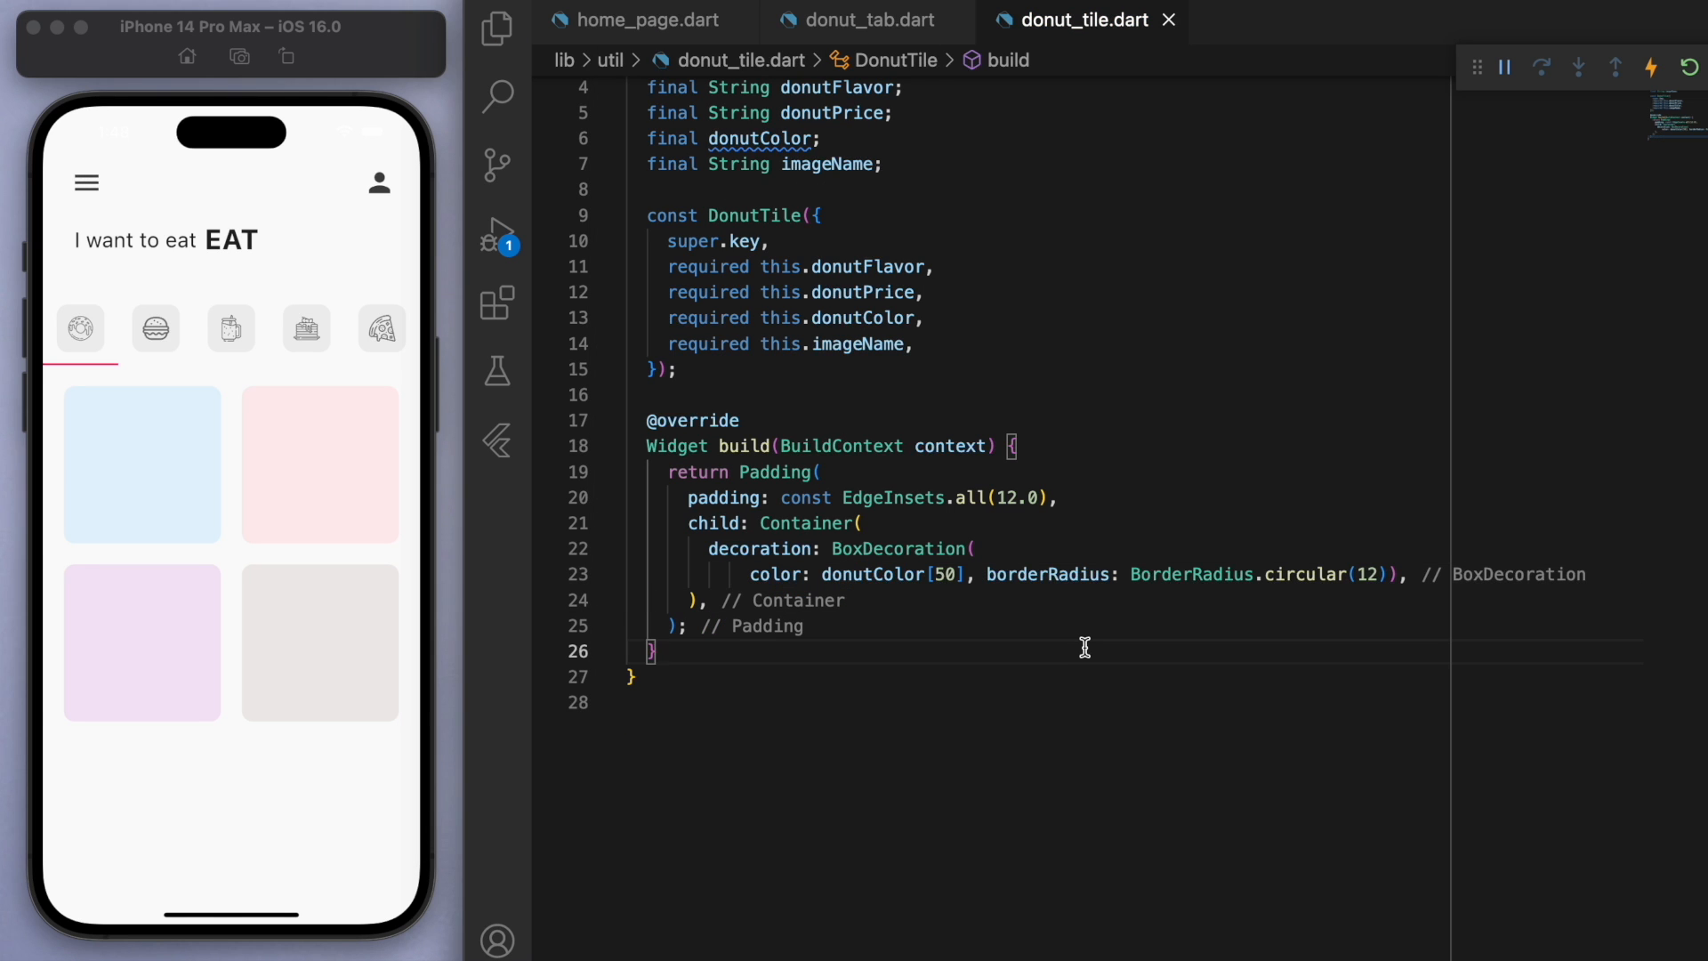
Step: Round corners with BorderRadius.circular(12) and add a Column with price, picture, flavor and love/add comments
click(1386, 575)
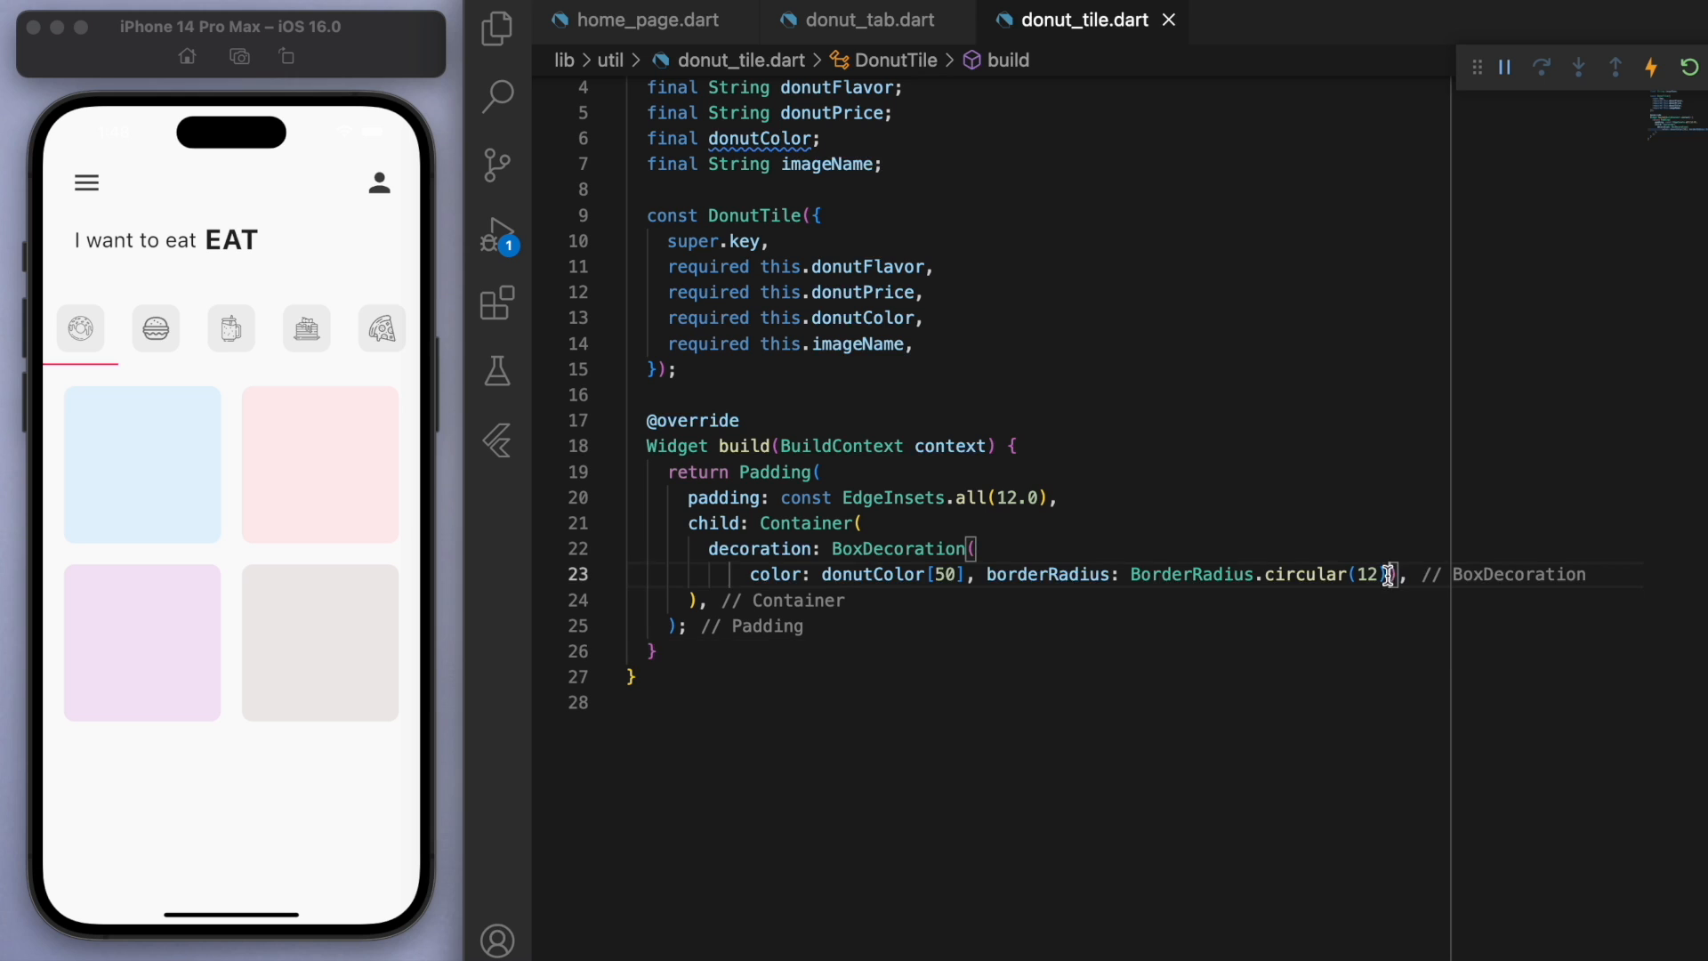
text(child: Column()
text(//)
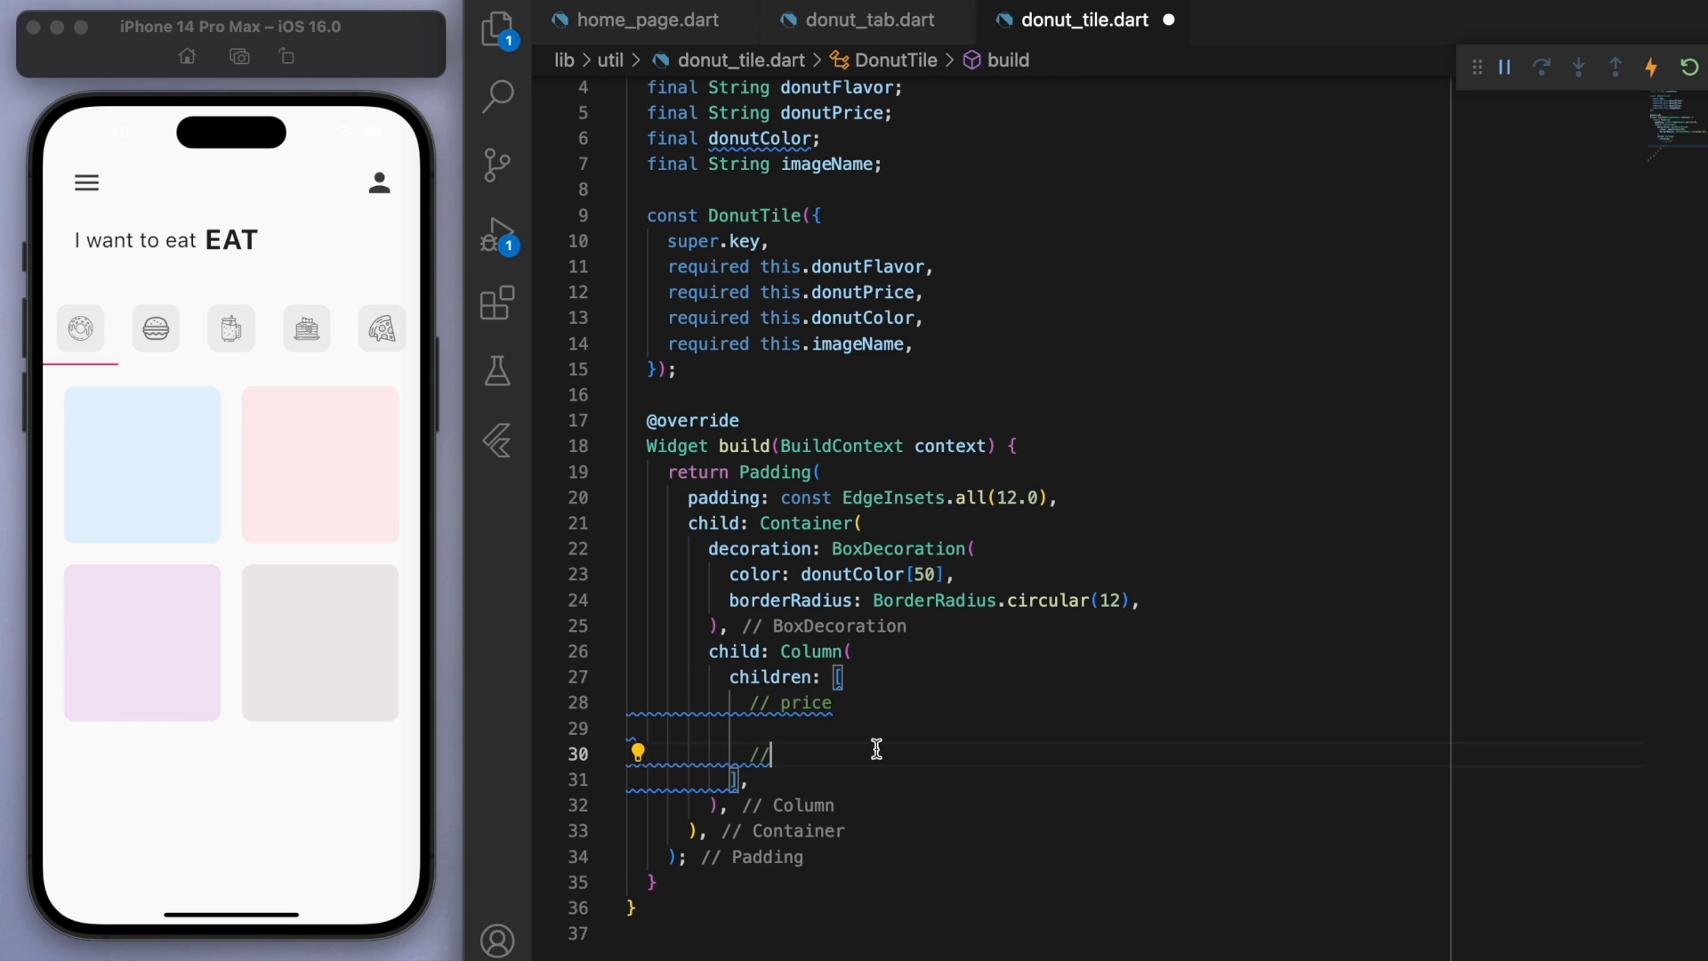
text(donut picture)
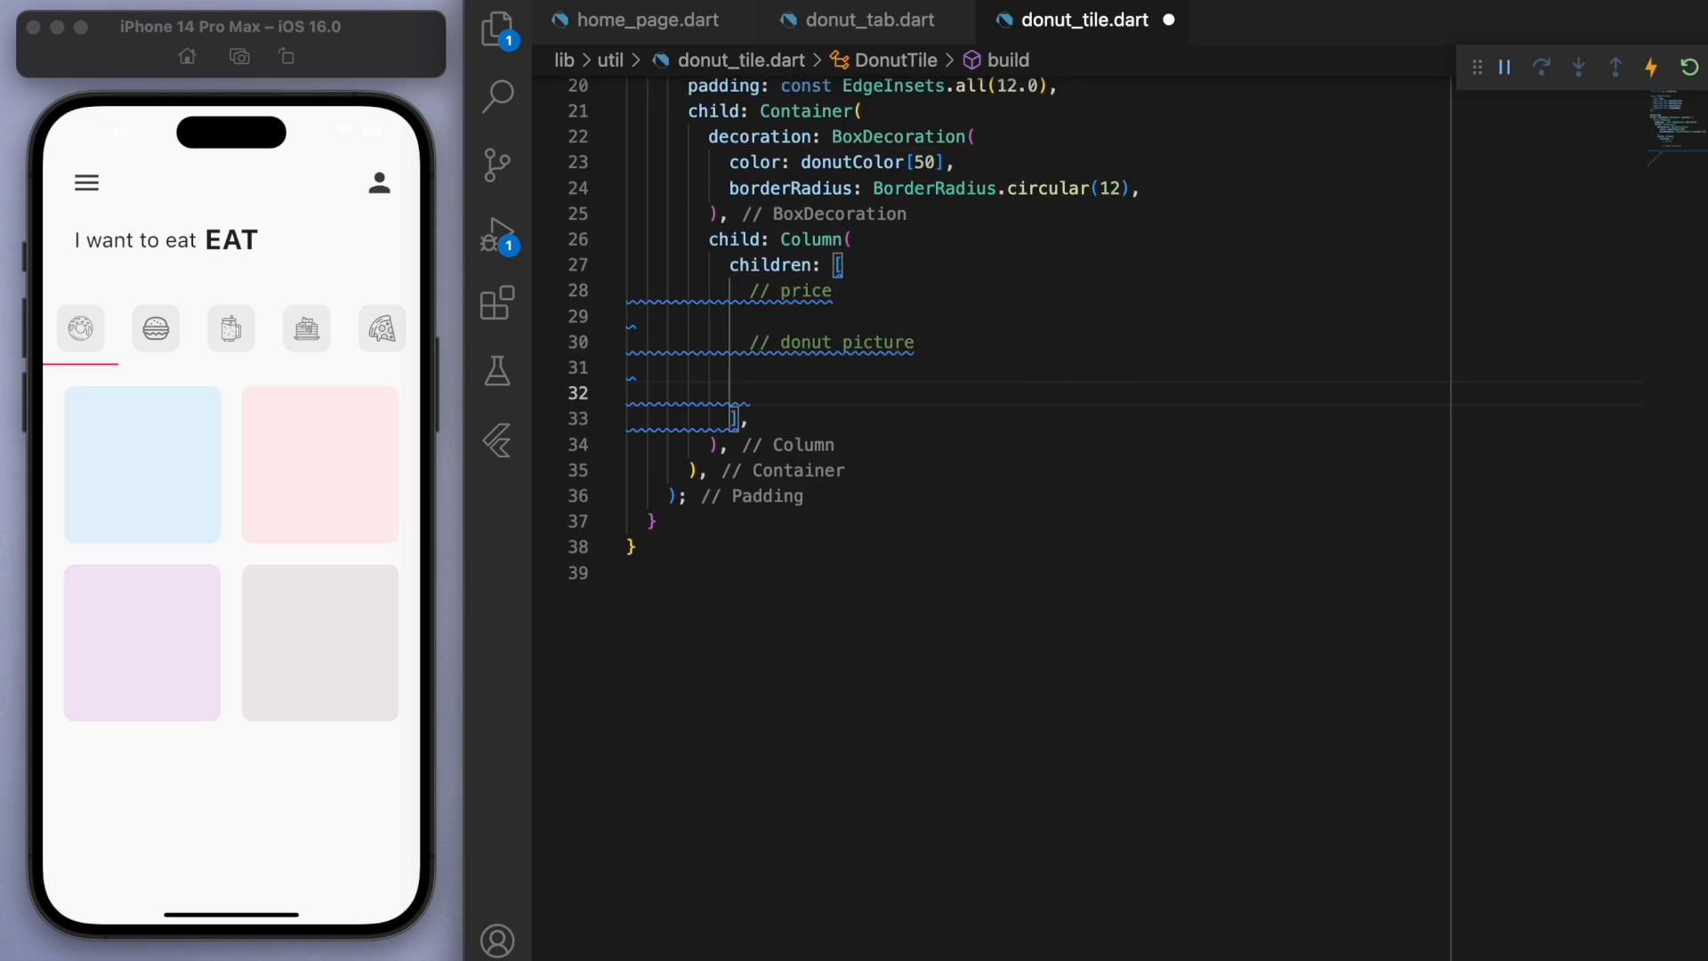
text(donut flavor)
text(// l)
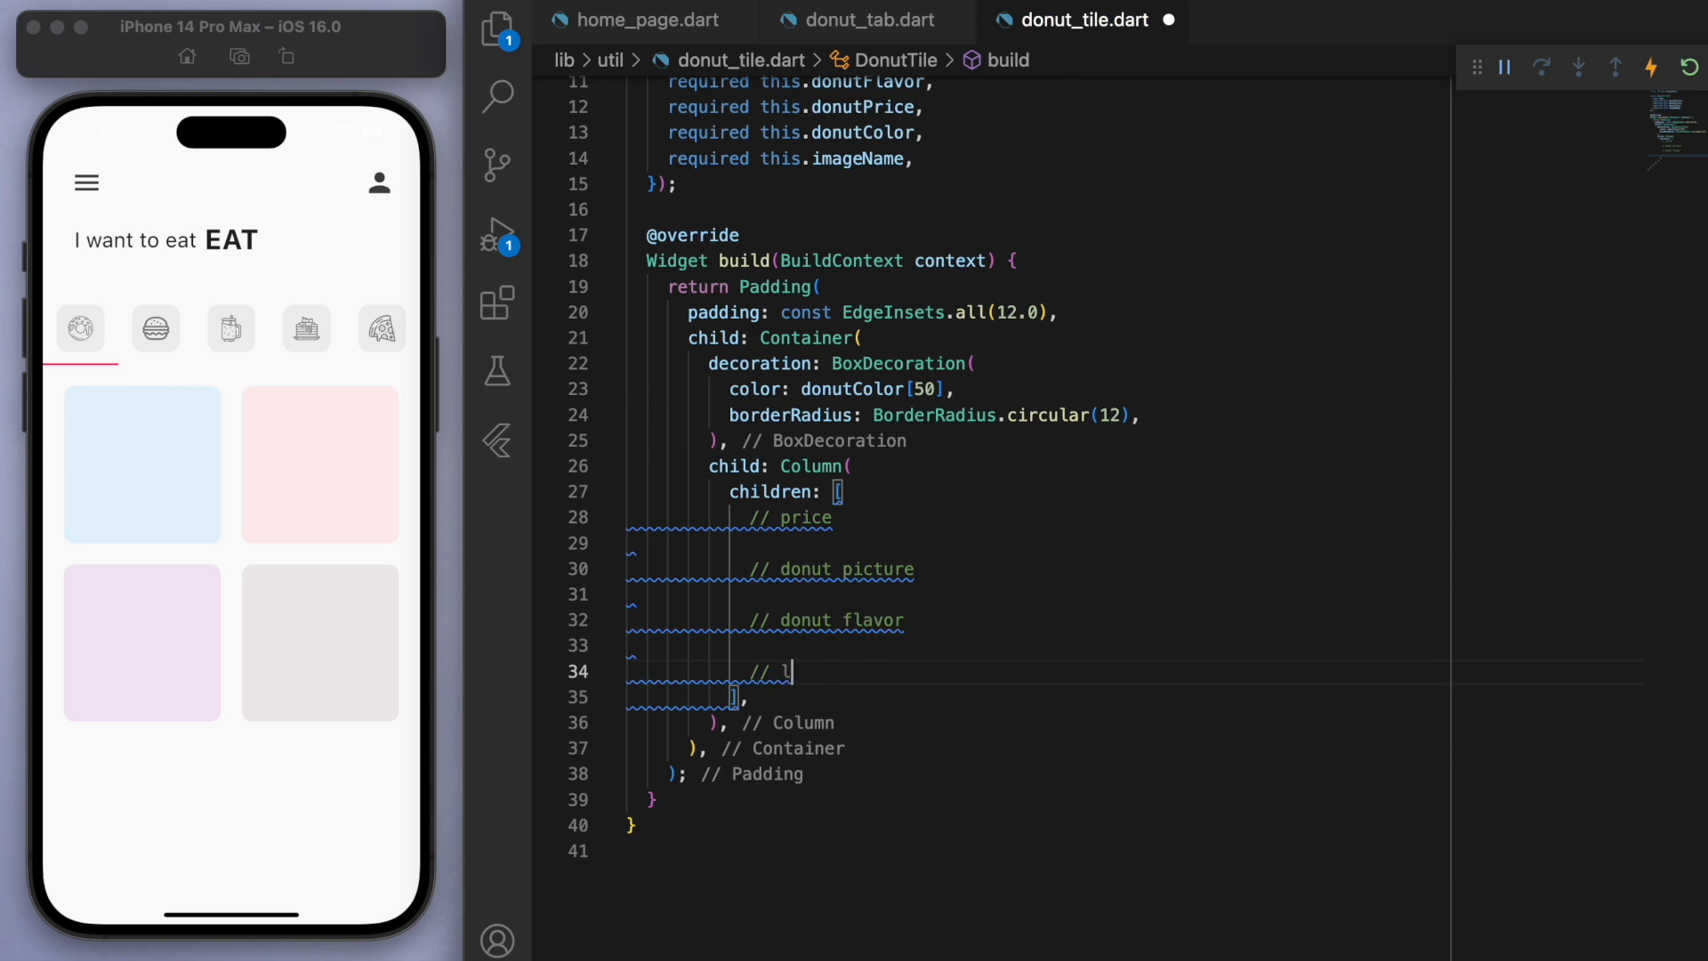
text(ove icon + add button)
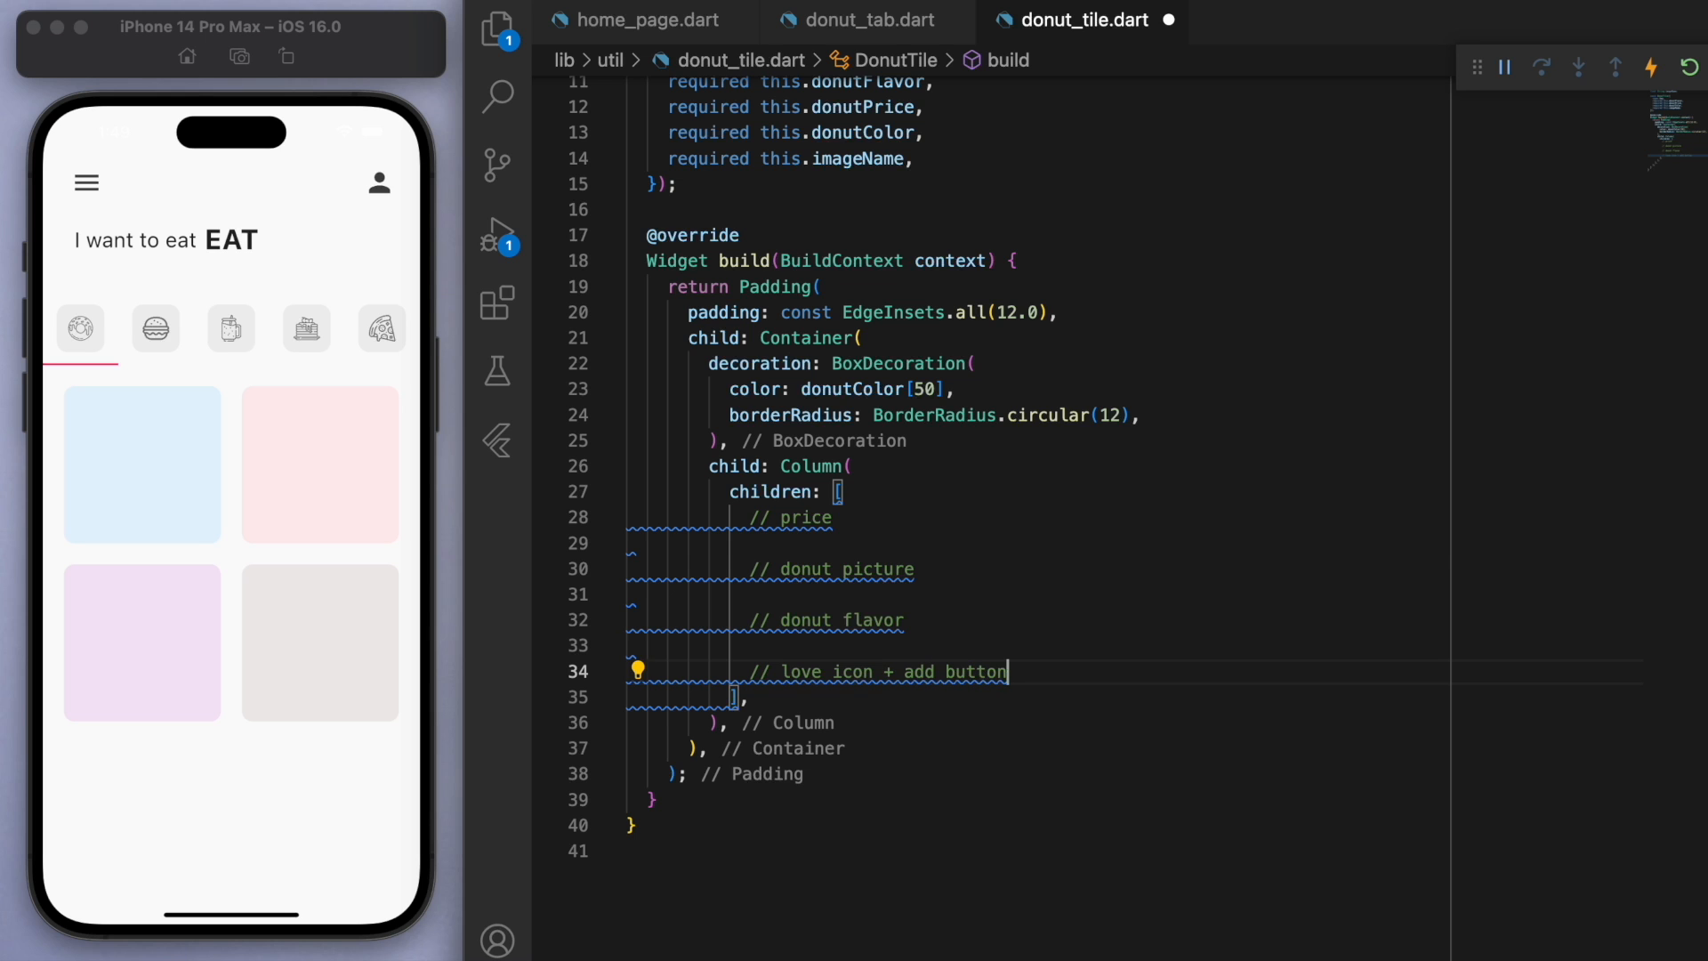
Step: Show Text(donutPrice) in an end-aligned Row inside a donutColor Container padded 12
text(Text(),)
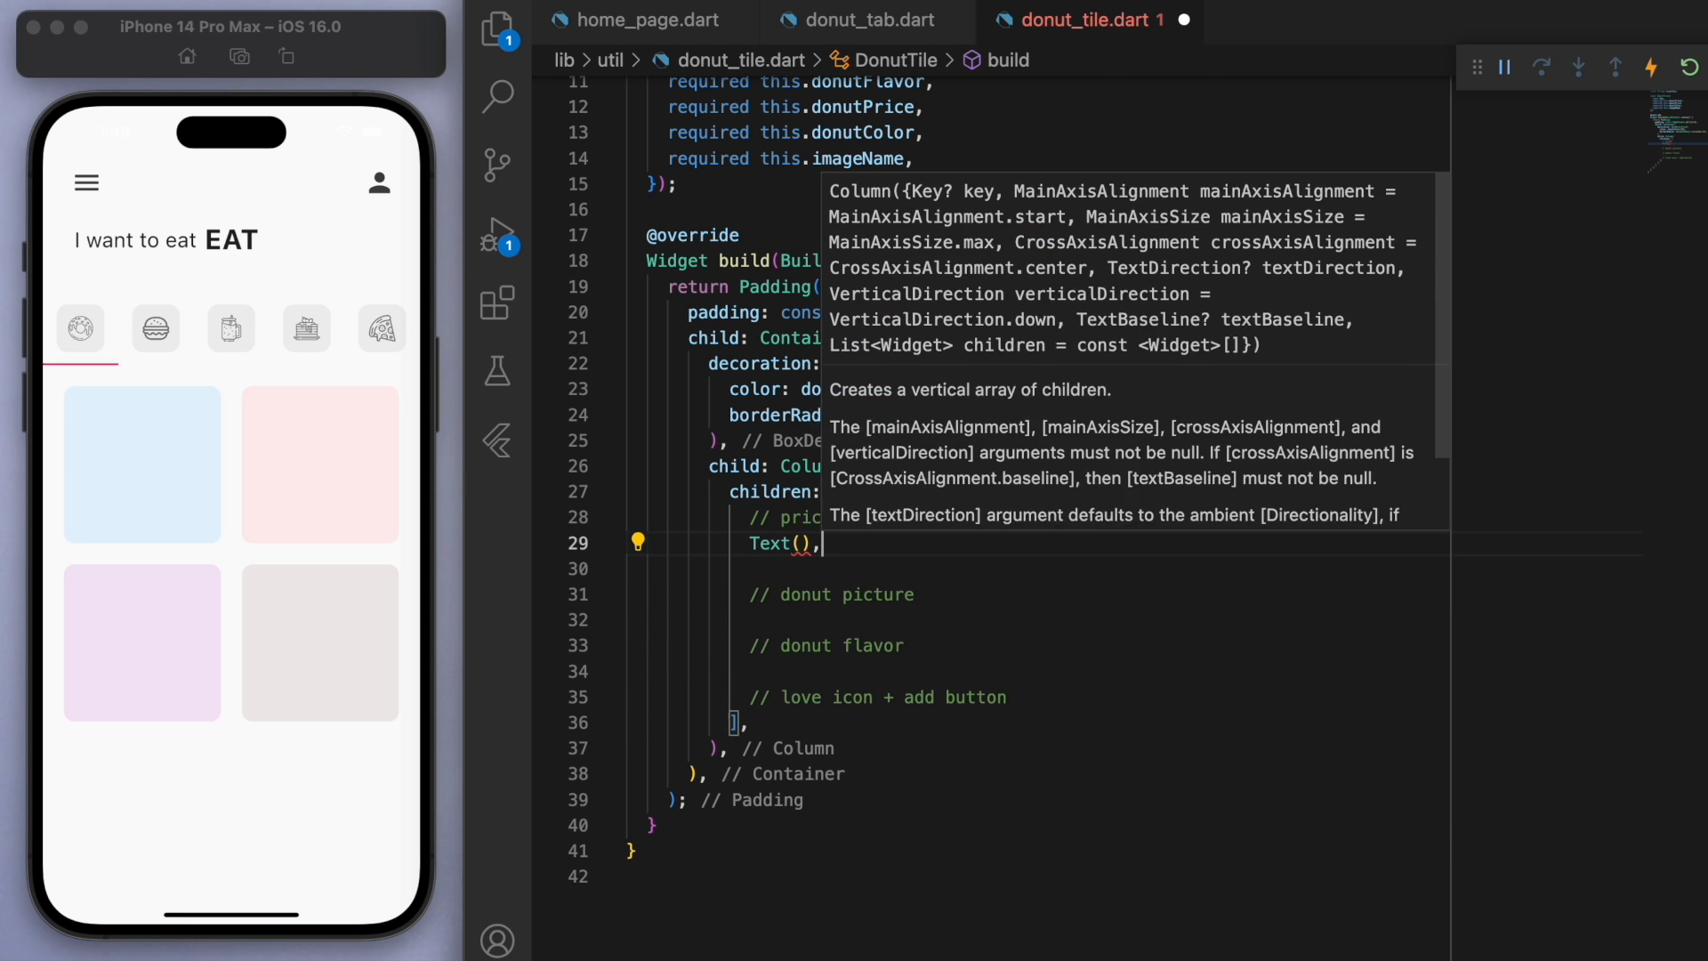
text(donutPrice)
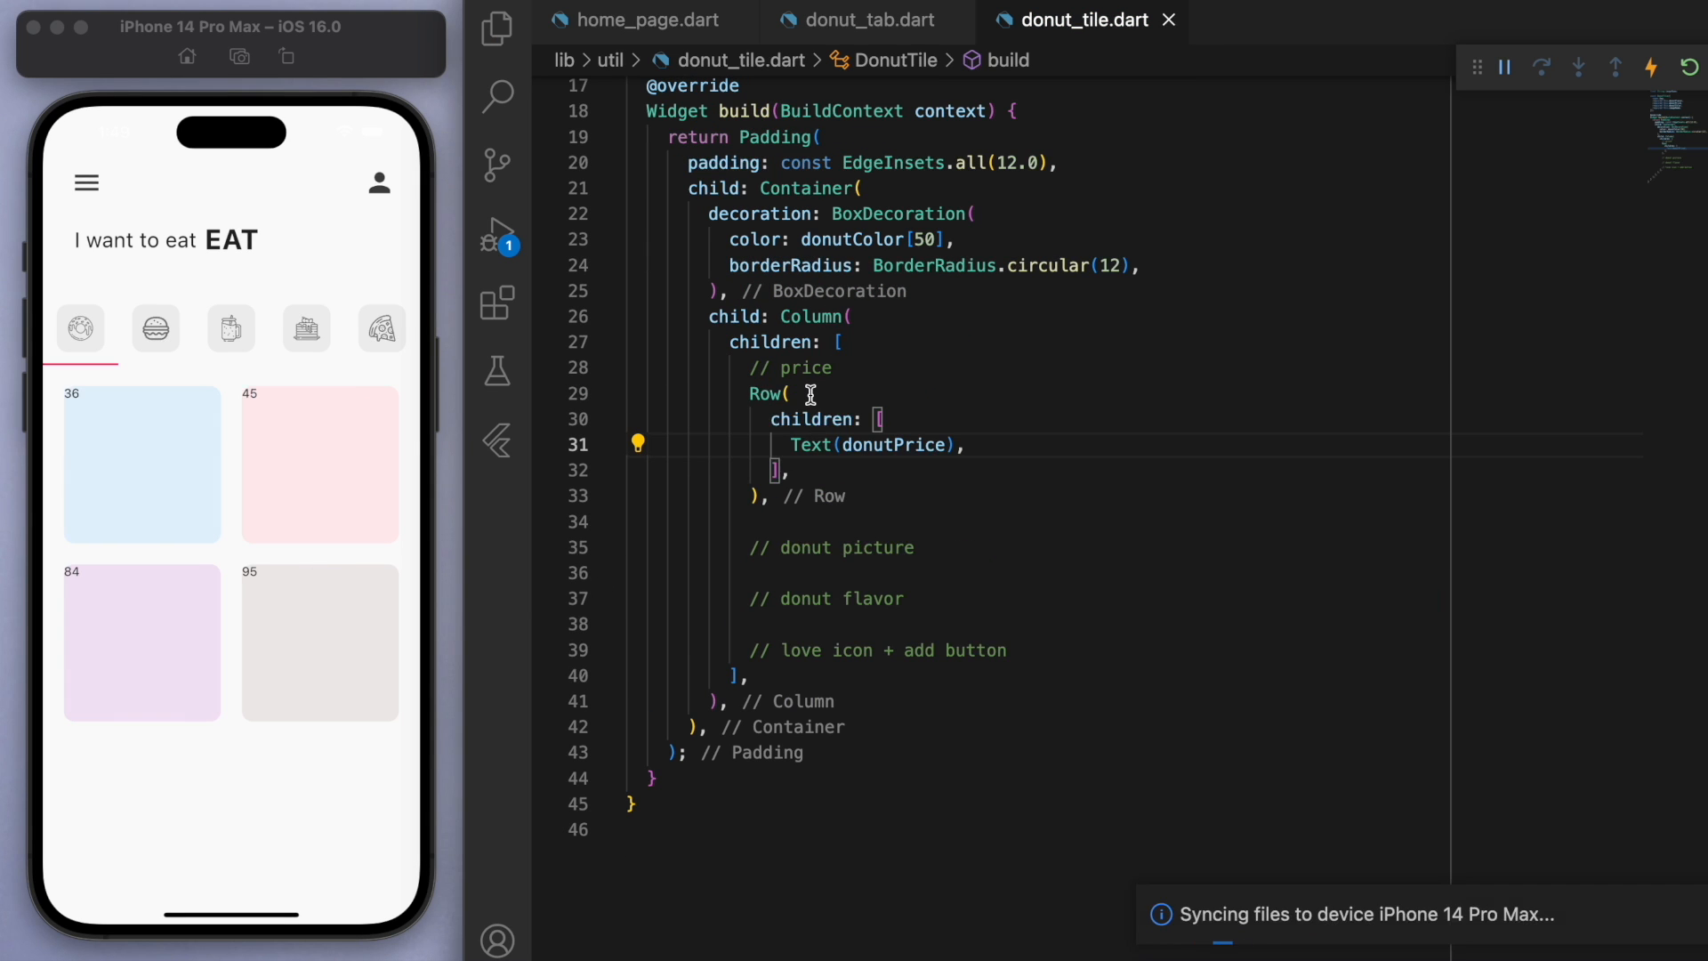
text(mainAxisAlignment: MainAxisAlignment.end,)
text(decoration: BoxDecoration(color: donutColor),)
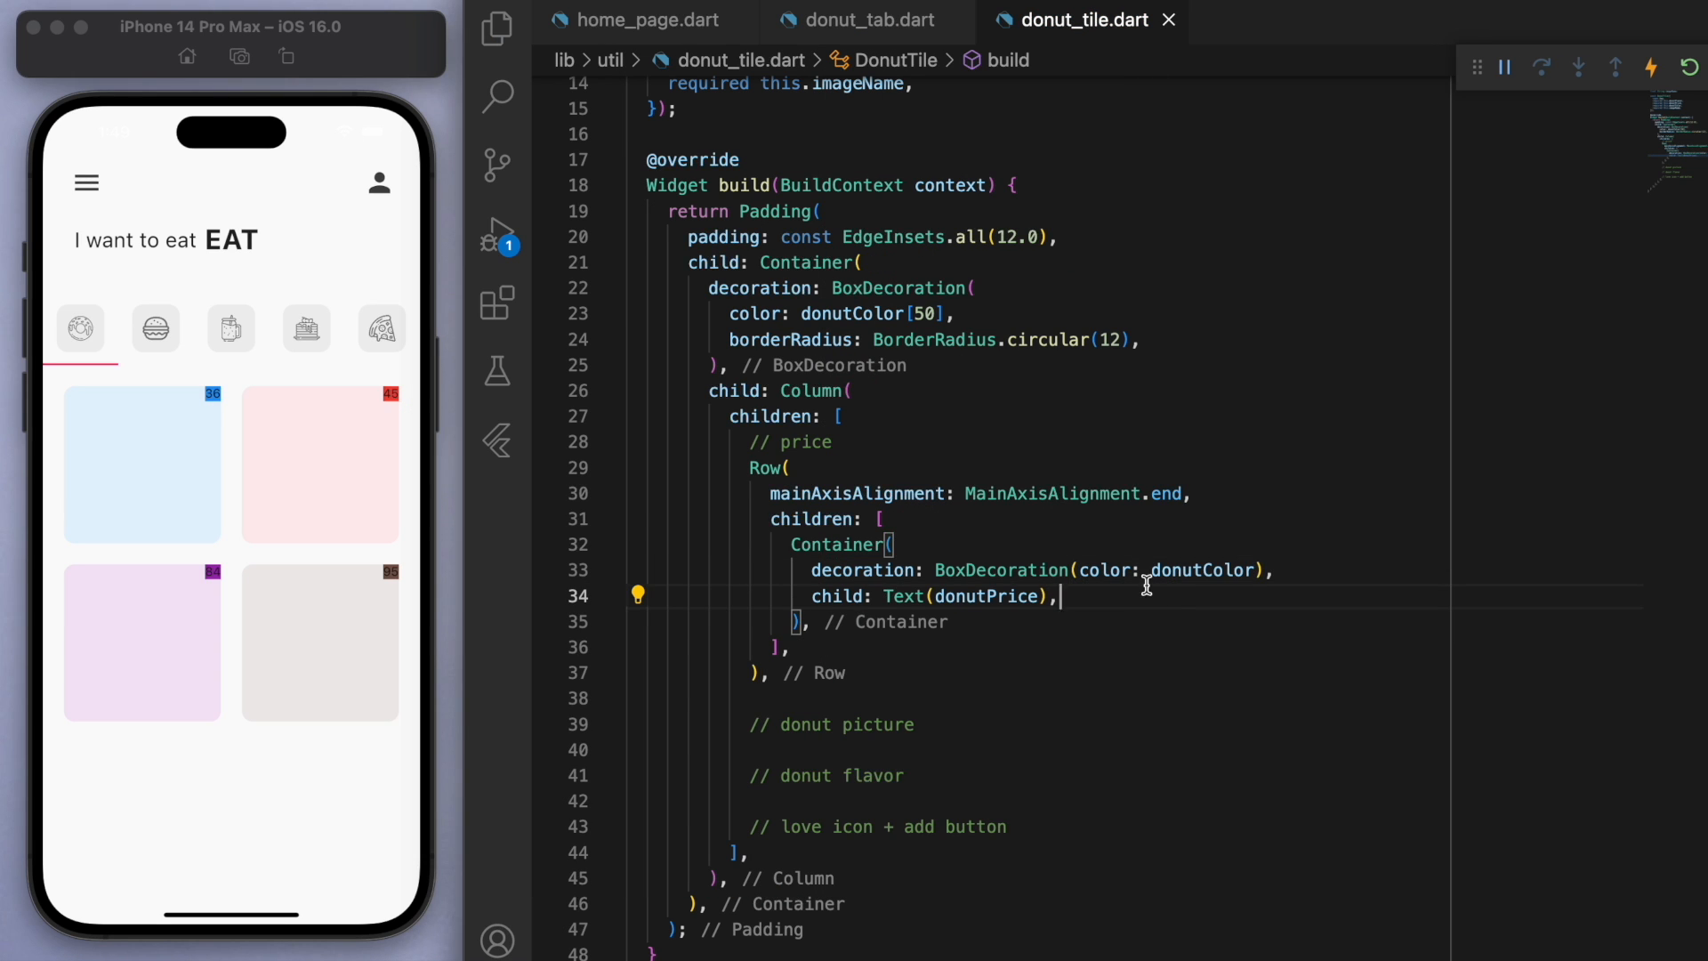
text(padding: EdgeInsets.all(12),)
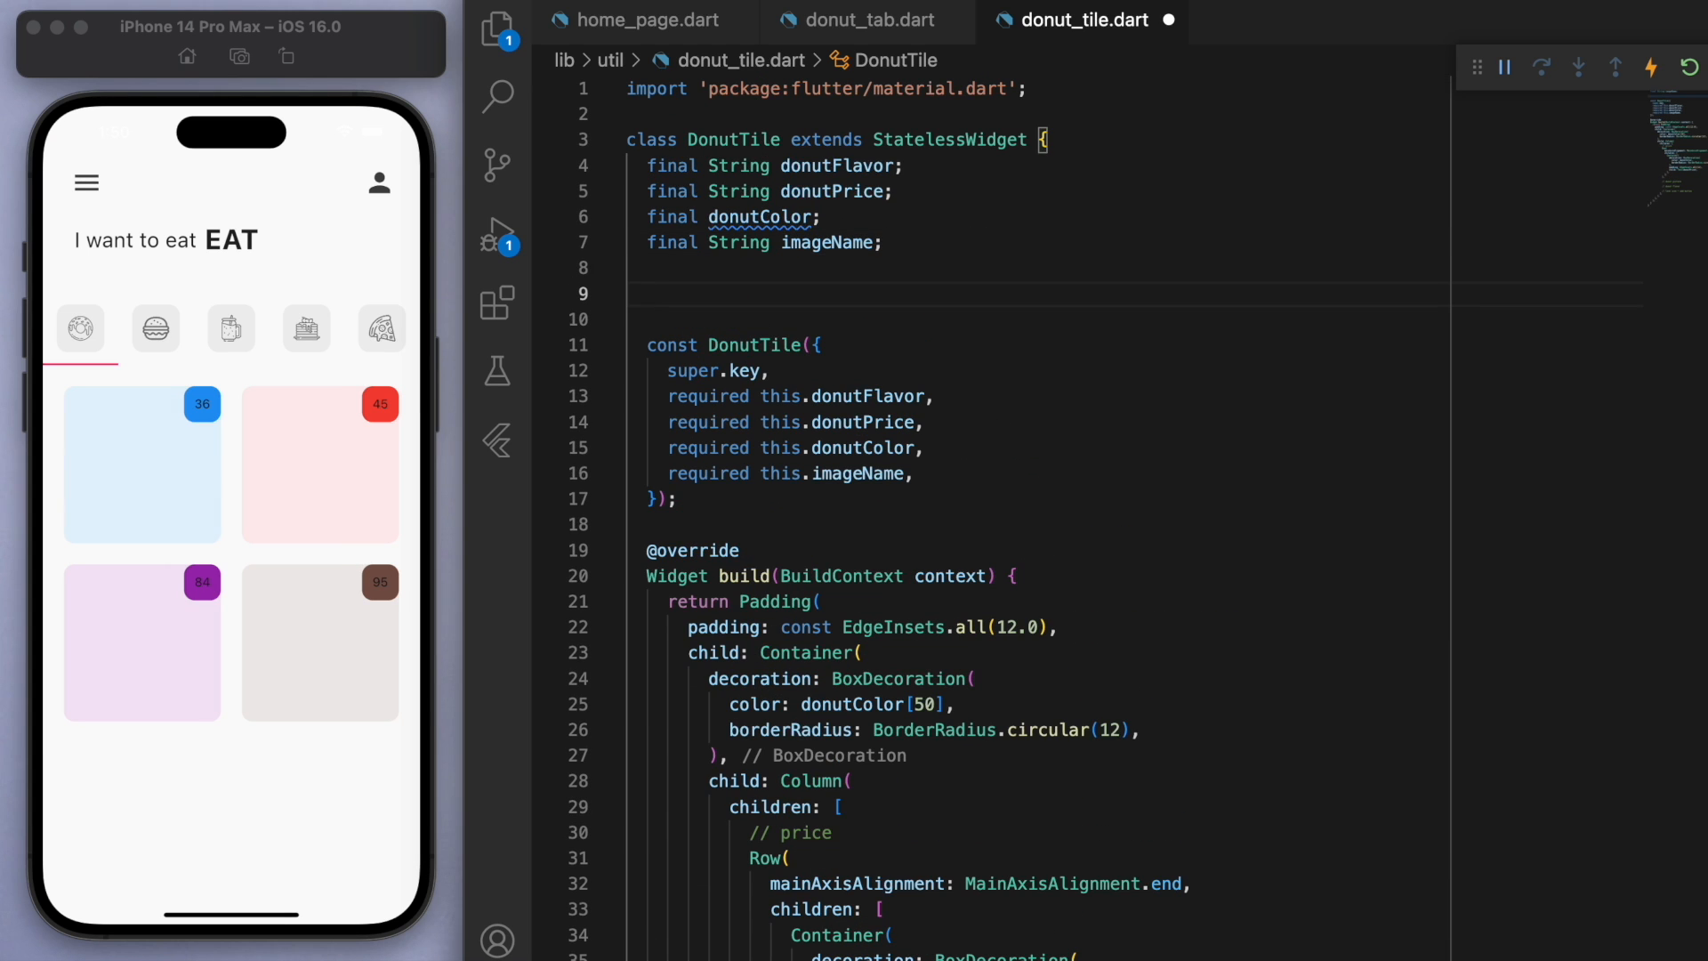
Step: Add final double borderRadius = 12, reuse it for tile and badge, and start a donutColor text style
text(double bord)
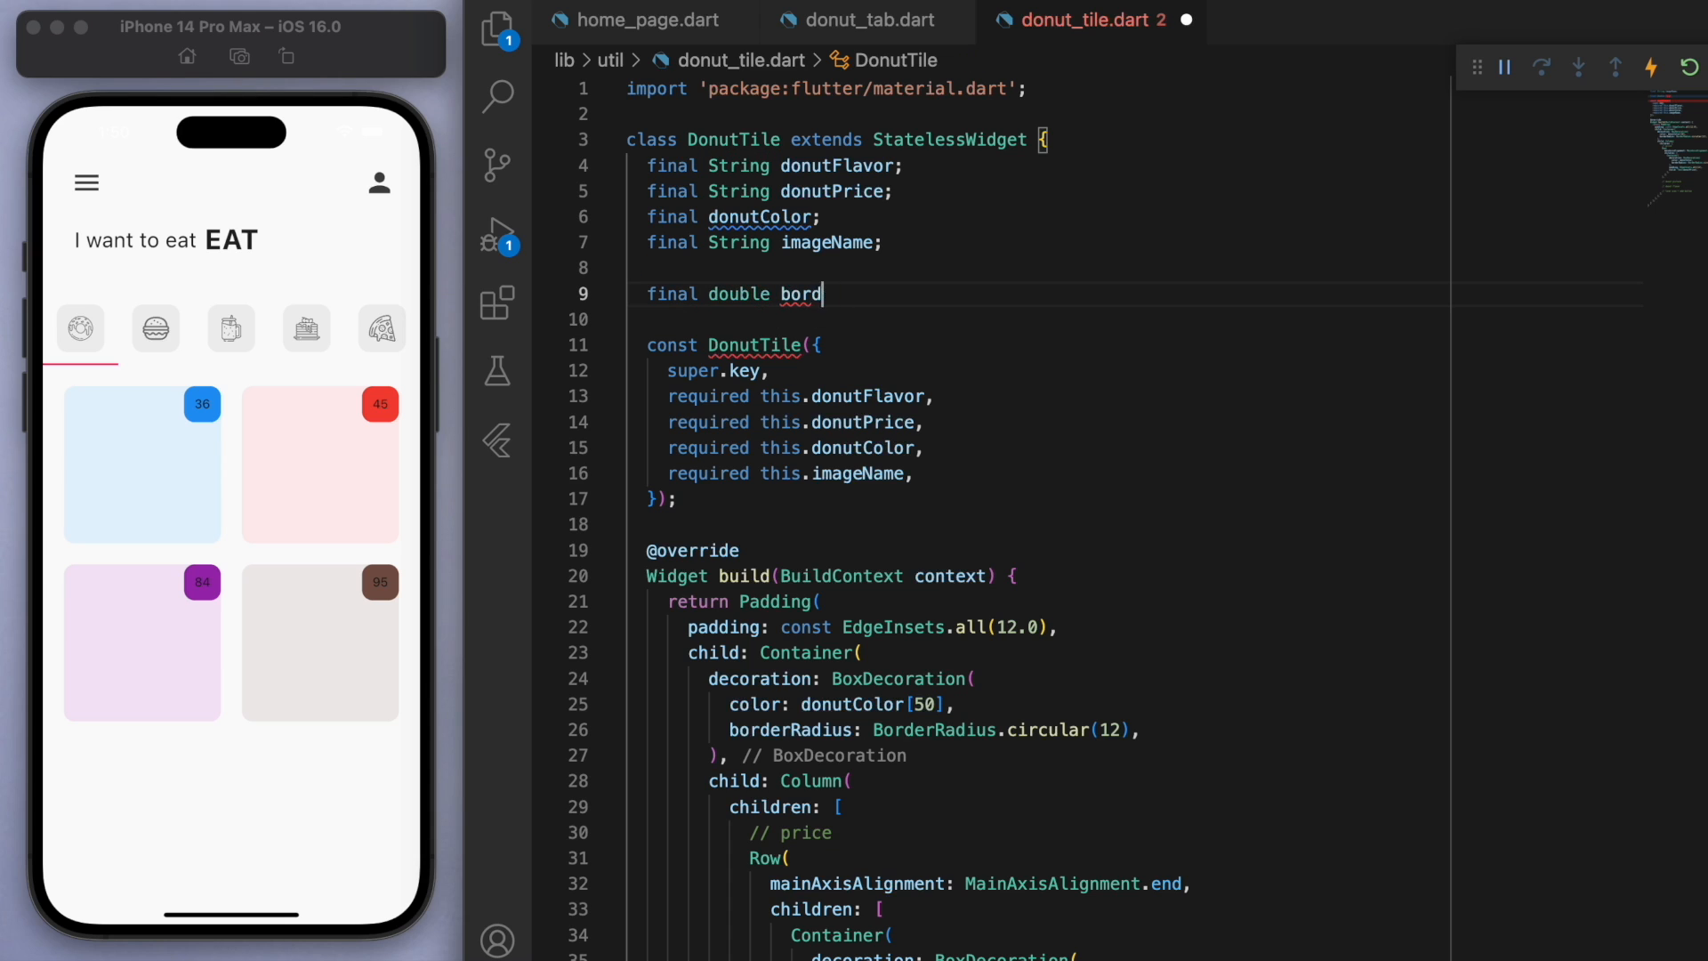
text(erRadius = 12;)
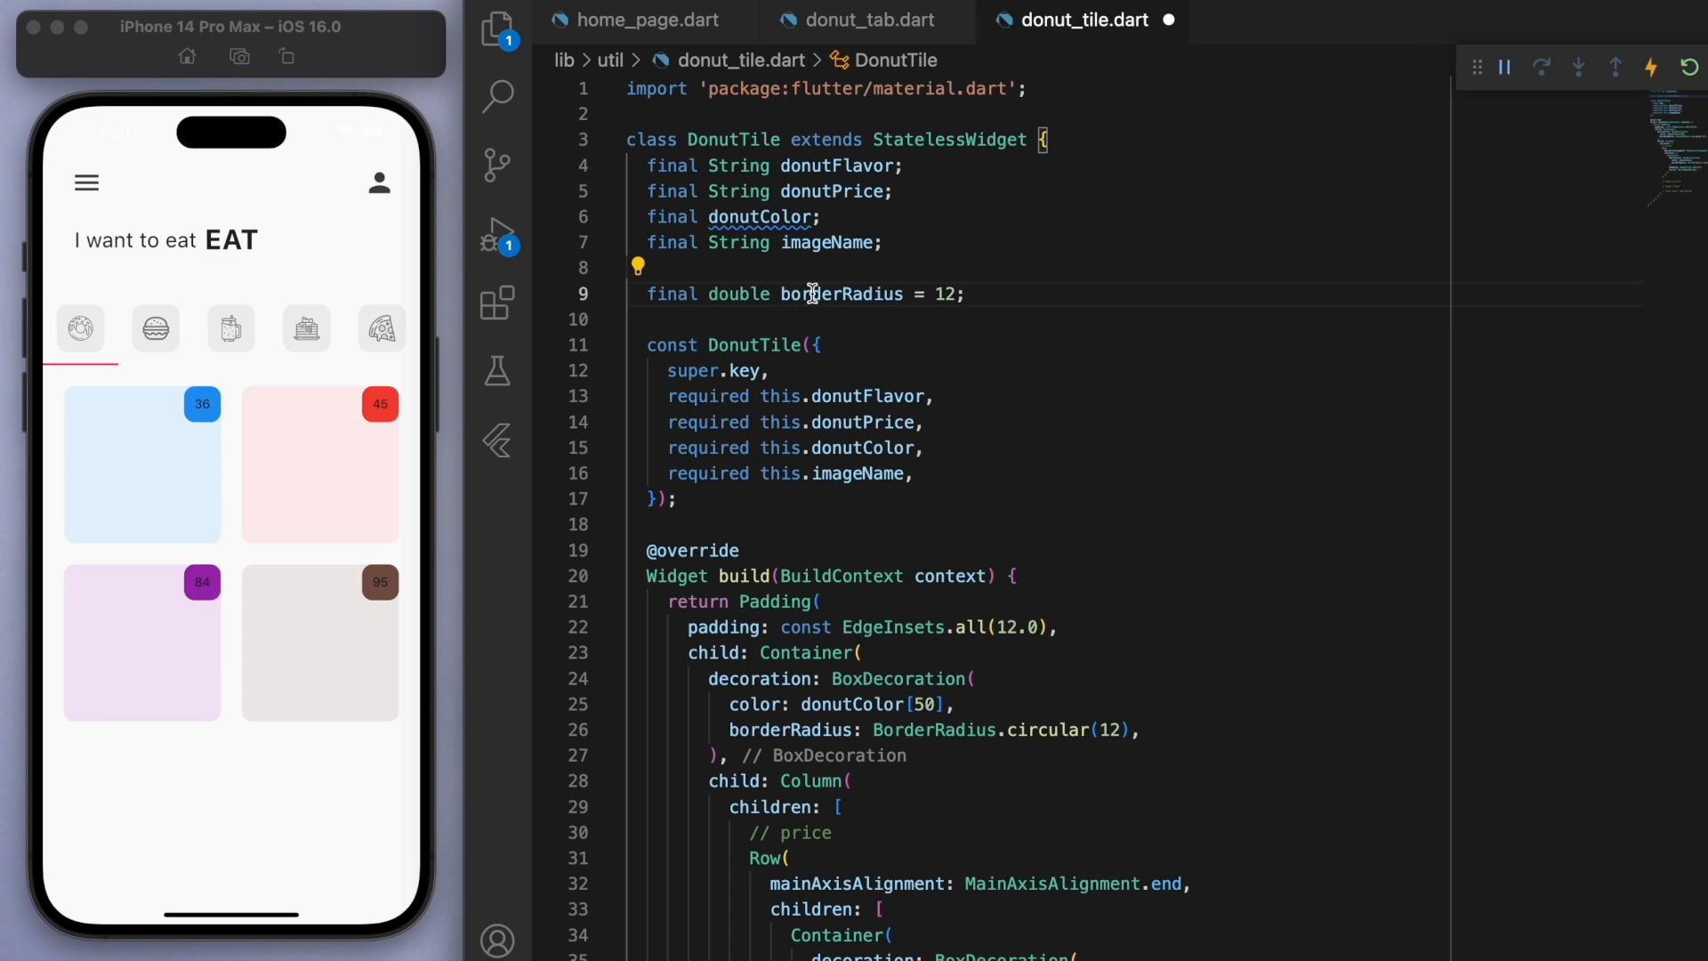
double_click(840, 294)
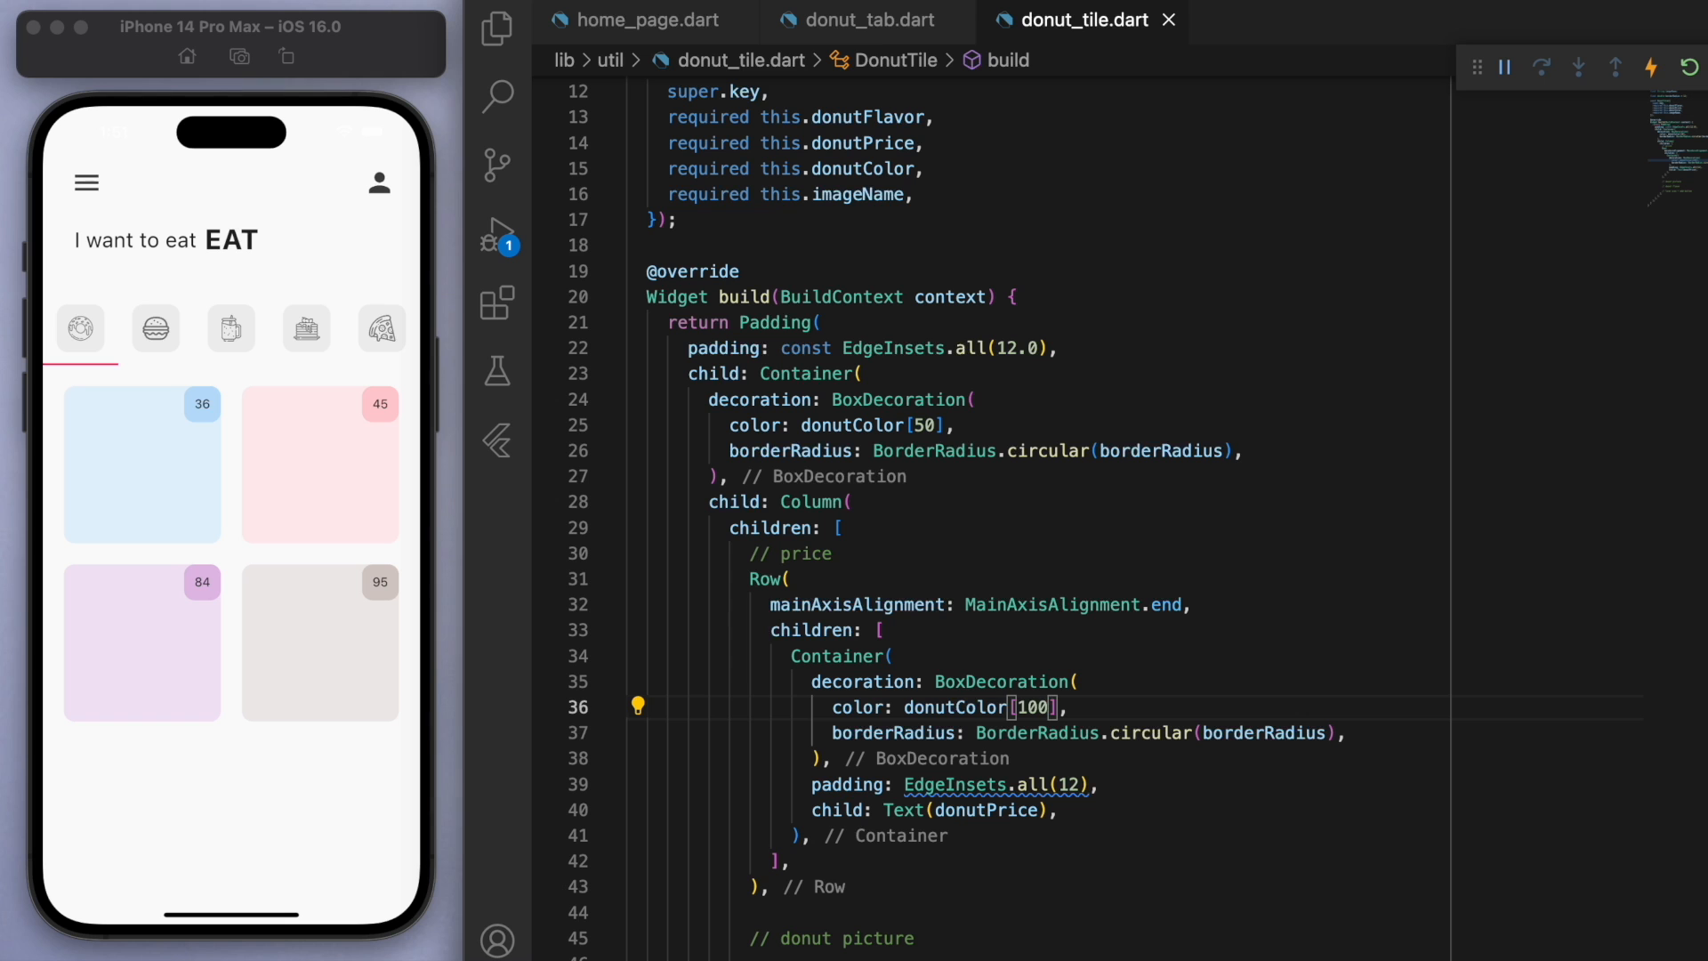
text(, s)
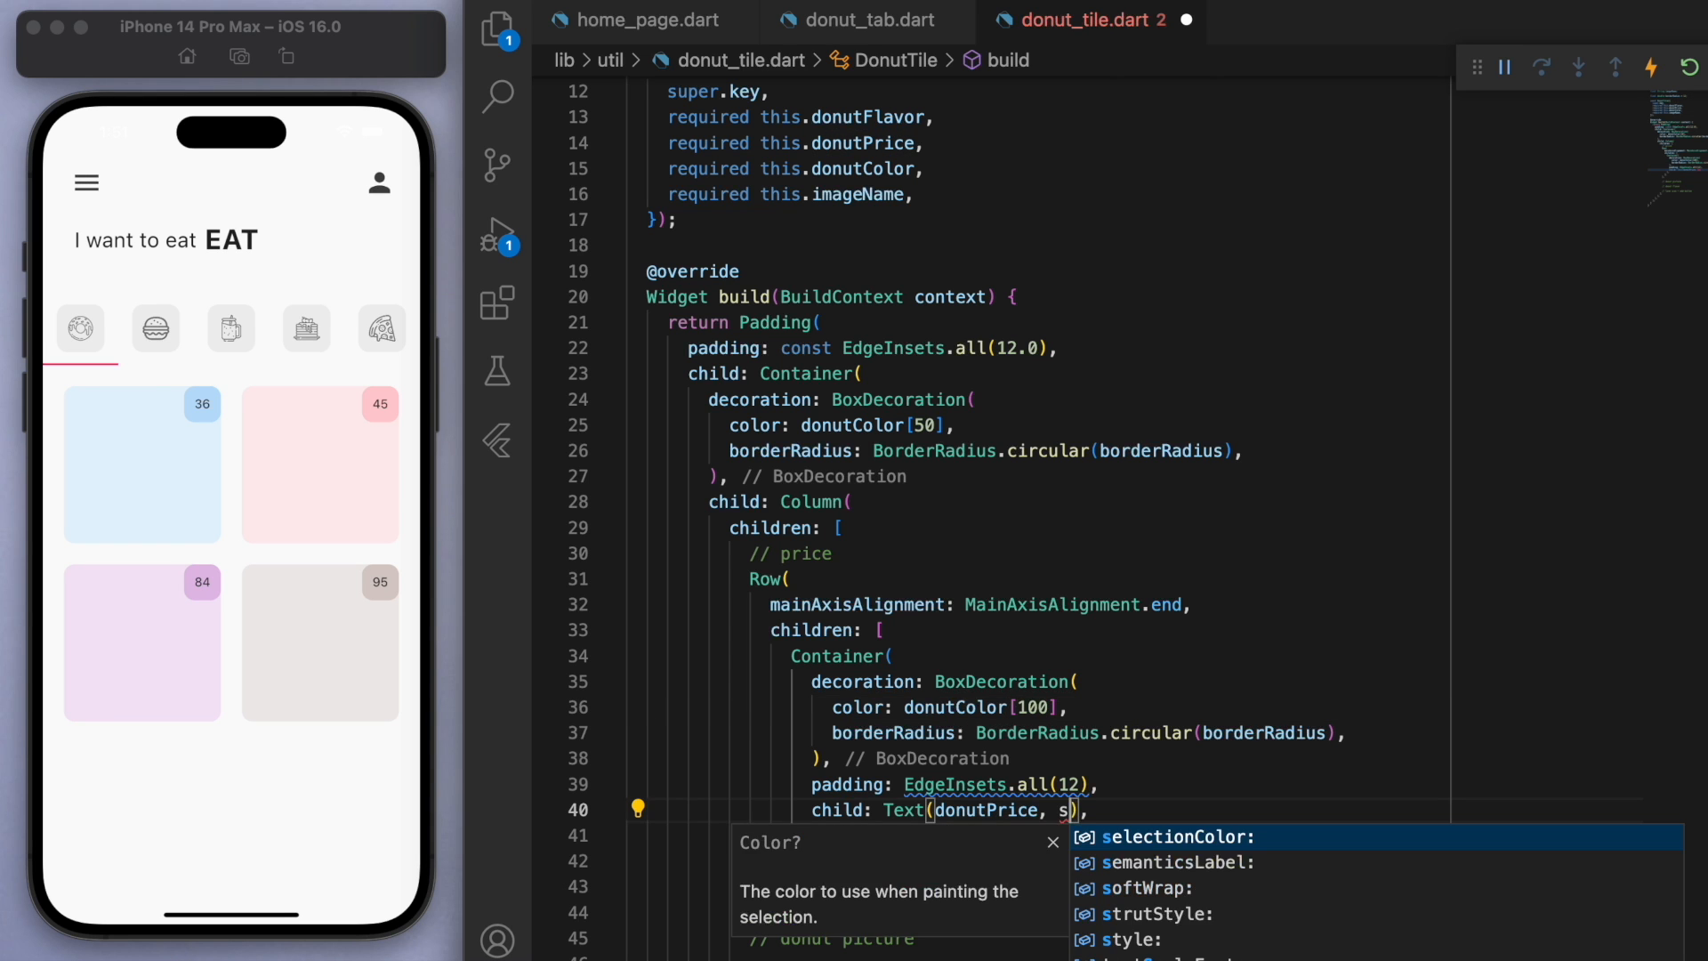
text(tyle: TextStyle(color: don)
text(fontSize: 18,)
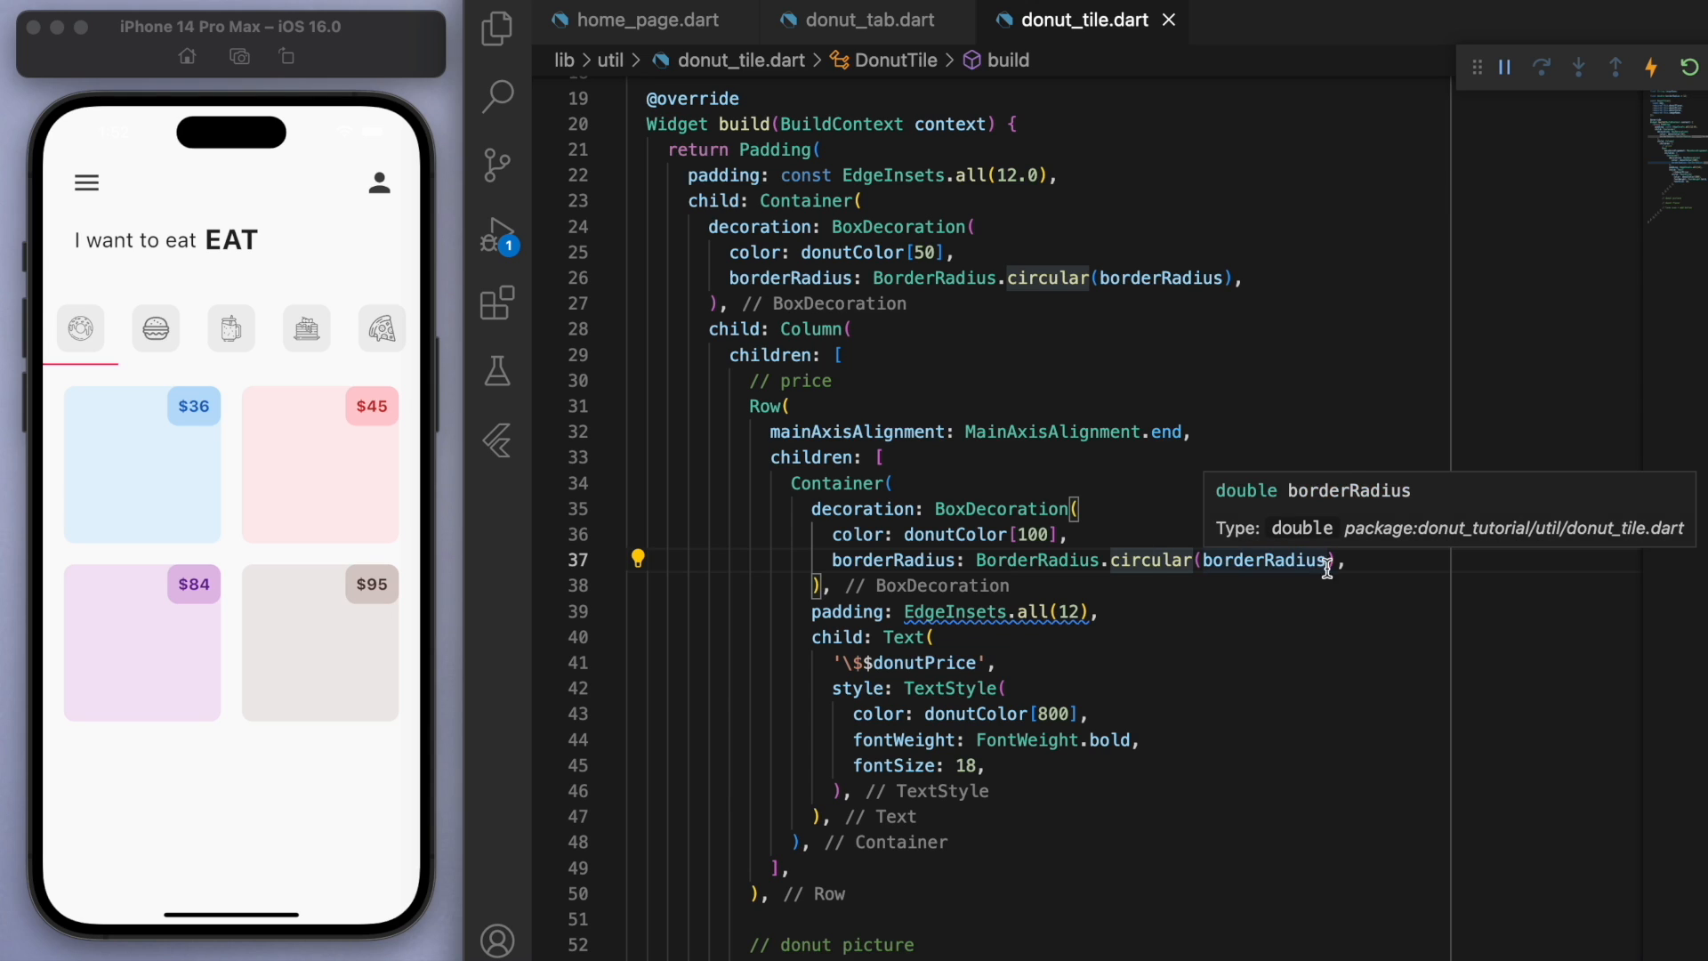
Step: Replace BorderRadius.circular with BorderRadius.only rounding the badge's bottomLeft and topRight corners
double_click(1151, 561)
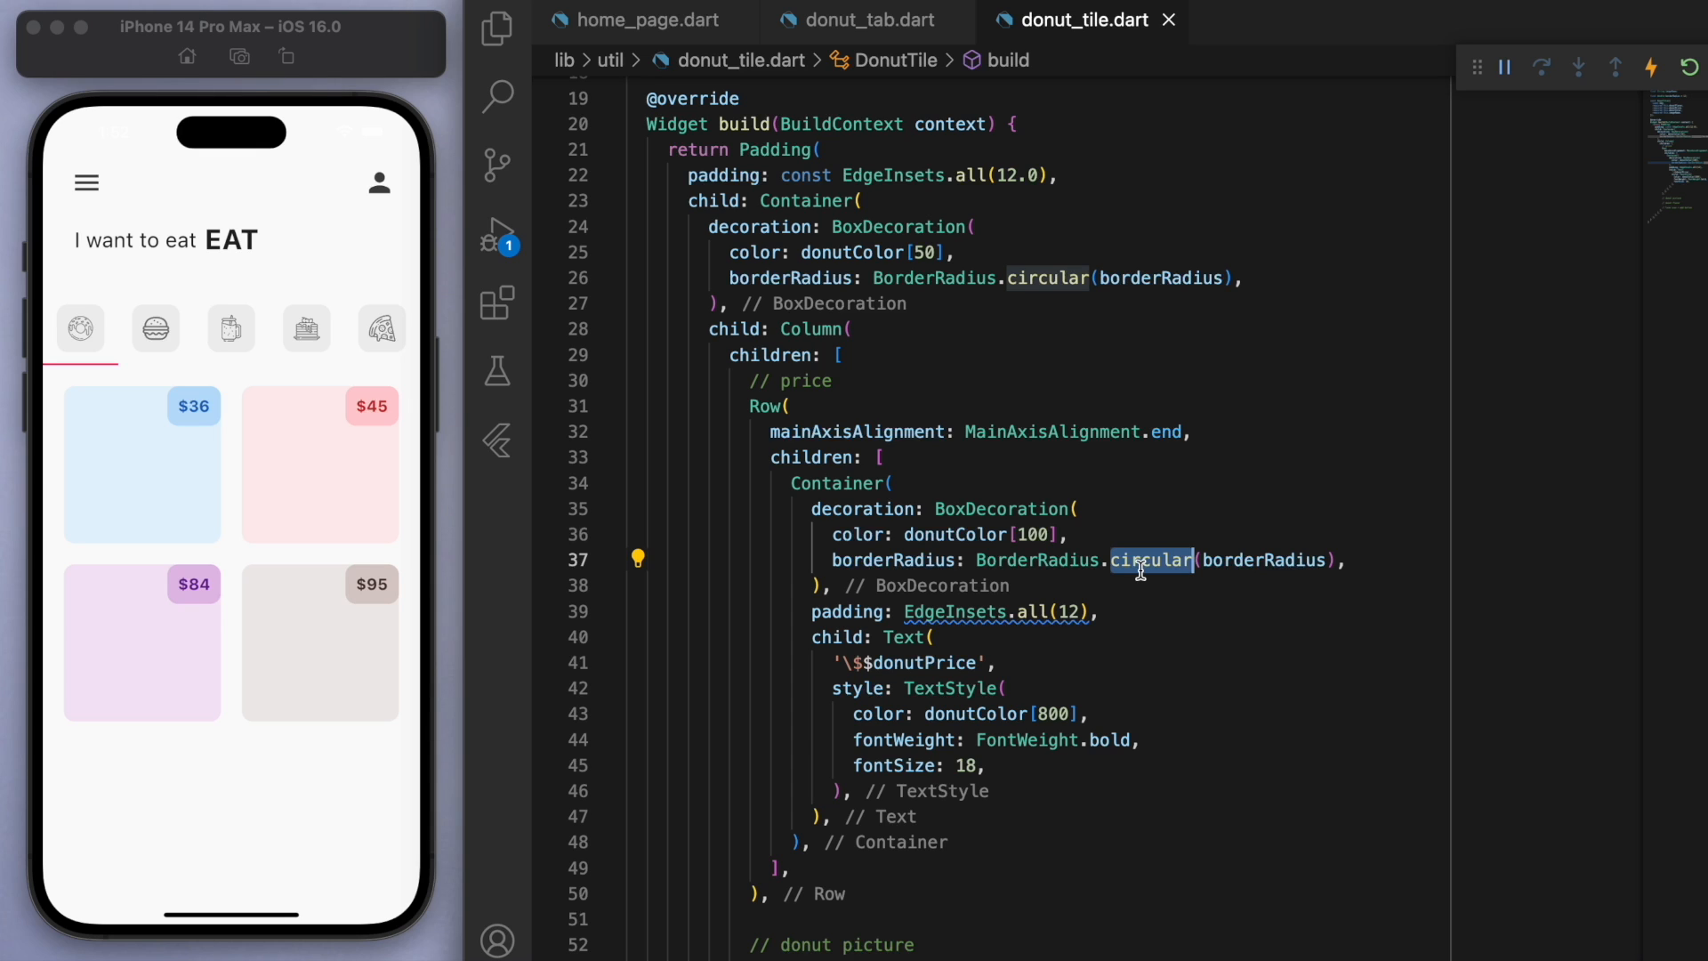
text(only)
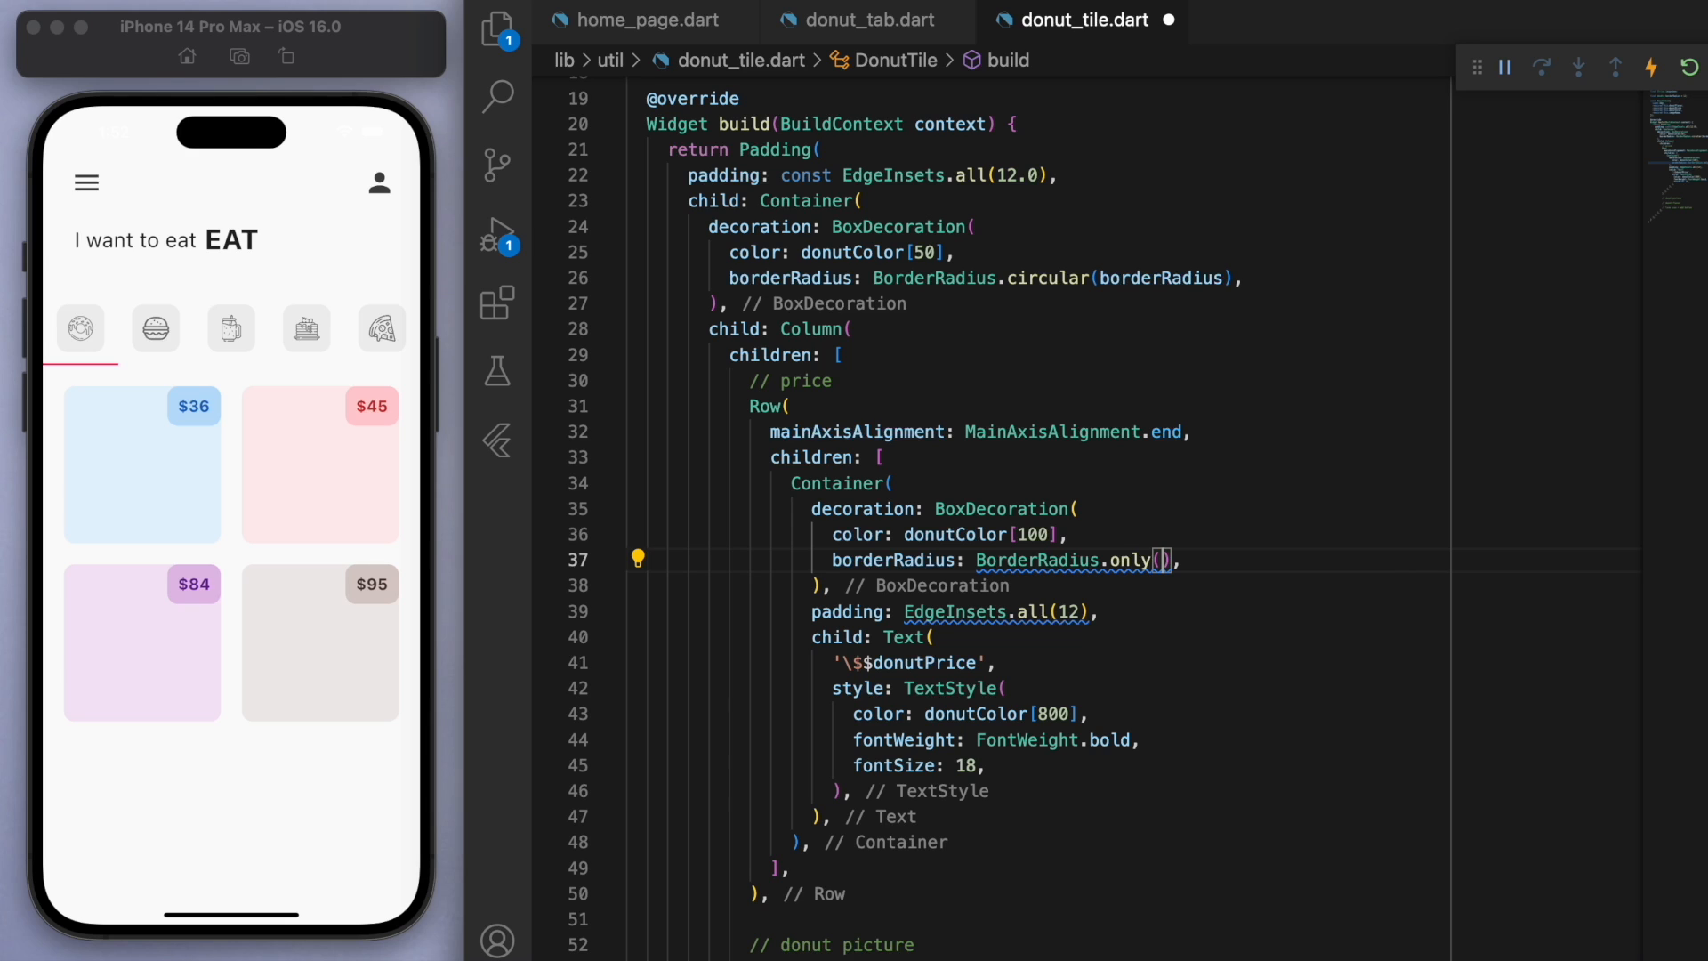
click(1168, 560)
text(bottomLeft: Radius.circular(borderRadius),)
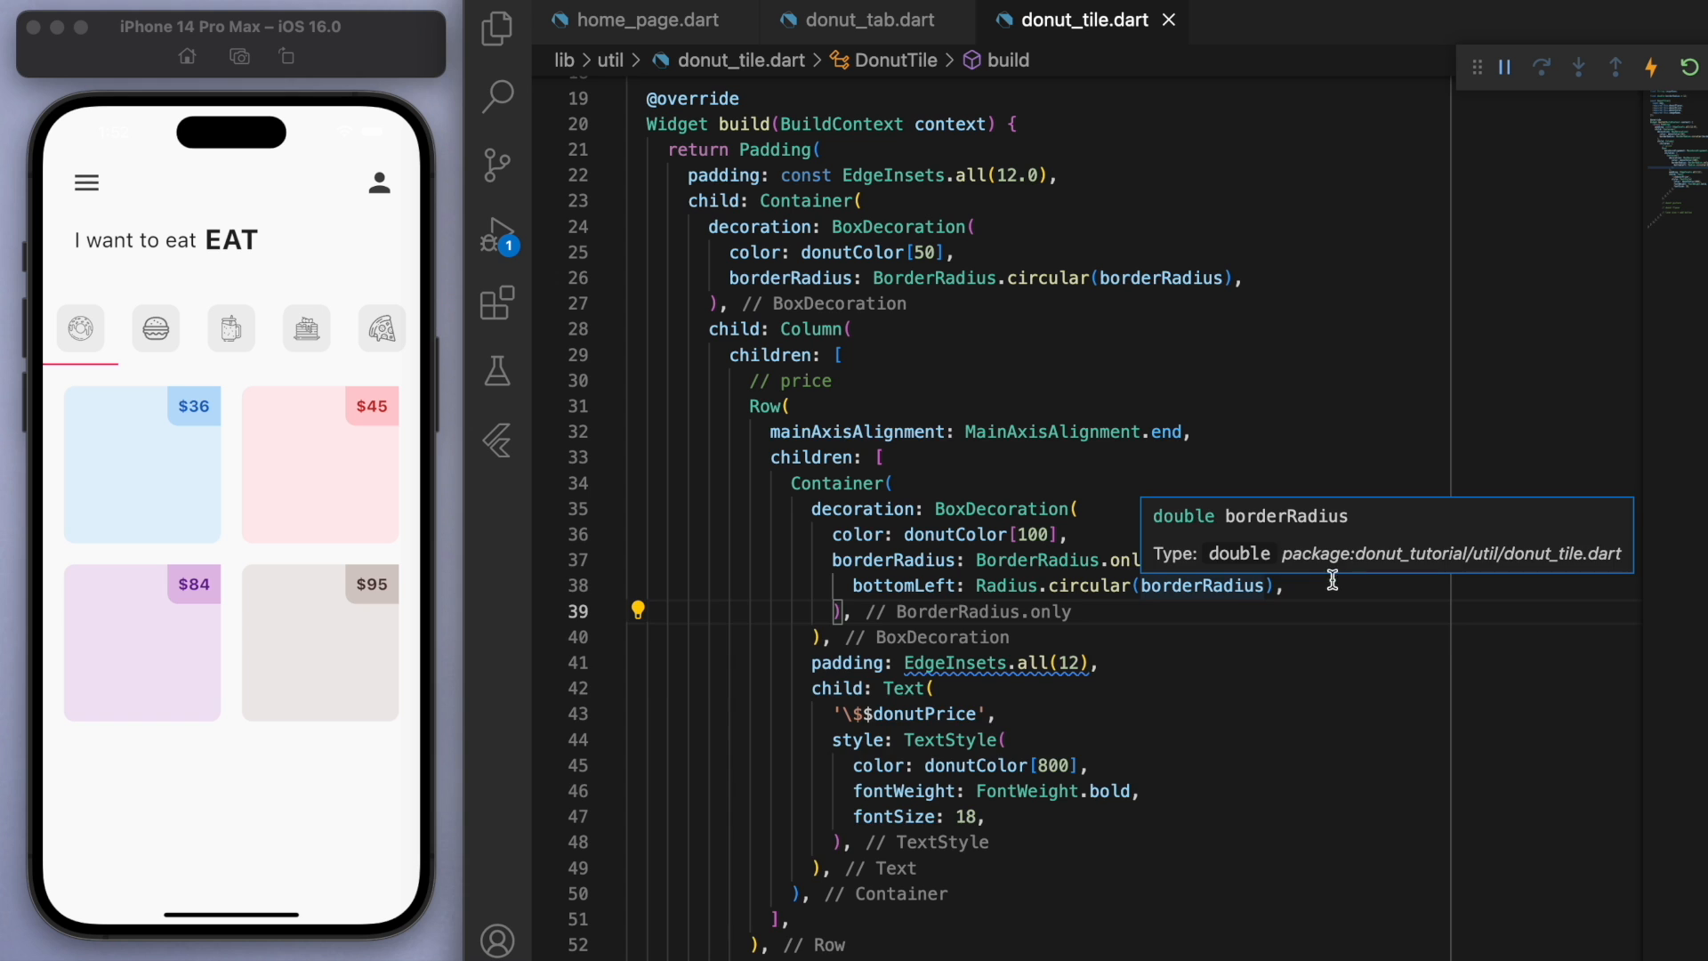
text(topRight: Radius.circular(borderRadius),)
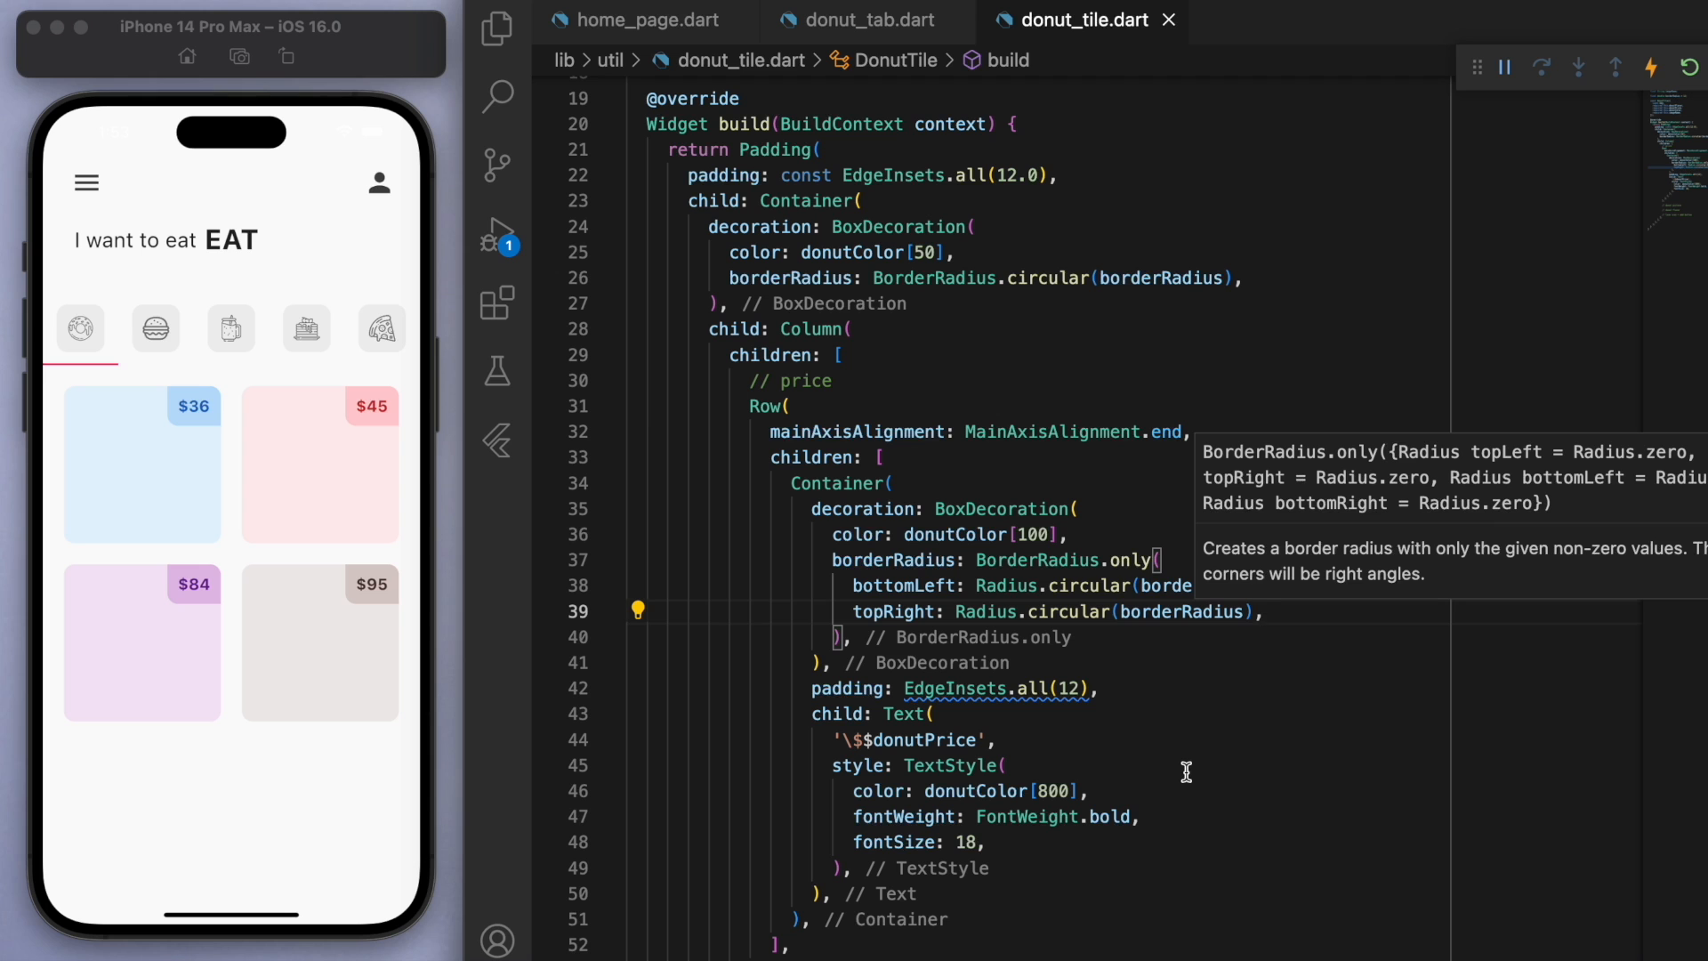
scroll(down, 3)
text(Image.asset(imageName),)
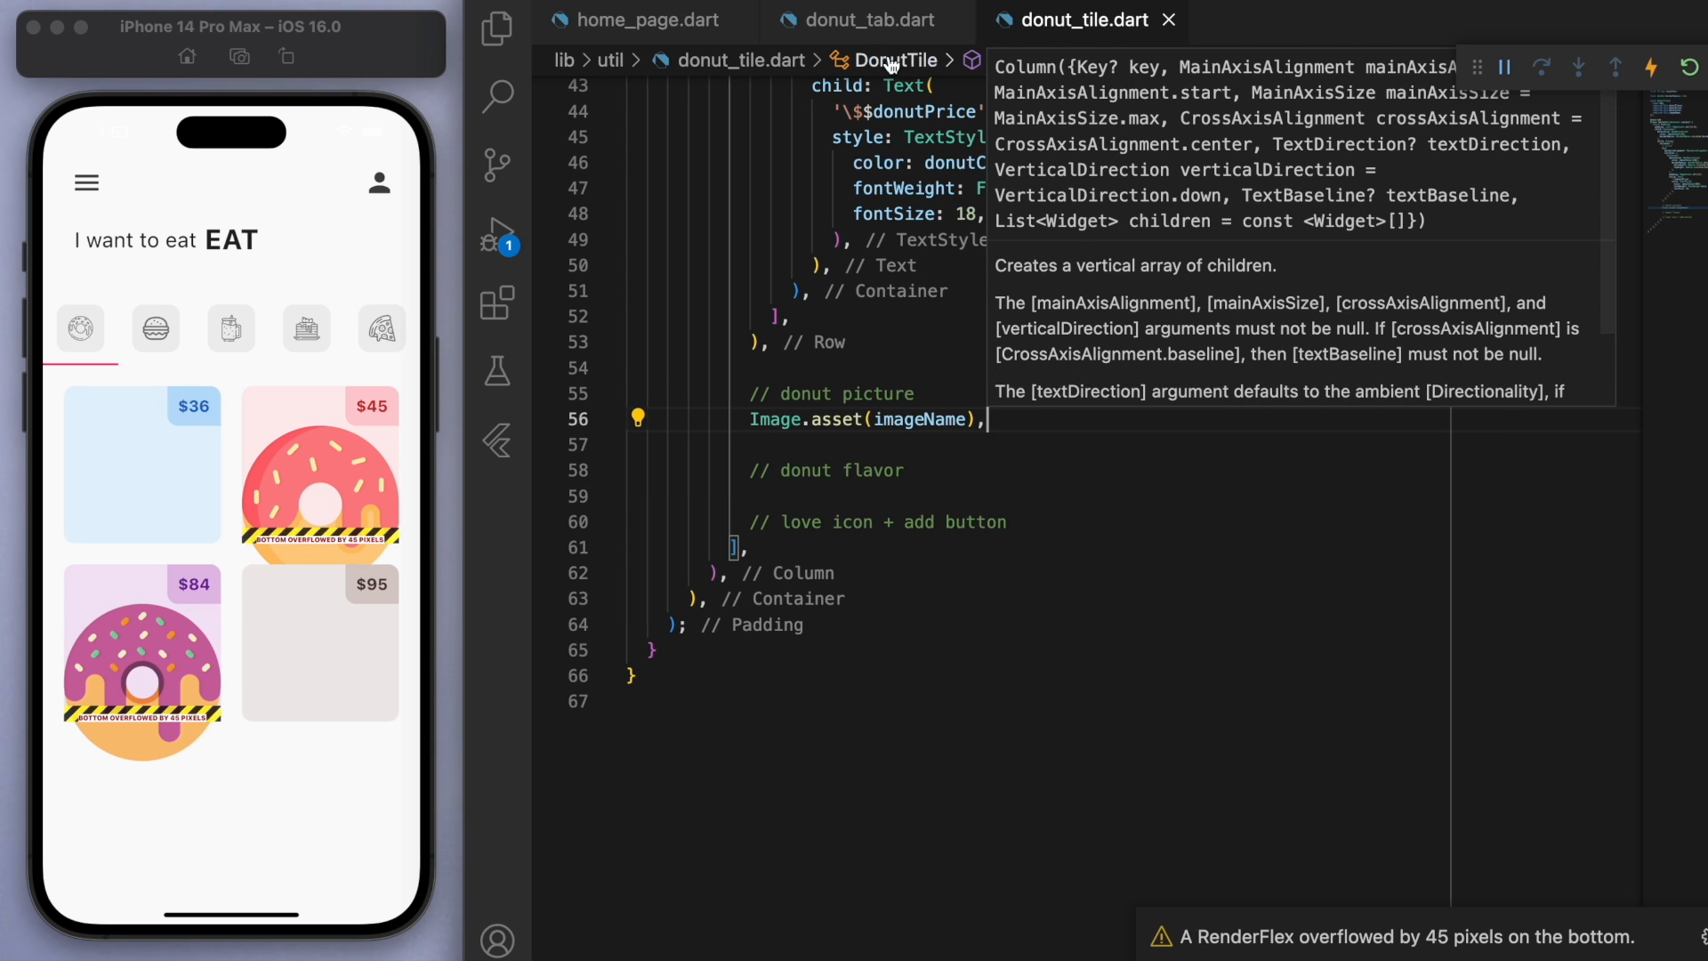
Step: Add Image.asset(imageName) padded symmetric horizontal 24.0, vertical 12 after checking image paths
click(497, 30)
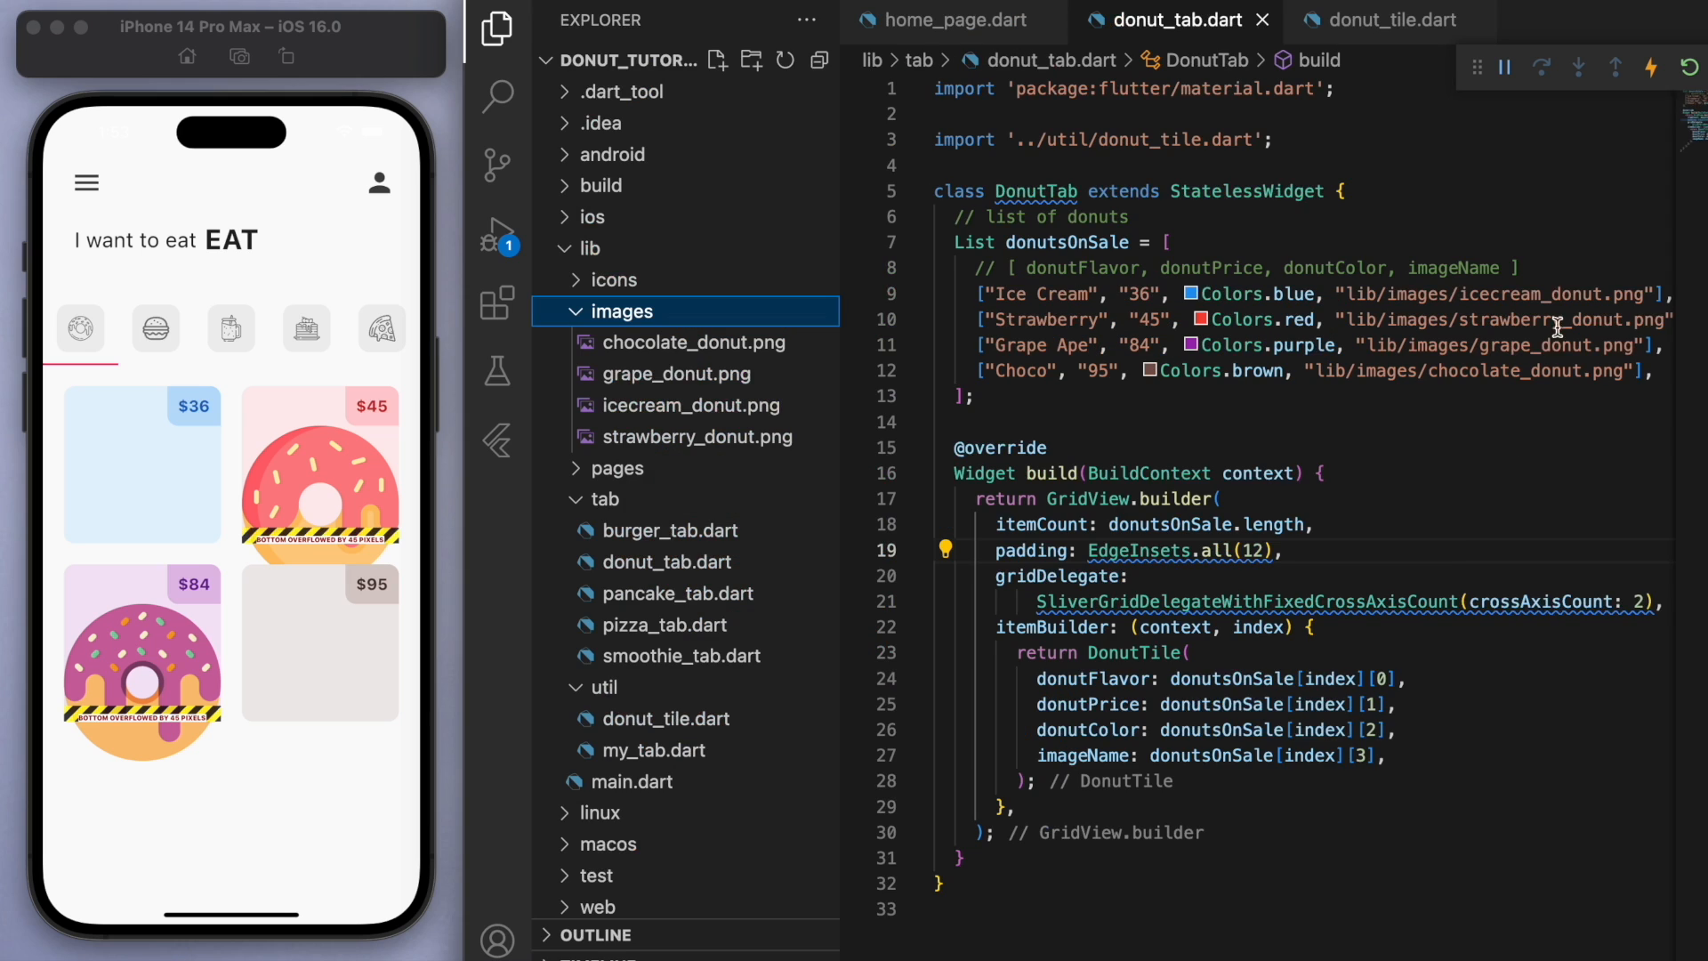
click(577, 310)
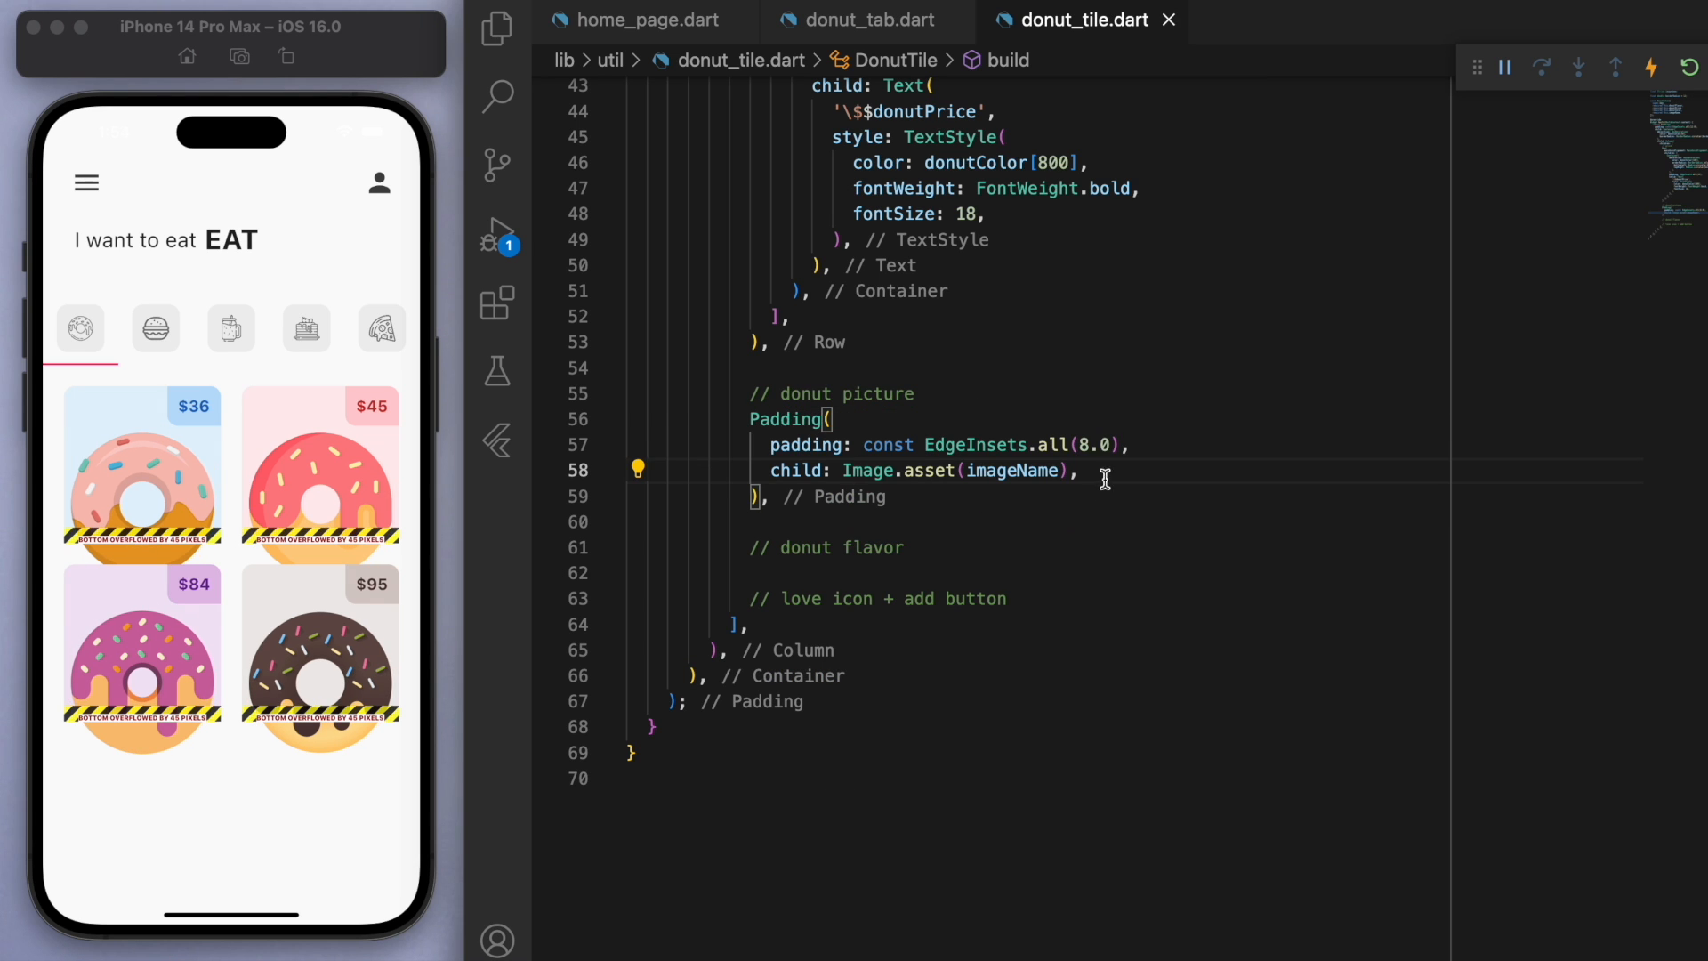
text(24.0)
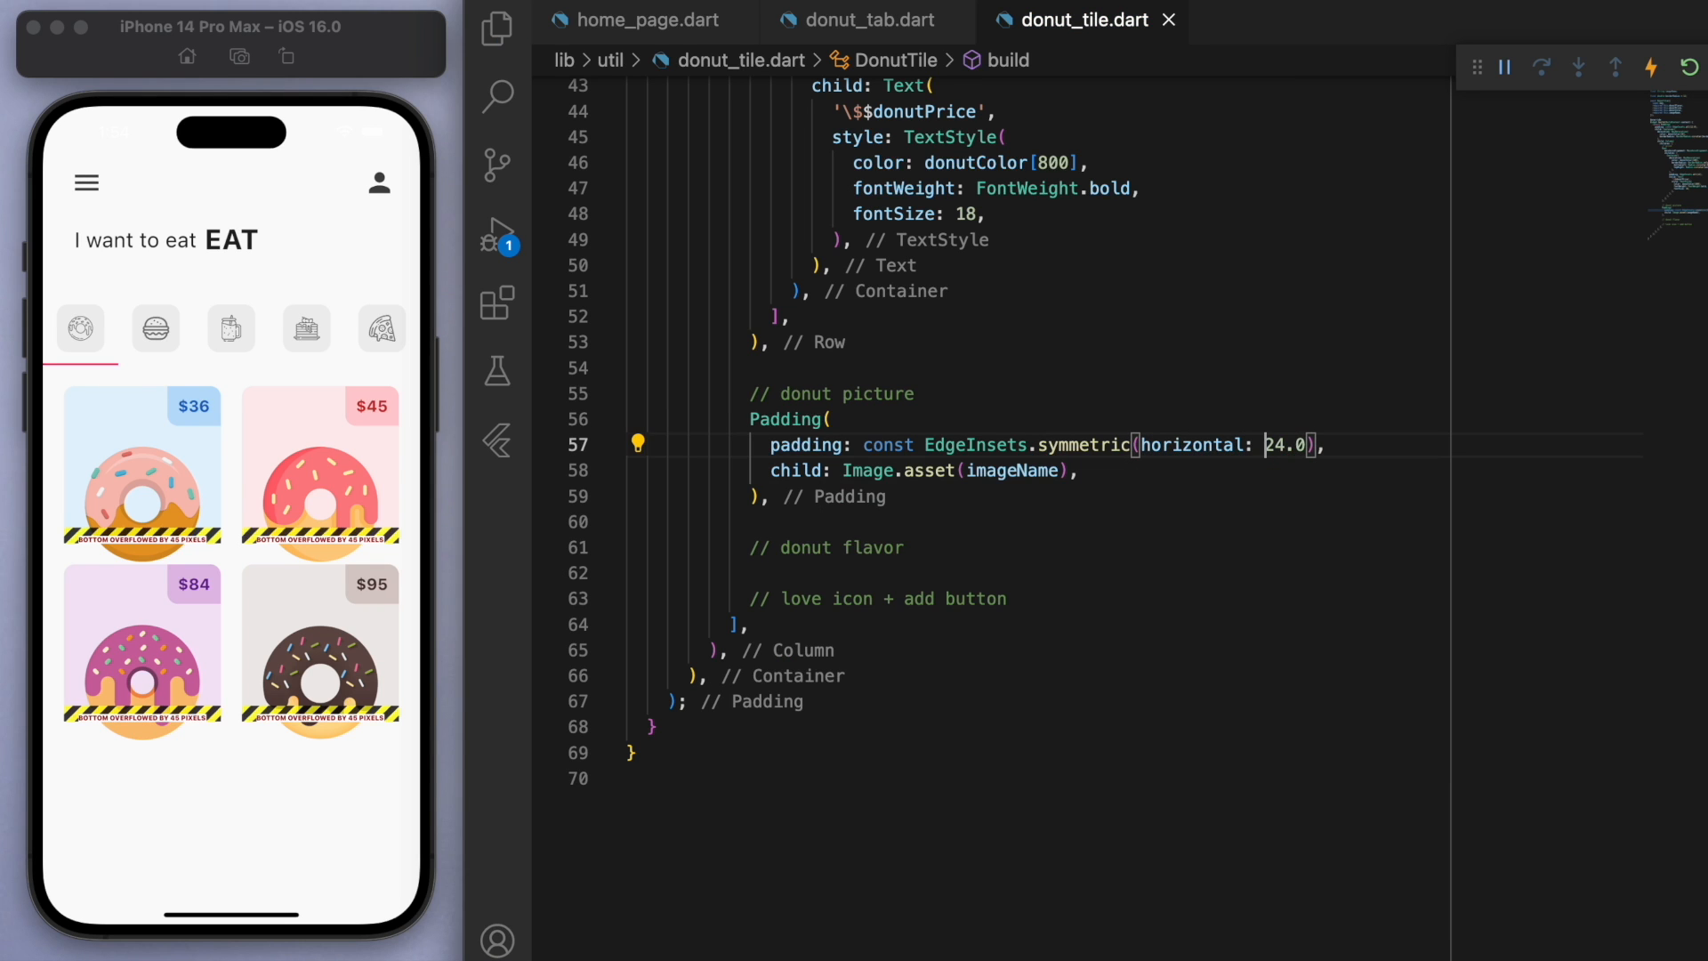
text(, vertical: 12)
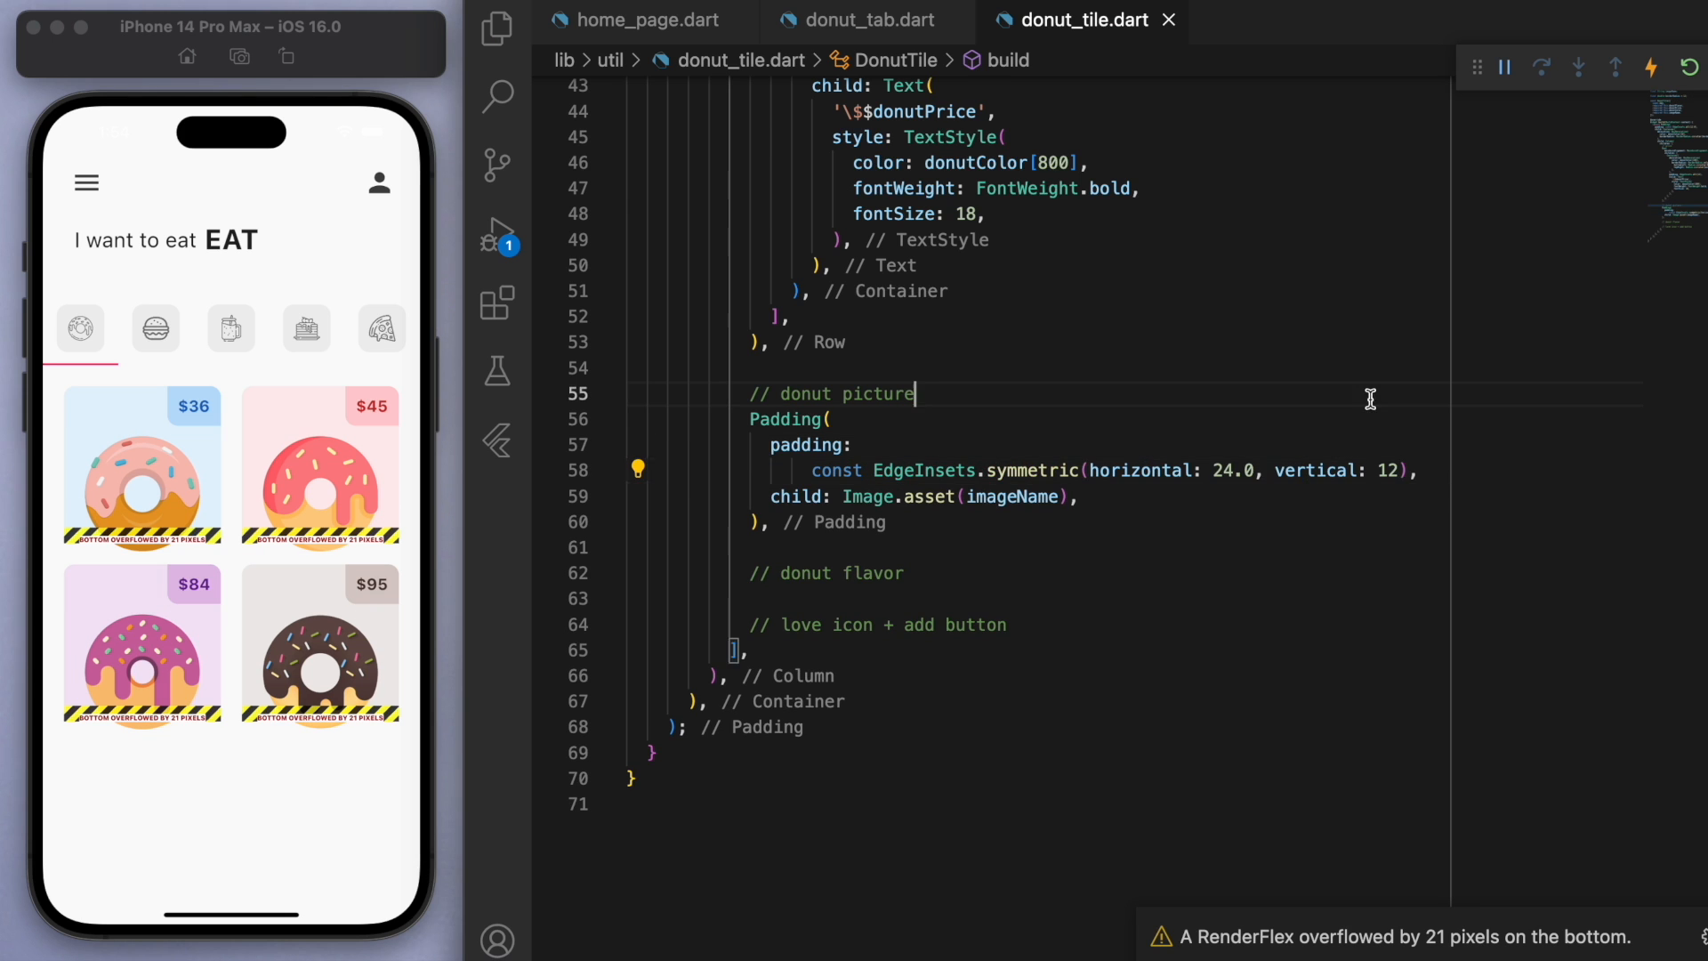
Step: Set childAspectRatio: 1 / 1.5 beside crossAxisCount: 2 in the donut grid delegate
click(869, 19)
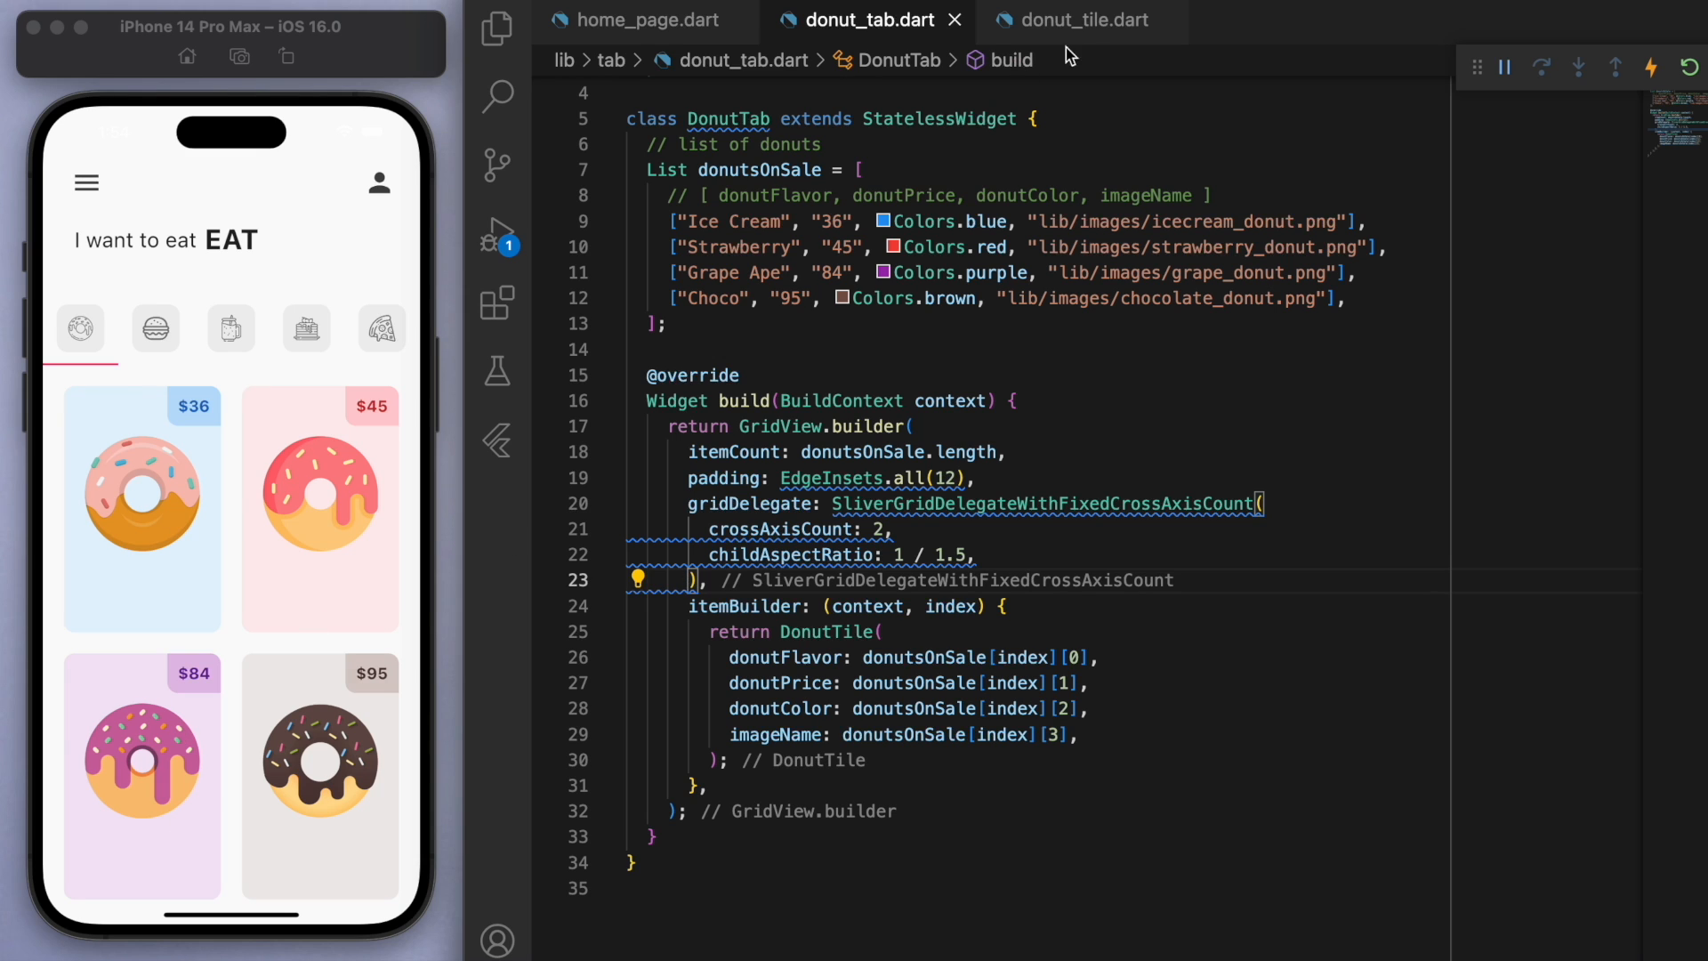
click(1080, 20)
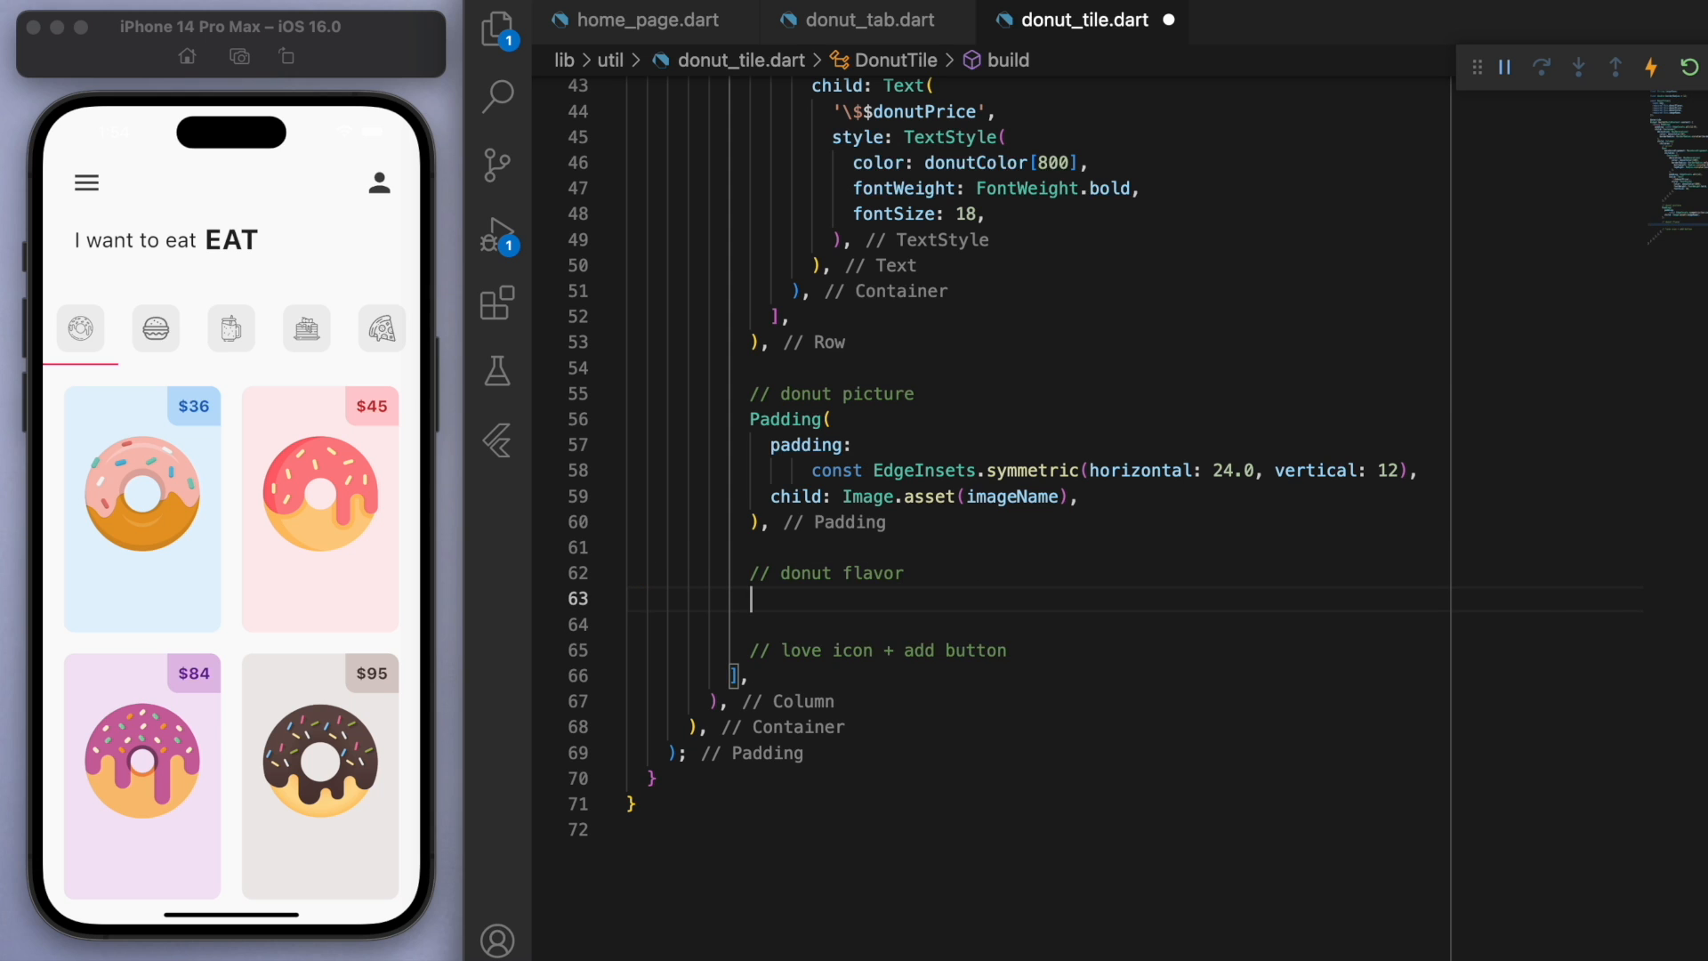
Step: Add bold Text(donutFlavor), a SizedBox spacer and Text('Dunkins') in Colors.grey[600] under the image
text(Text(donutFlavor))
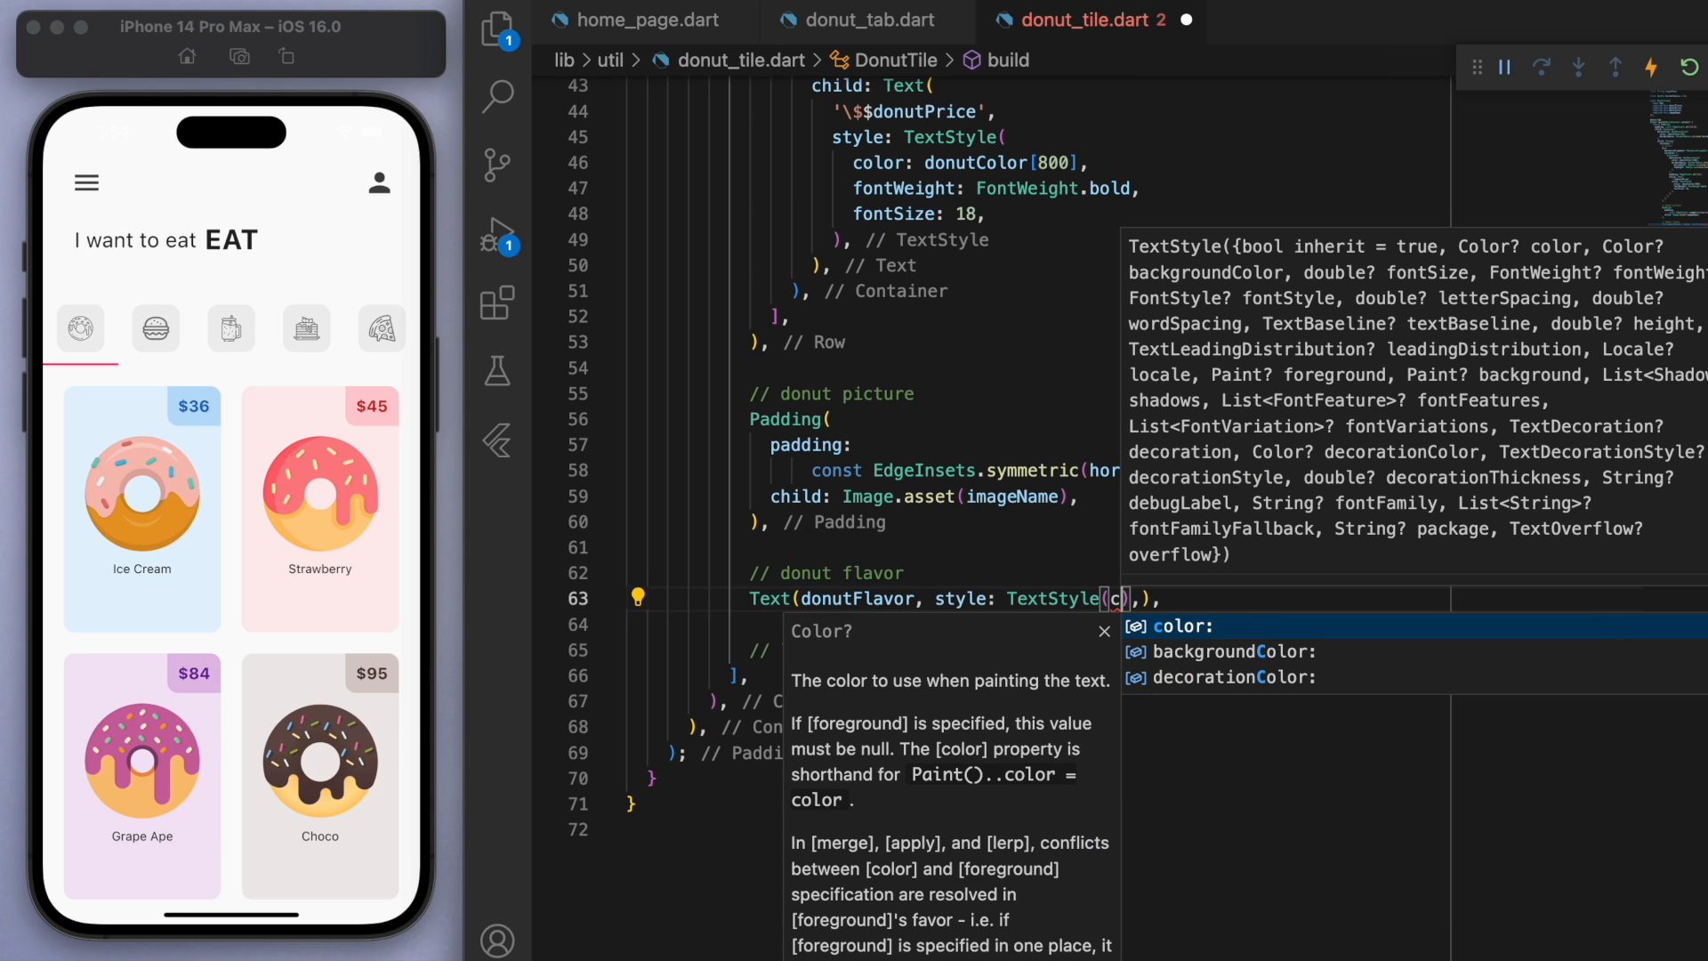
text(color:)
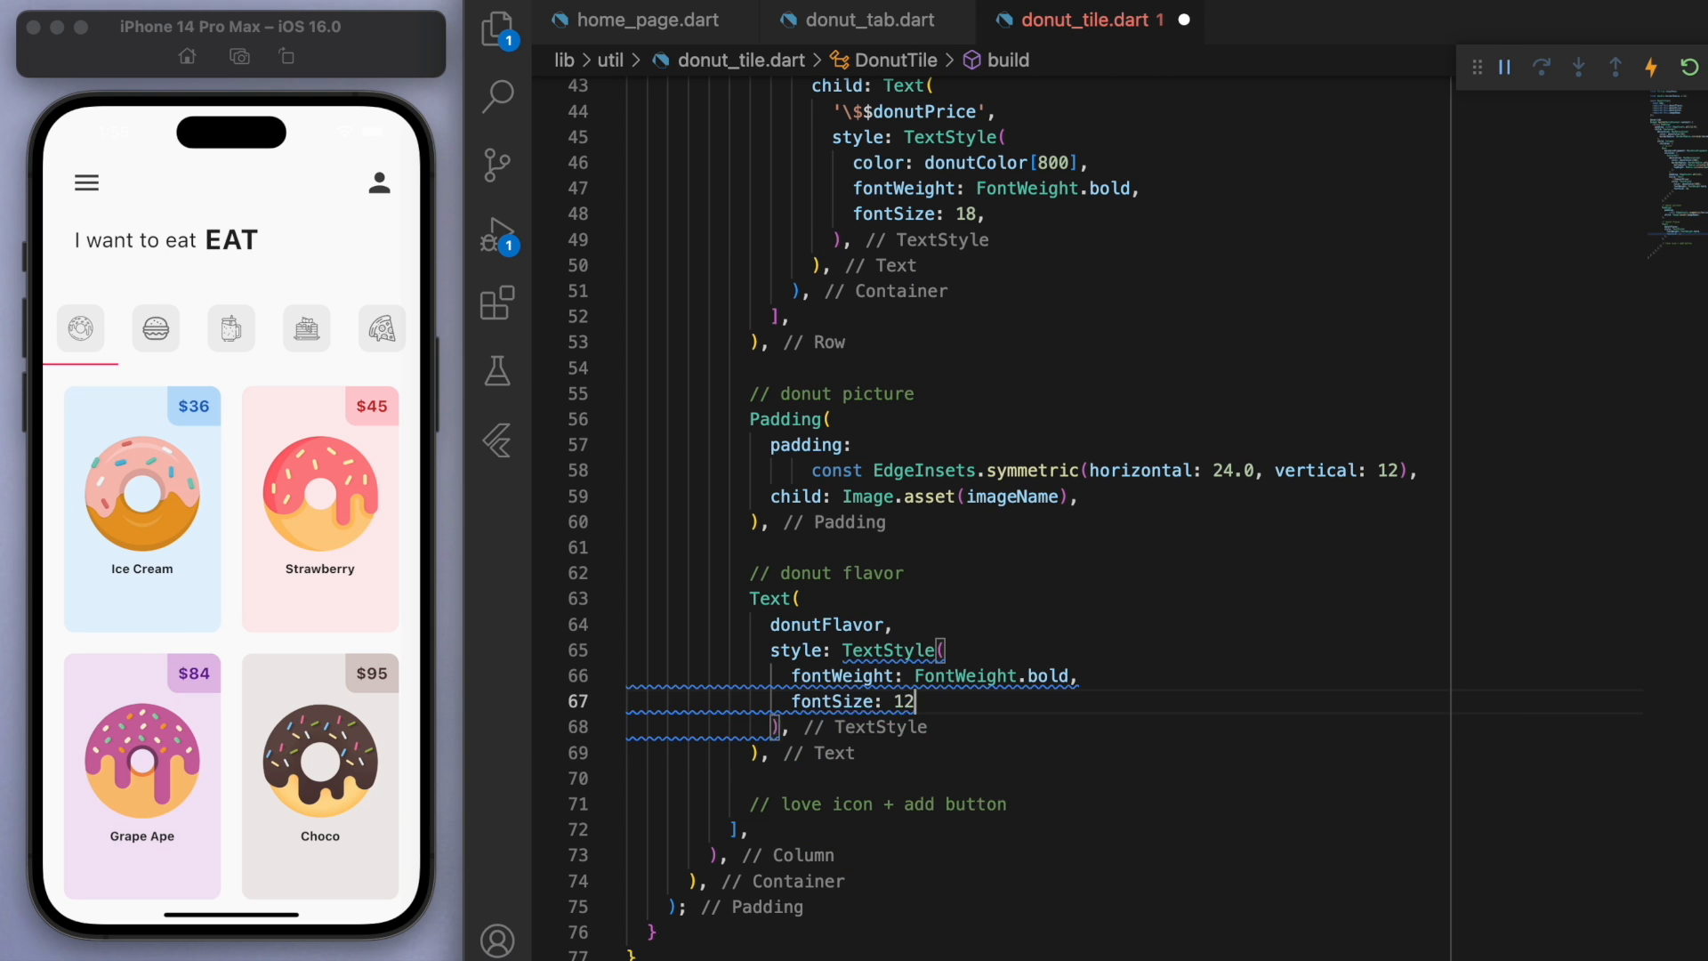
text(20,)
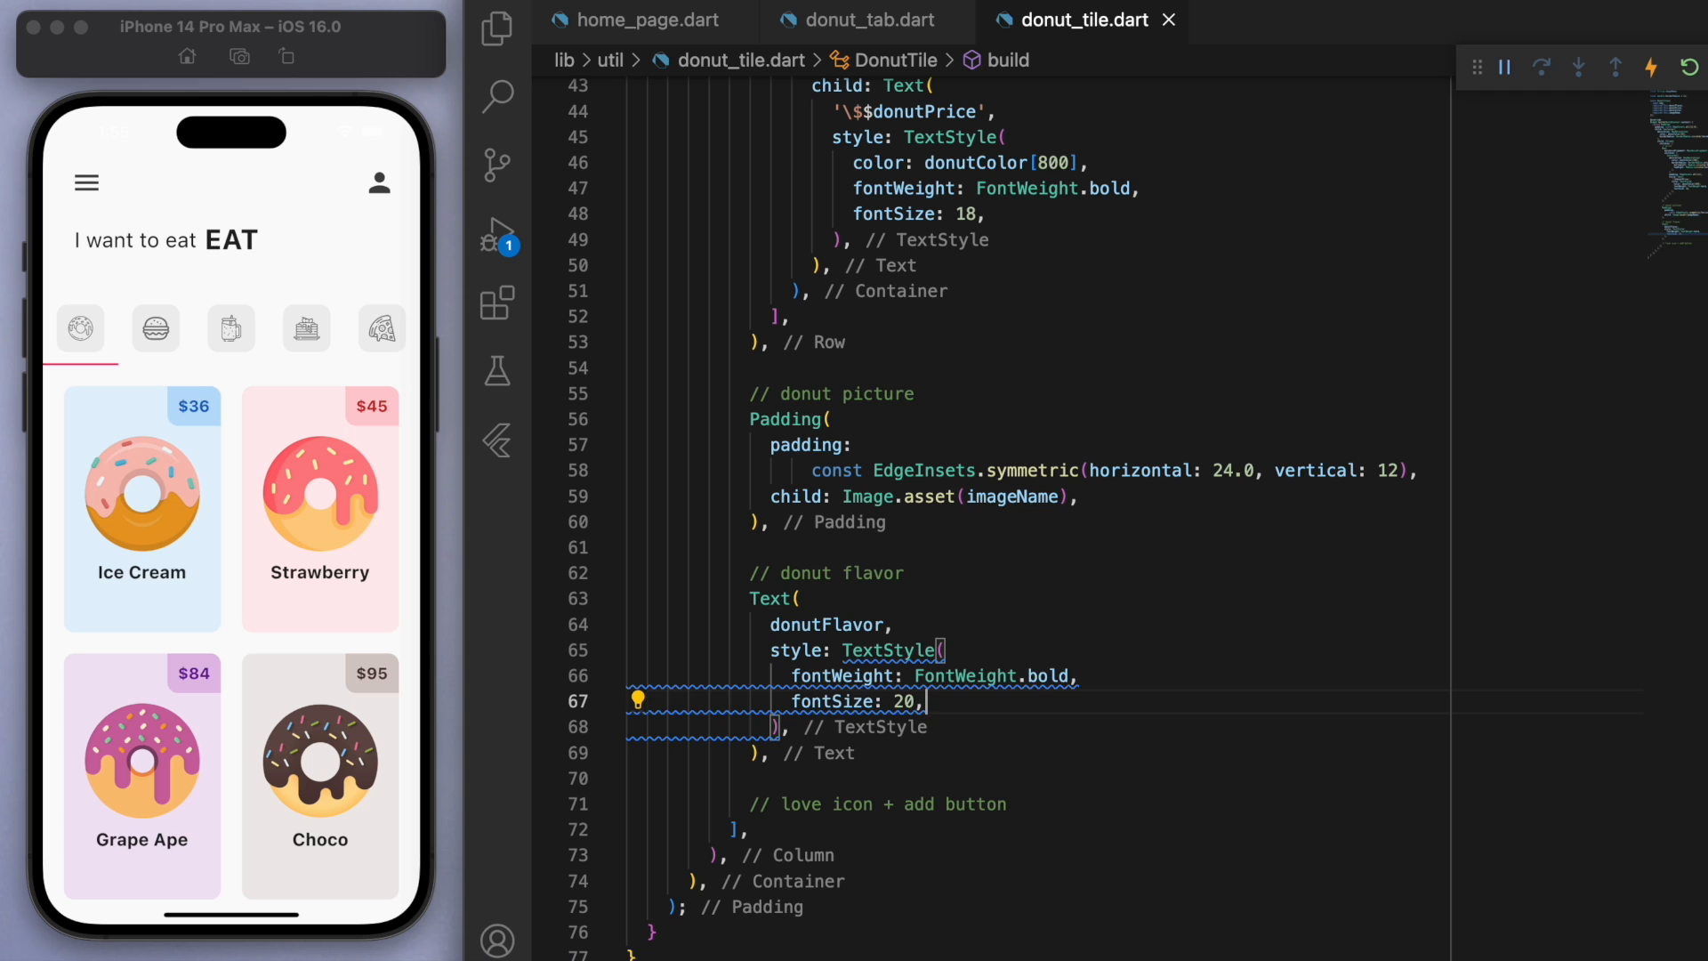
text(SizedBox(height: 4),)
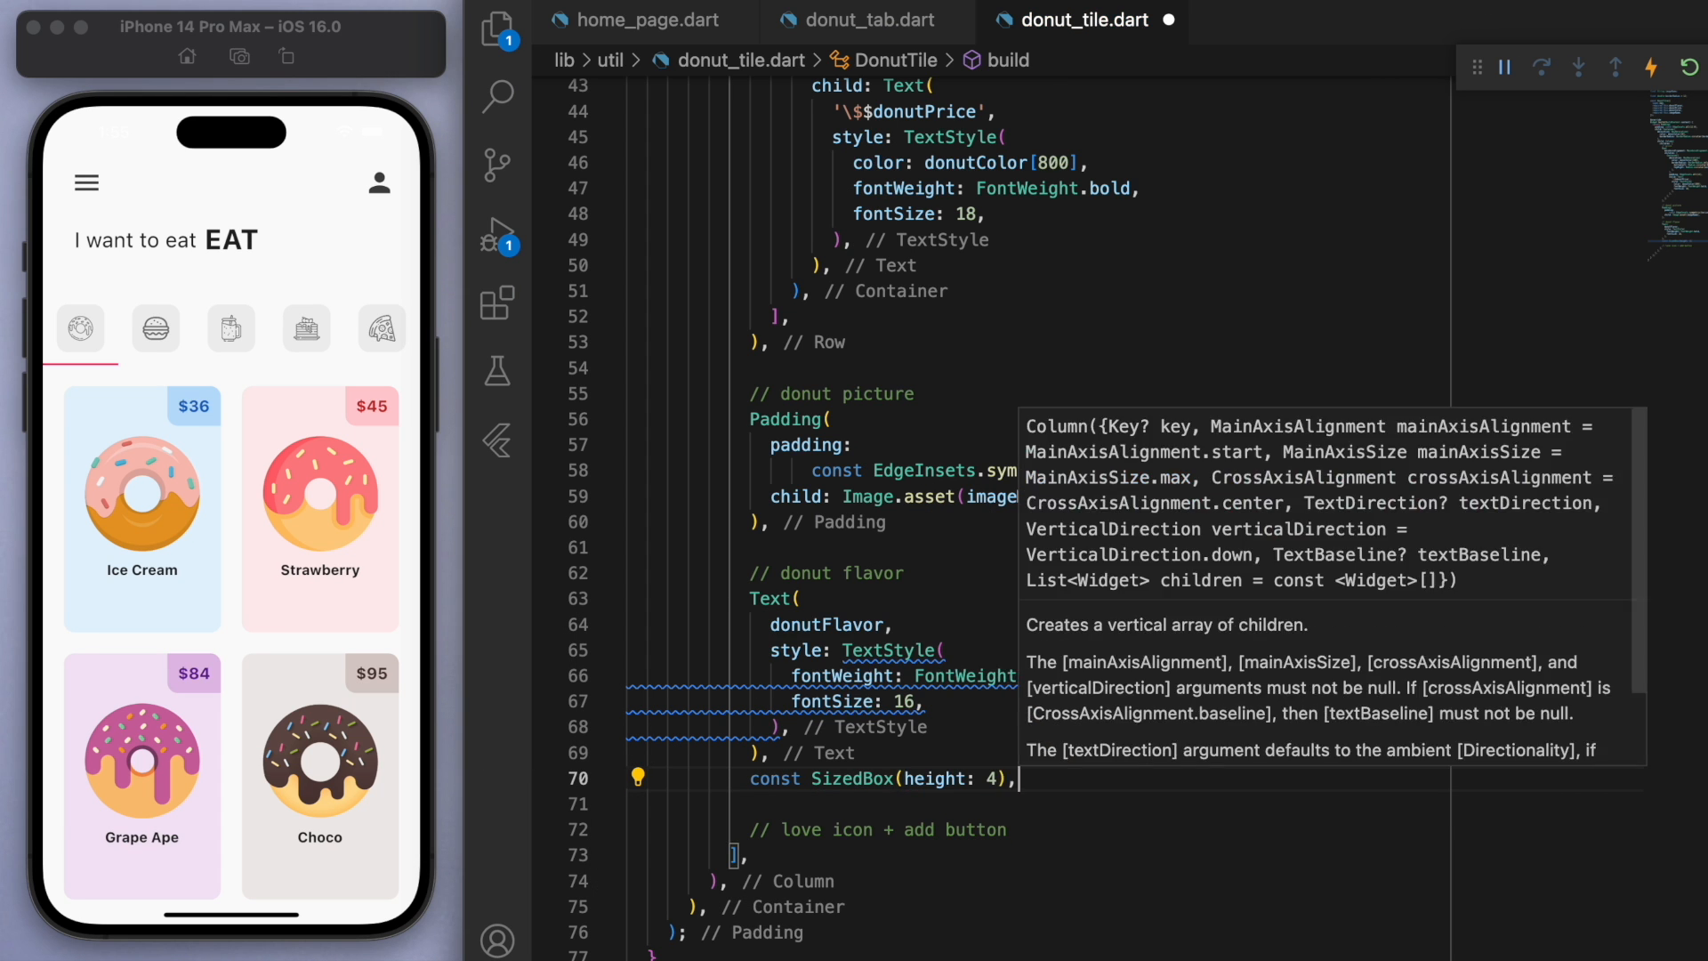
text(Text('Dunkins'))
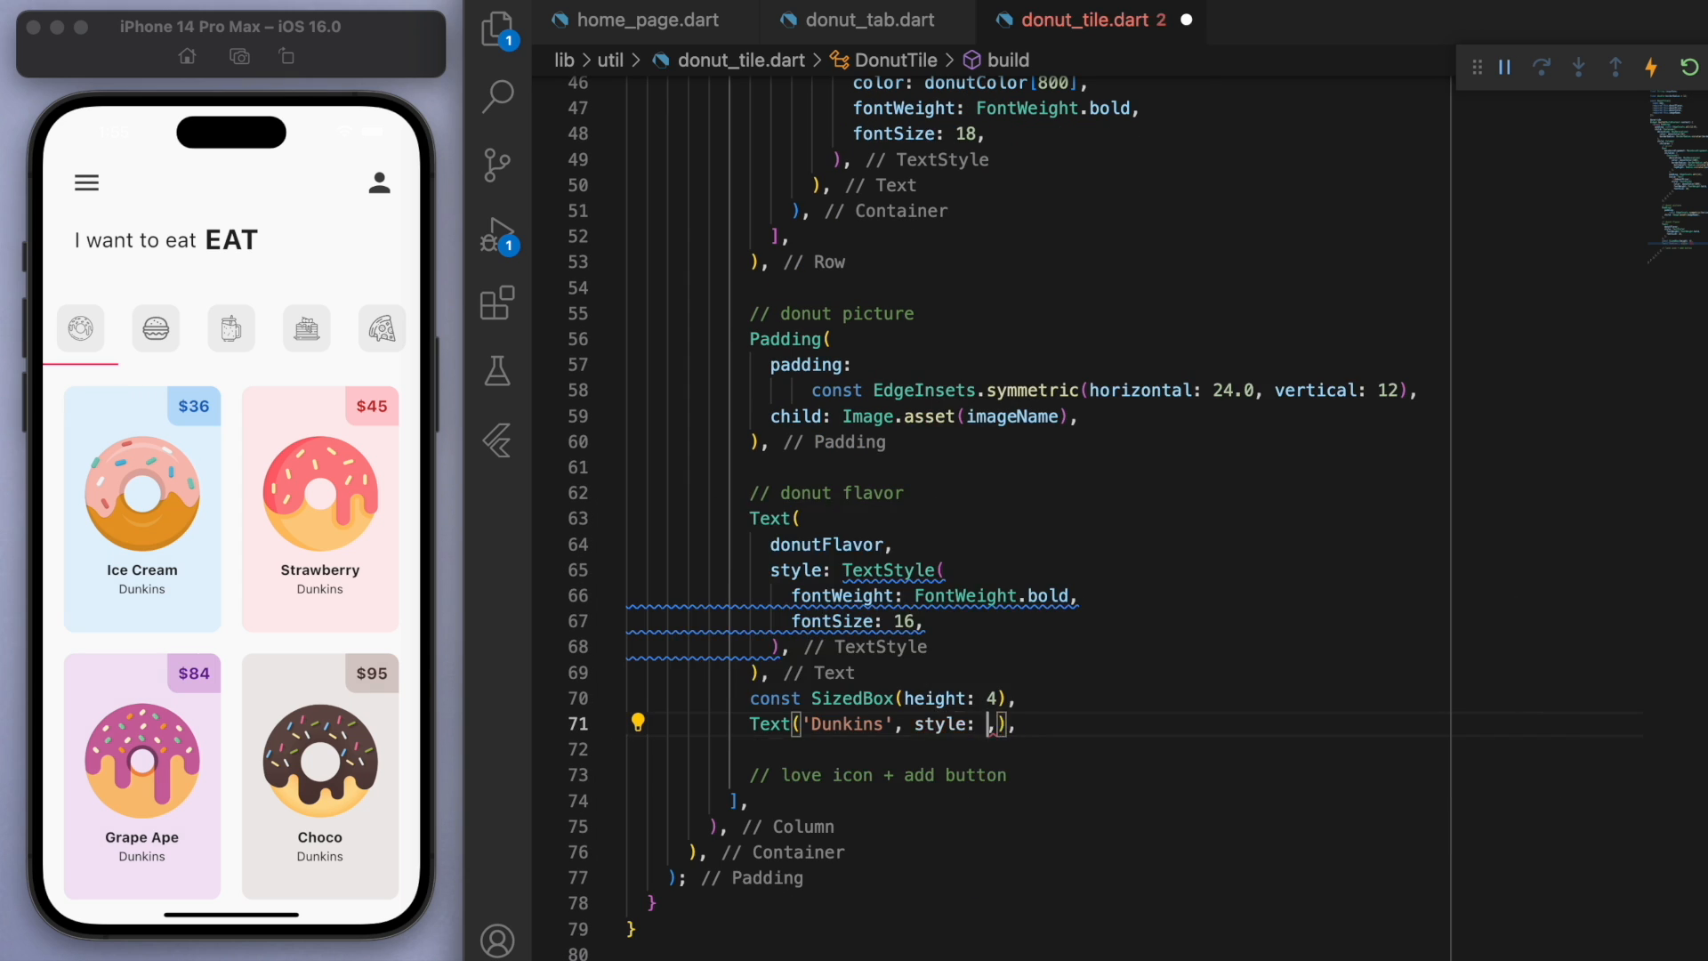
text(TextStyle(color: Colors.grey[700]),)
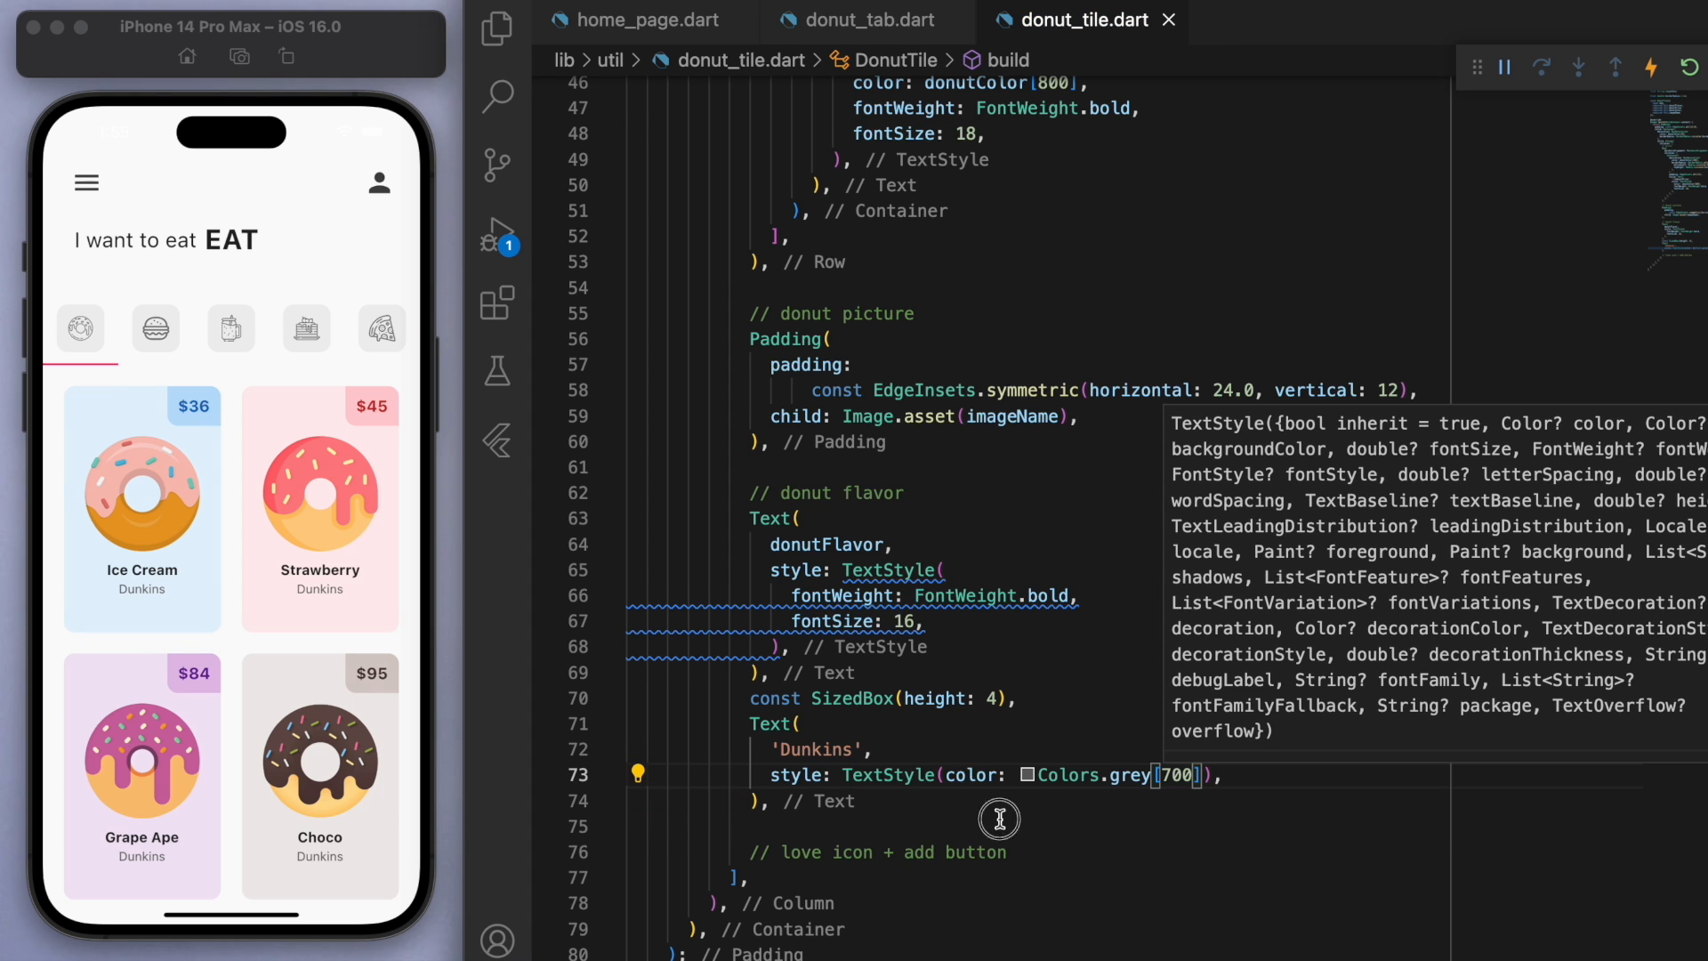
scroll(down, 3)
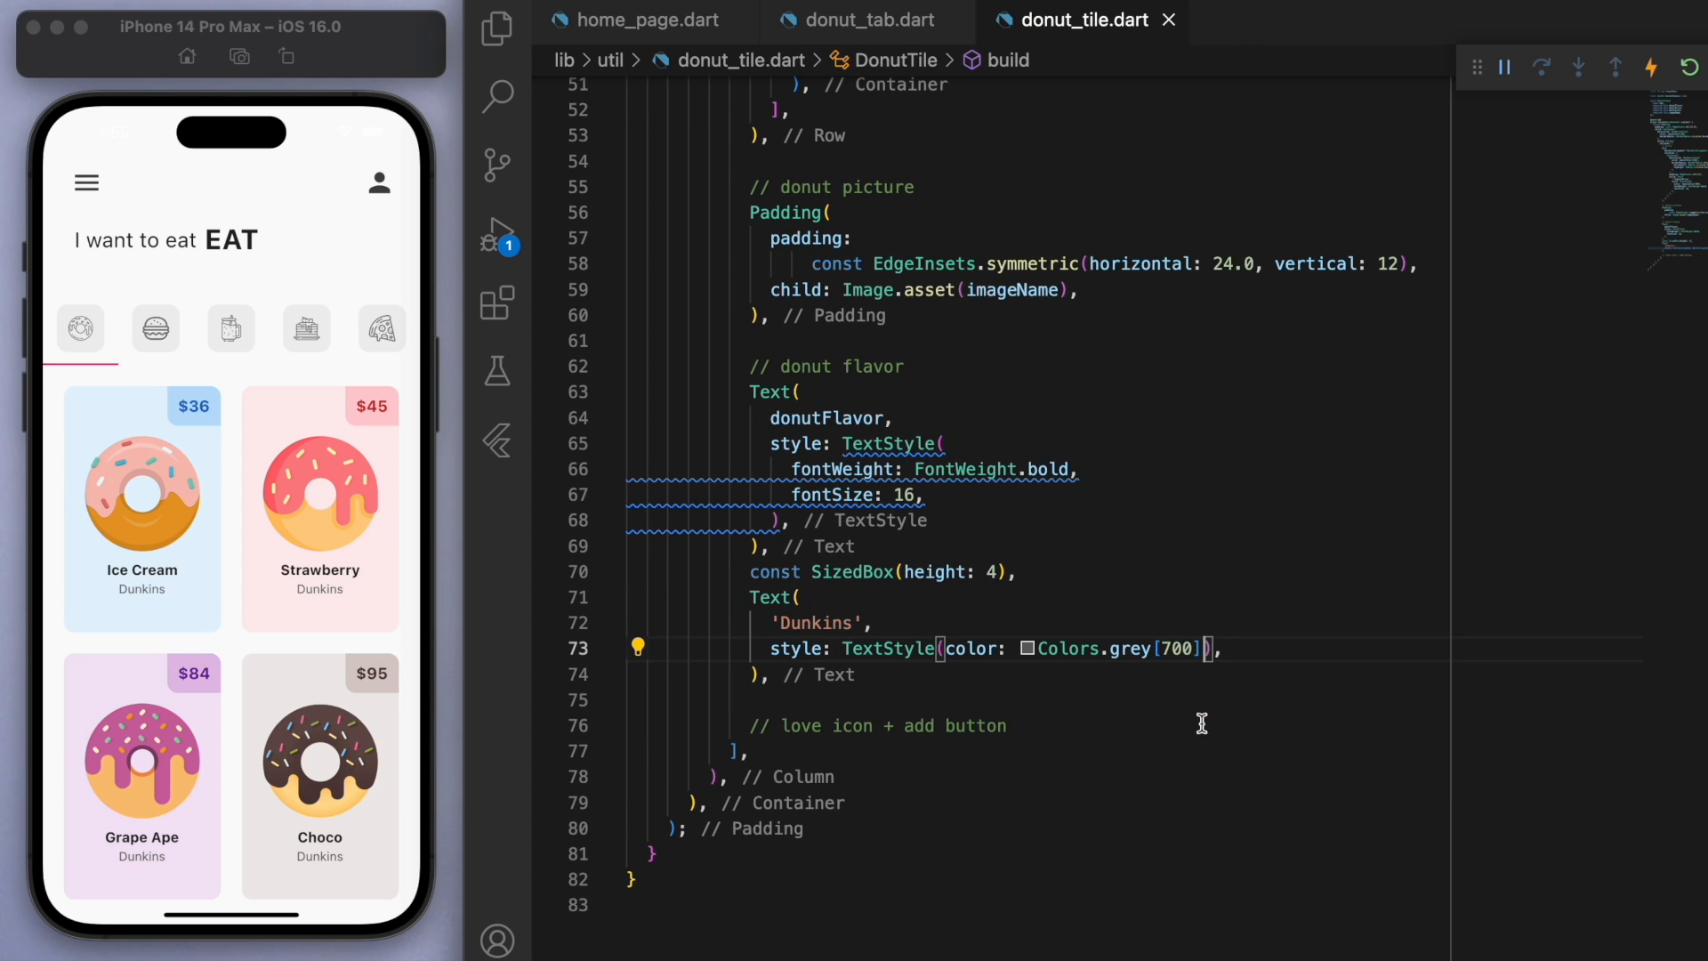
text(600)
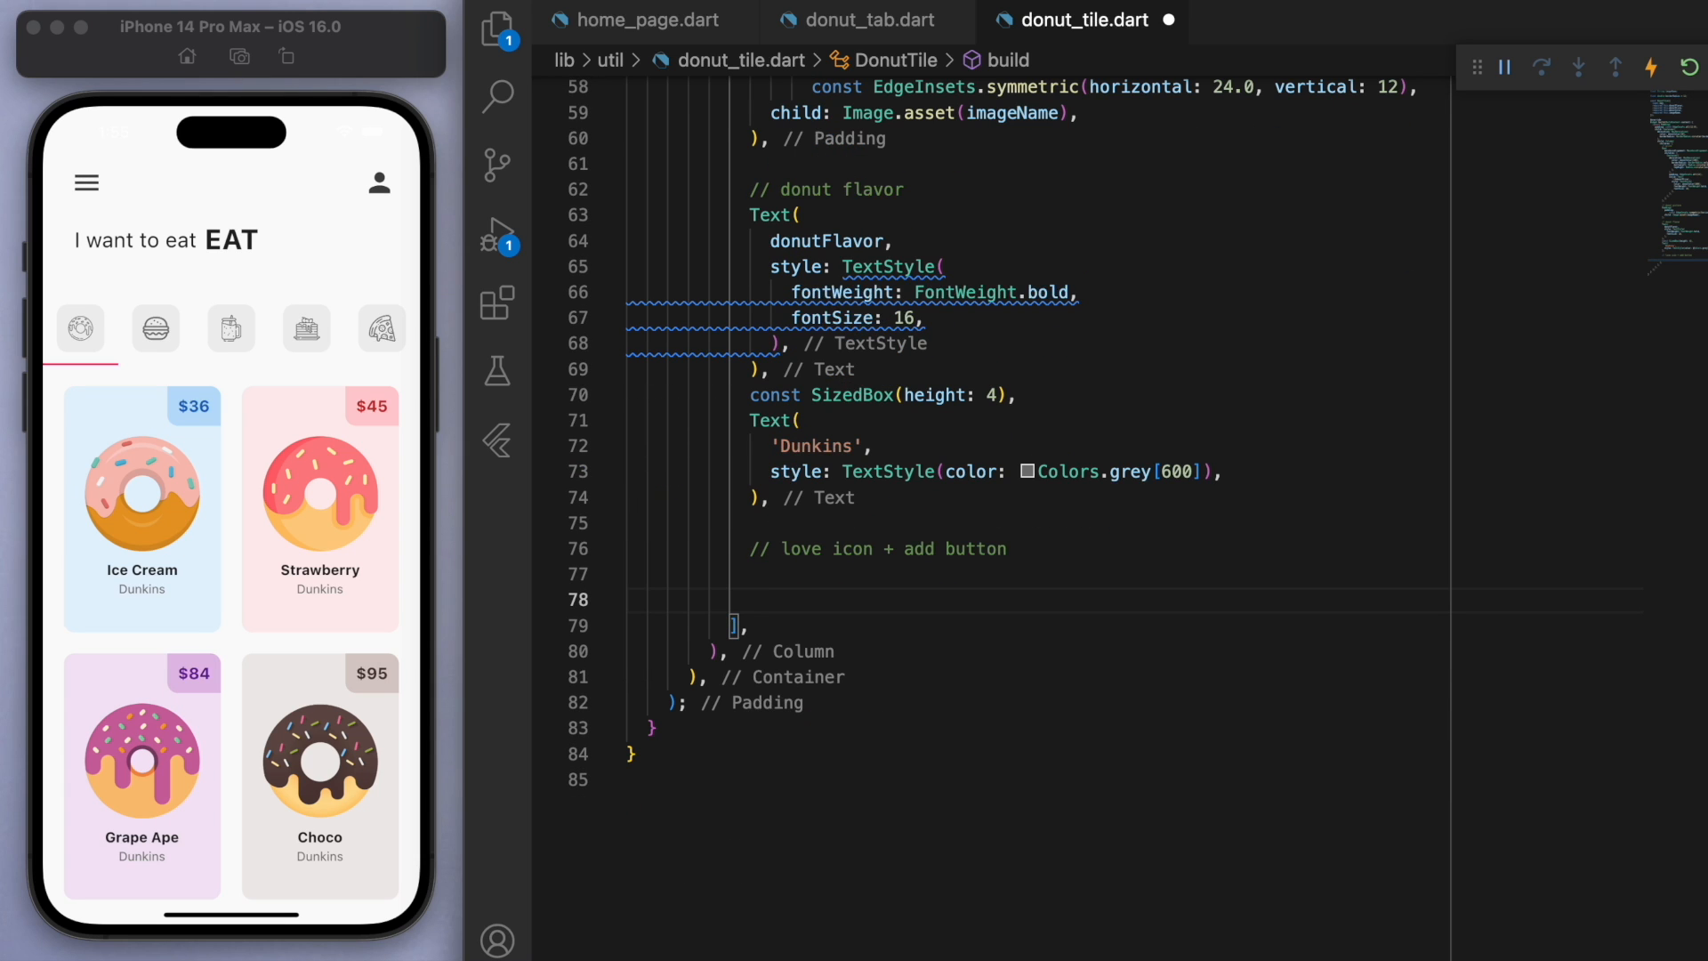
Step: Add a spaceBetween Row with pink[400] favorite and grey[800] add icons; image padding horizontal 36, vertical 16
click(796, 523)
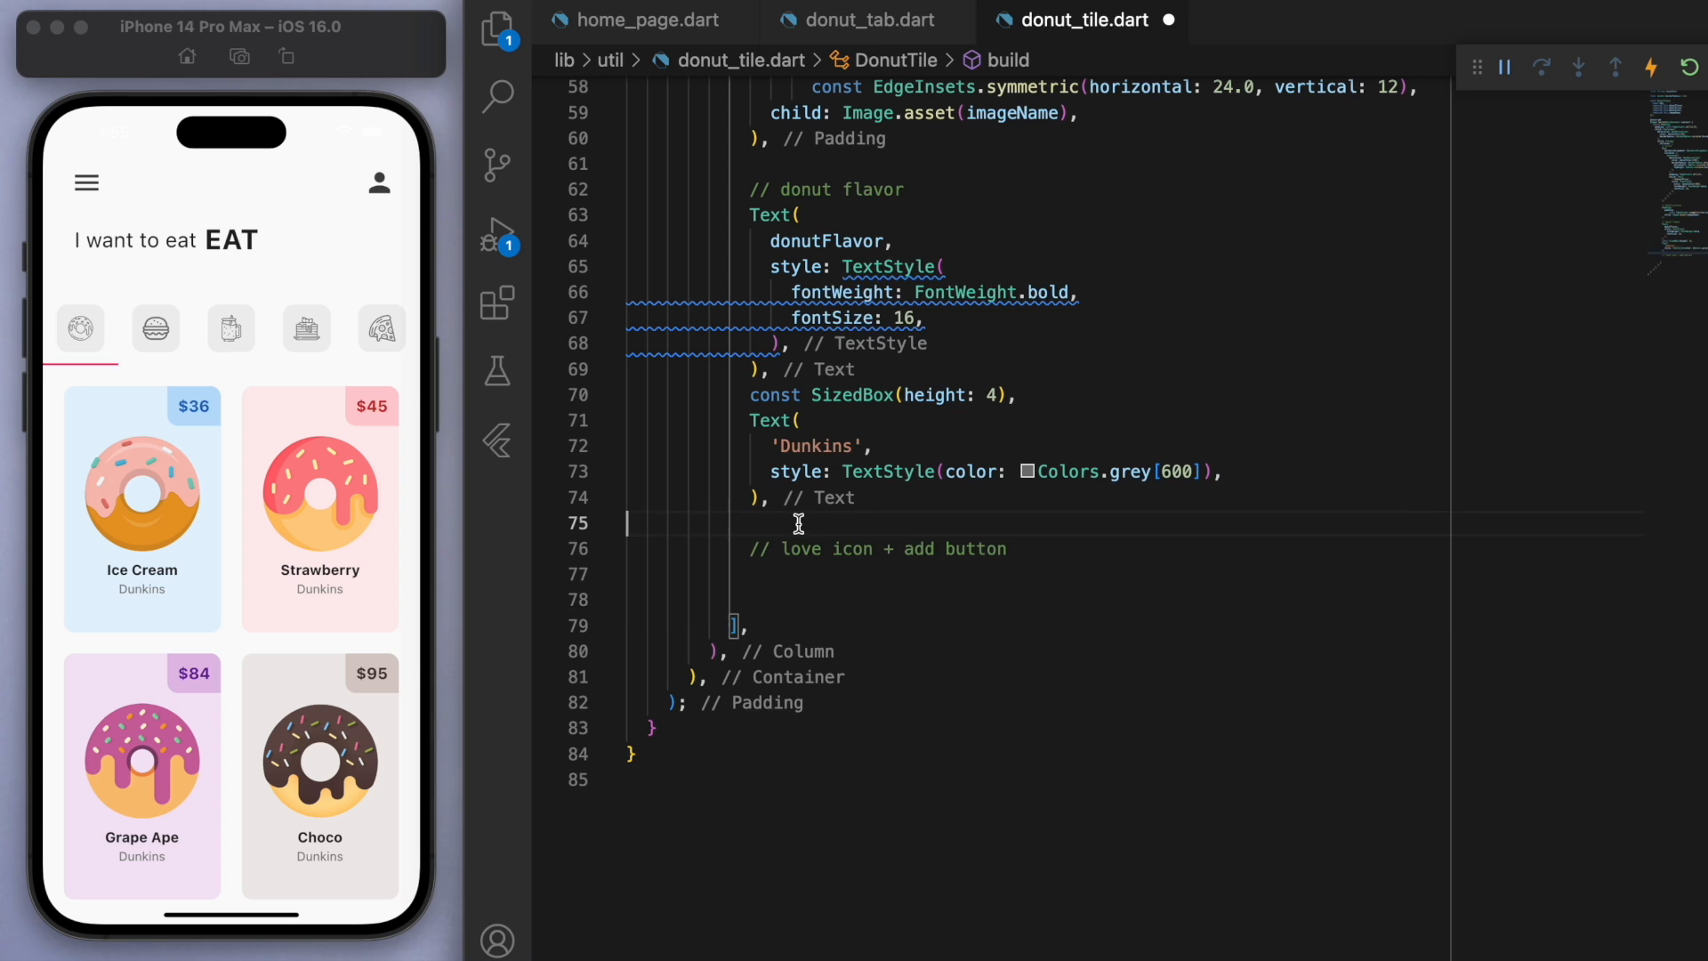
text(Row()
click(1134, 87)
text(36)
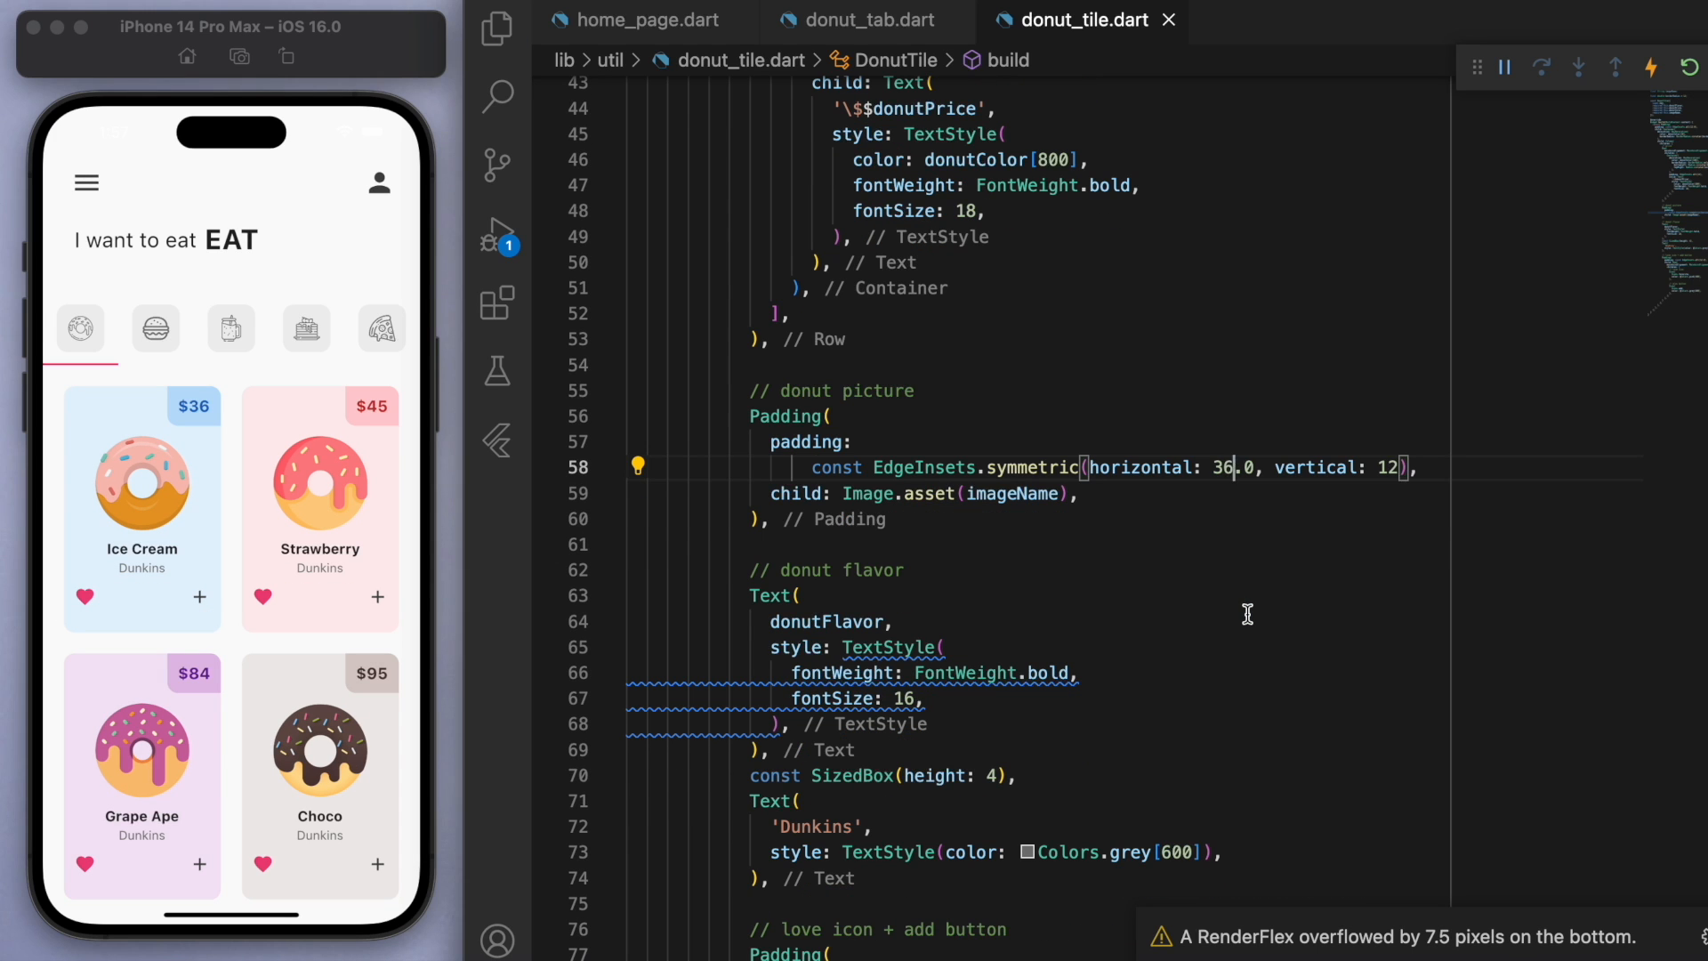
text(16)
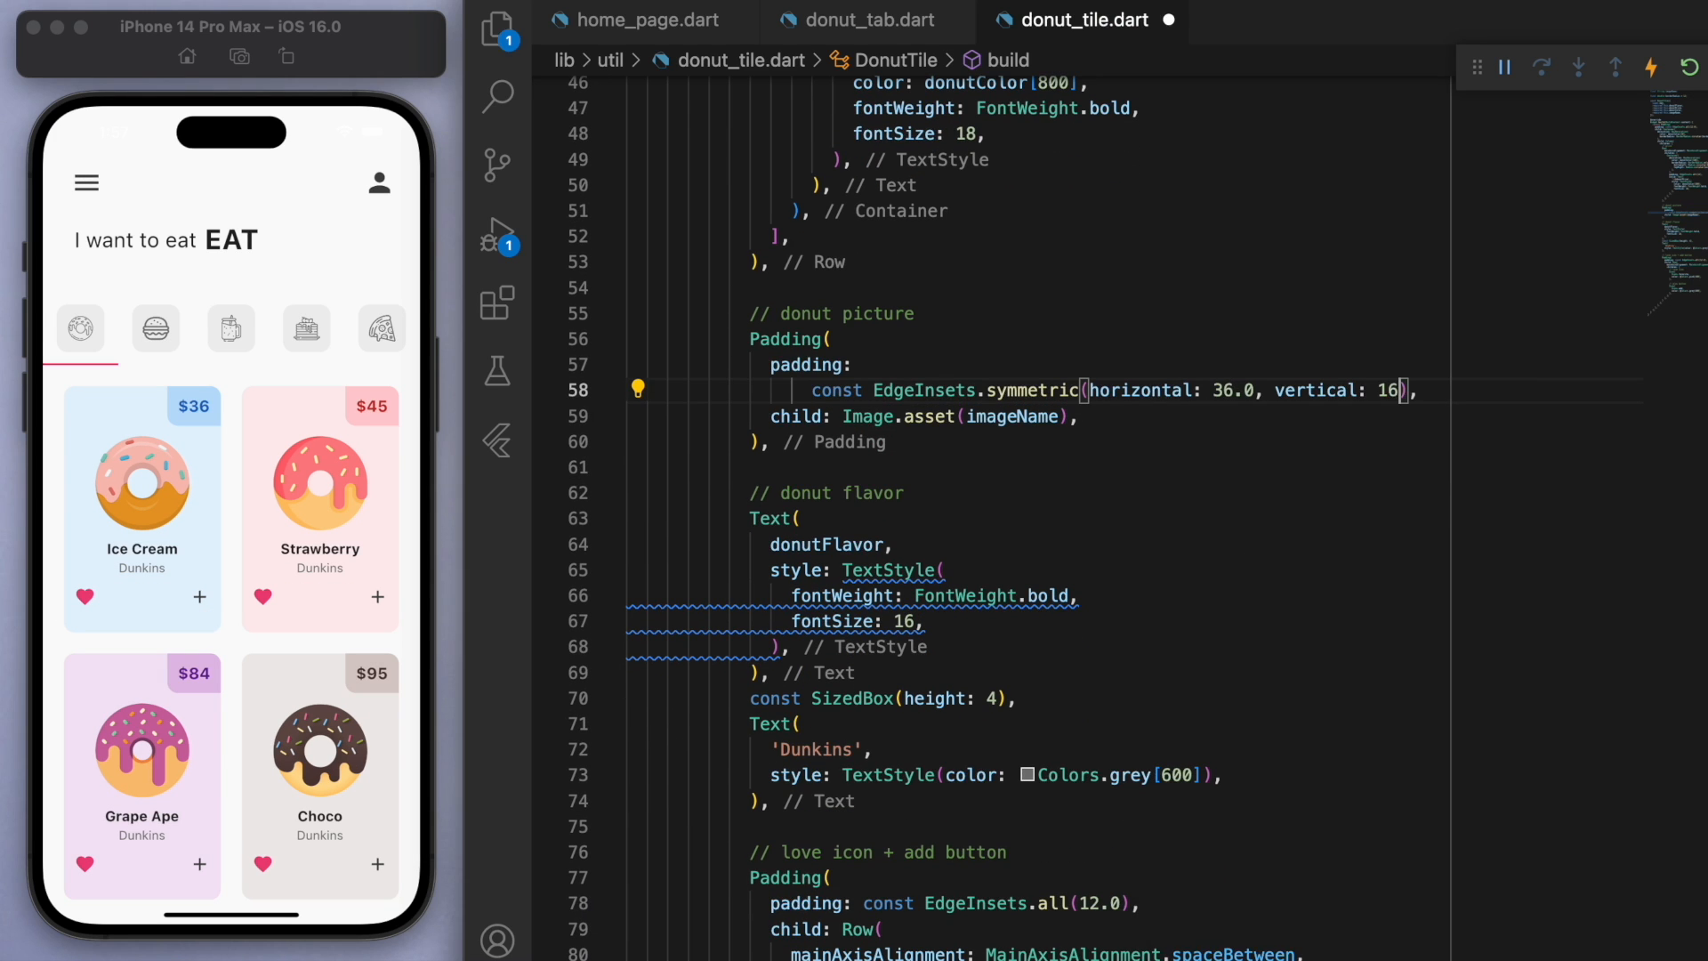
scroll(down, 3)
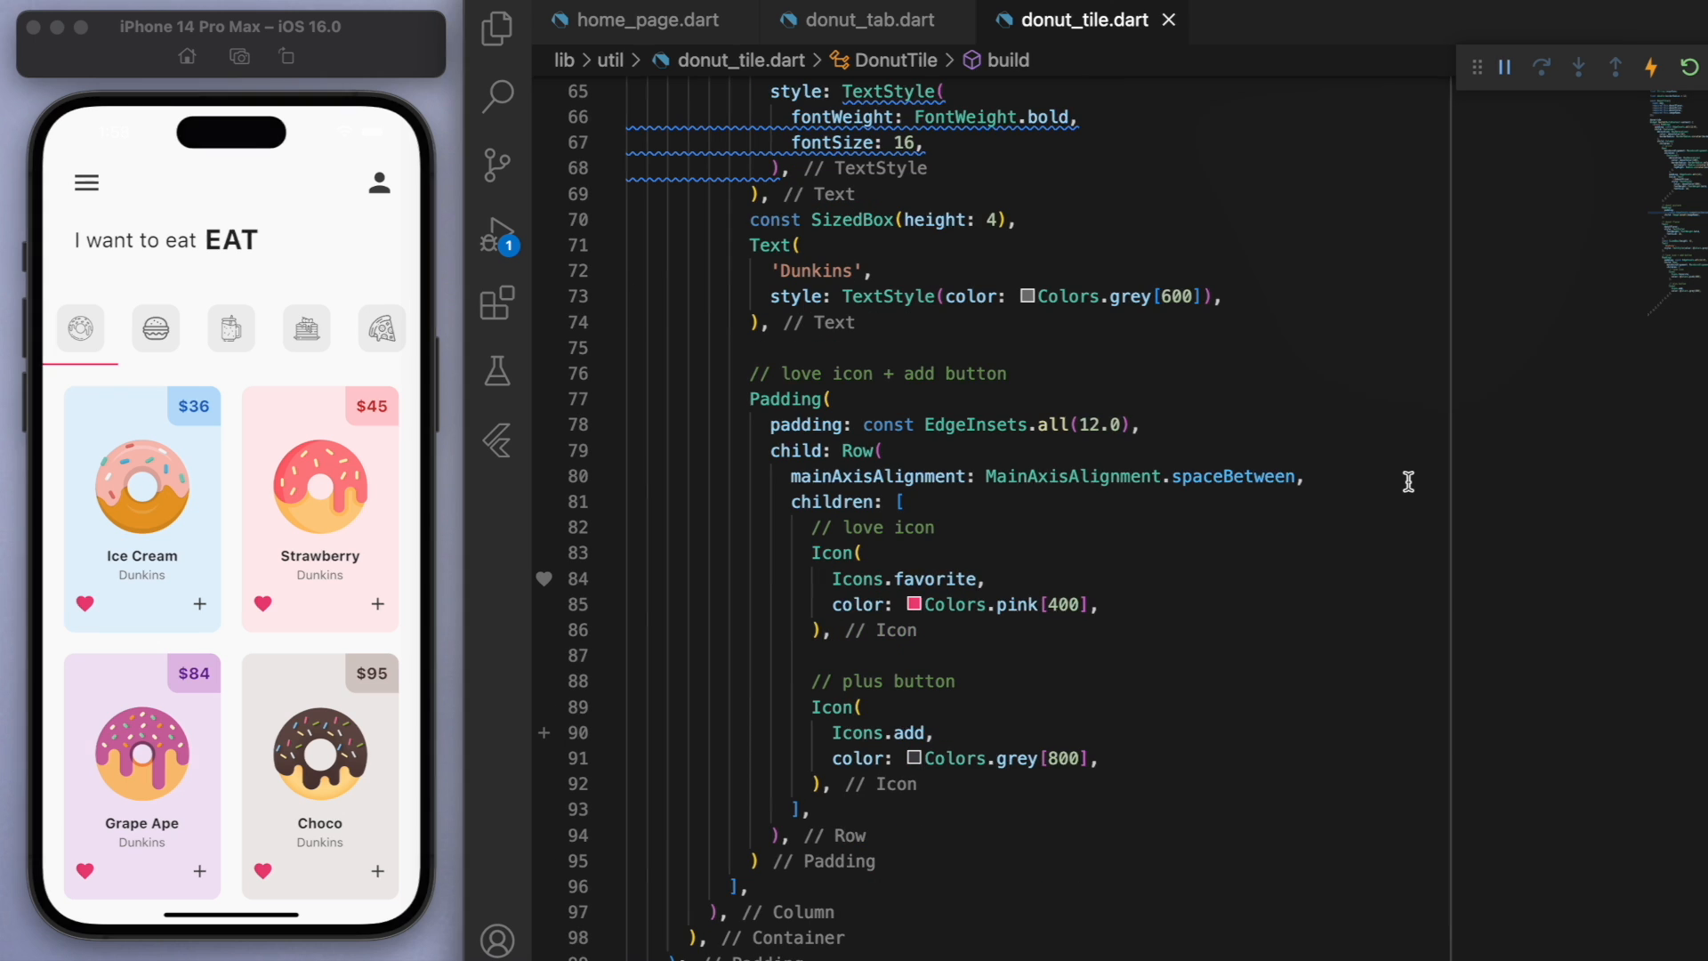